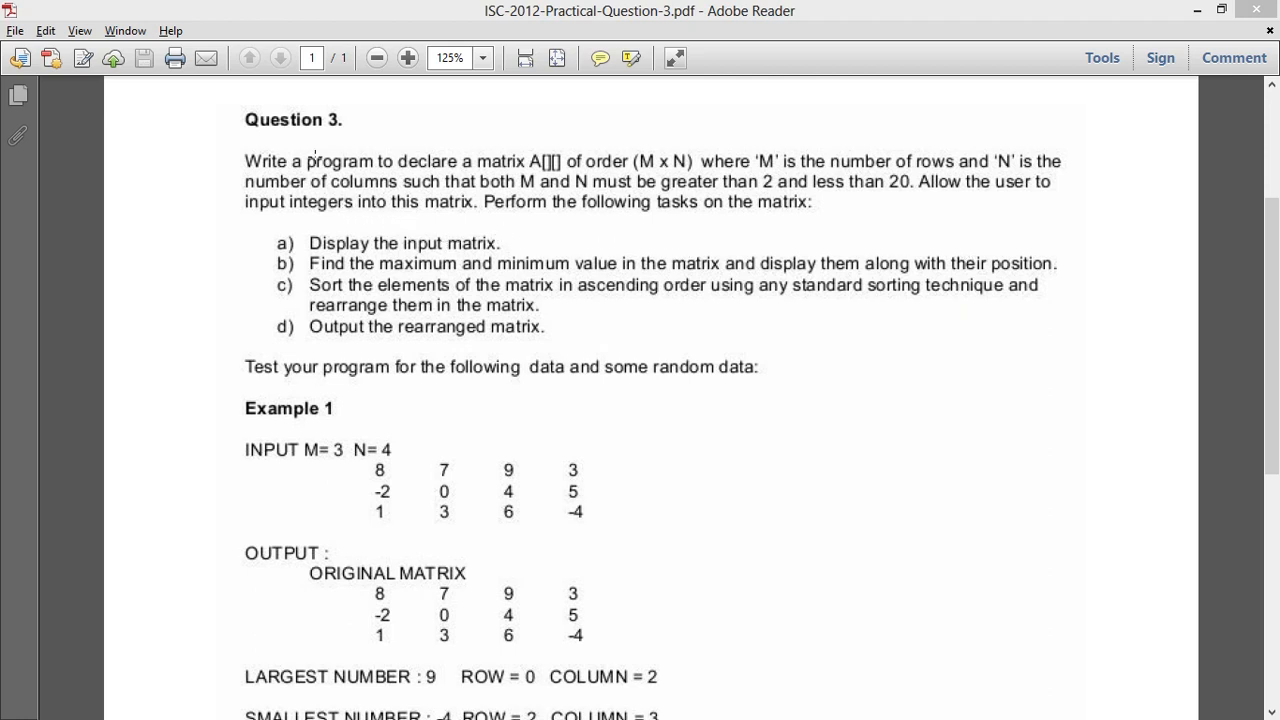
mouse_move(533, 107)
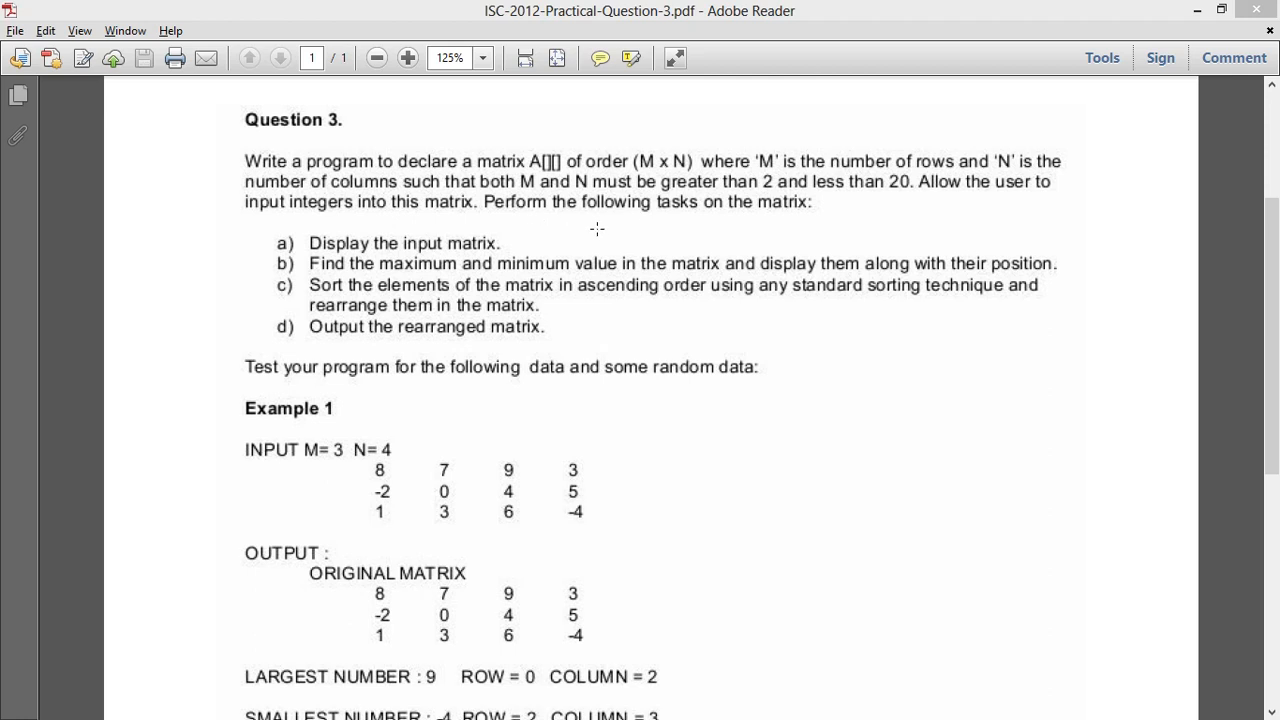
mouse_move(627, 167)
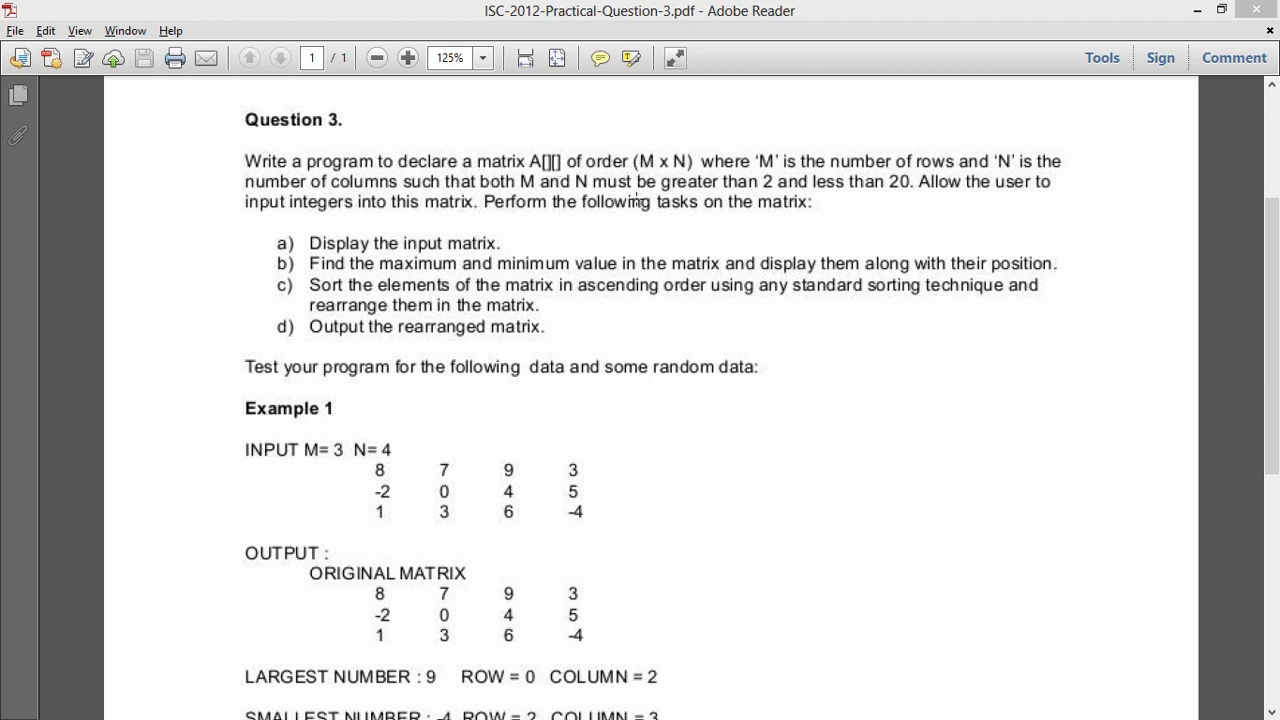
mouse_move(955, 168)
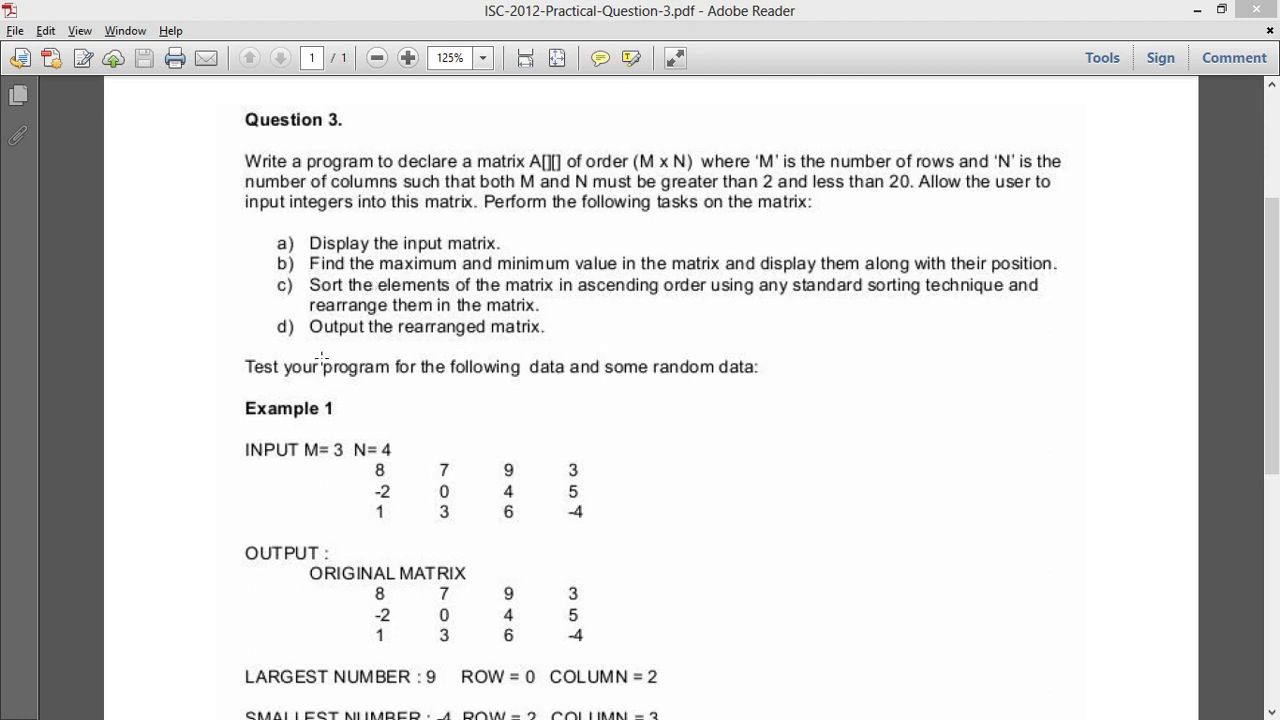
mouse_move(551, 353)
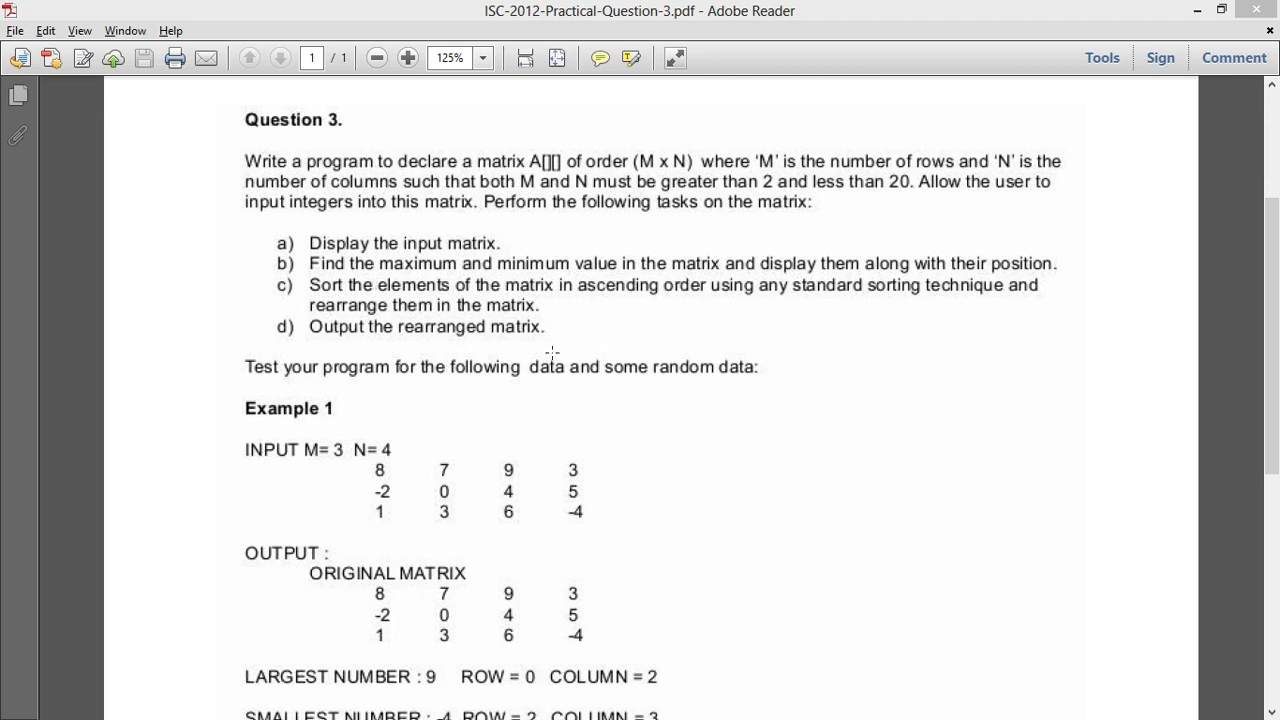
mouse_move(552, 342)
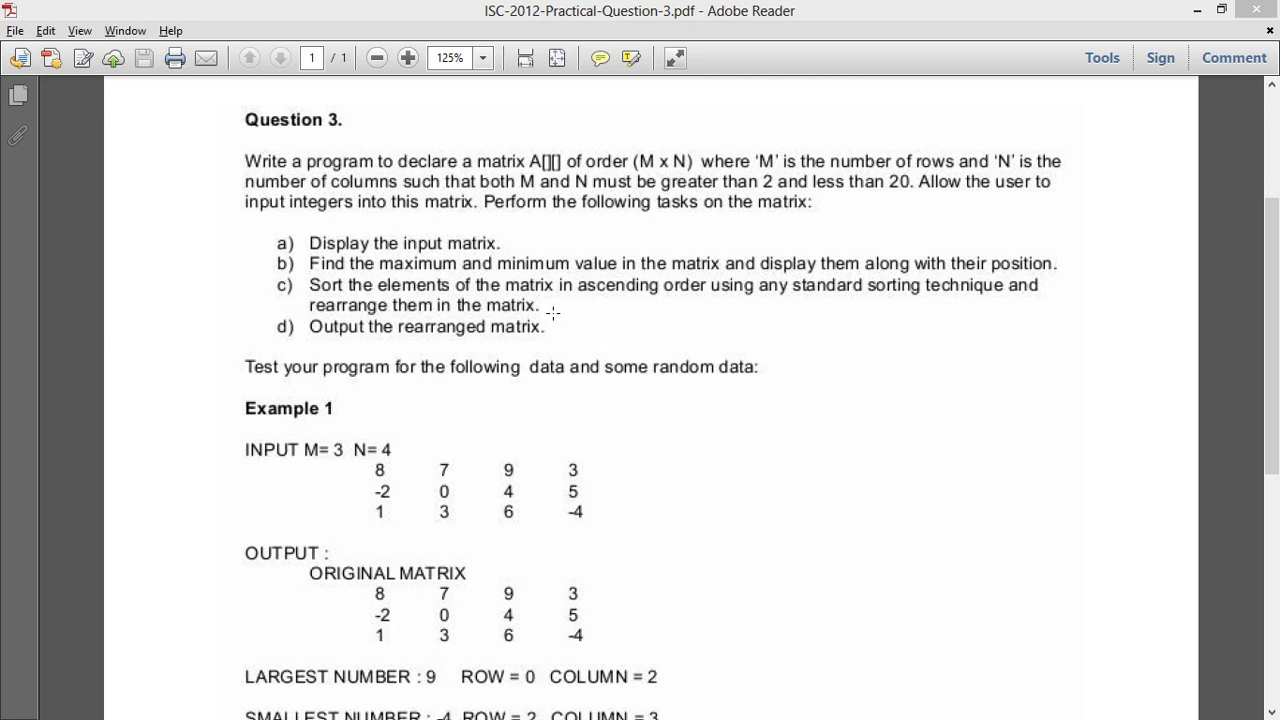
mouse_move(588, 297)
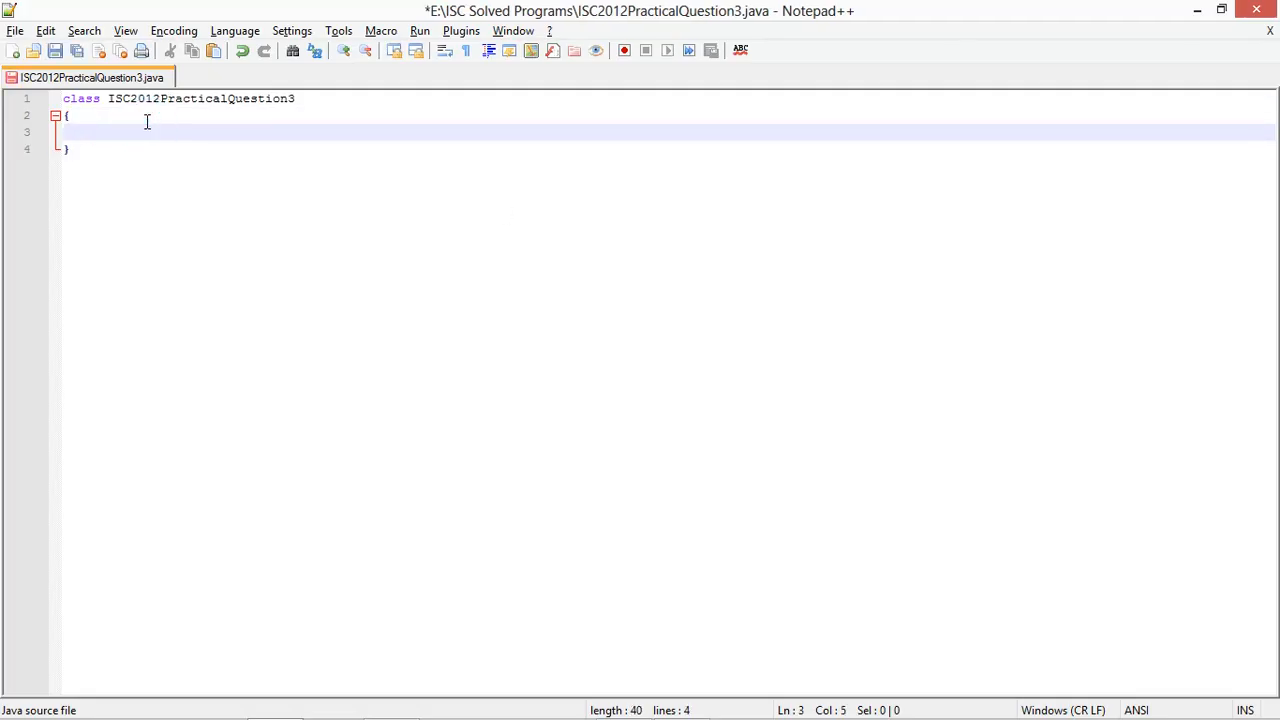
Add a commented static void main(String args[]) method signature
type("// the main method")
type("public")
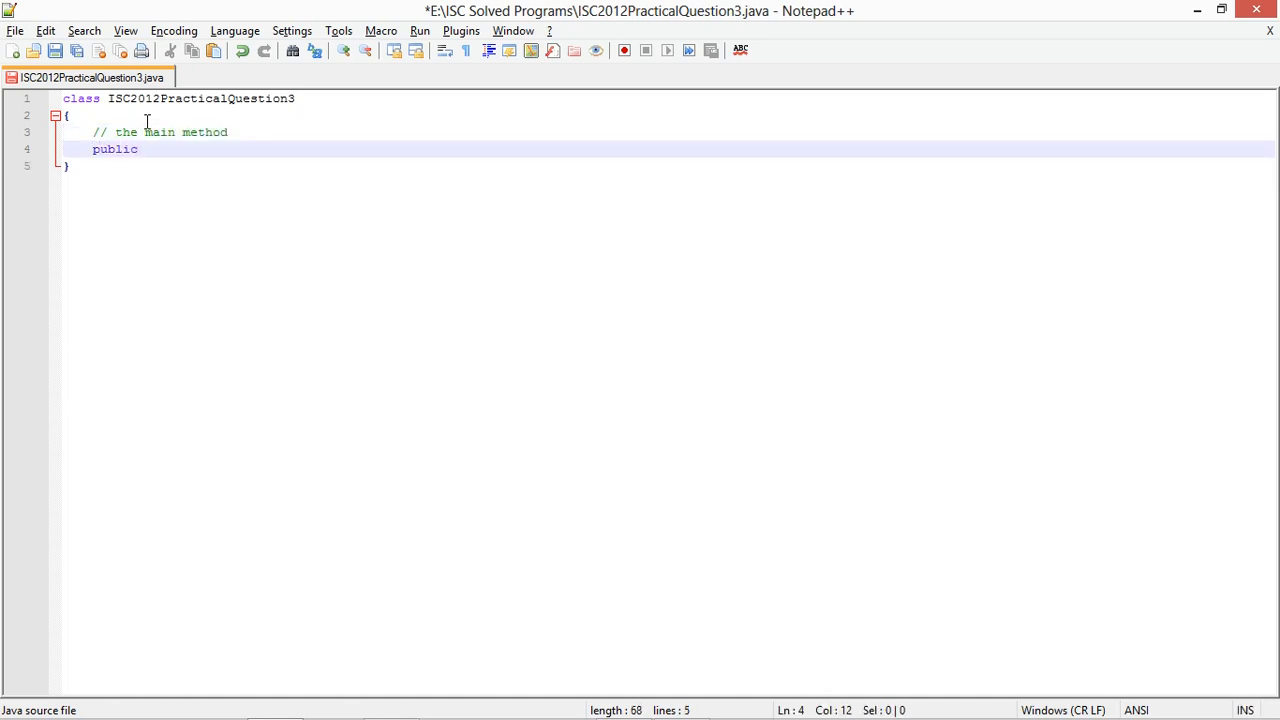
type("static void")
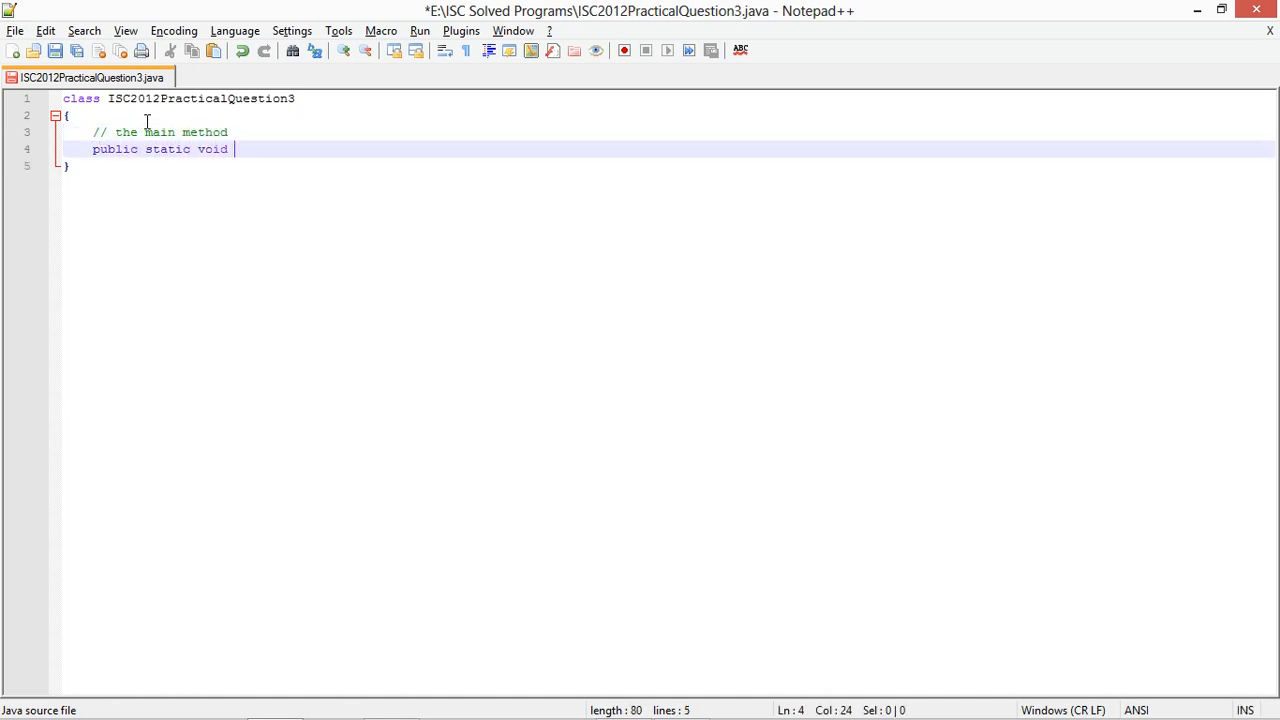
type("main(String")
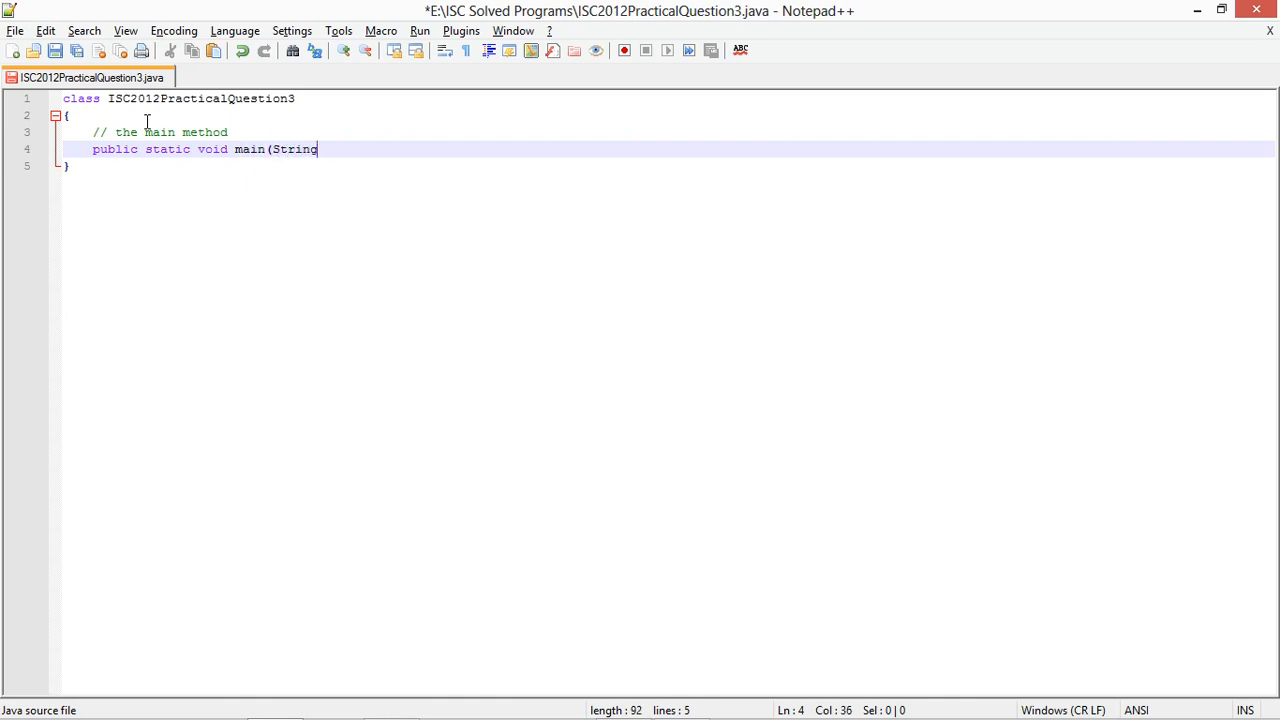
type("args[])")
type("// use")
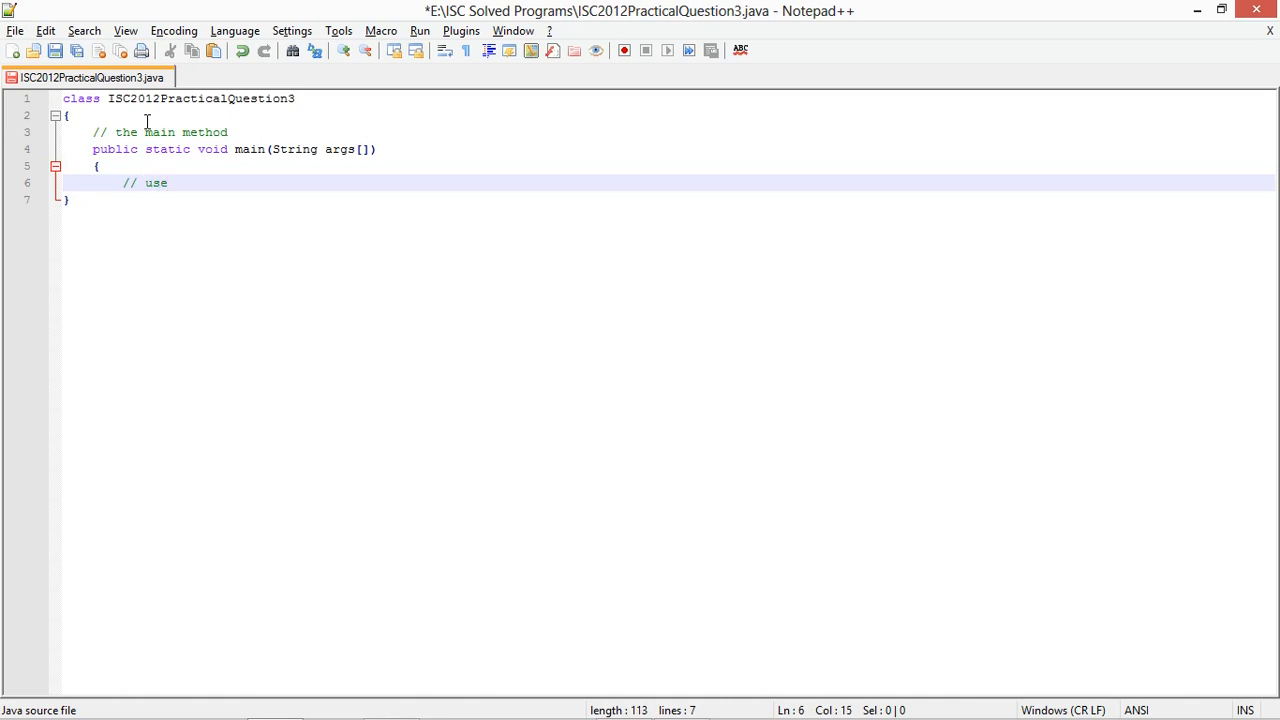
Declare Scanner scanner = new Scanner(System.in) and close it with scanner.close(), both commented
type("s acanner object to read from the user")
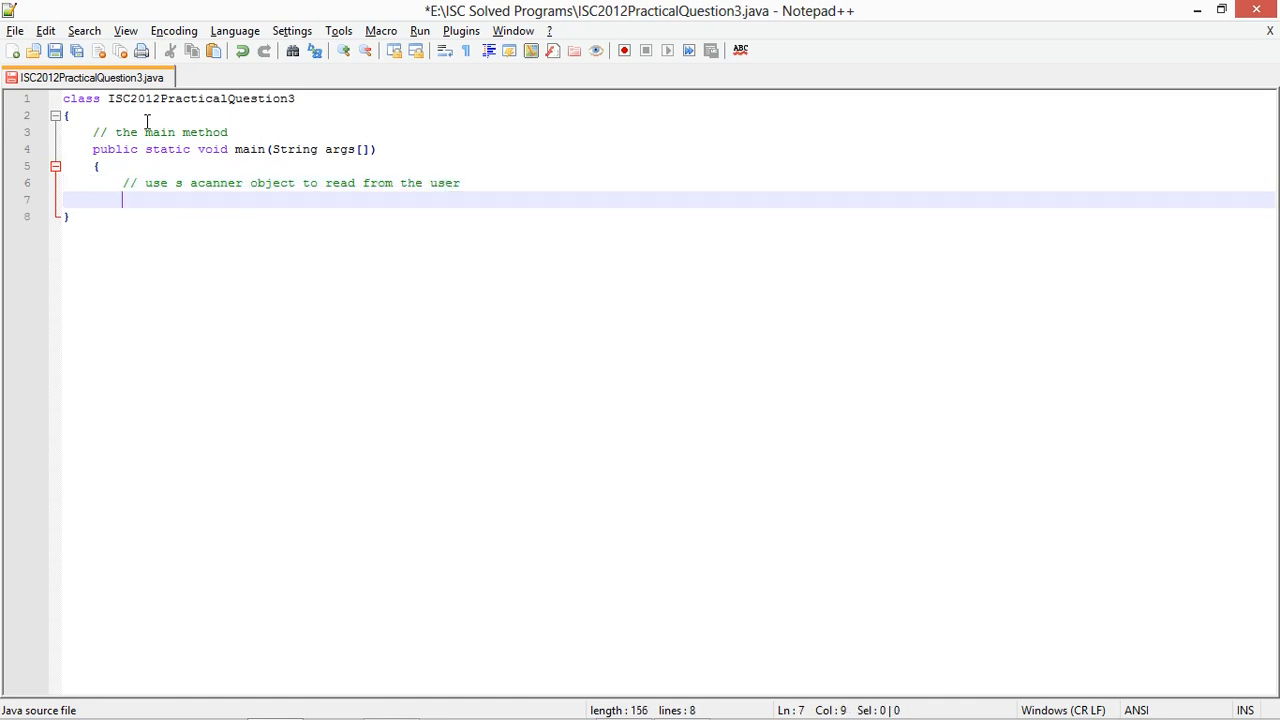
type("Scanner scan")
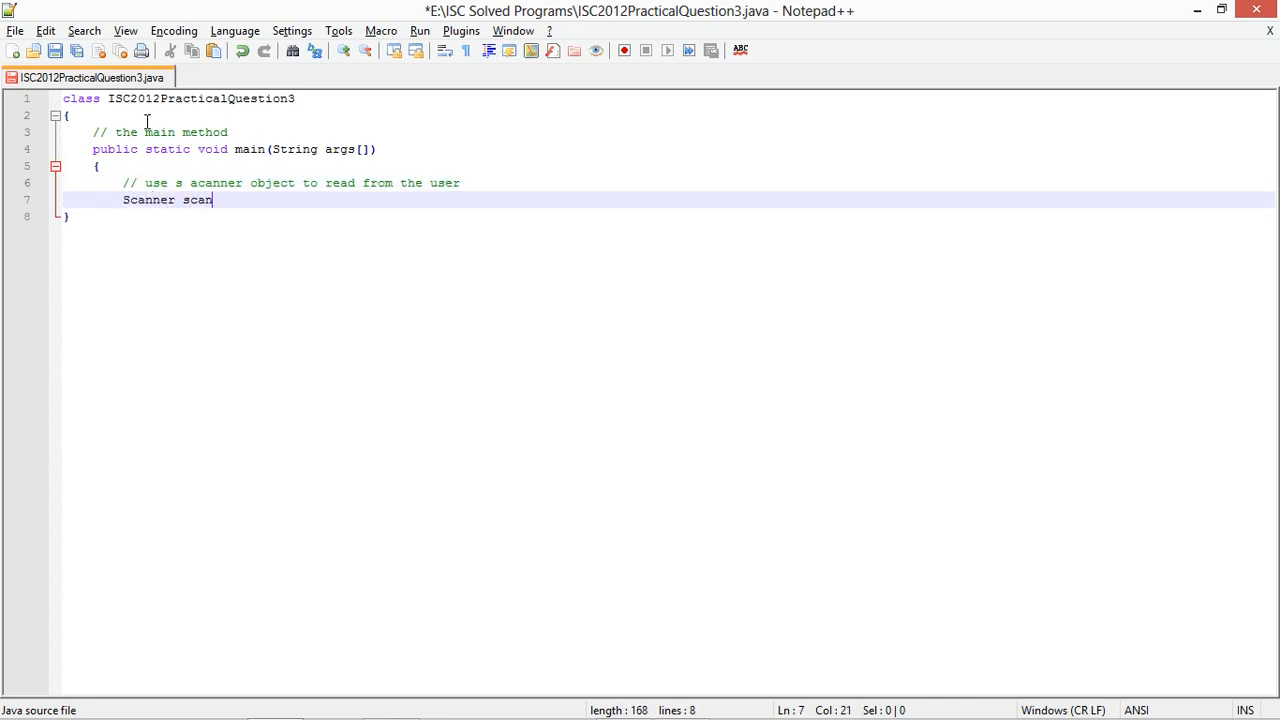
type("ner = new Sca")
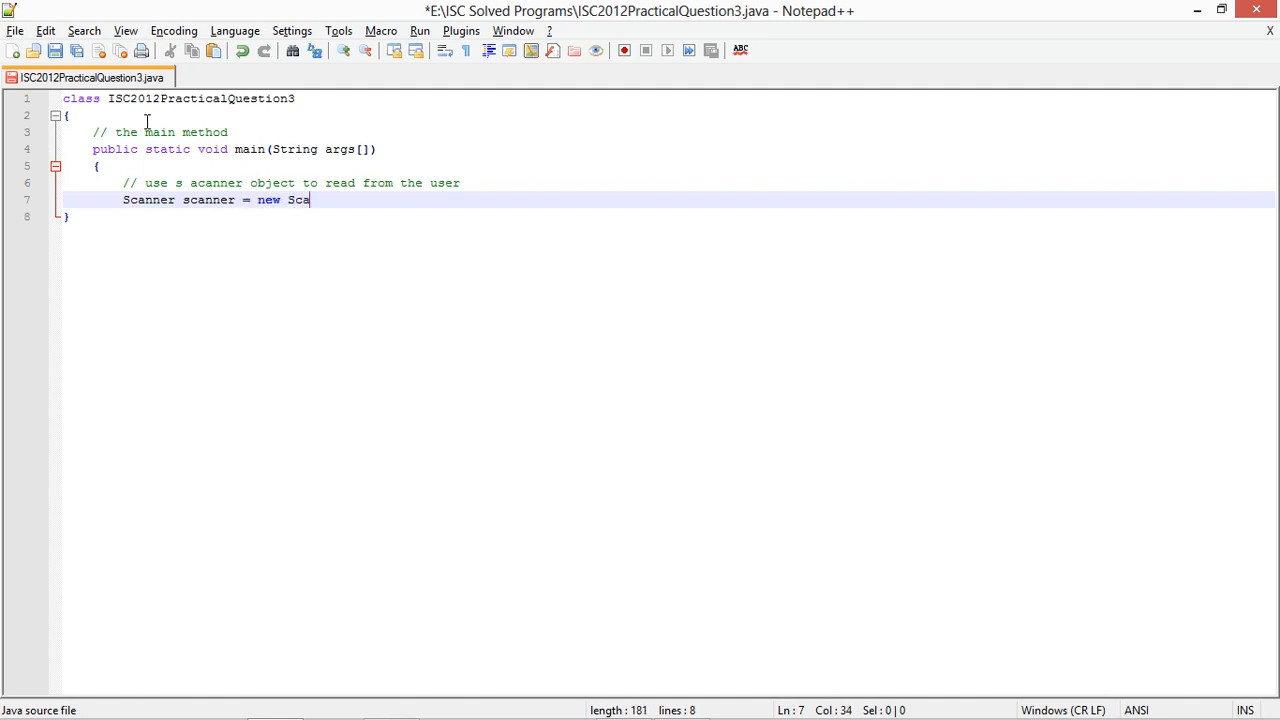
type("nner(System.in);")
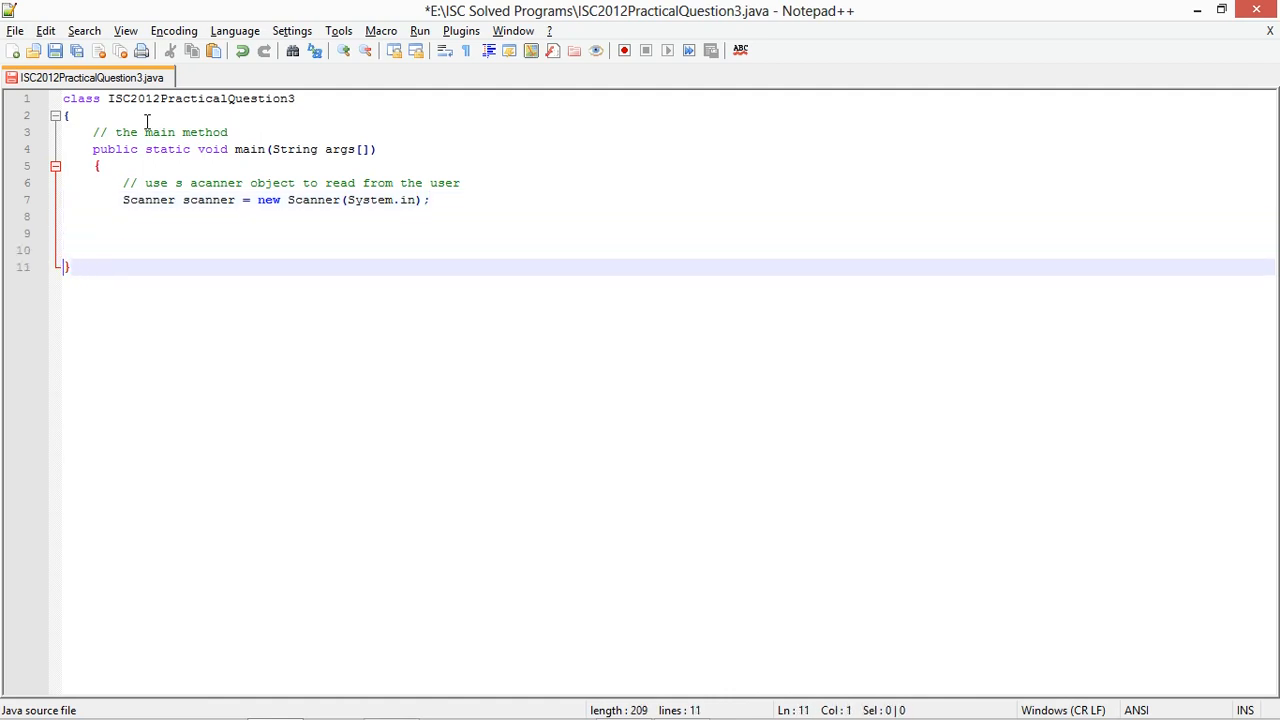
type("// close teh")
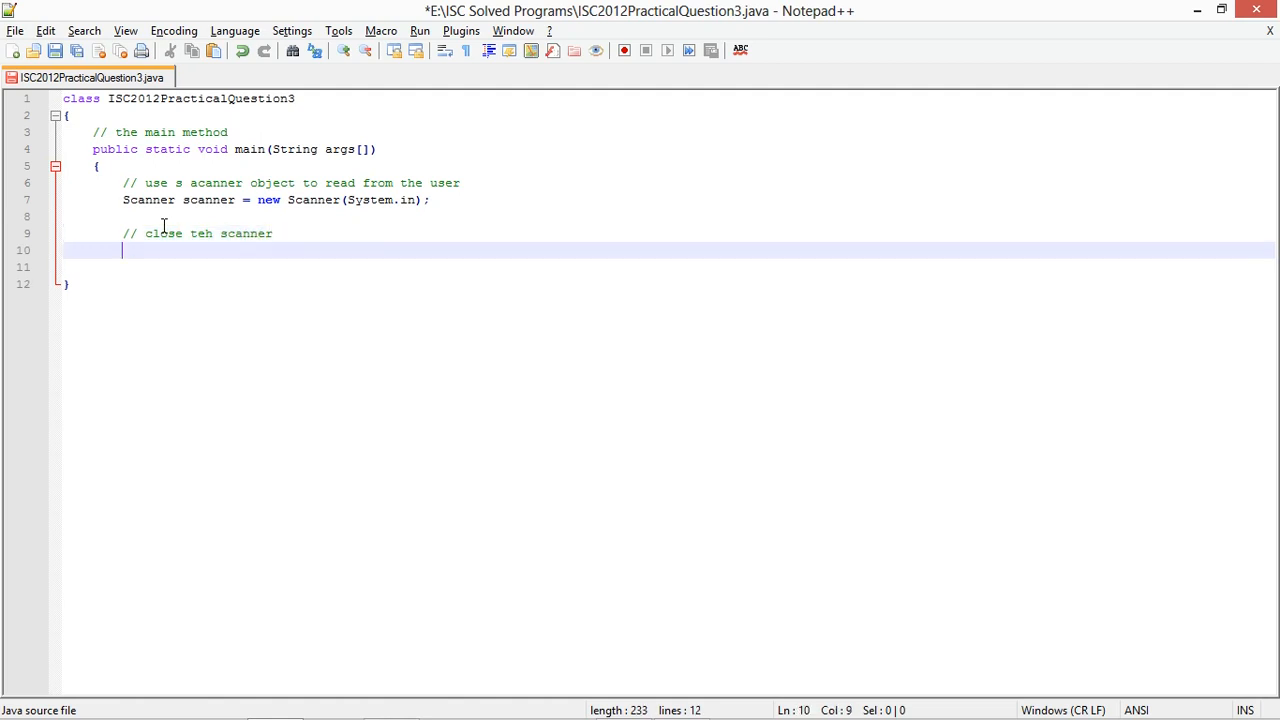
type("scanner.clos")
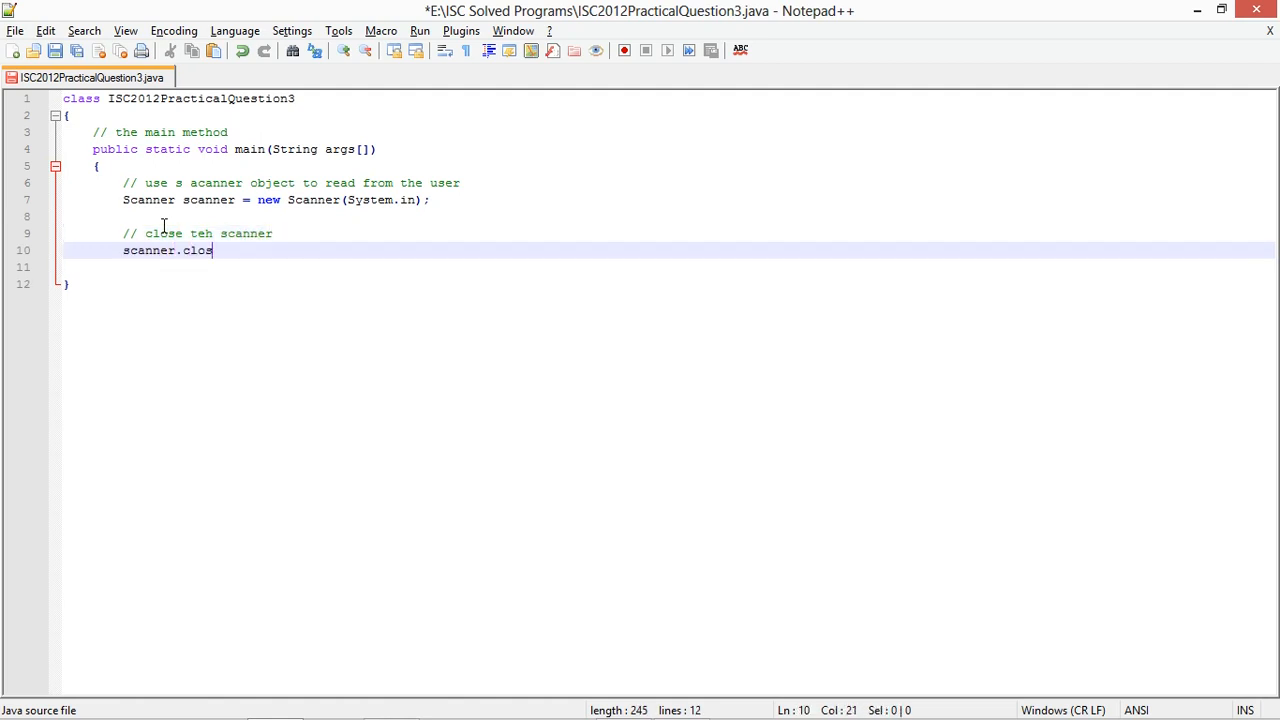
type("e();")
type("}")
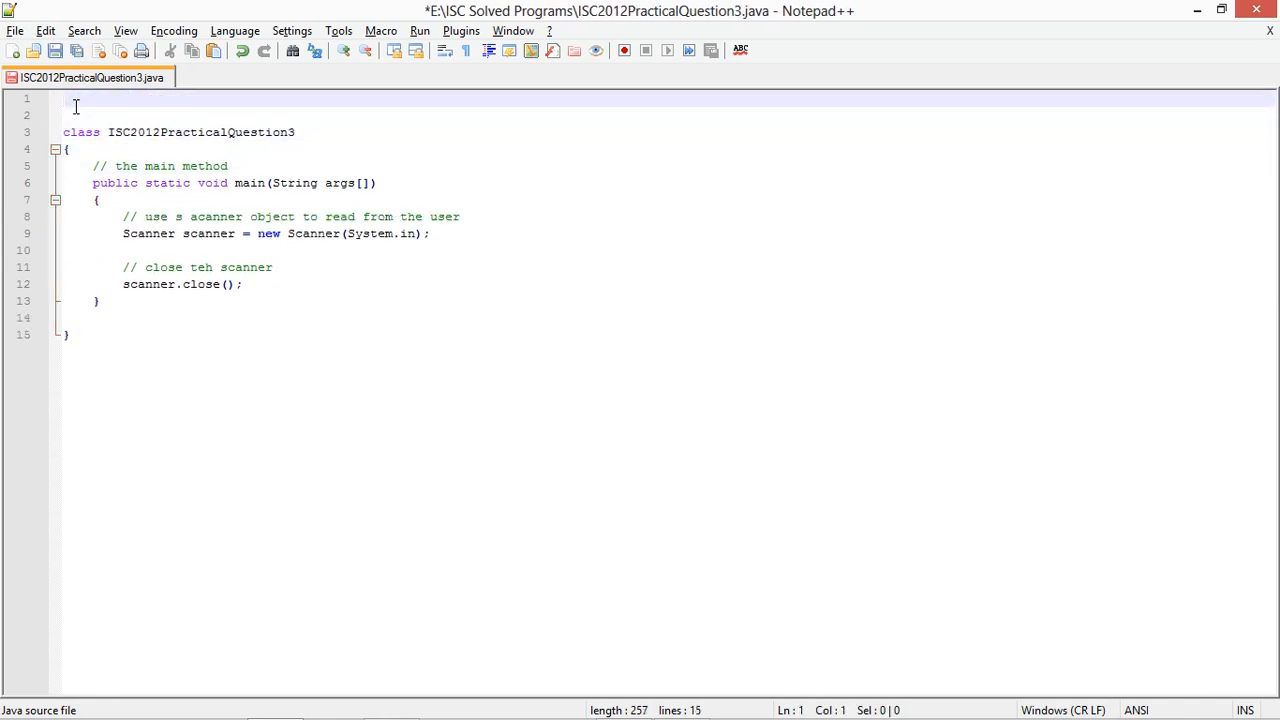
Add '// import the scanner class' and import java.util.Scanner; at the top
type("// import the sc")
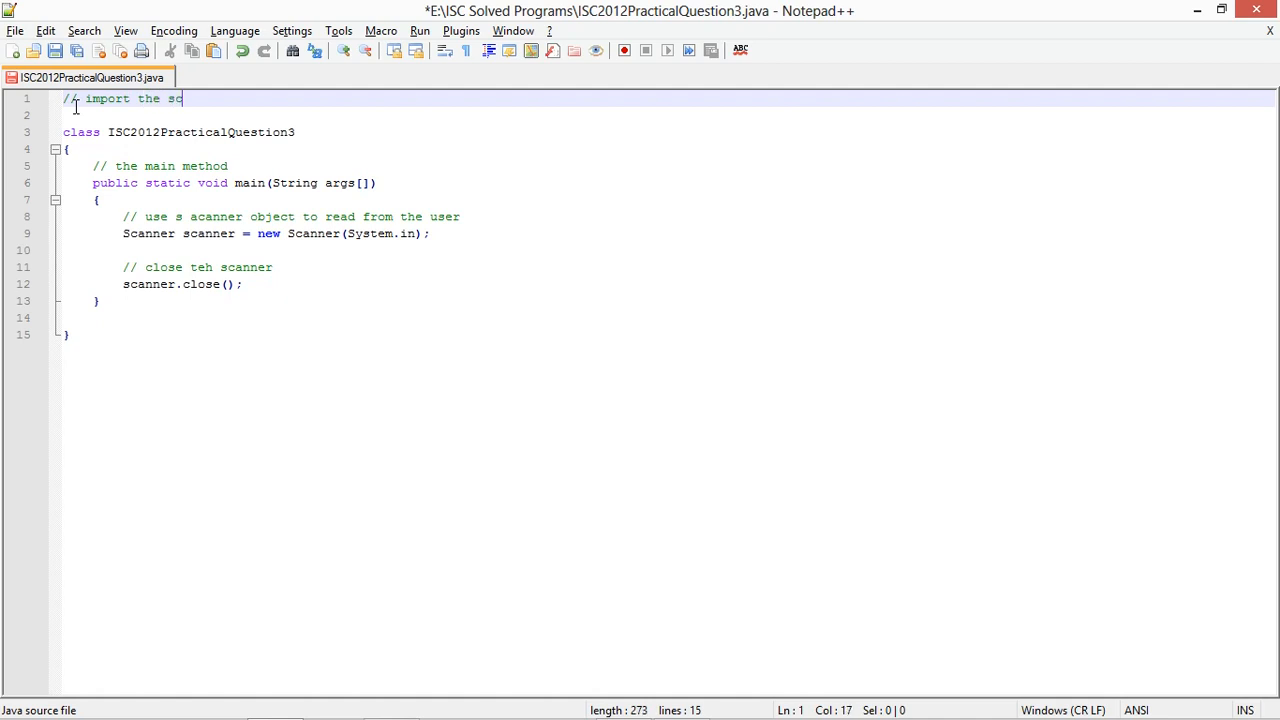
type("anner class")
left_click(667, 115)
type("import")
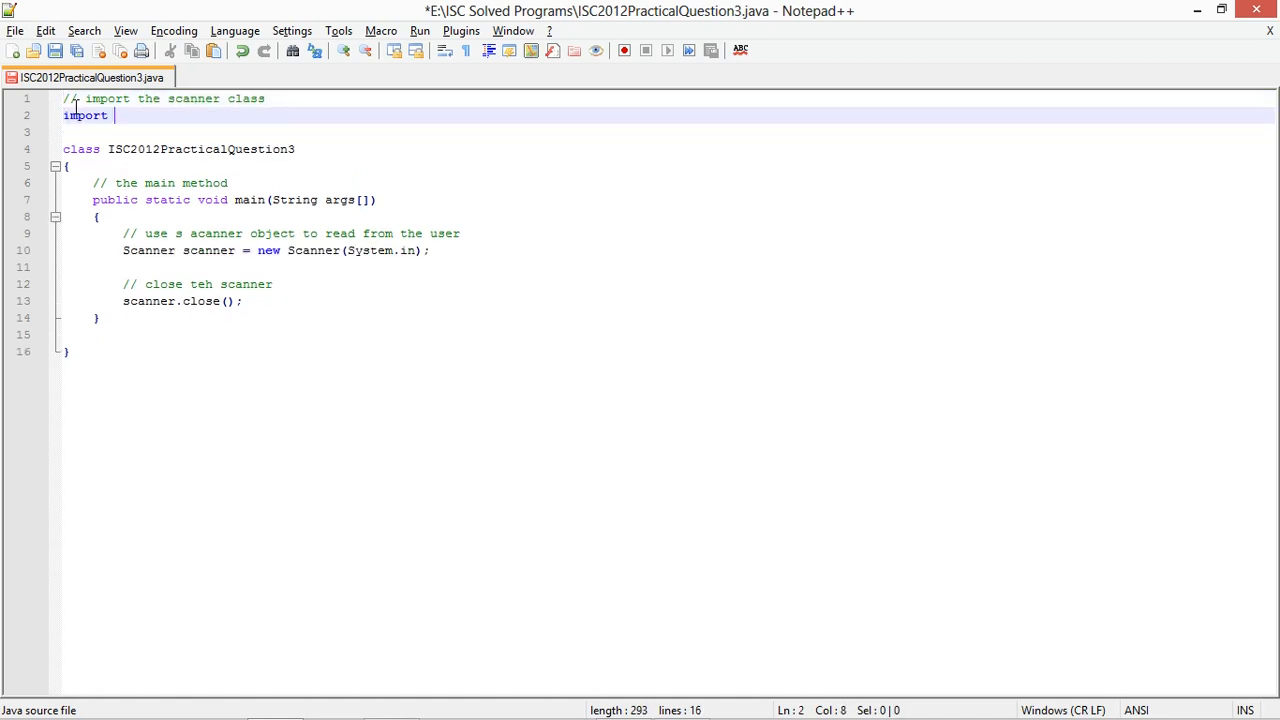
type("java.util.S")
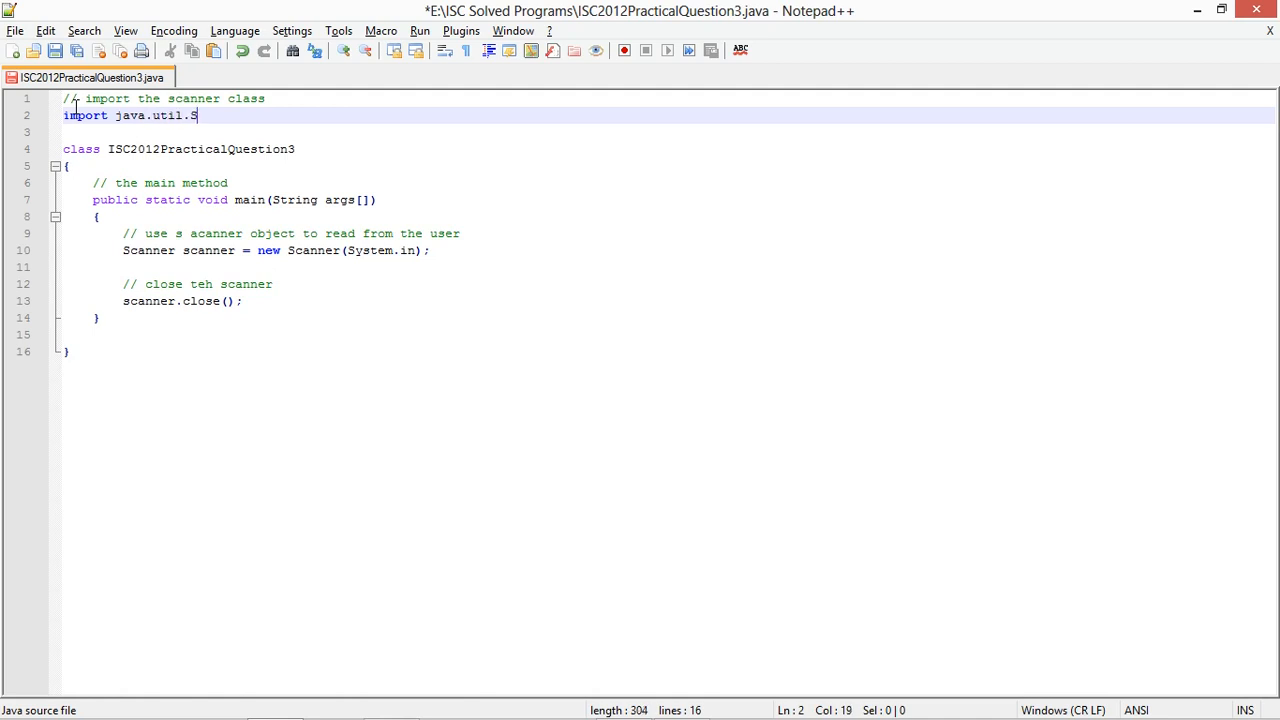
type("canner;")
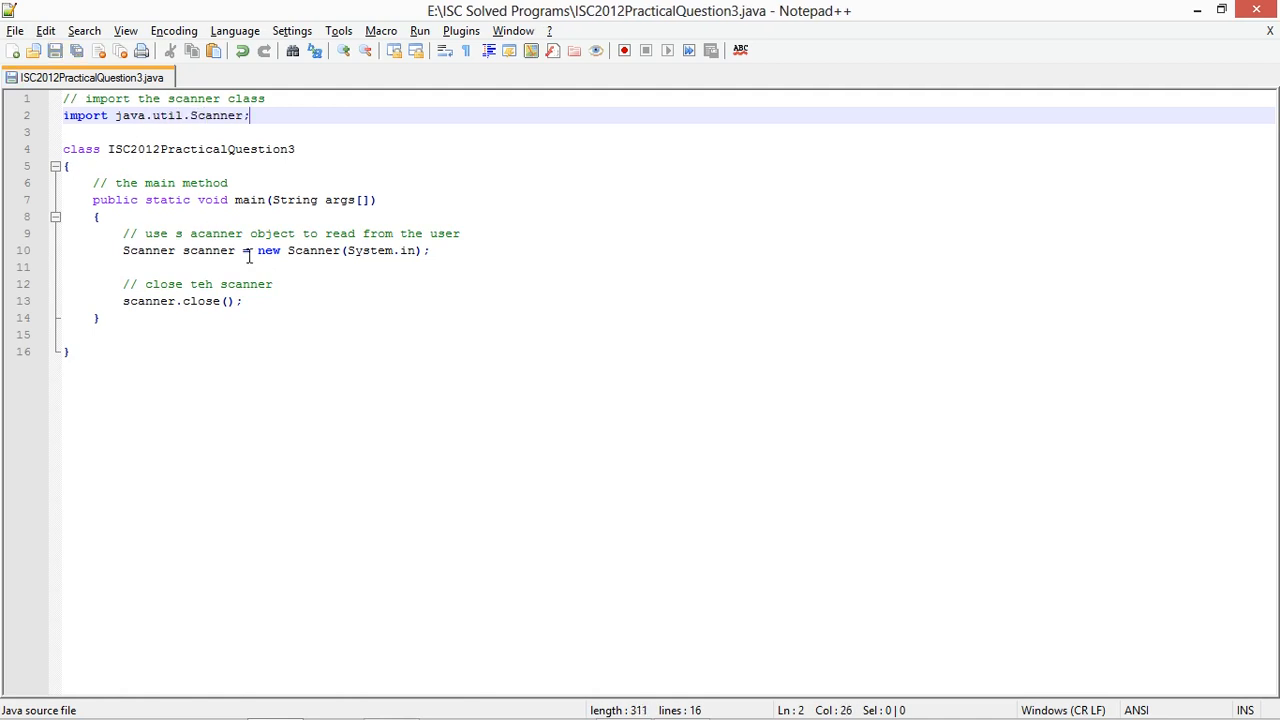
type("h")
key("Enter")
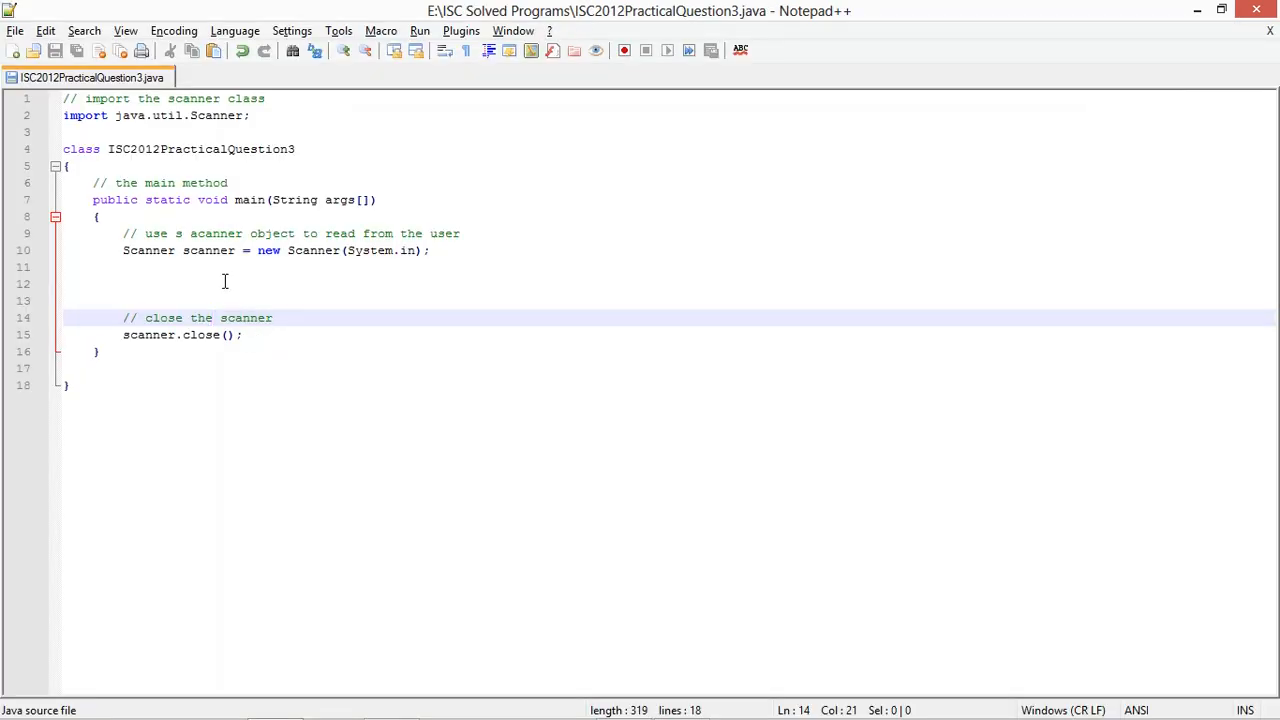
Prompt "M = " and read int m with scanner.nextInt(), then duplicate for n
type("//")
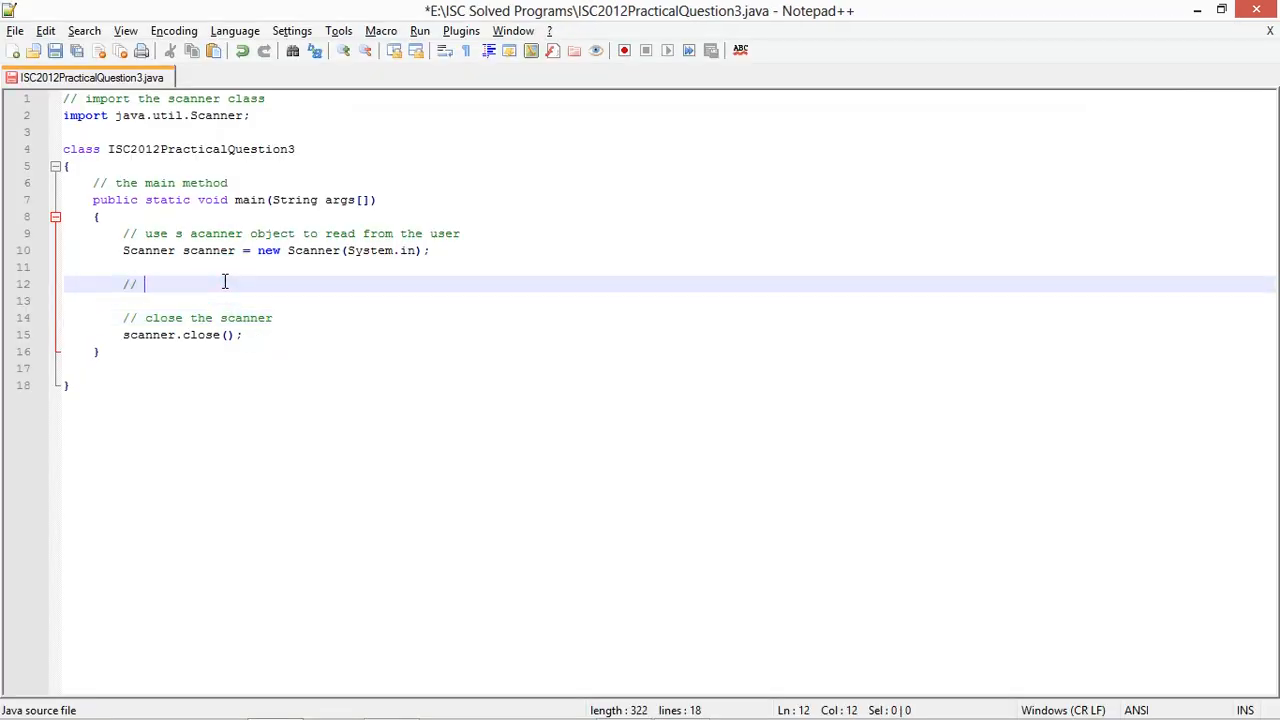
type("ask for the valu")
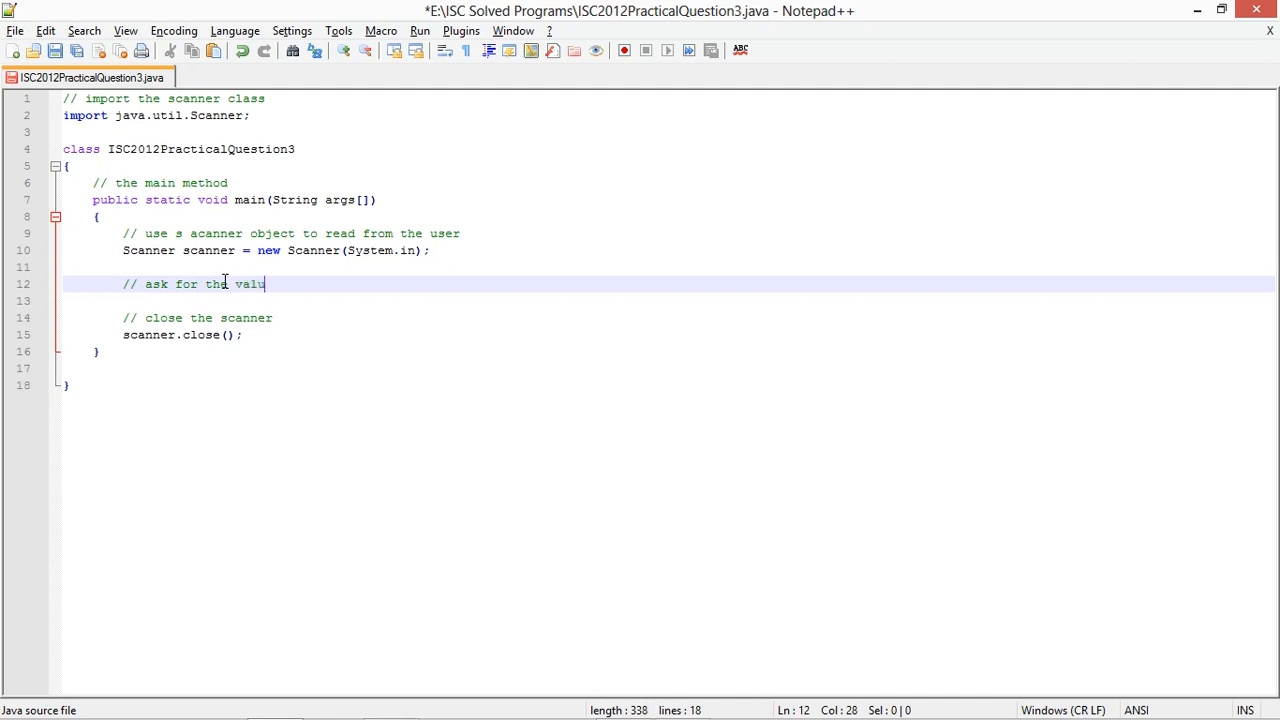
key("BackSpace")
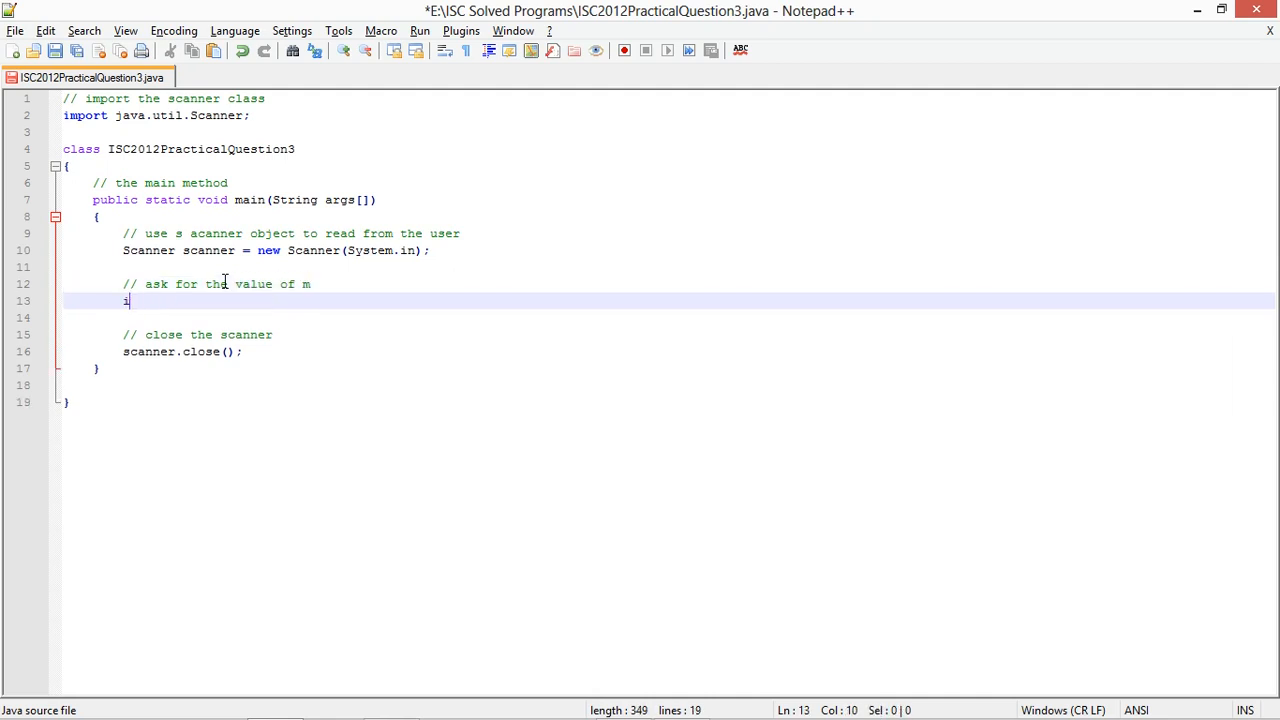
type("System.out.print(")
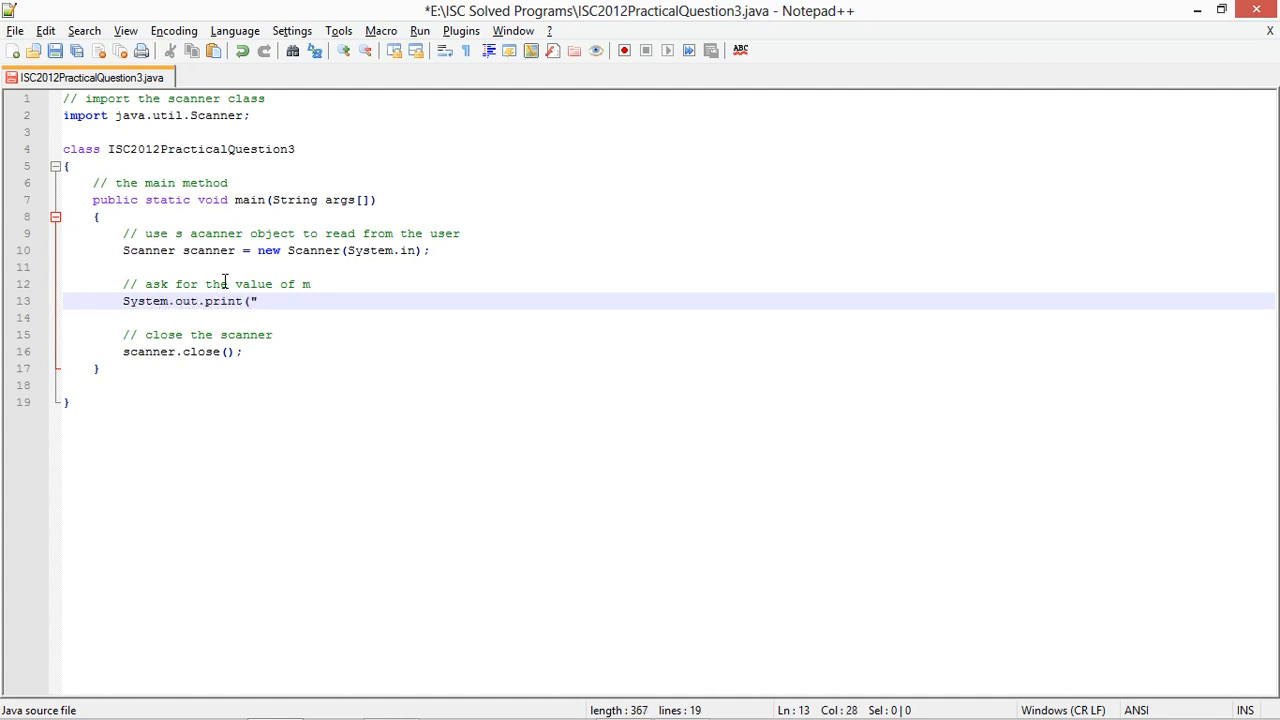
type("\"M = \");")
type("int m = scanner")
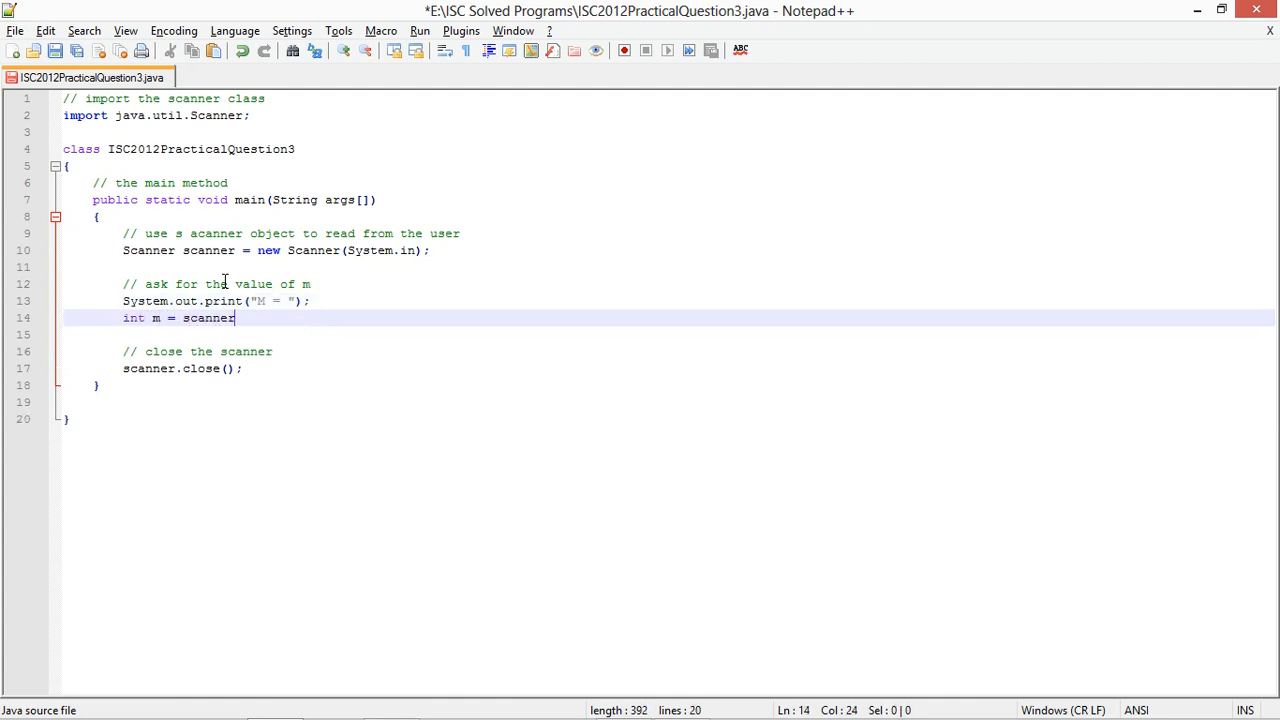
type(".nextInt();")
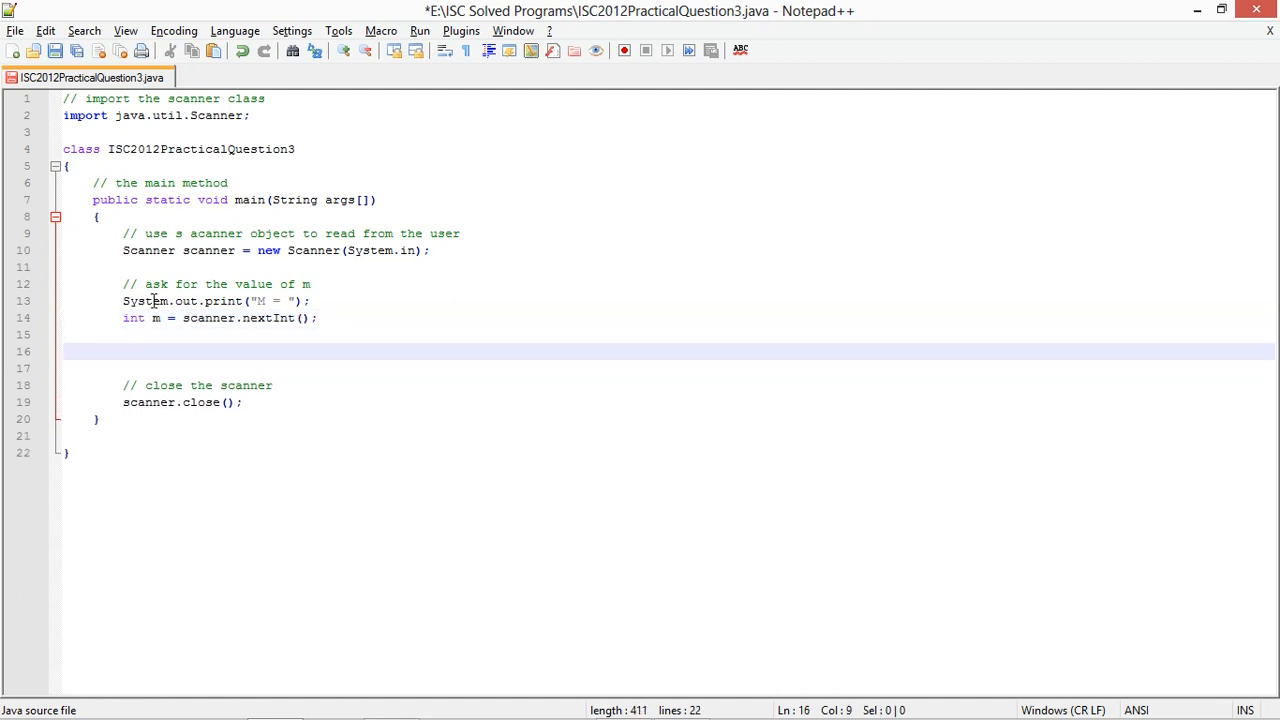
left_click(123, 351)
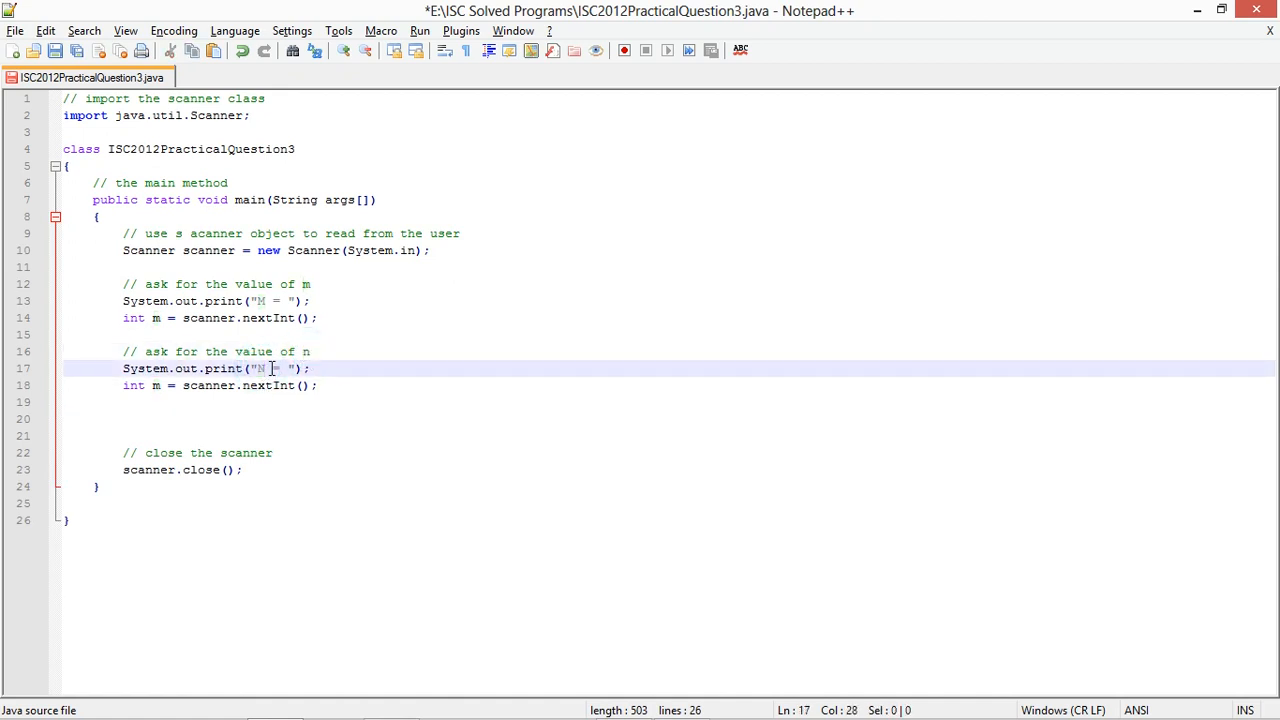
left_click(157, 385)
type("// read the ")
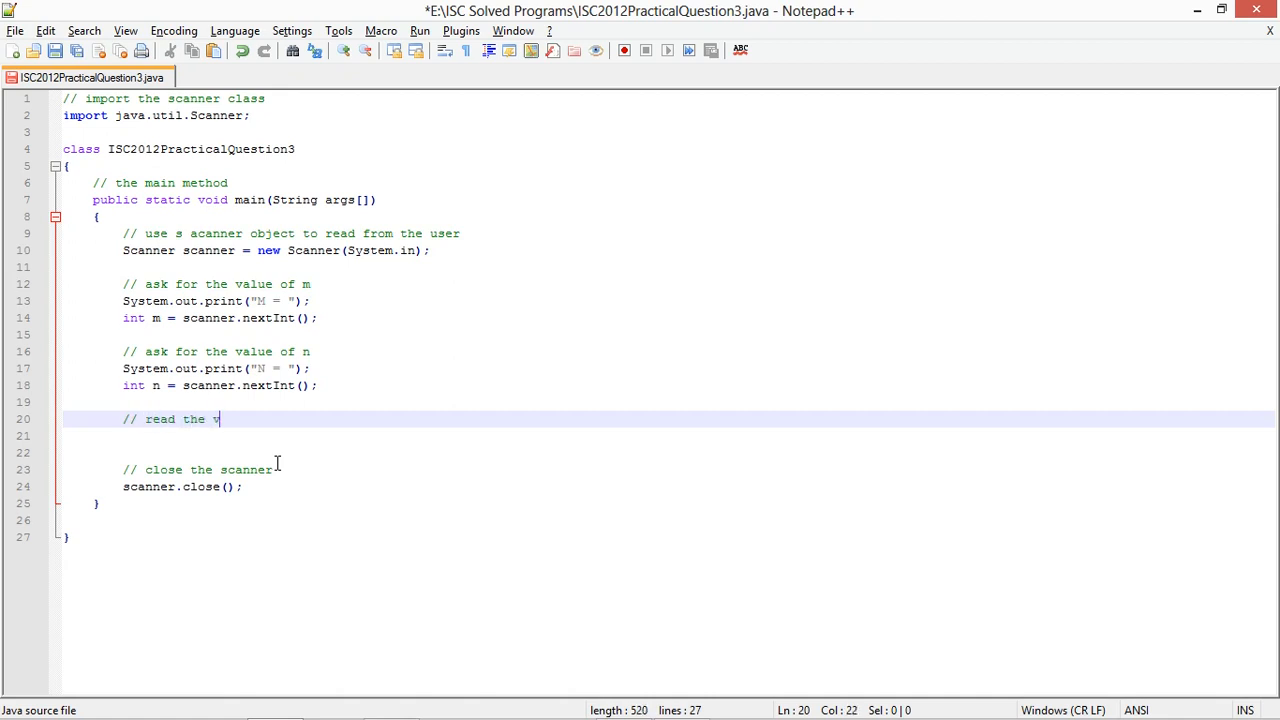
Comment the validation and write the if condition rejecting m or n outside 2–20
type("values into the matrei")
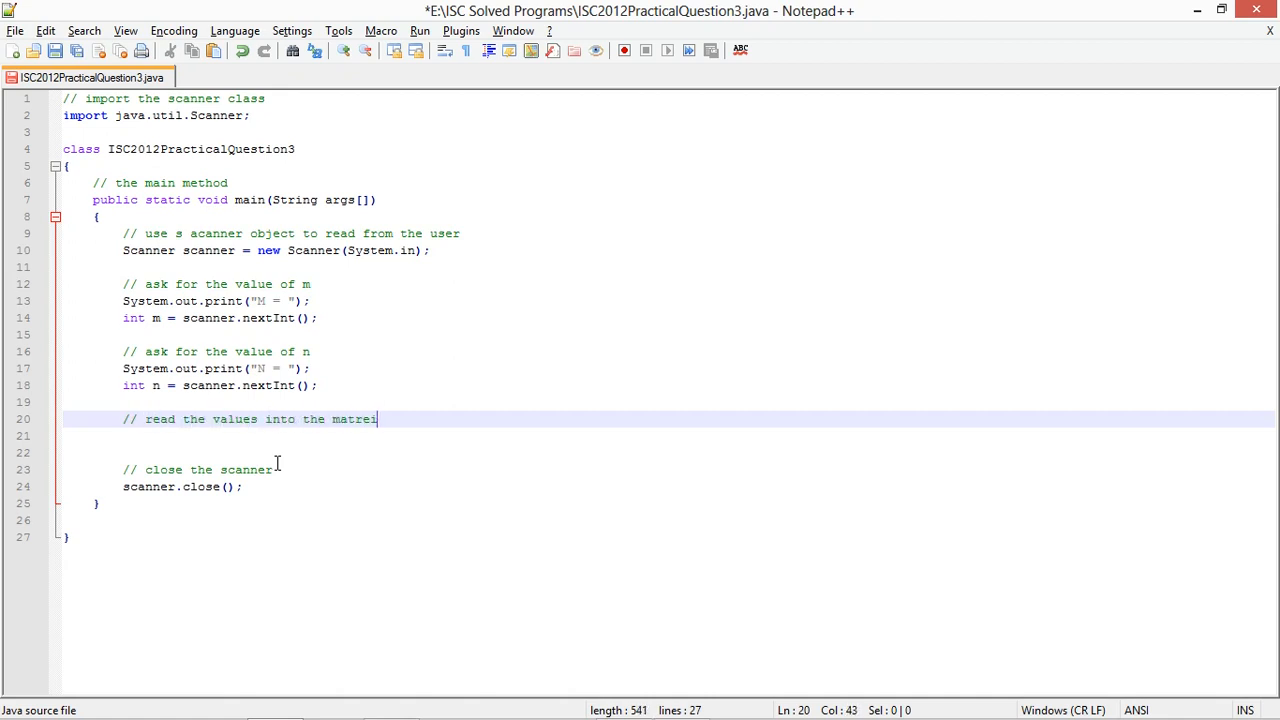
key("enter")
type("// v")
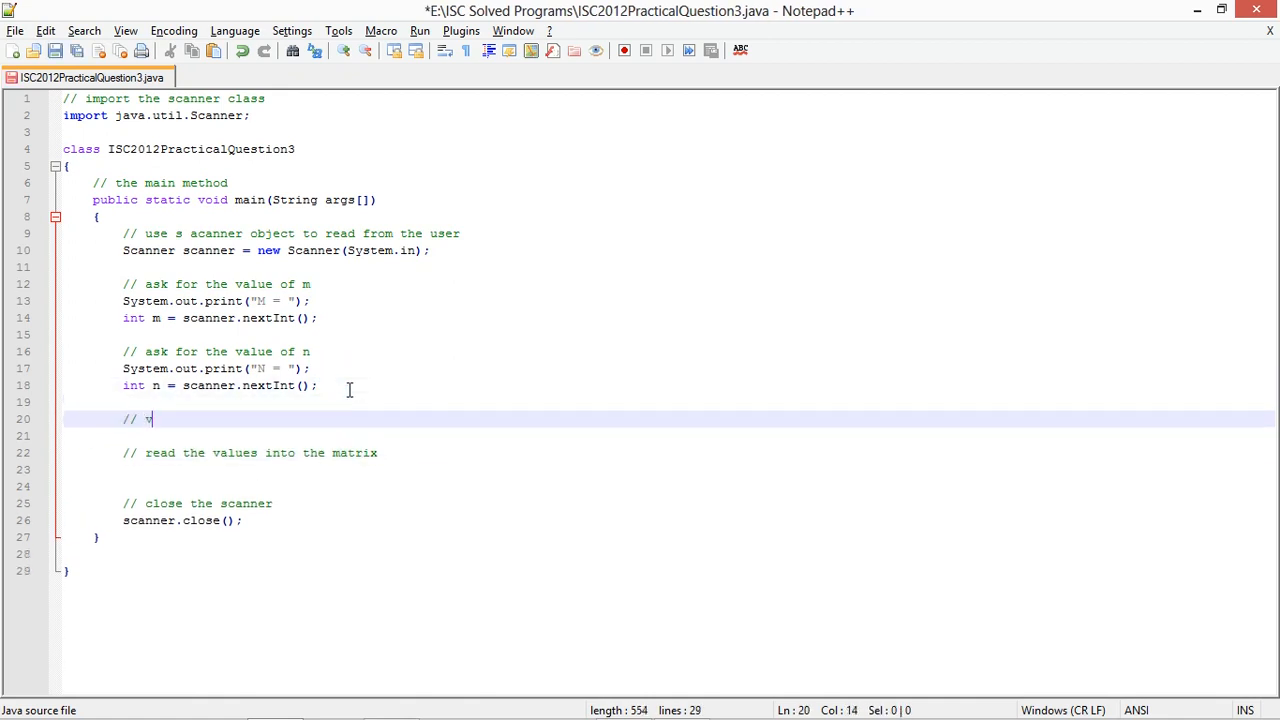
type("alidate")
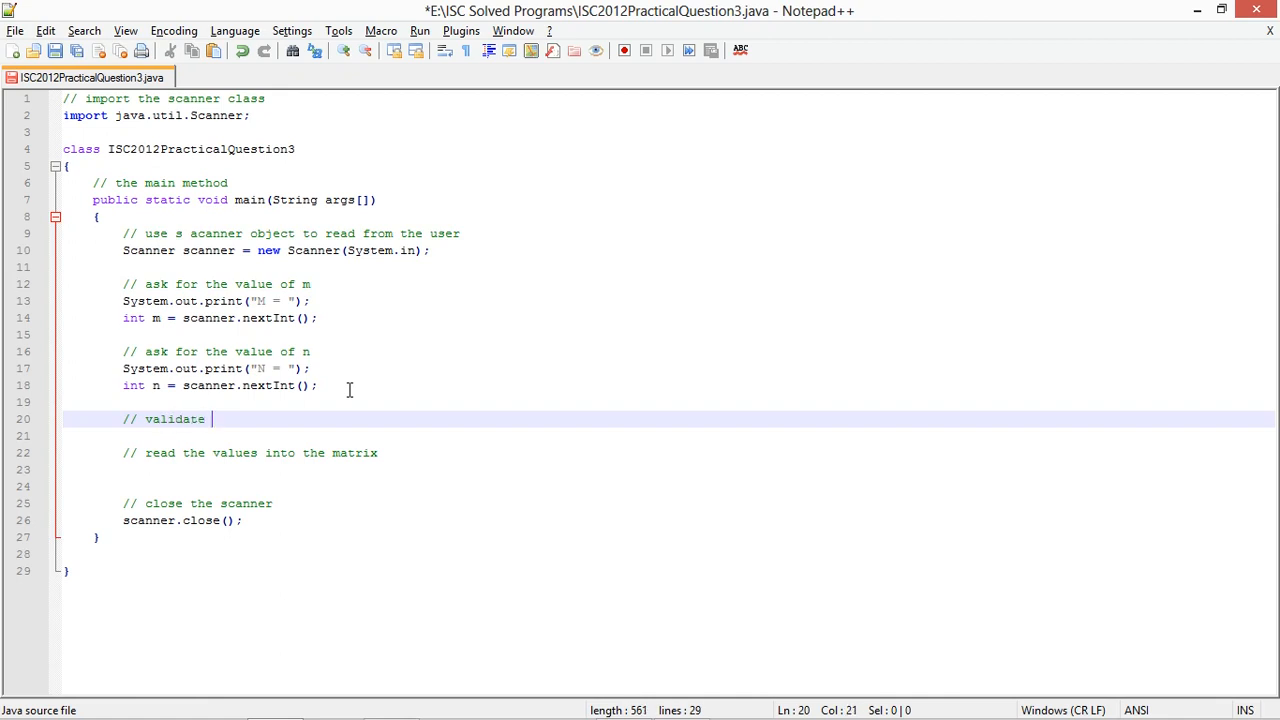
type("the values of m and n")
type("if")
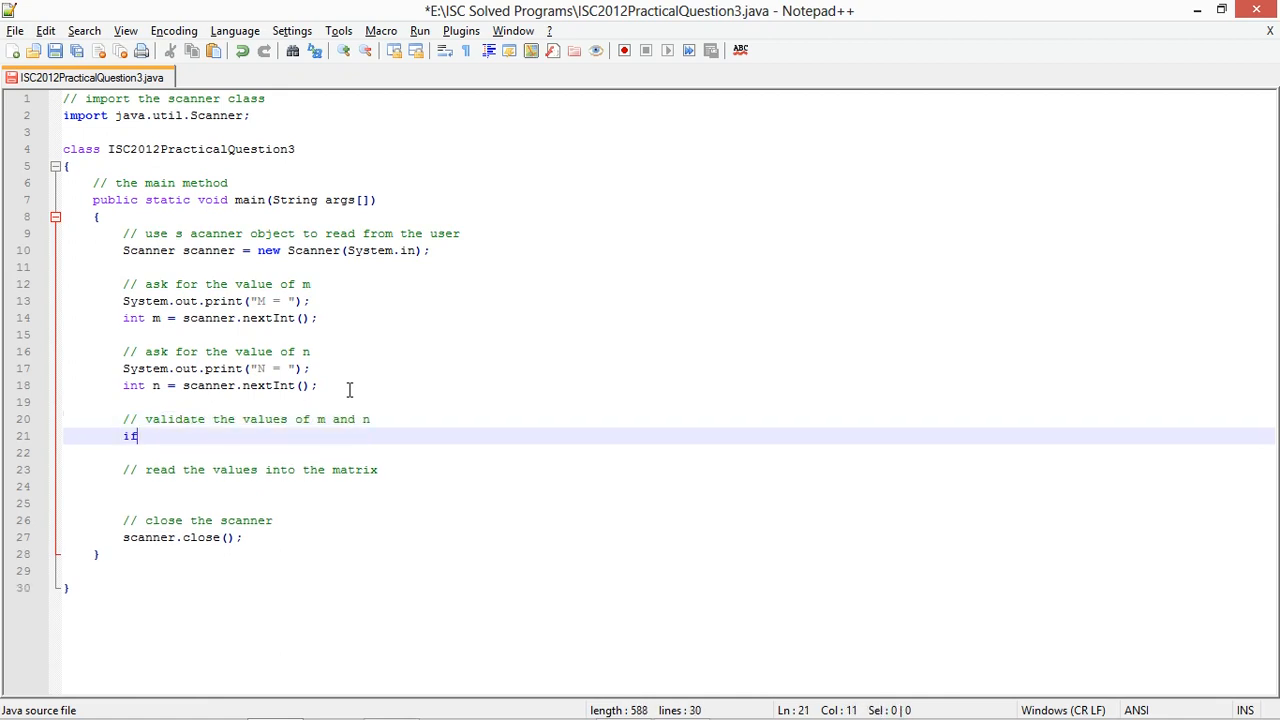
type("( (")
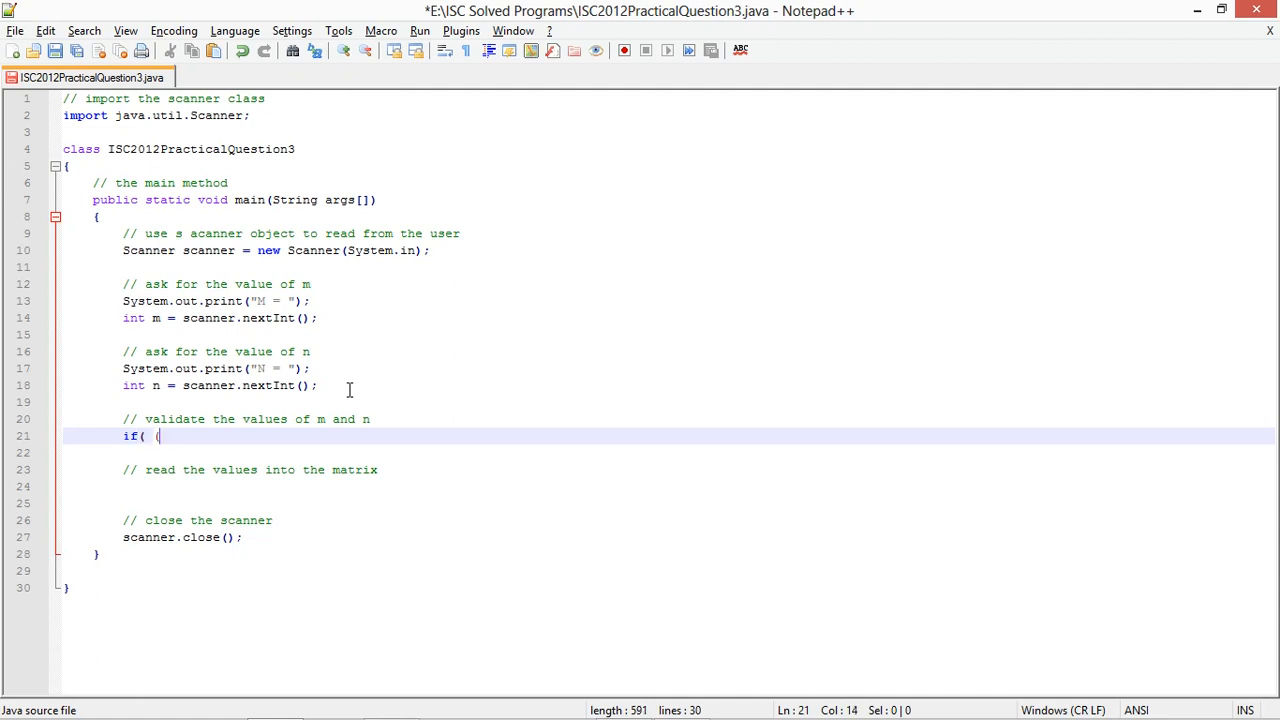
type("!")
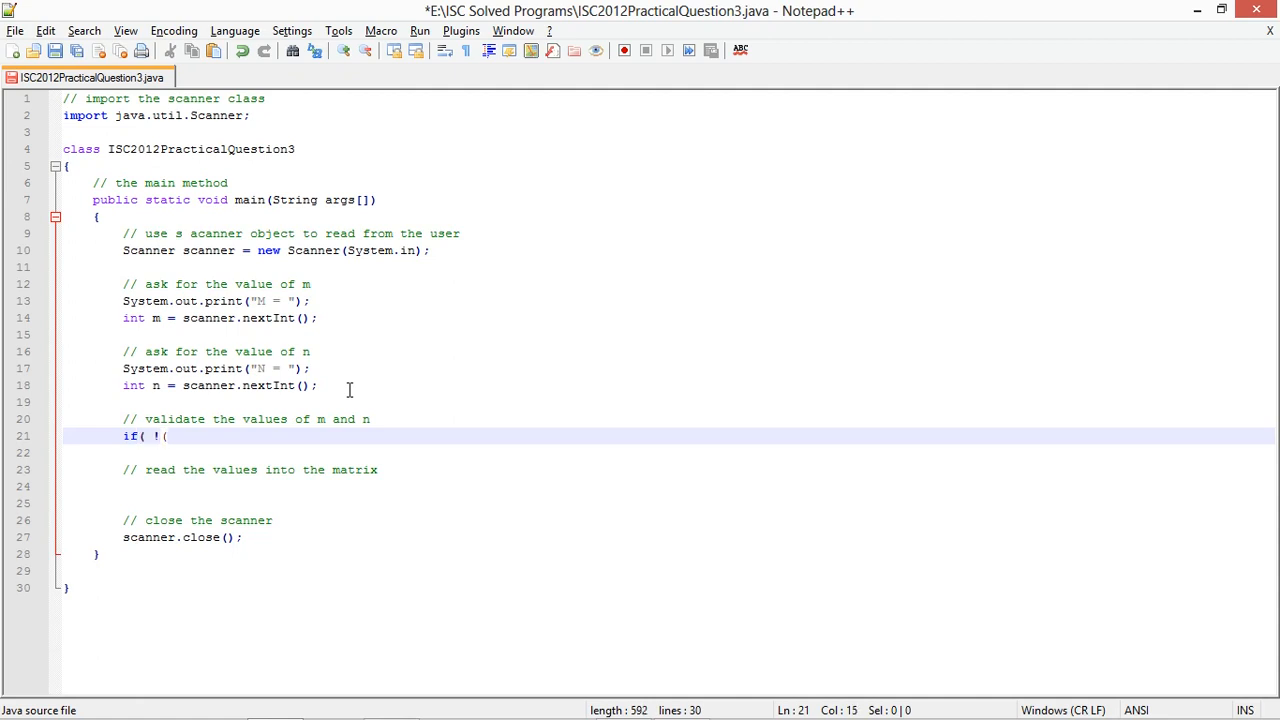
type("(")
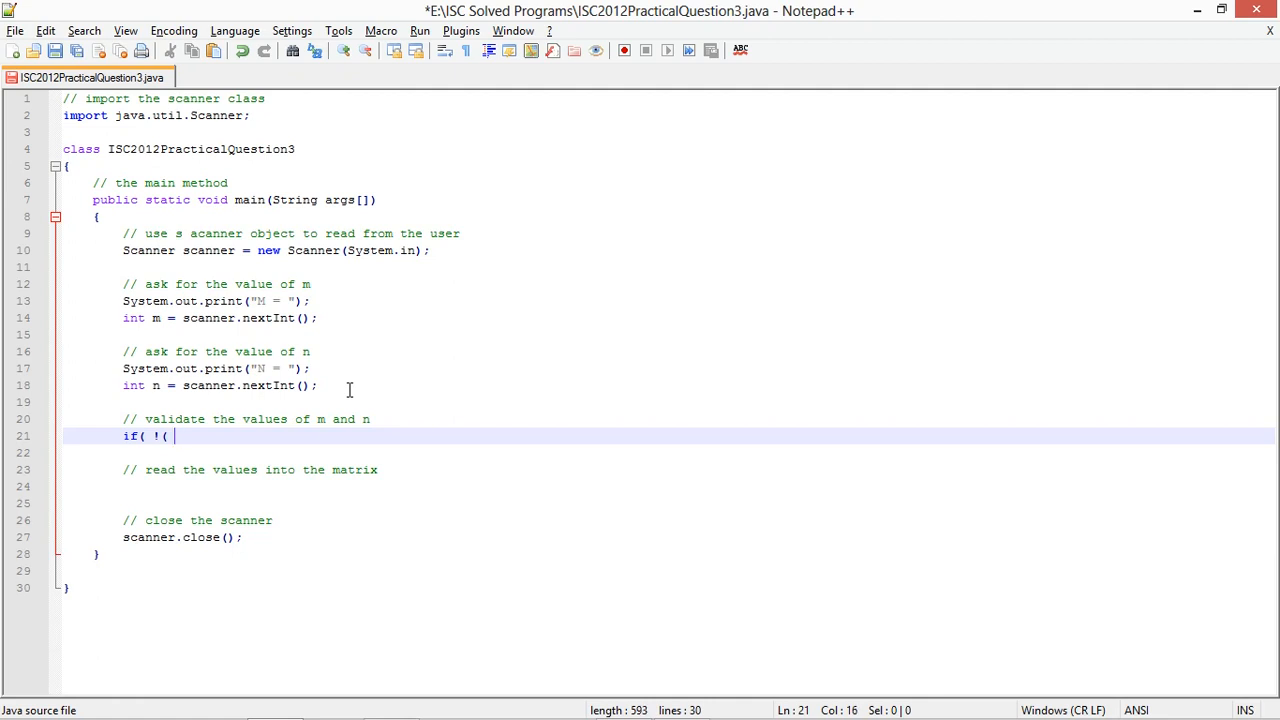
type("m >")
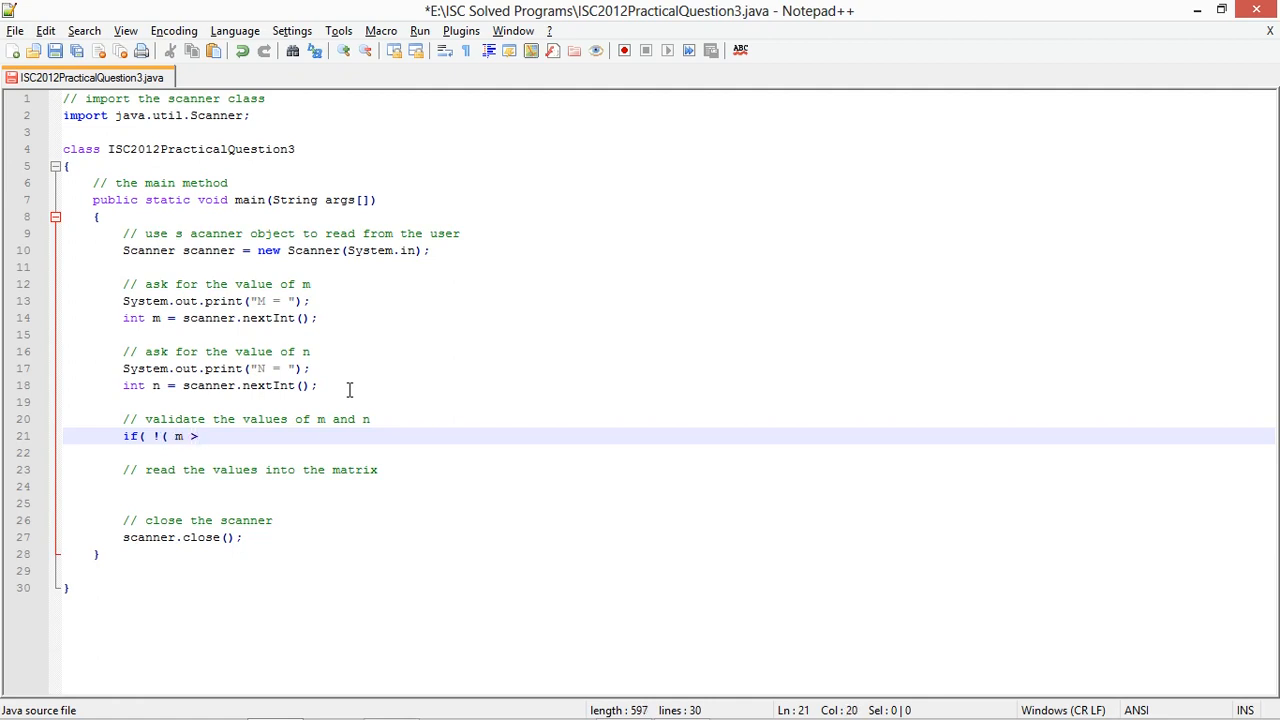
type("2 && m < 20")
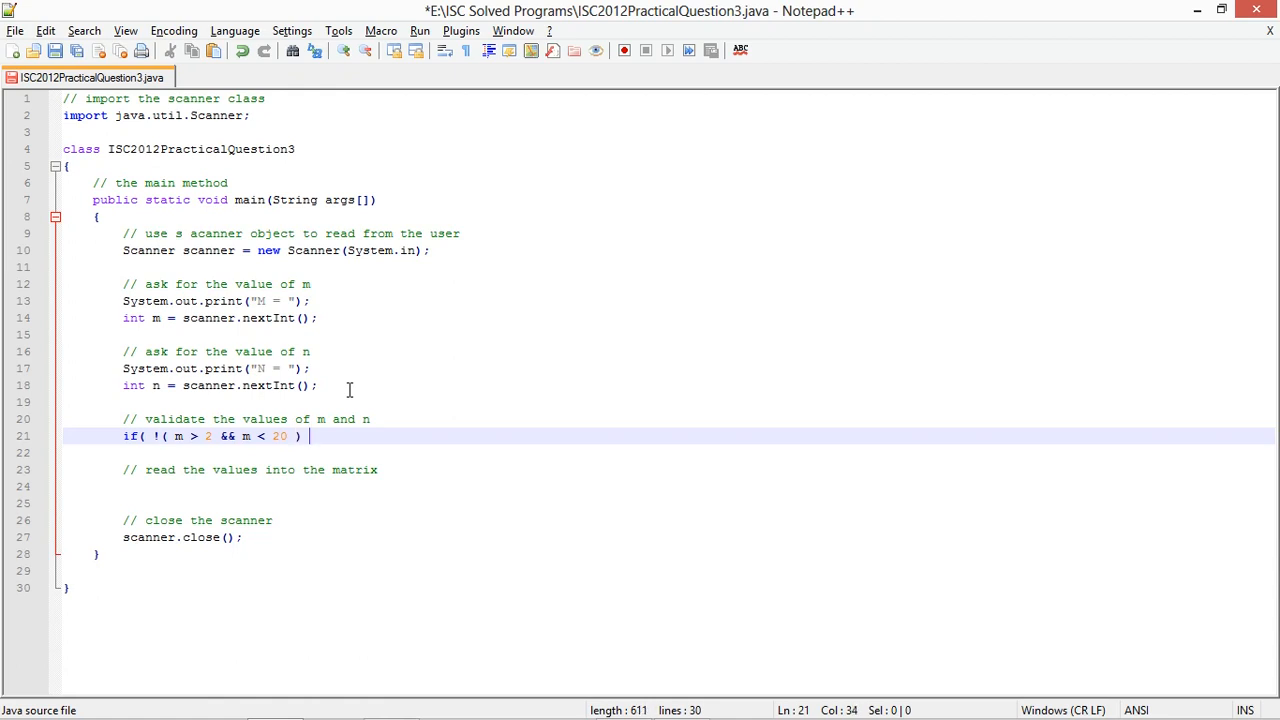
type("|| !(")
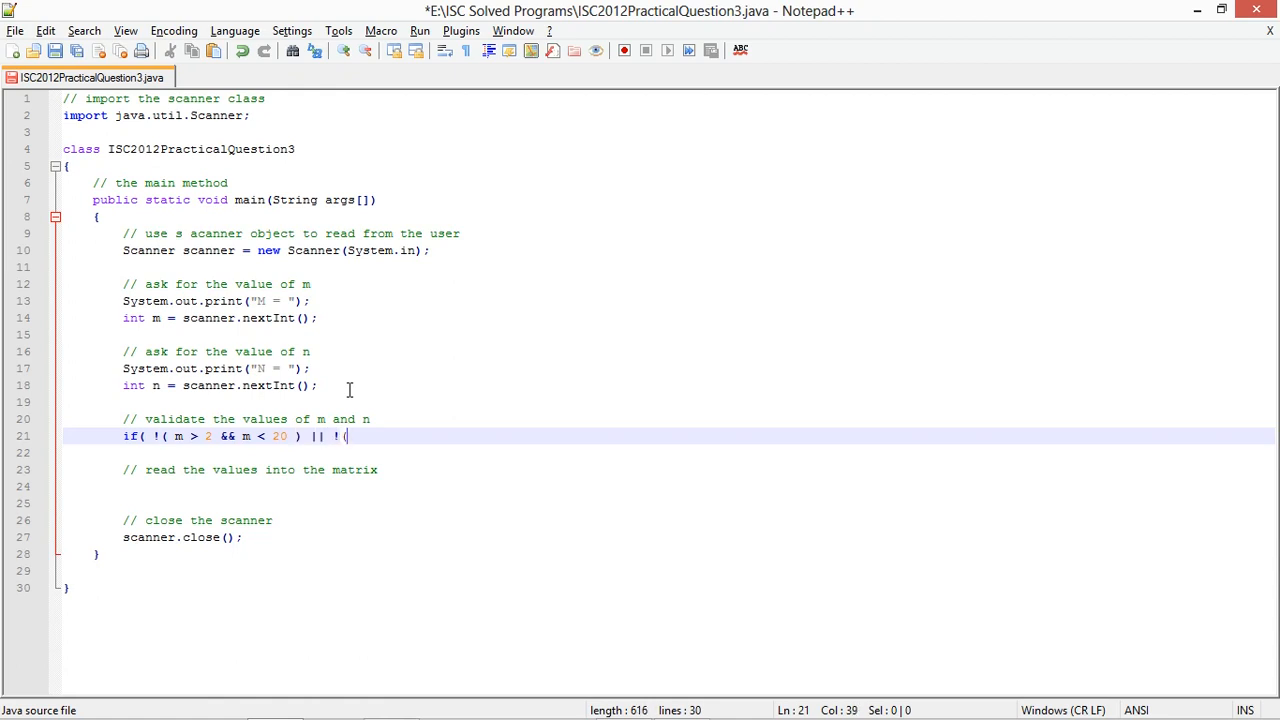
type("n>2 &")
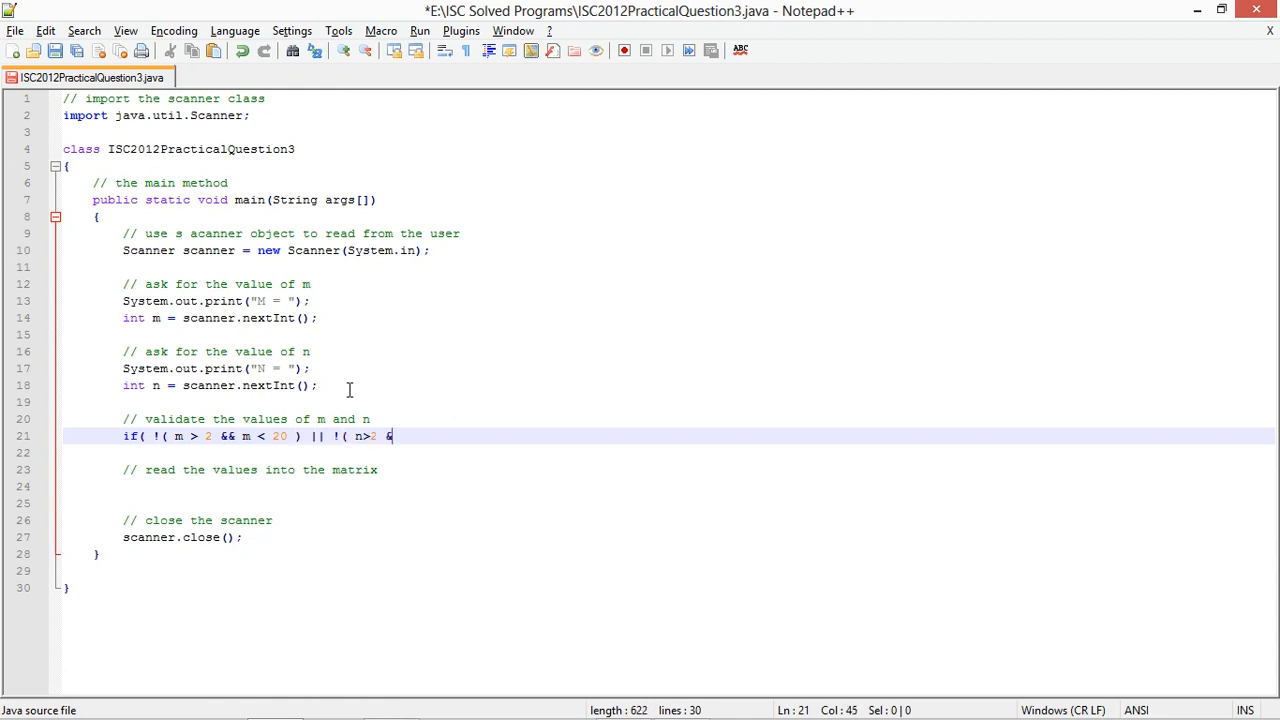
type("& n<20 )")
type("// ")
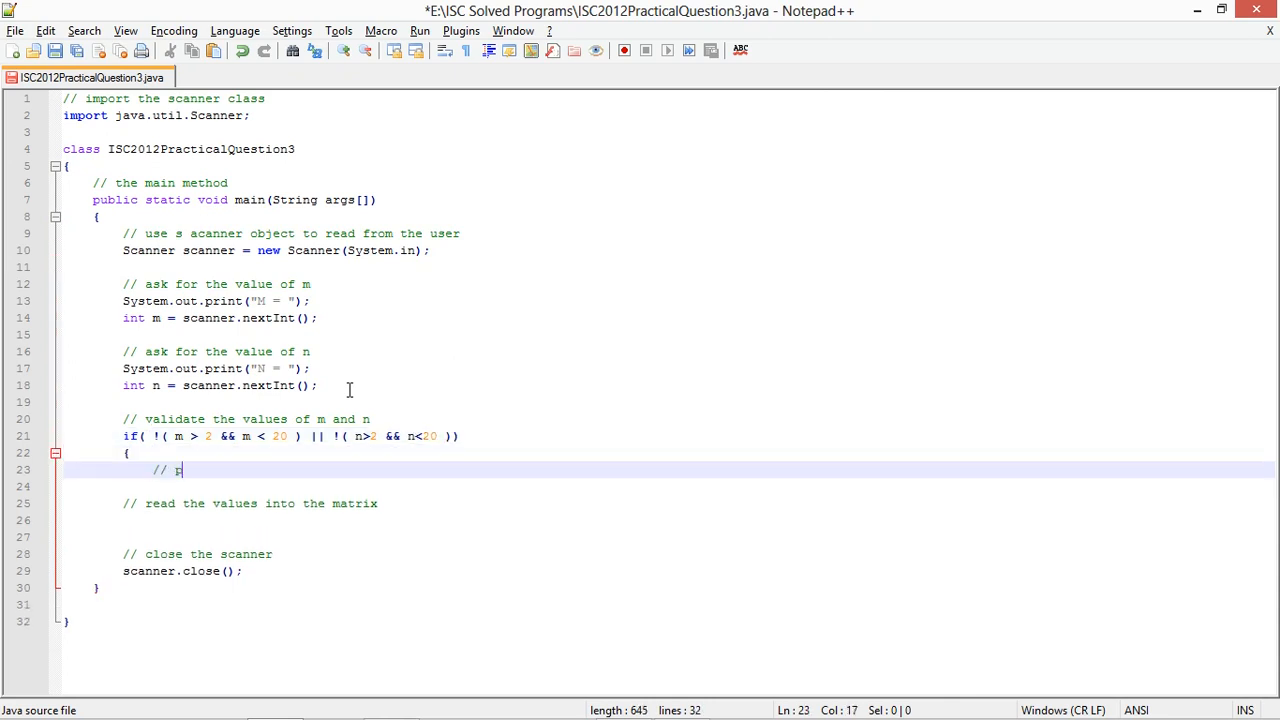
Print "SIZE OUT OF RANGE" inside the validation block
type("rint the mess")
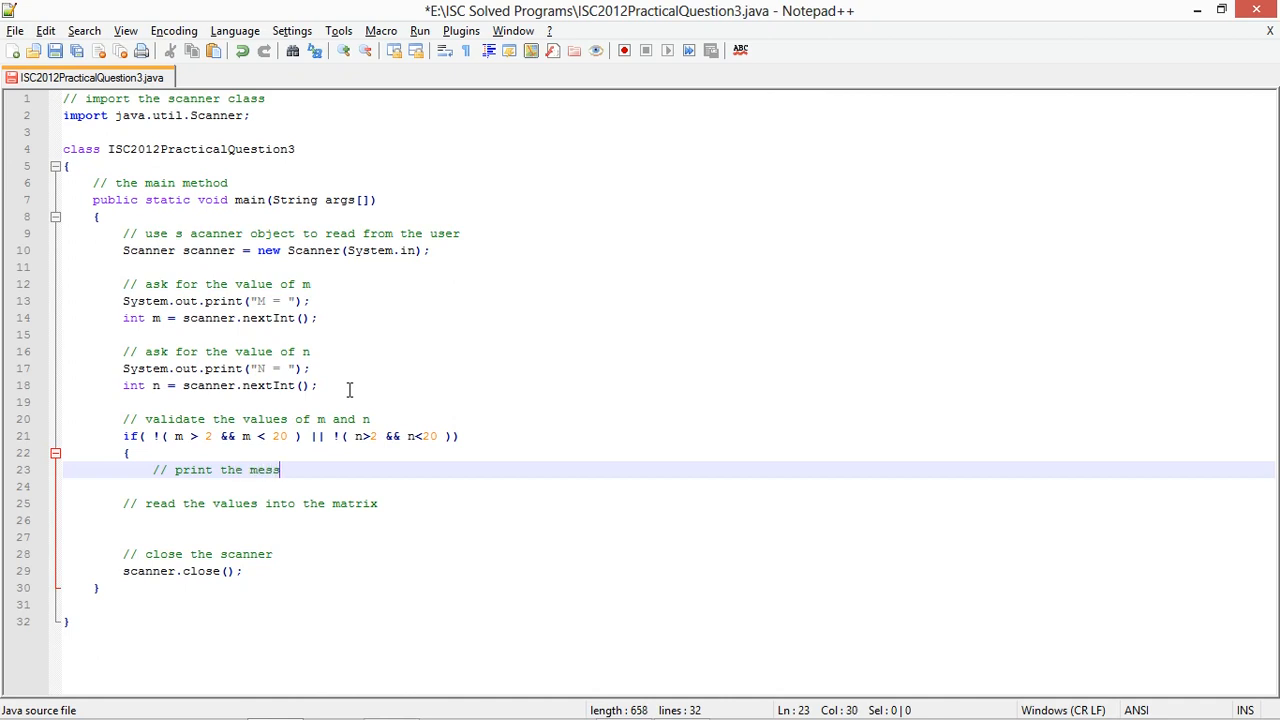
type("System.")
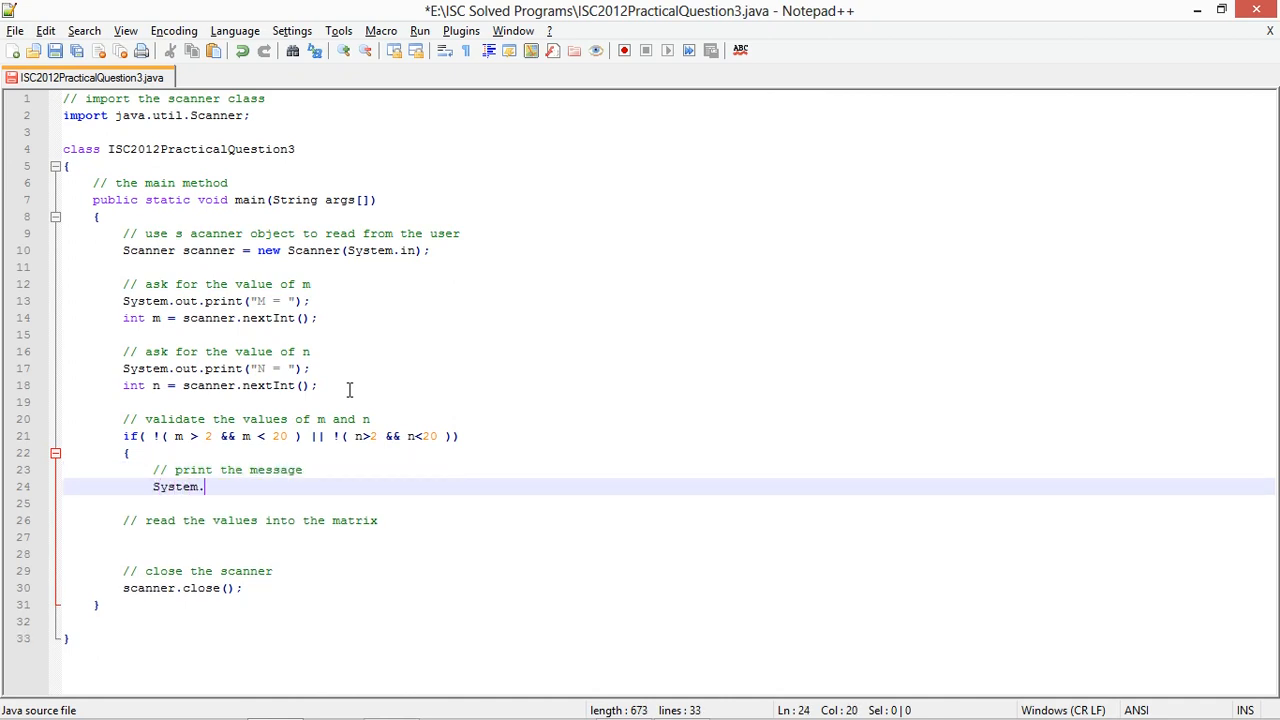
type("out.println(\"")
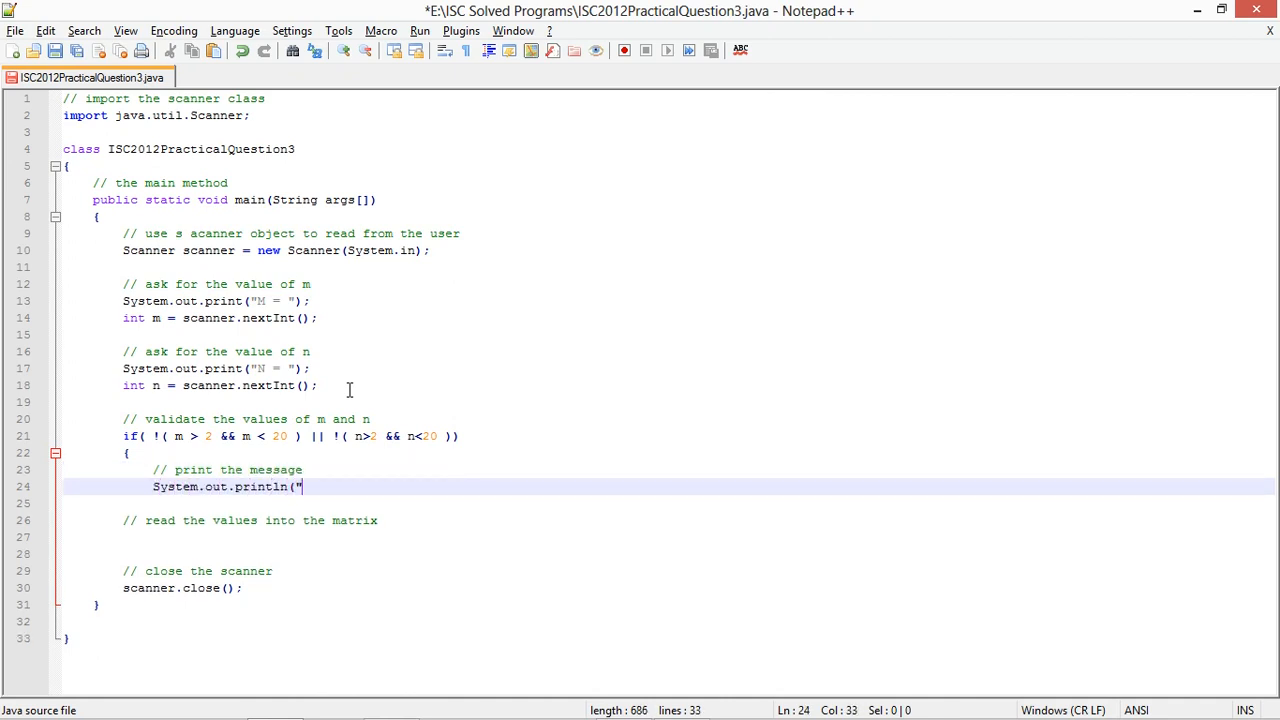
type("SIZE O")
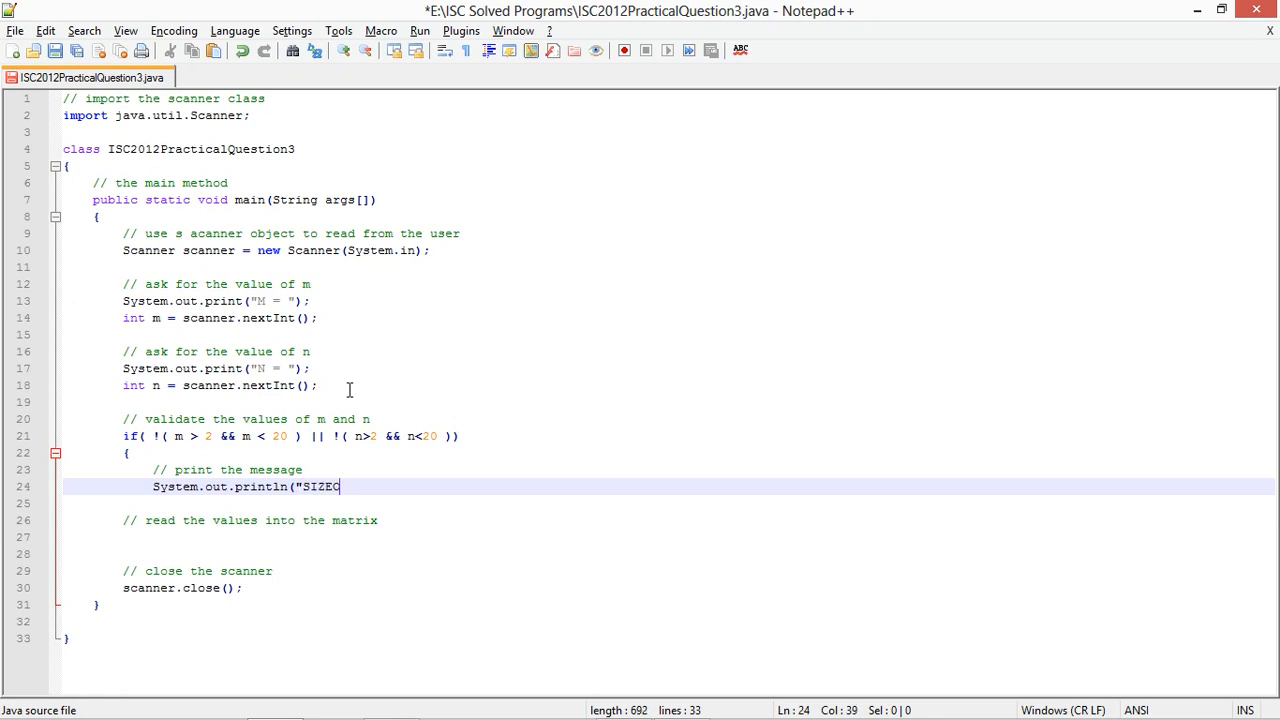
key("Backspace")
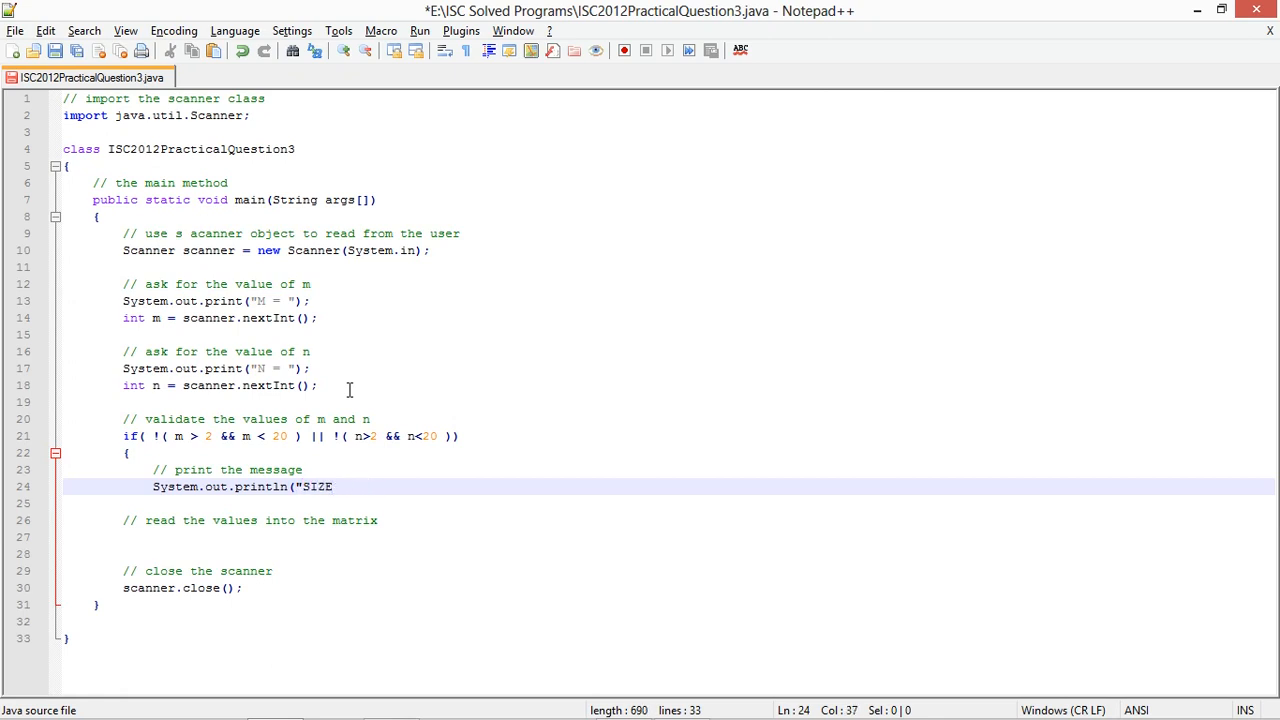
type("OUT OF RANGE\");")
type("return;")
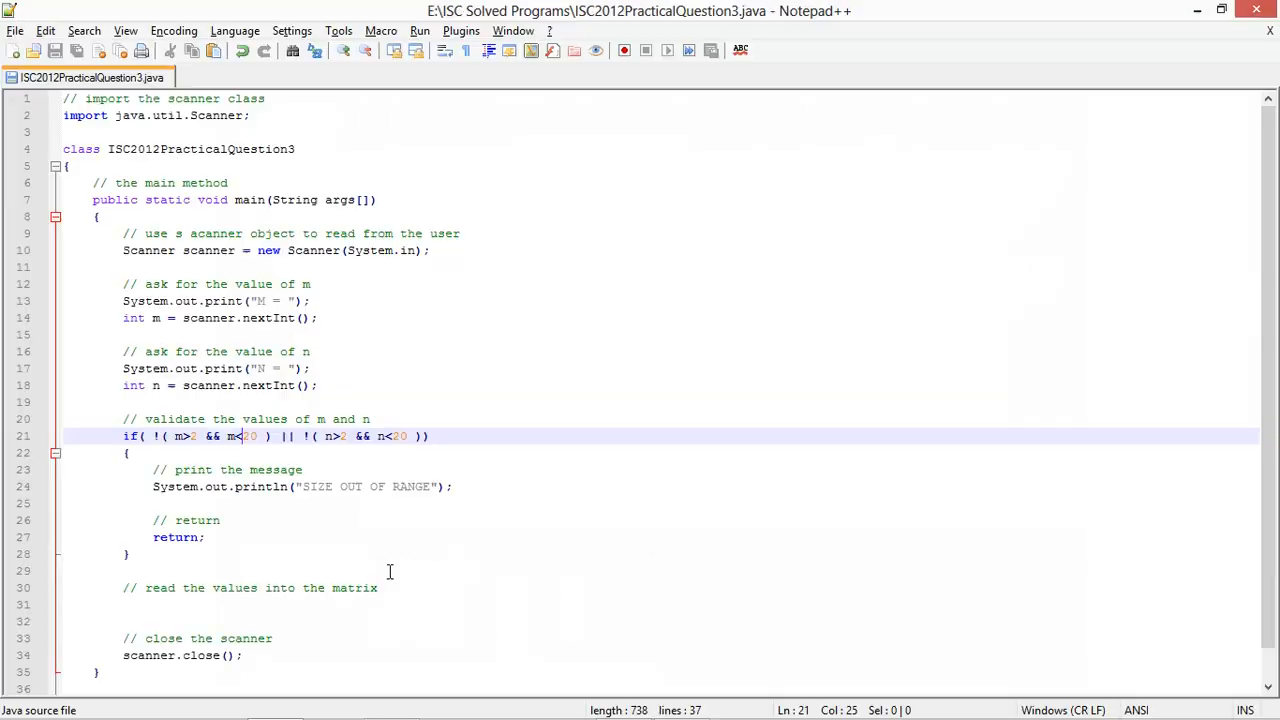
Write commented nested for loops over i < m and j < n
scroll("down", 3)
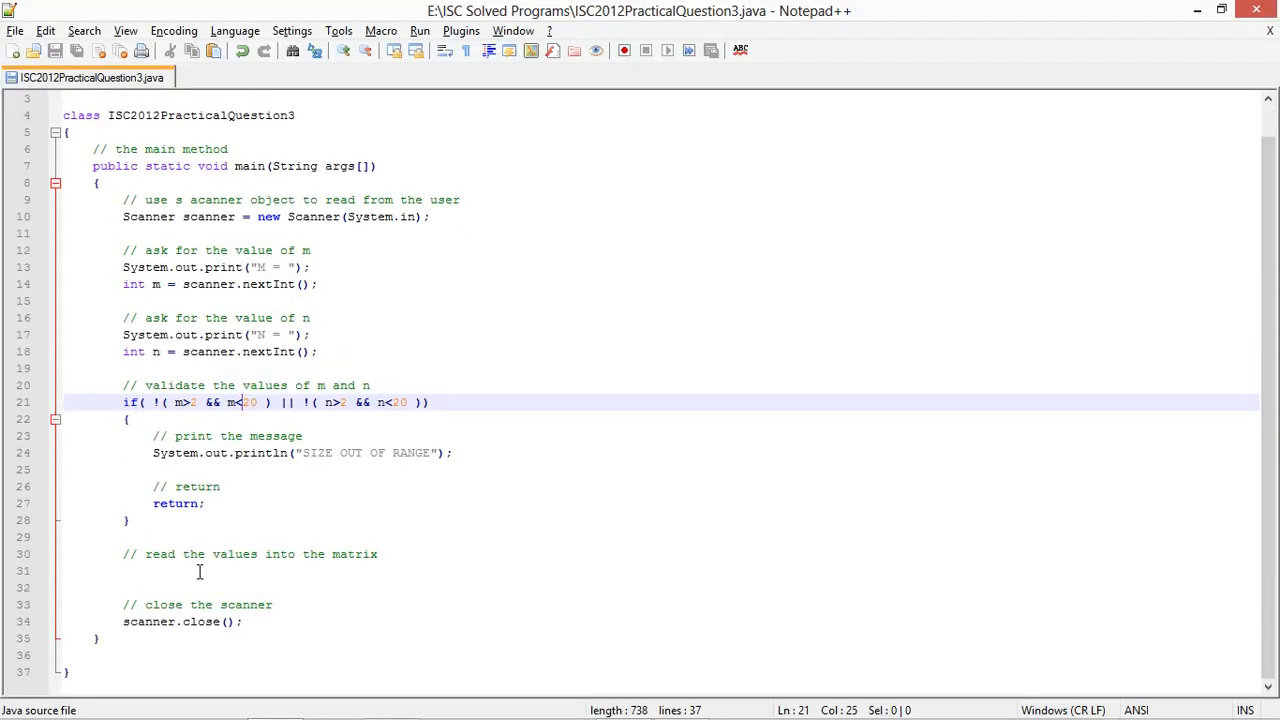
left_click(205, 570)
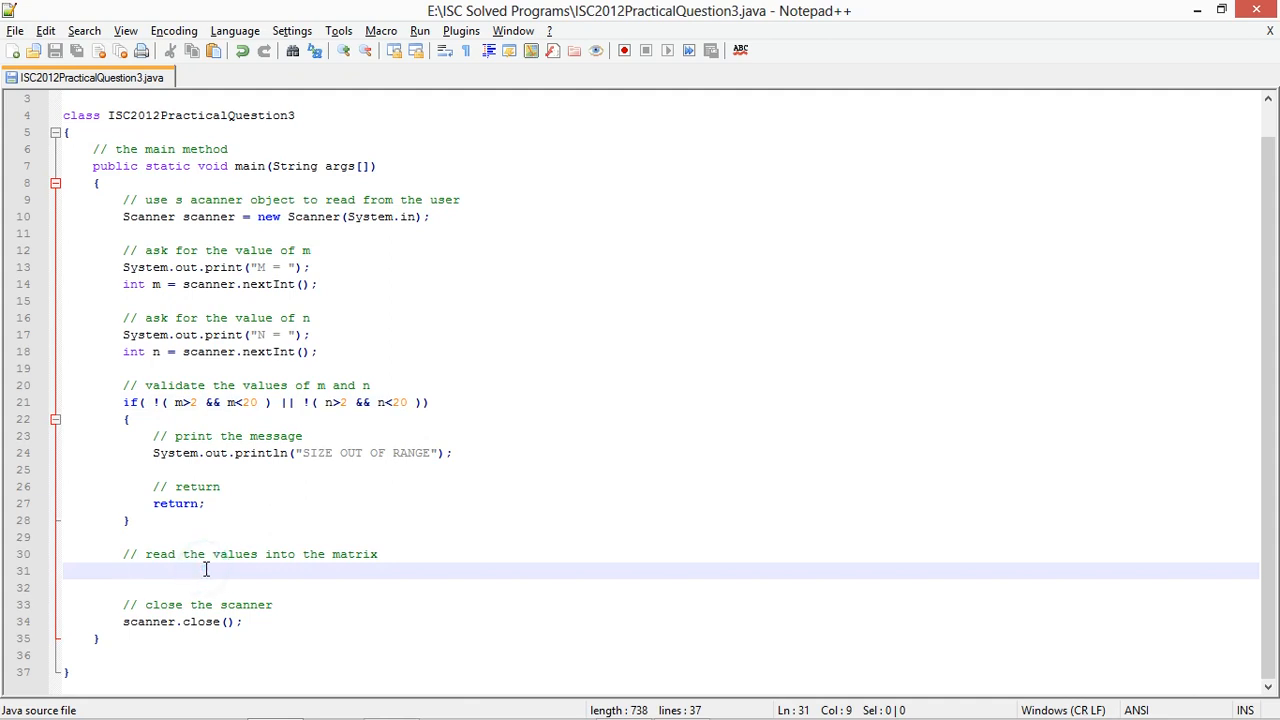
type("// use ne")
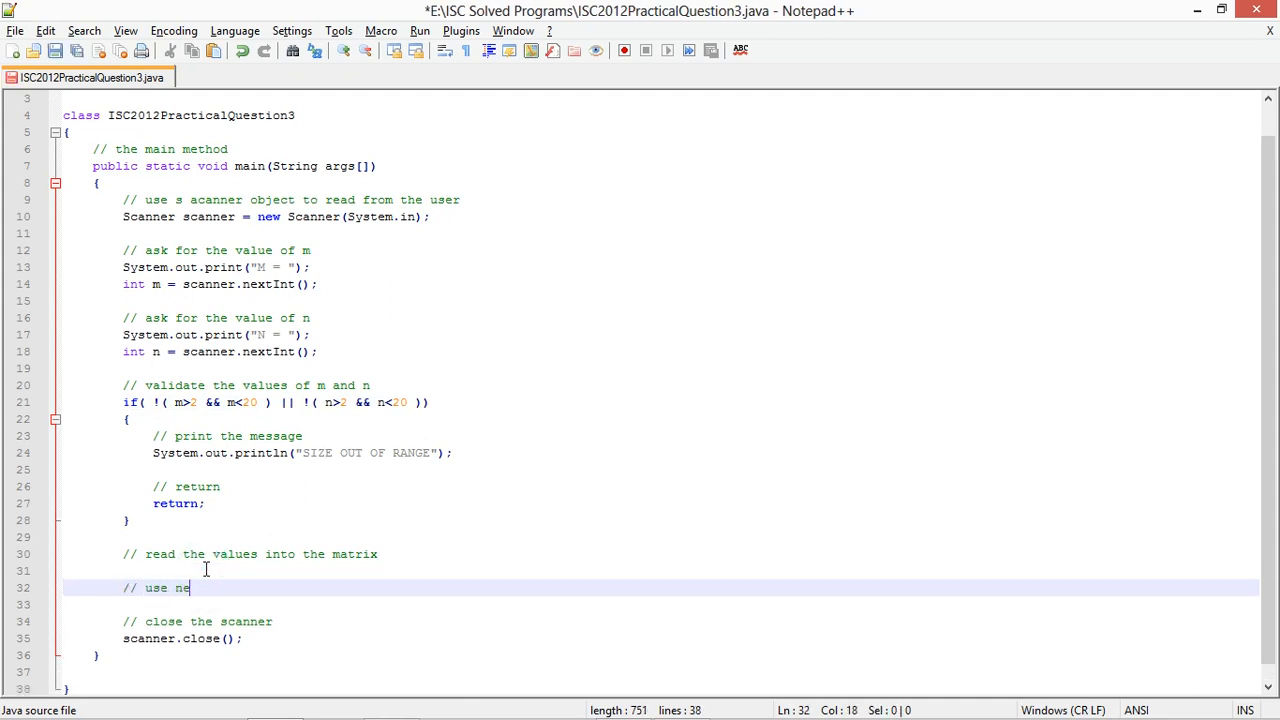
type("x")
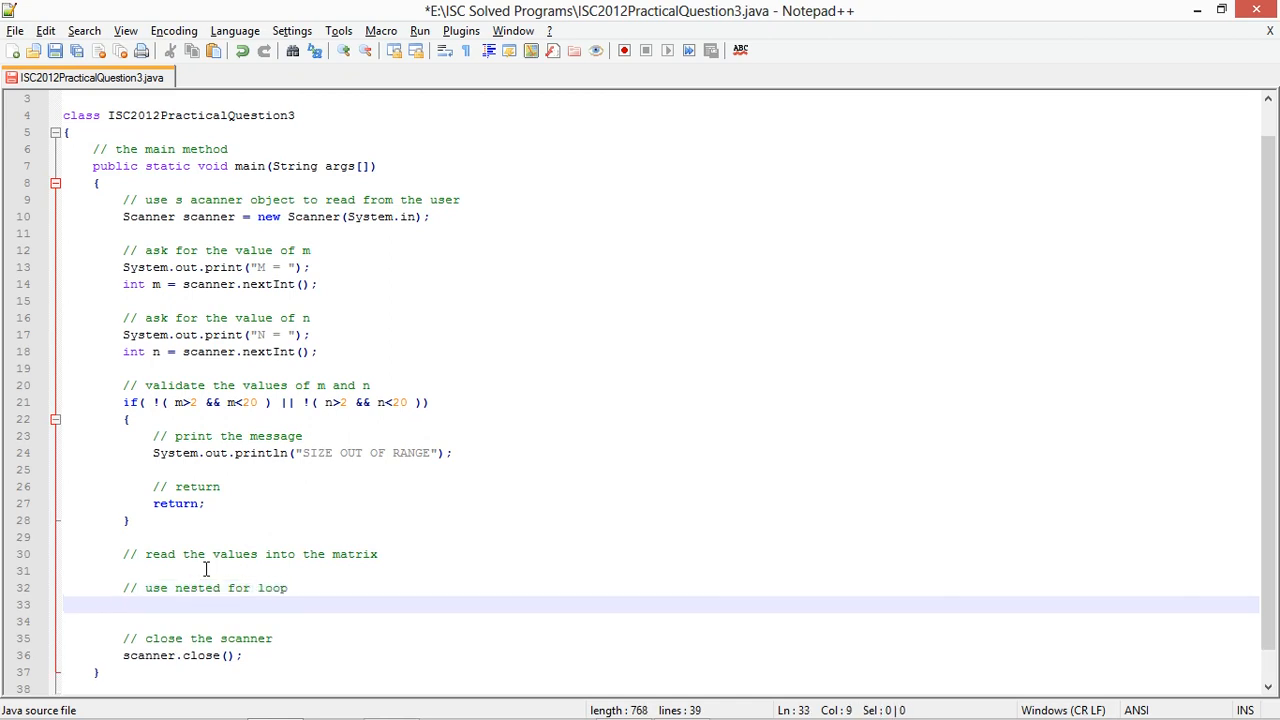
type("for( int i=0")
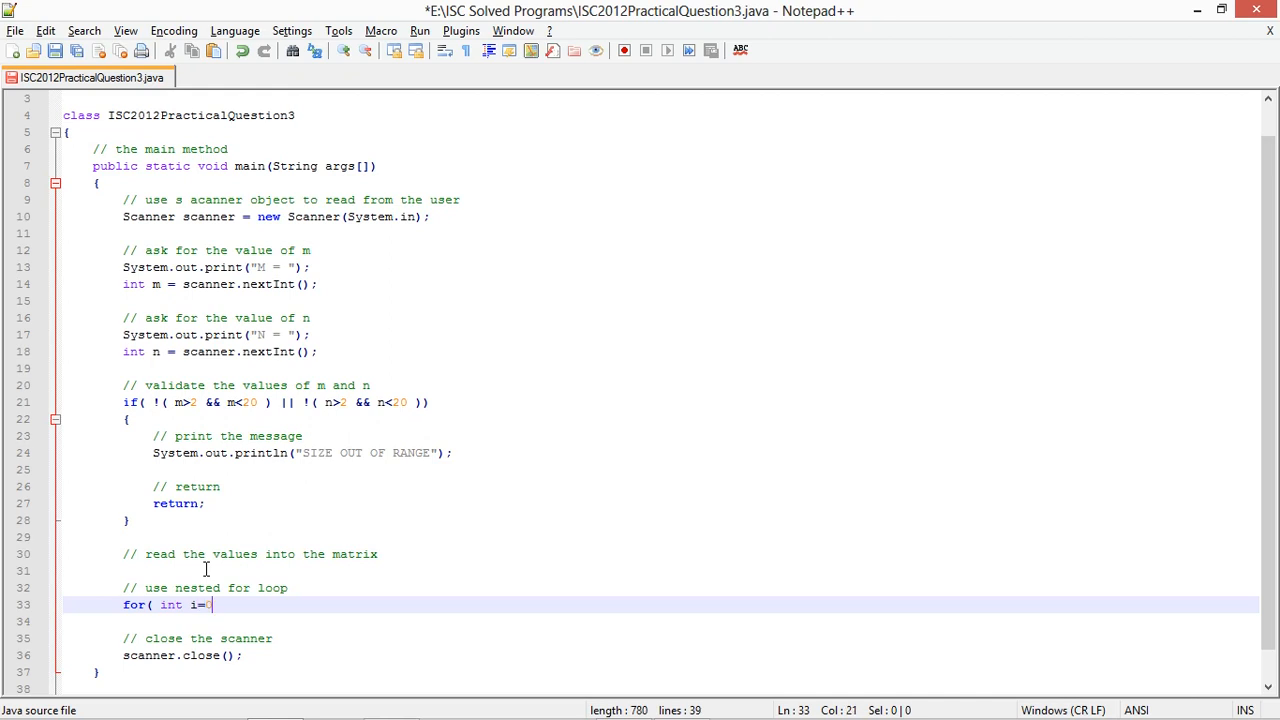
type("0; i<")
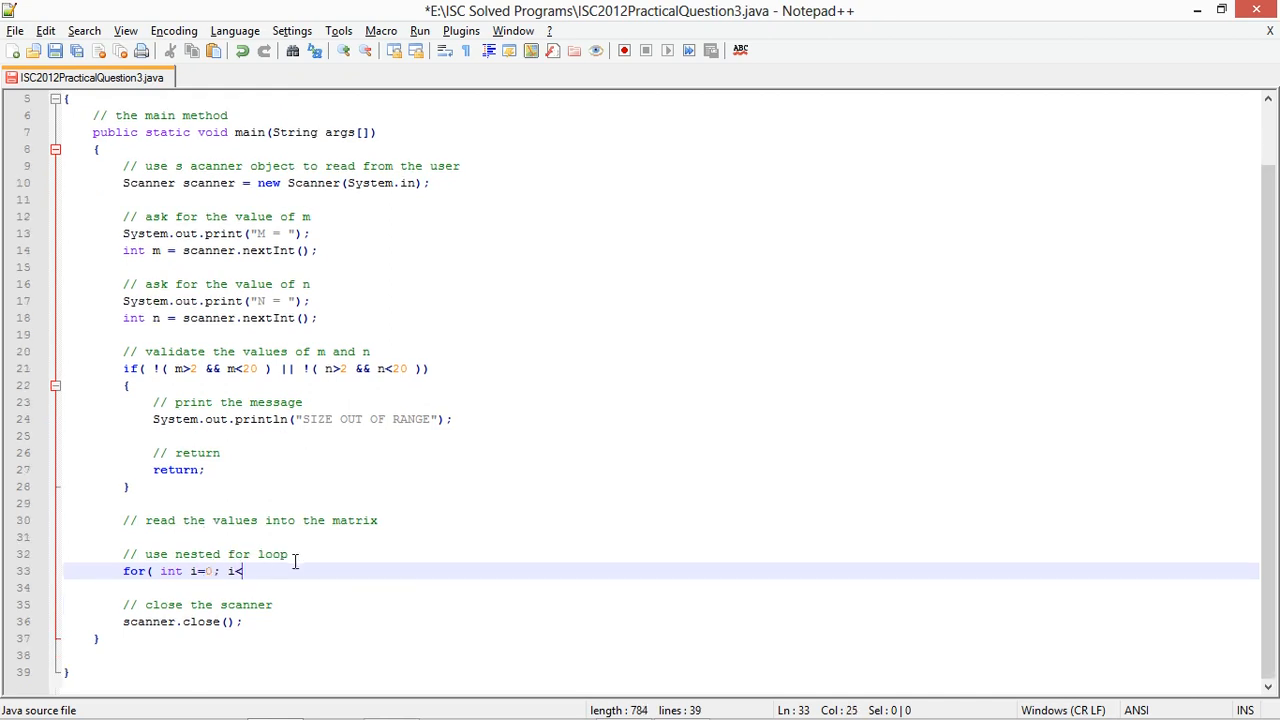
type("m; i++")
type("for( i")
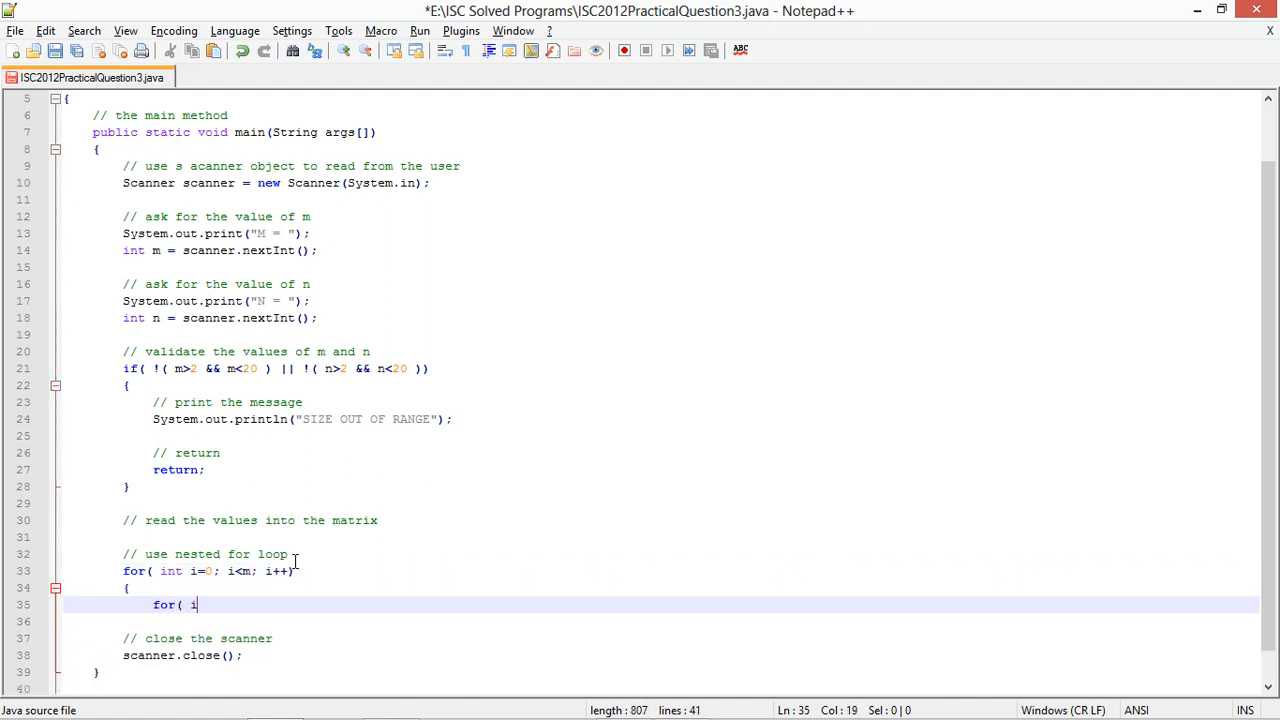
type("nt j=0; j<n; j++")
type("//")
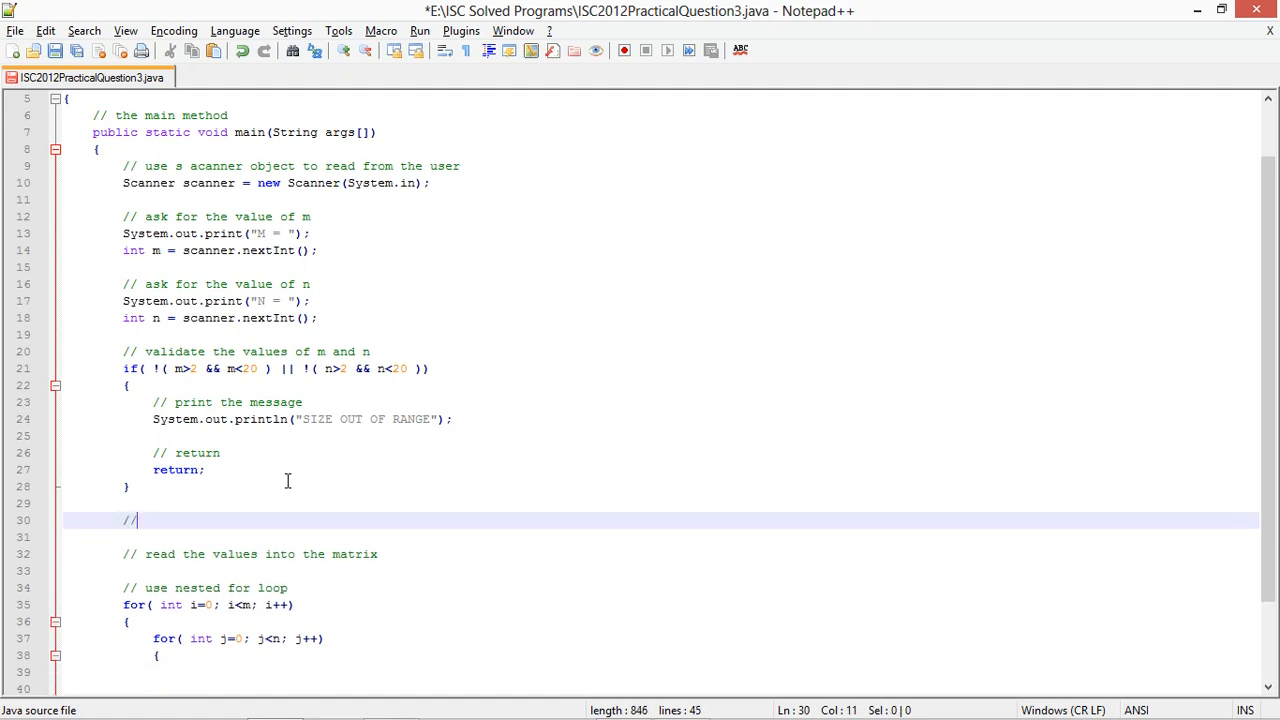
Declare int[][] A = new int[m][n] and read each A[i][j] with scanner.nextInt()
type("createa")
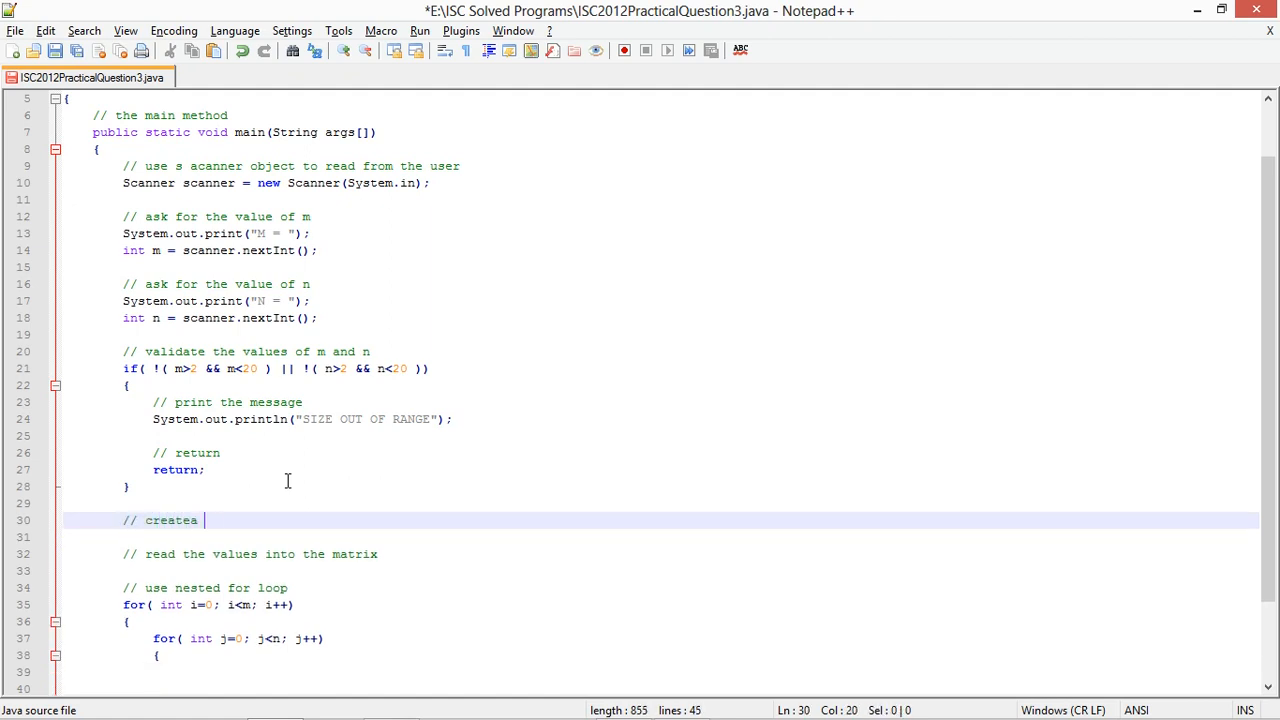
type("a matrix")
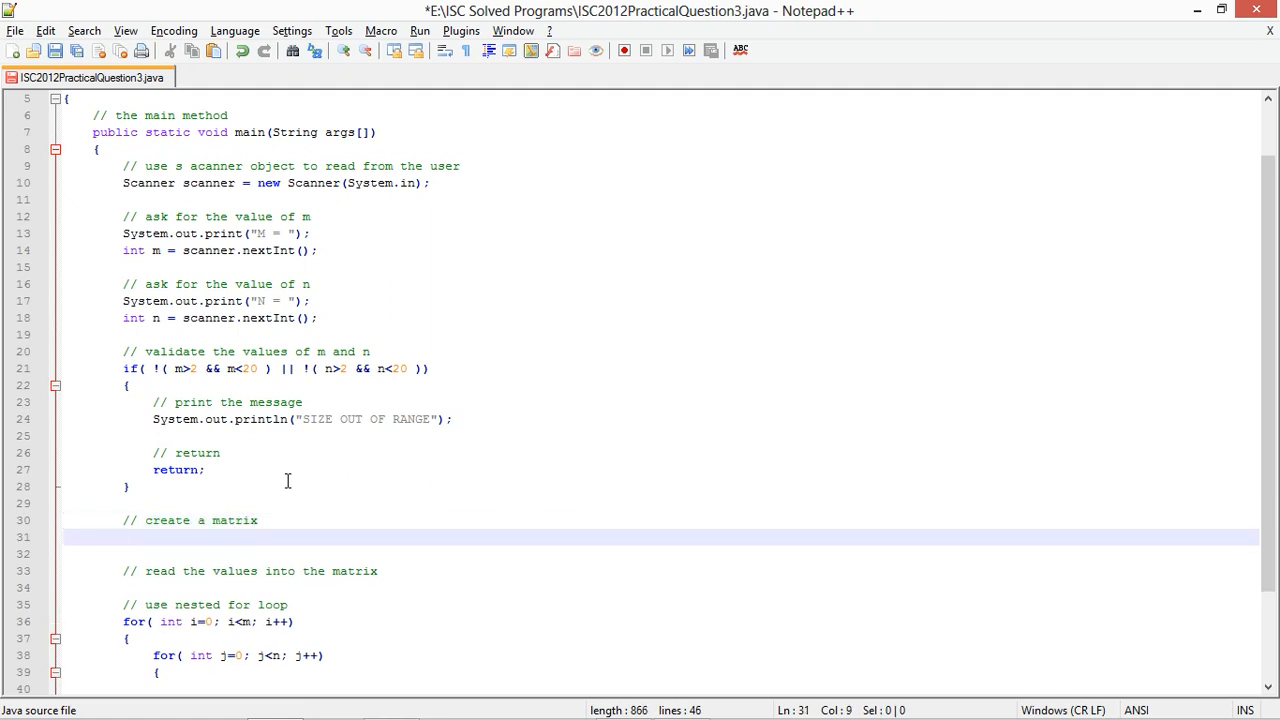
type("int[]")
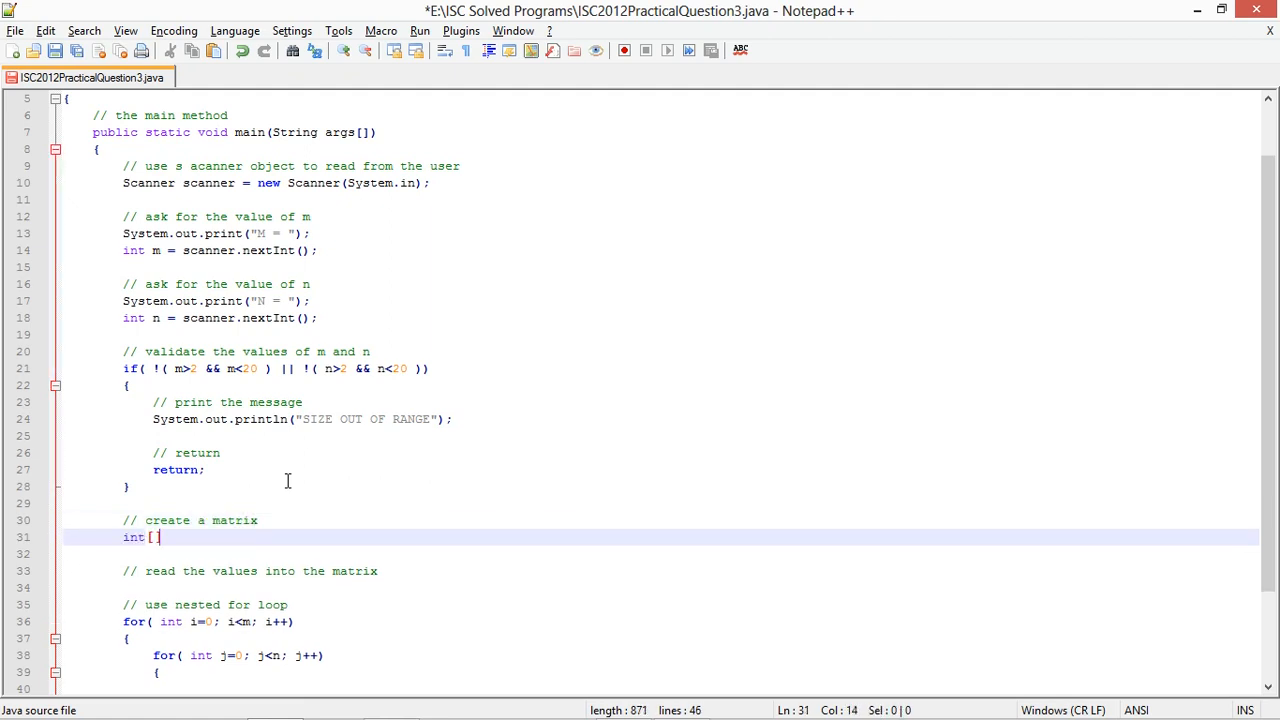
type("[] A = new i")
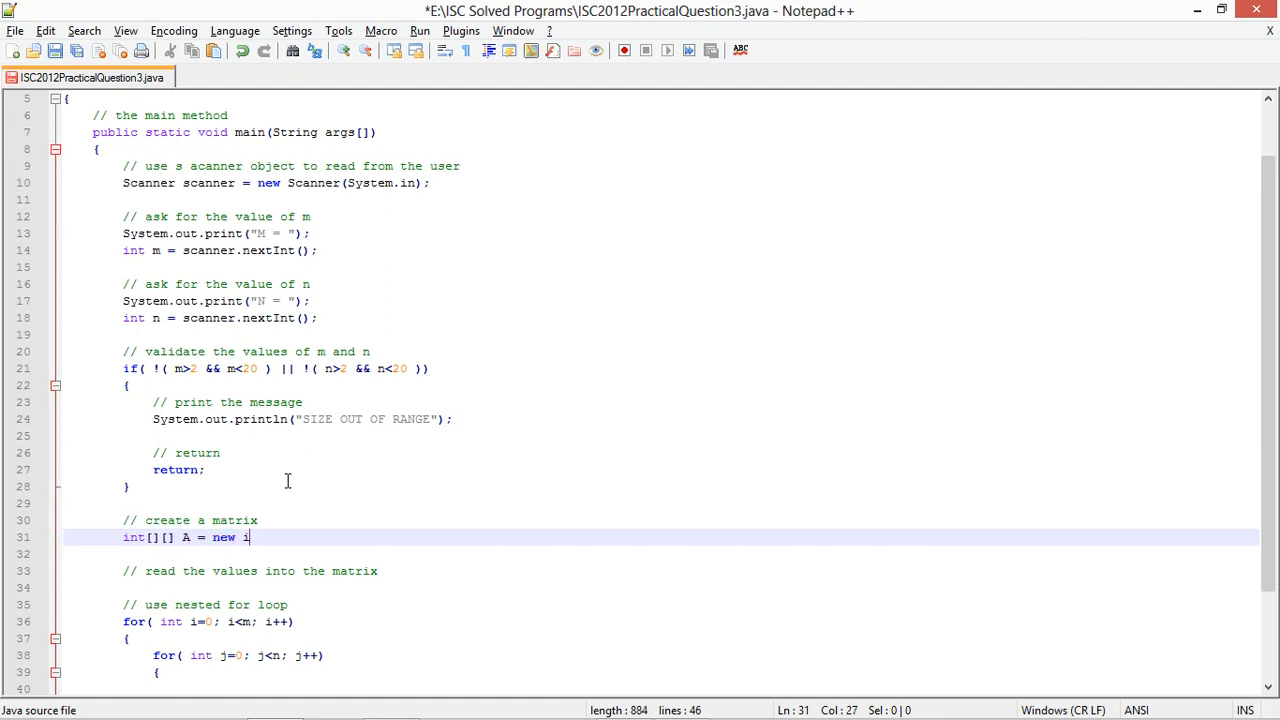
type("nt[m] [n]")
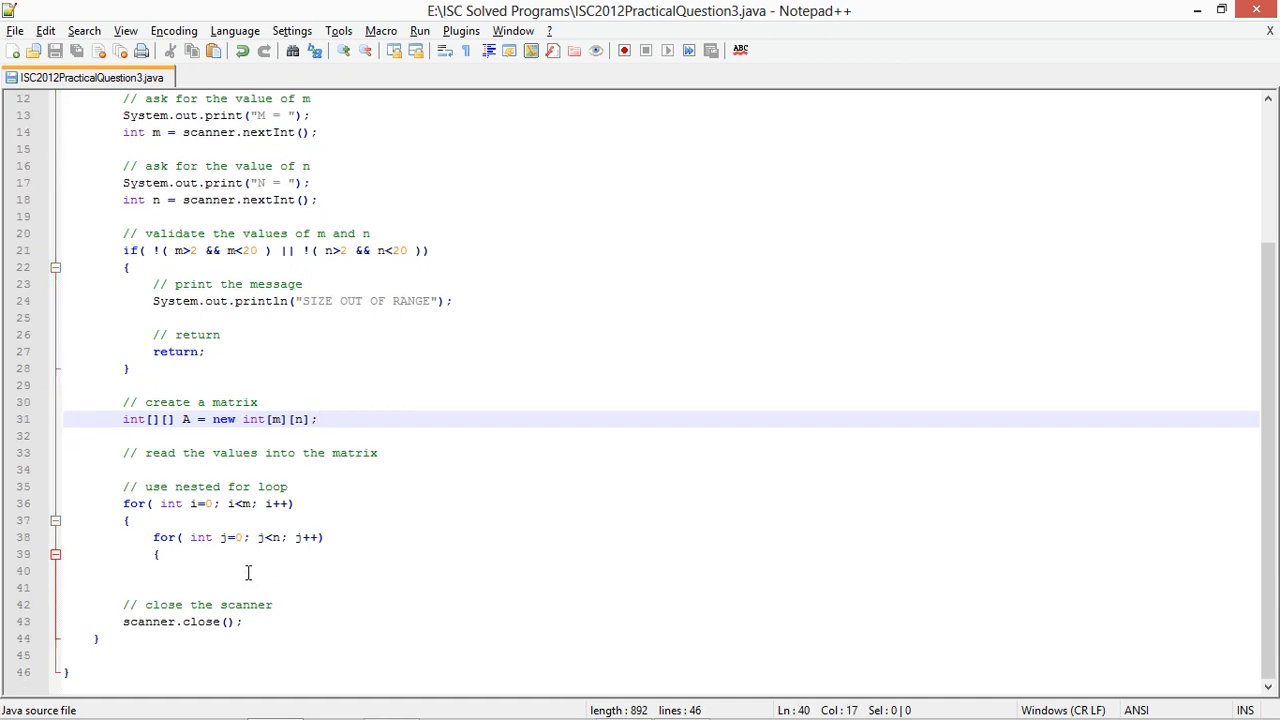
type("A[i][j] = scanner.")
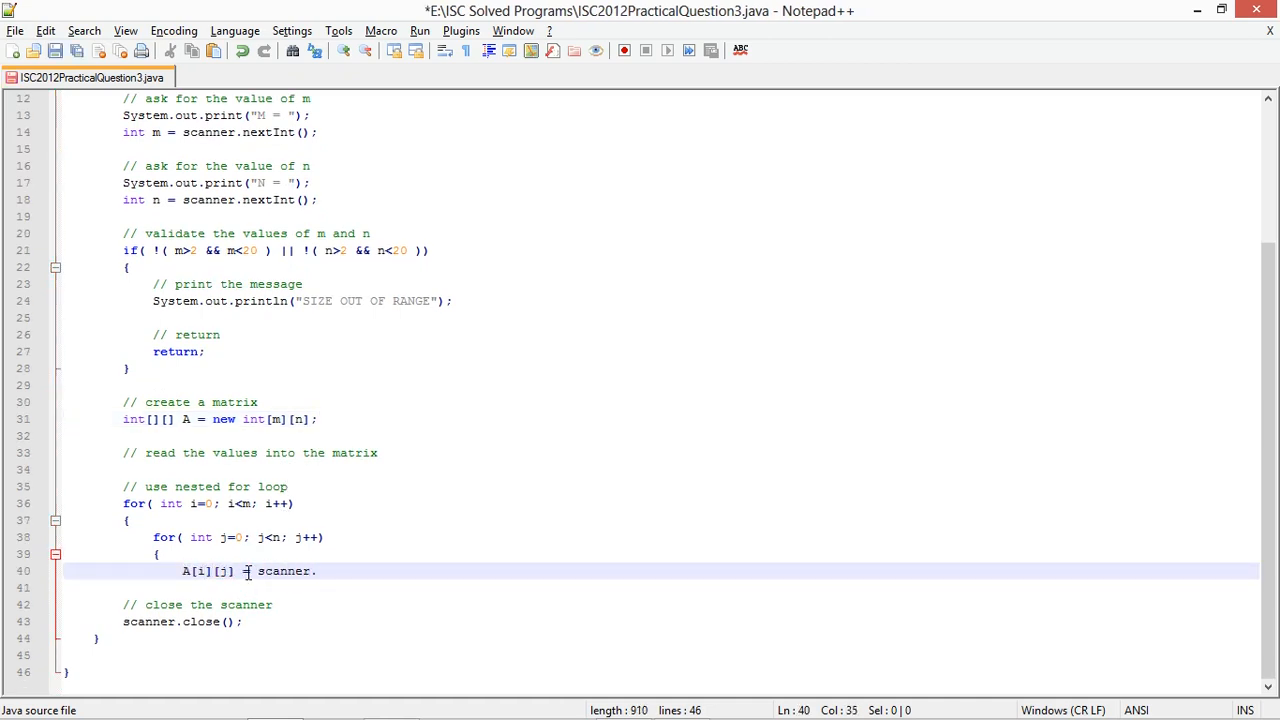
type("nextInt();")
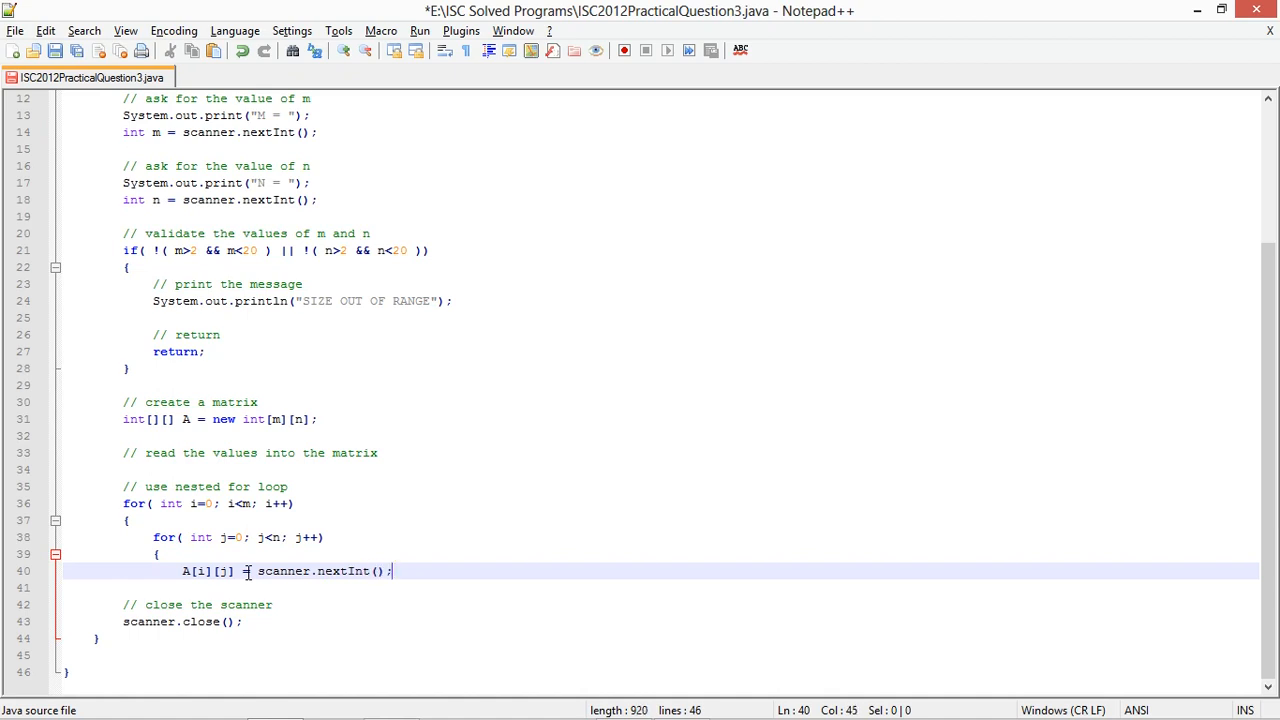
key("Enter")
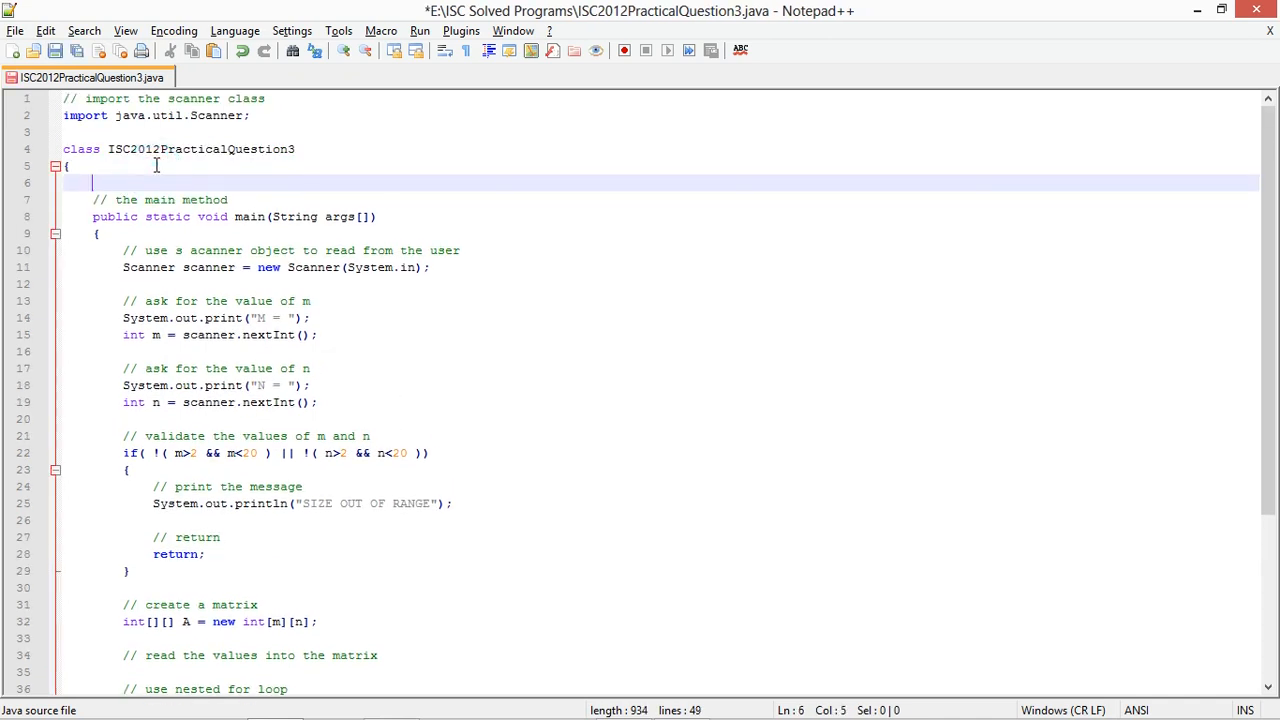
Declare a commented public void display(int A[][], int m, int n) method
type("// method to")
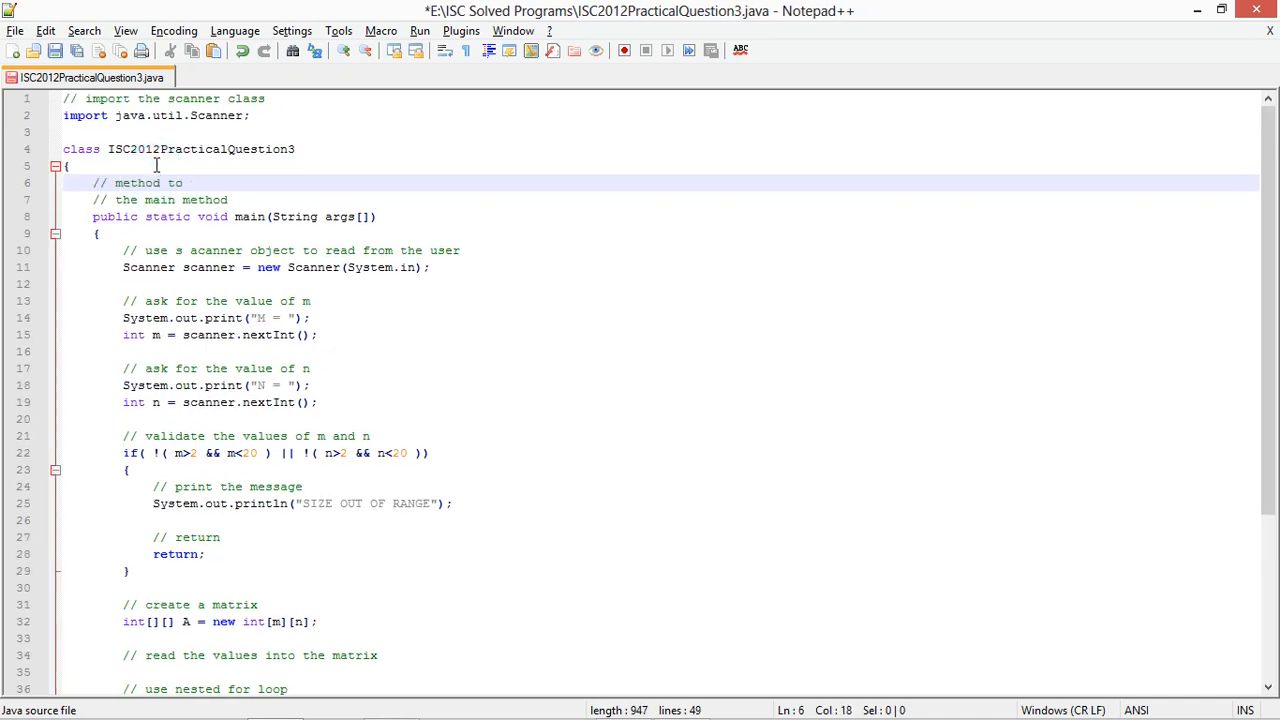
type("display the mati")
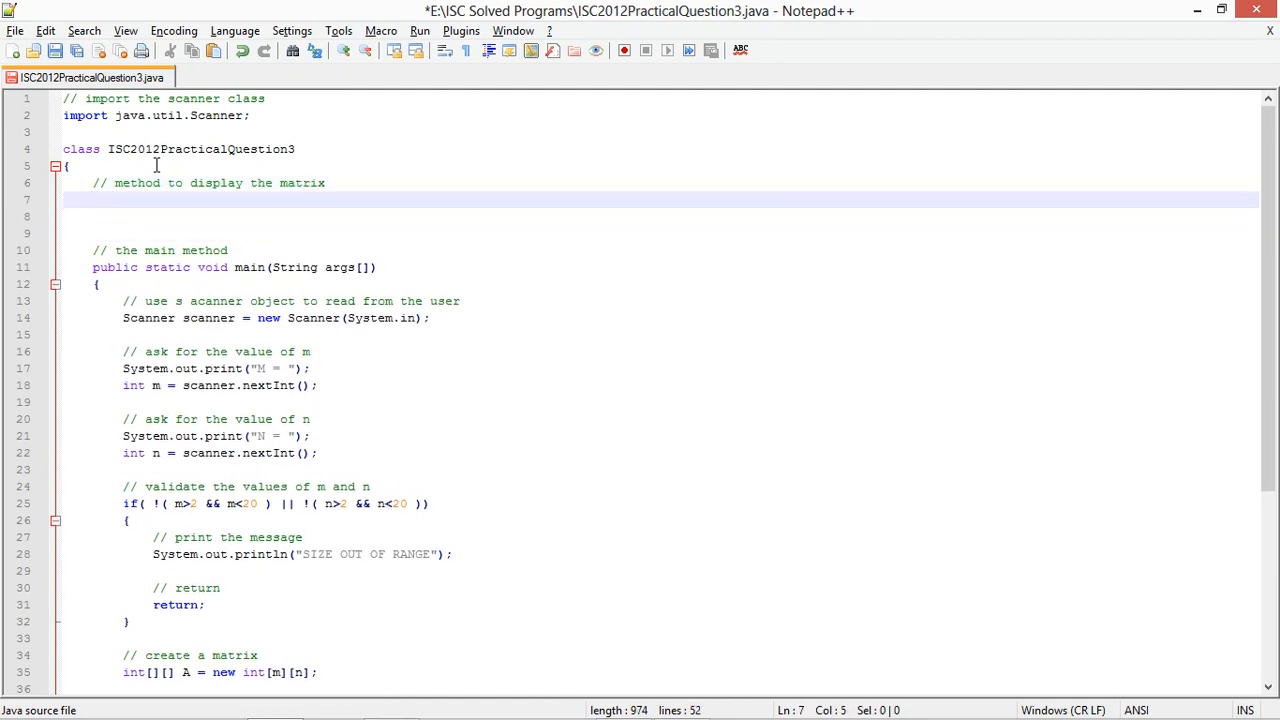
type("public void displa")
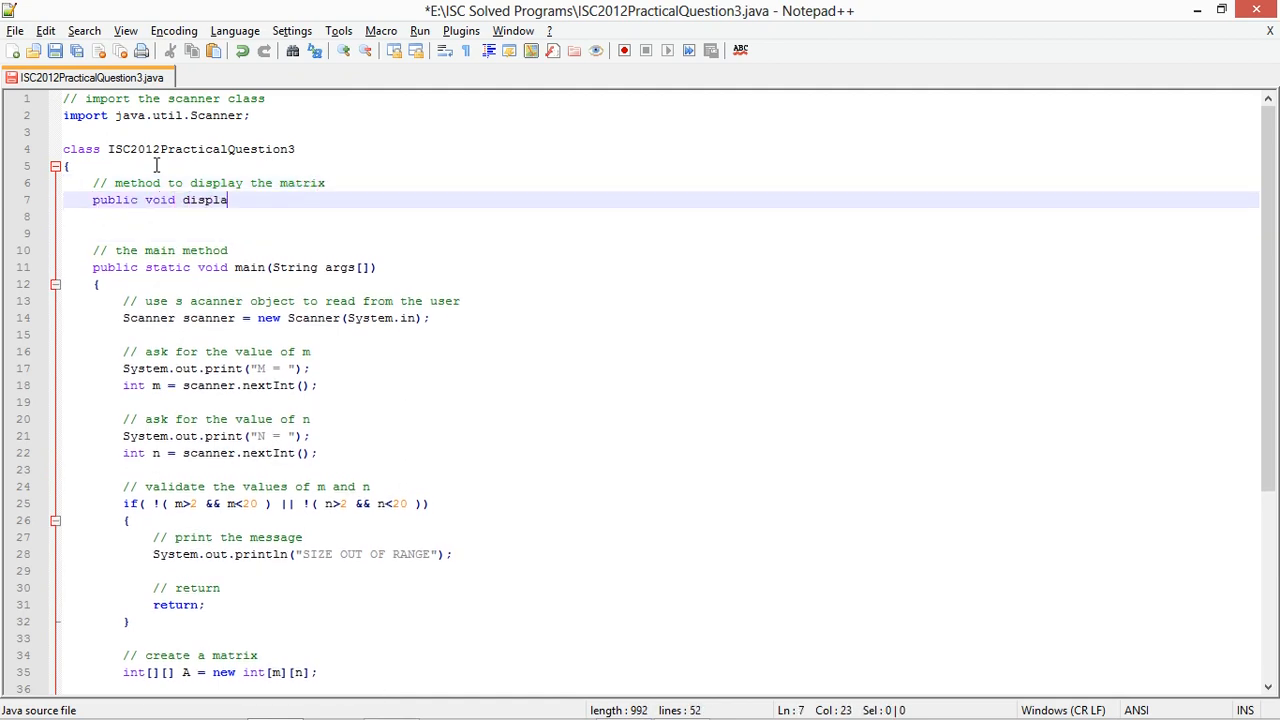
type("y(int")
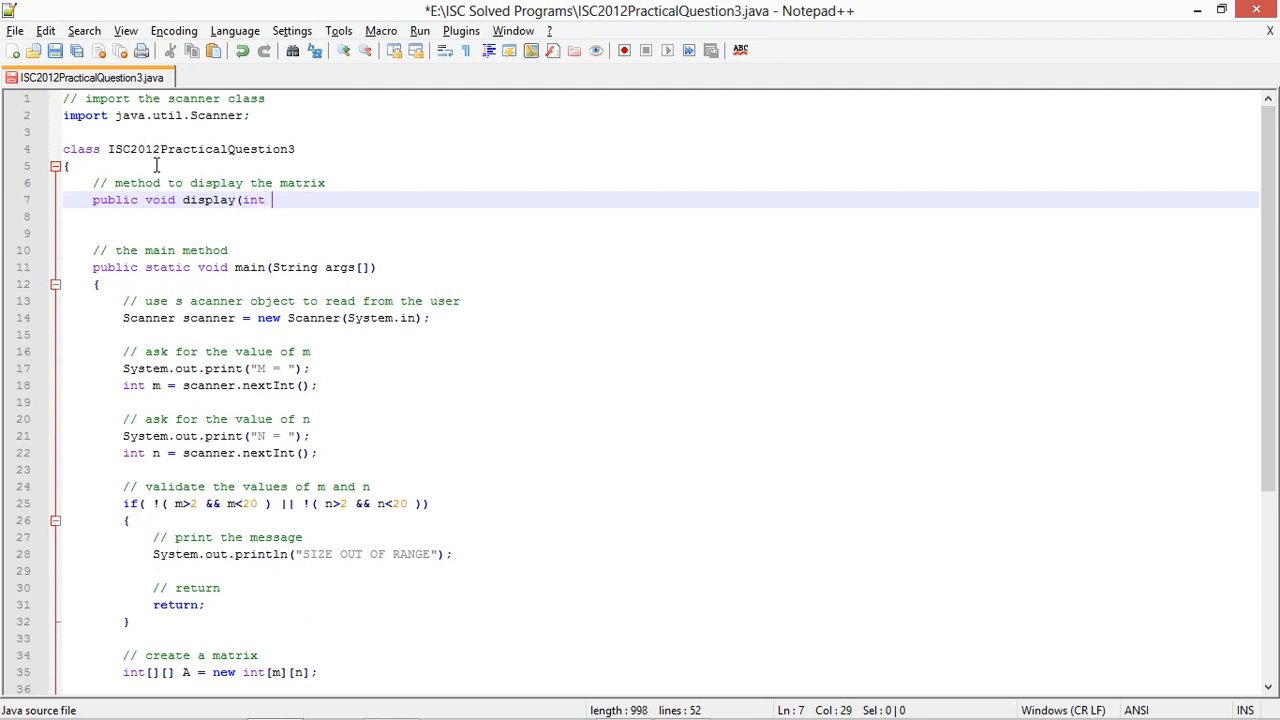
type("A[][], int m, int n")
type("Syste")
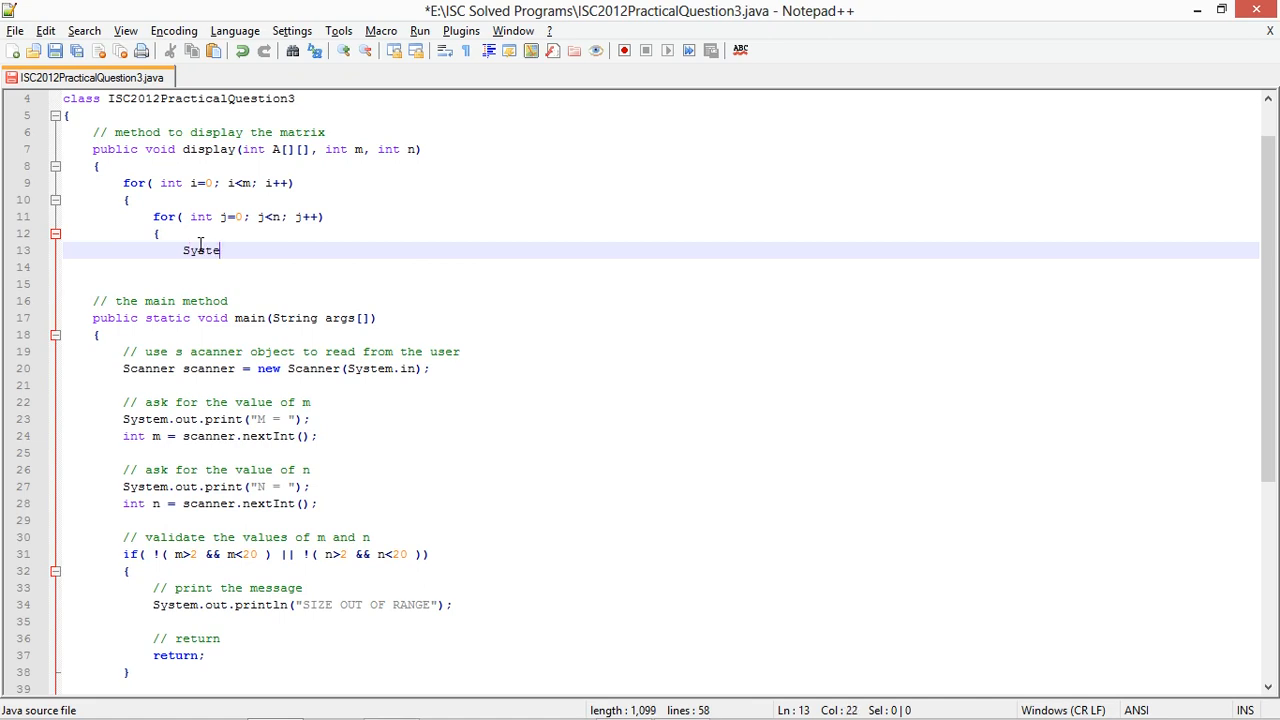
Print each A[i][j] followed by a tab, with println after each row
type("m.ou.tp")
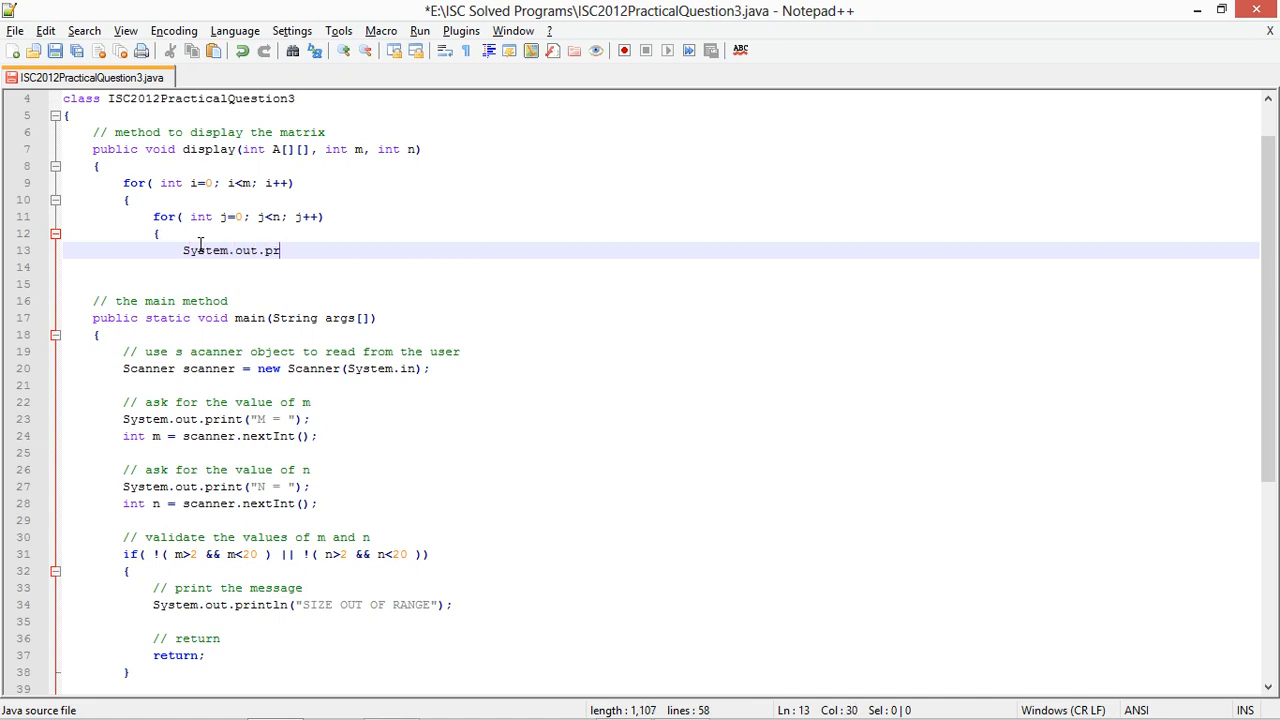
type("int(A[i][j] + \" \\")
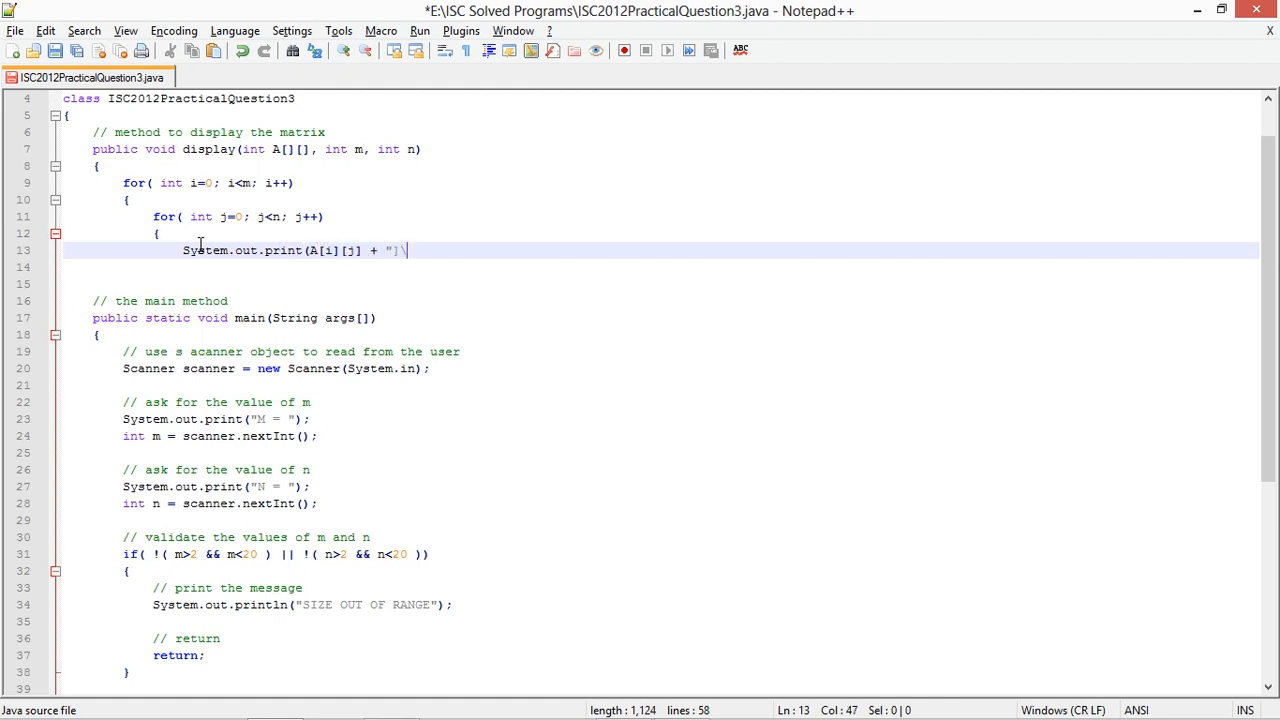
key("BackSpace")
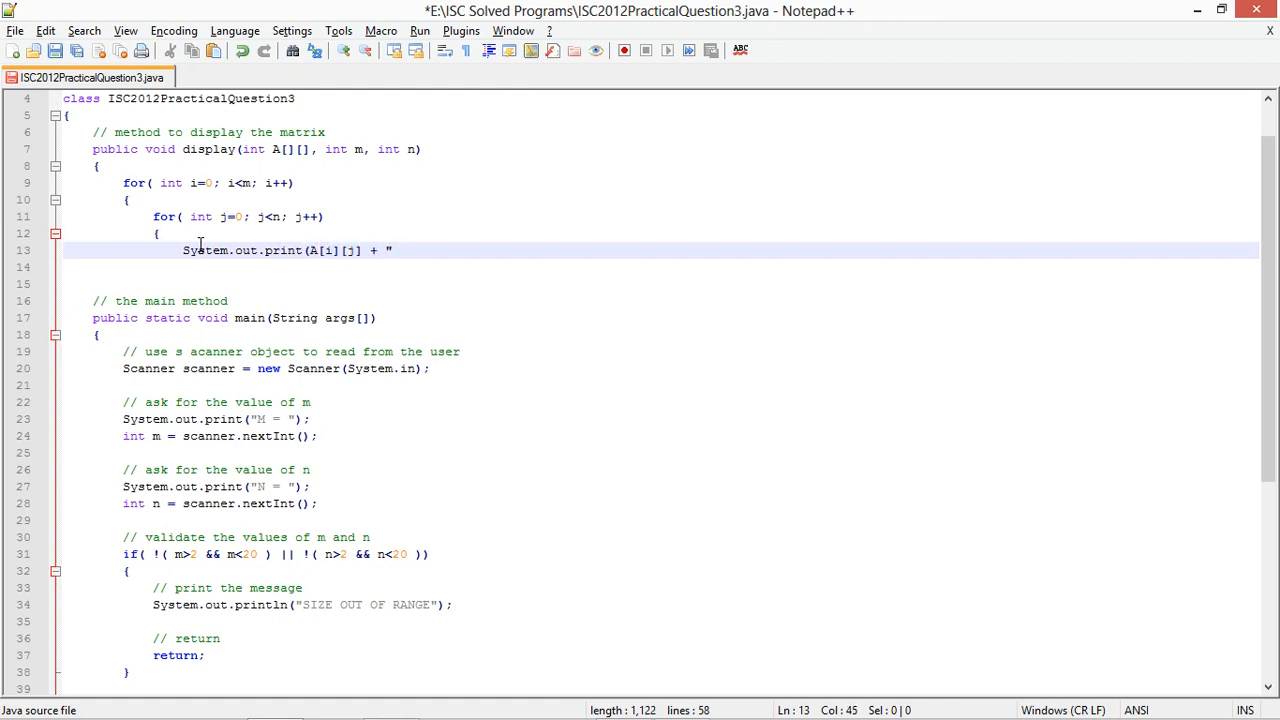
type("\\t\");")
type("System.out.pri")
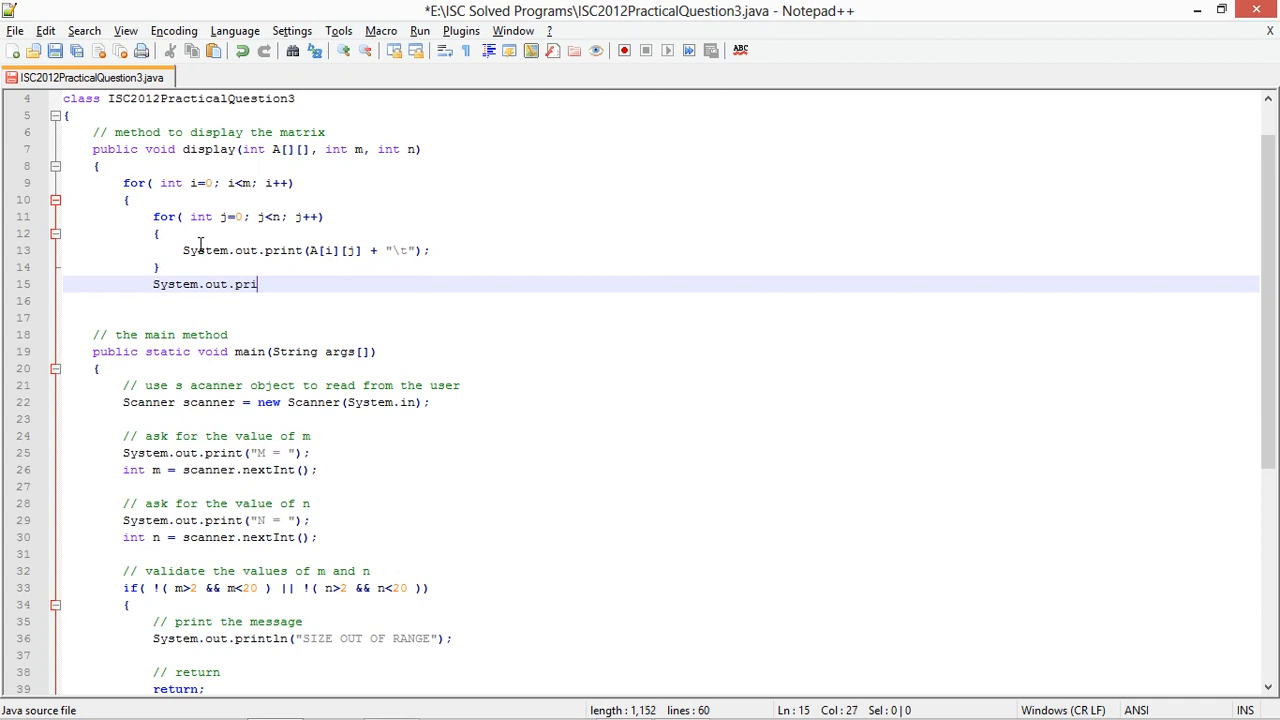
type("ntln();")
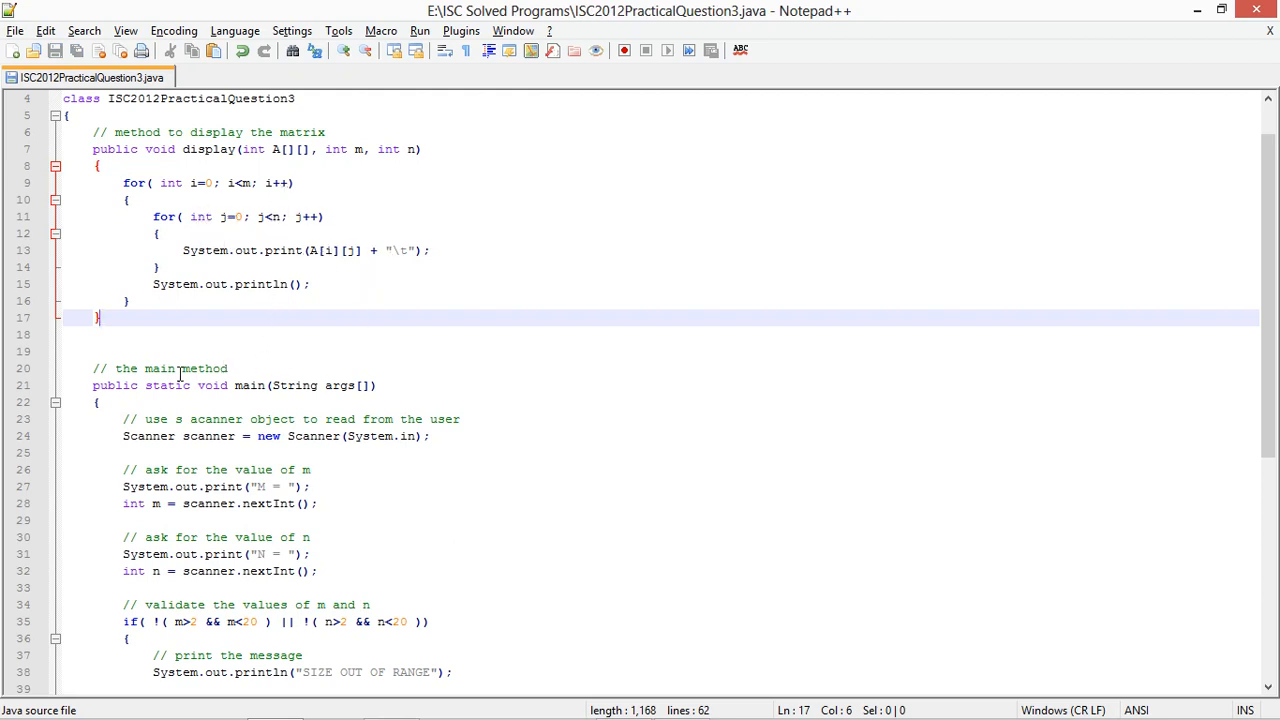
scroll("down", 3)
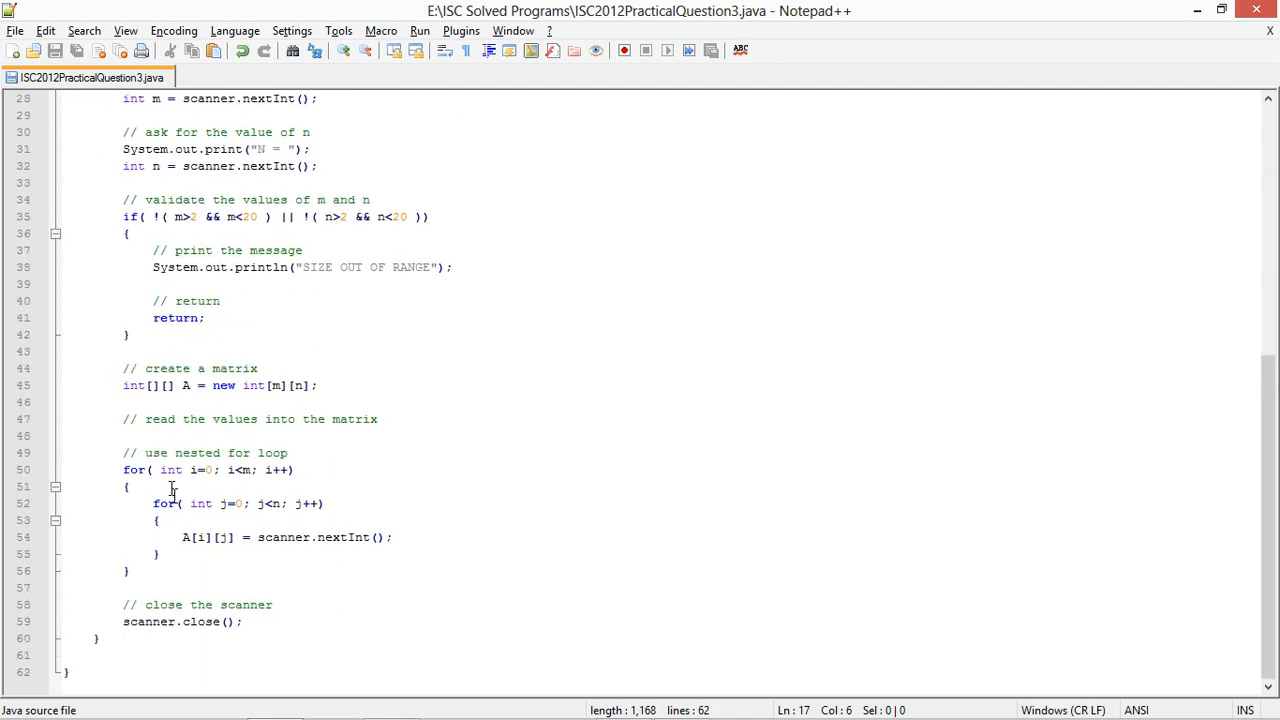
scroll("up", 3)
type("//")
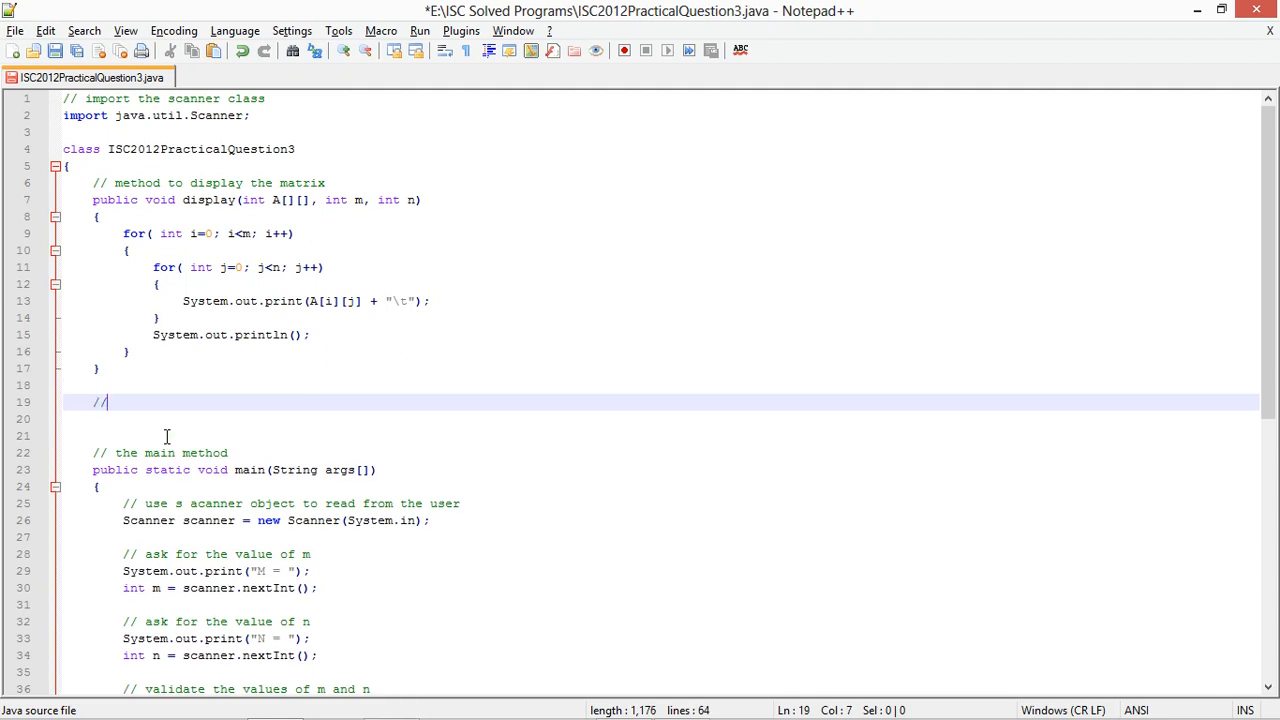
Start a commented static void printMinValue method
type("show the minimum value")
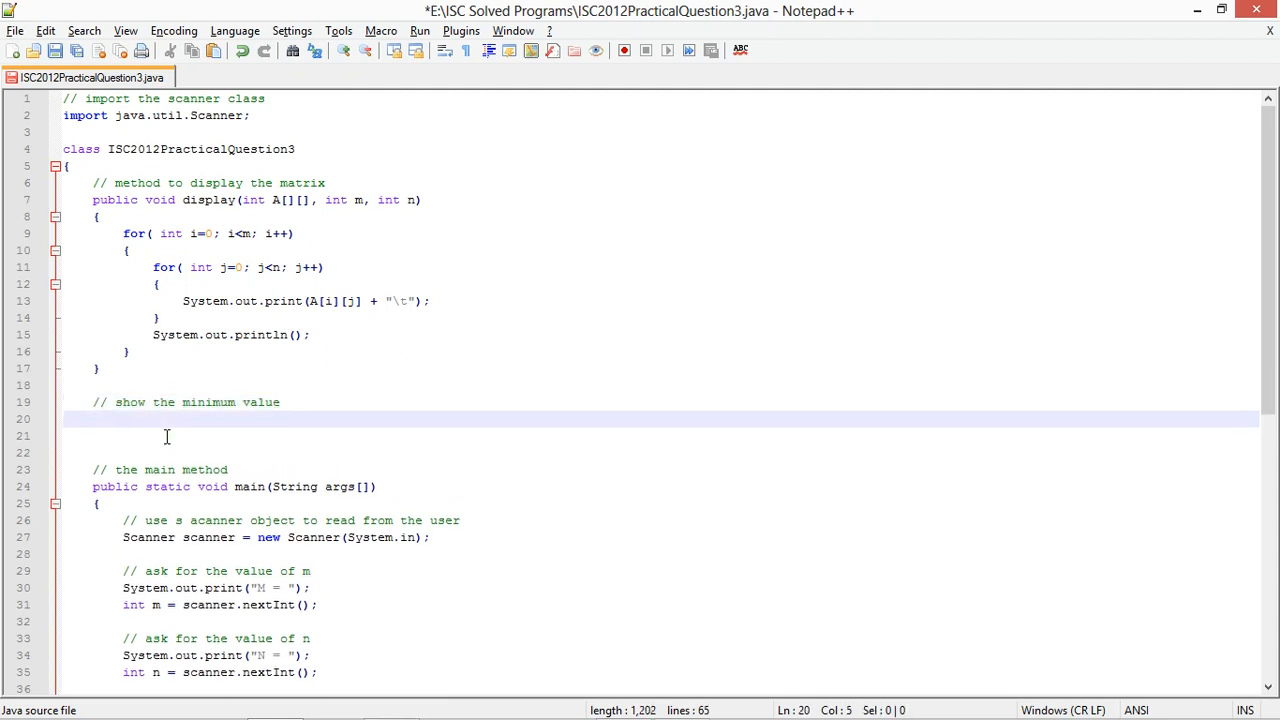
type("stati")
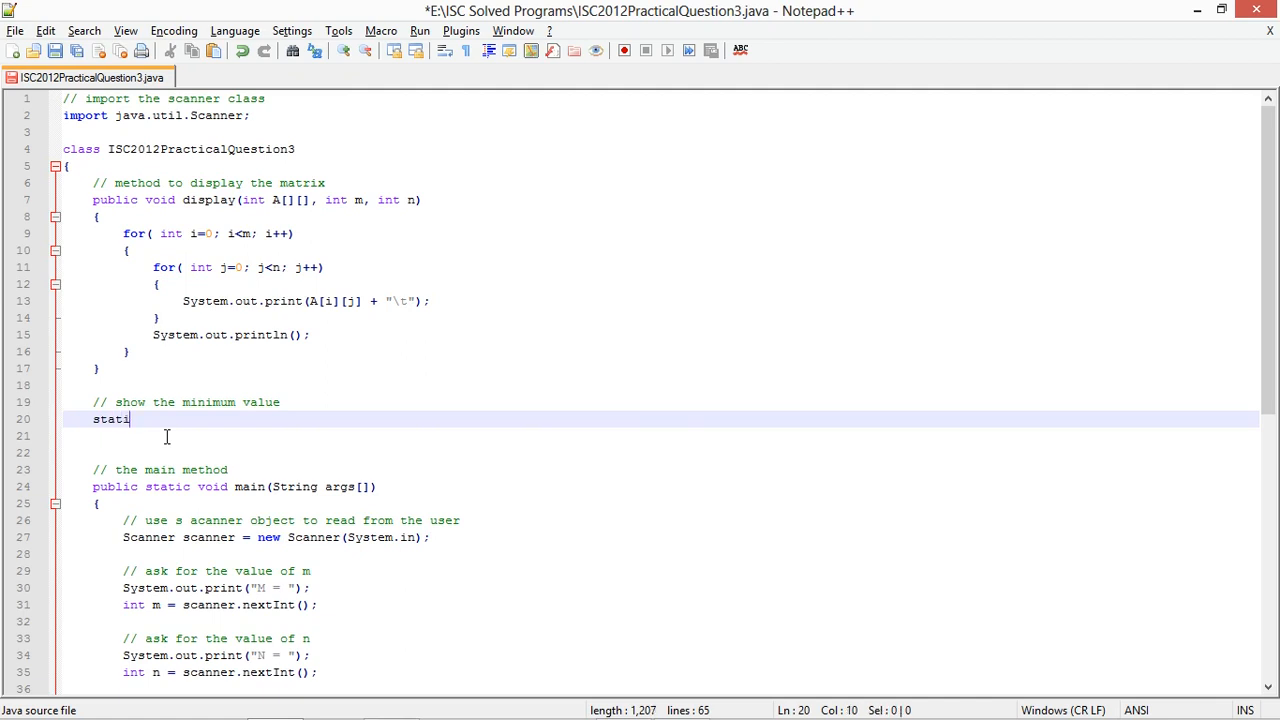
type("c void print")
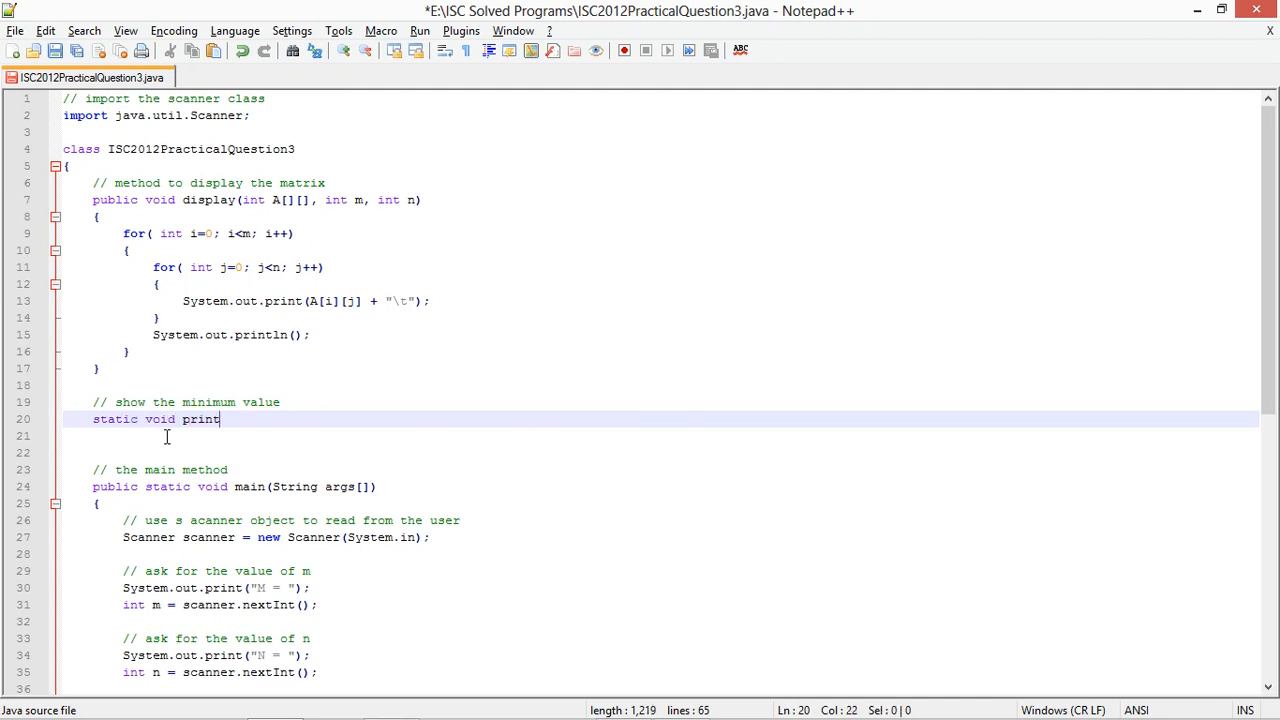
type("MinValue")
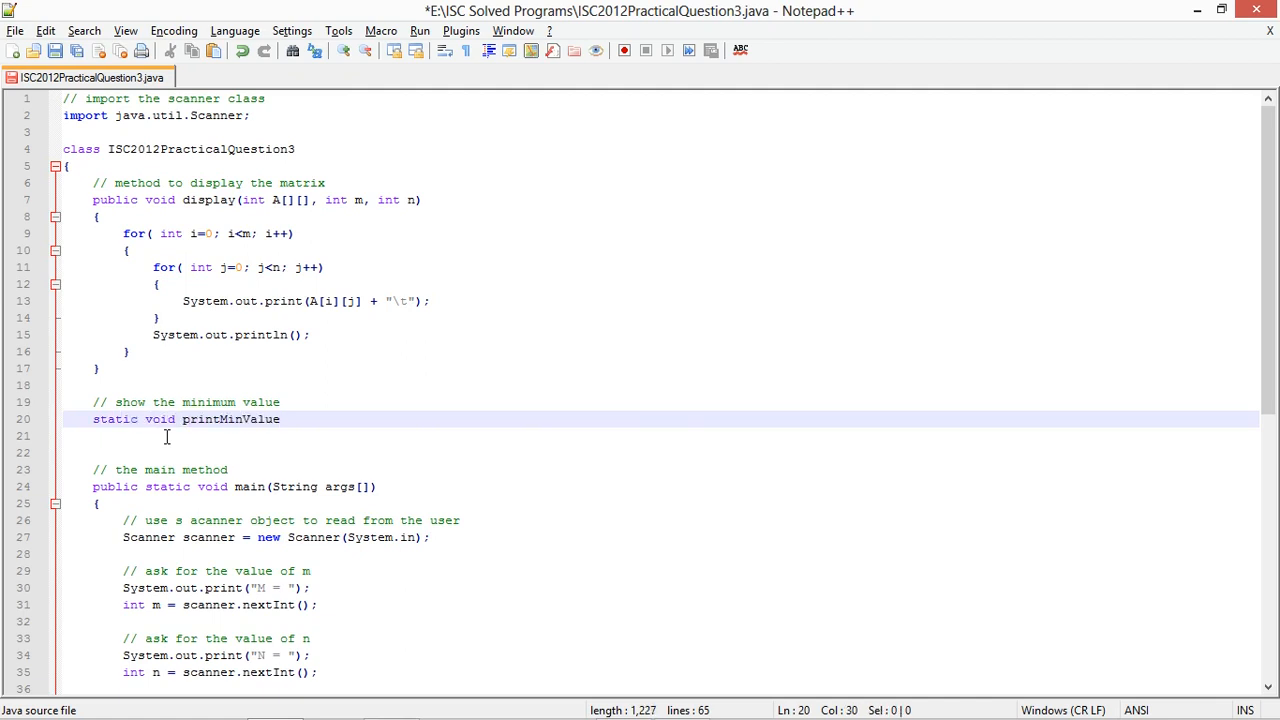
type("(int A[][], int m, int n")
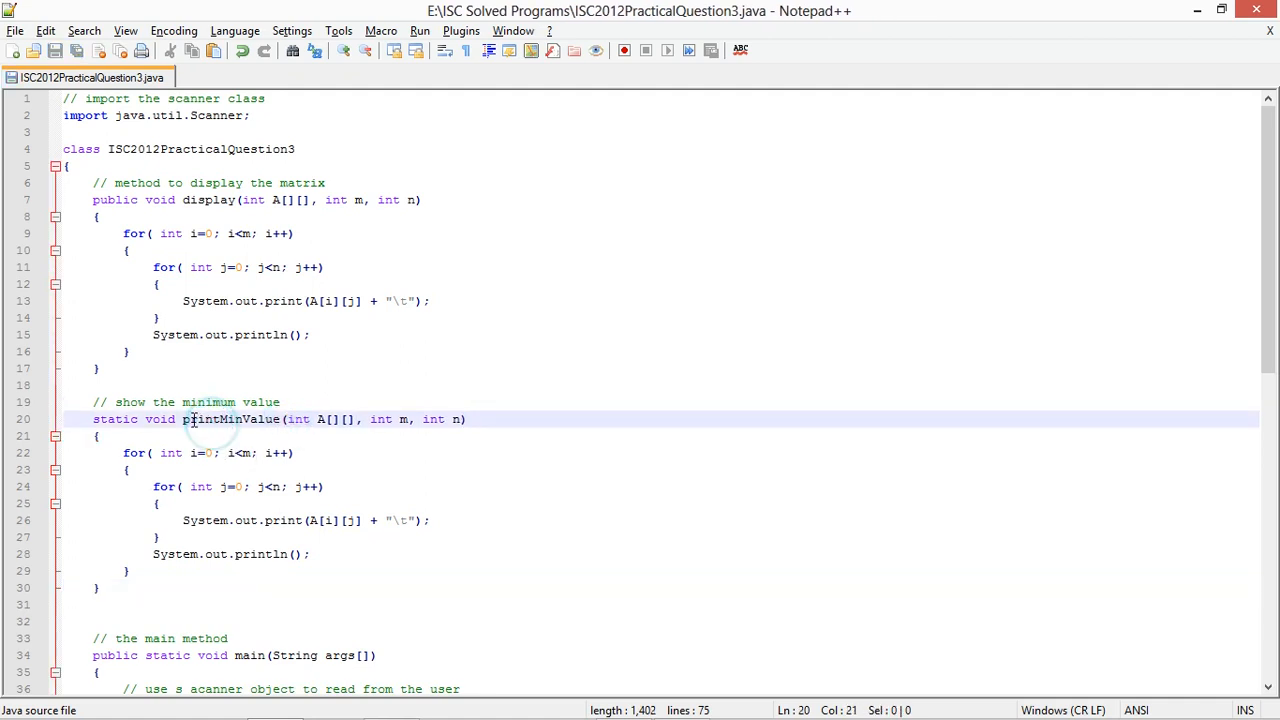
Initialize int min = A[0][0] with a storage comment
type("// se")
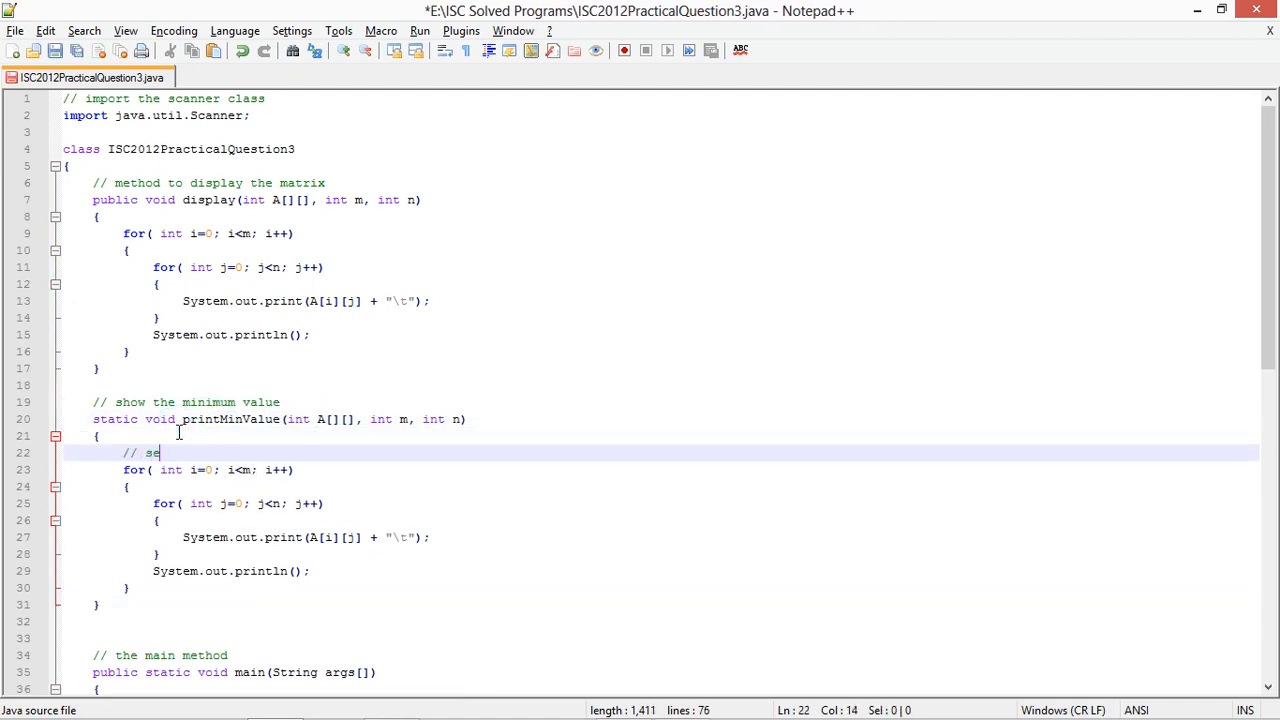
type("o store the min value")
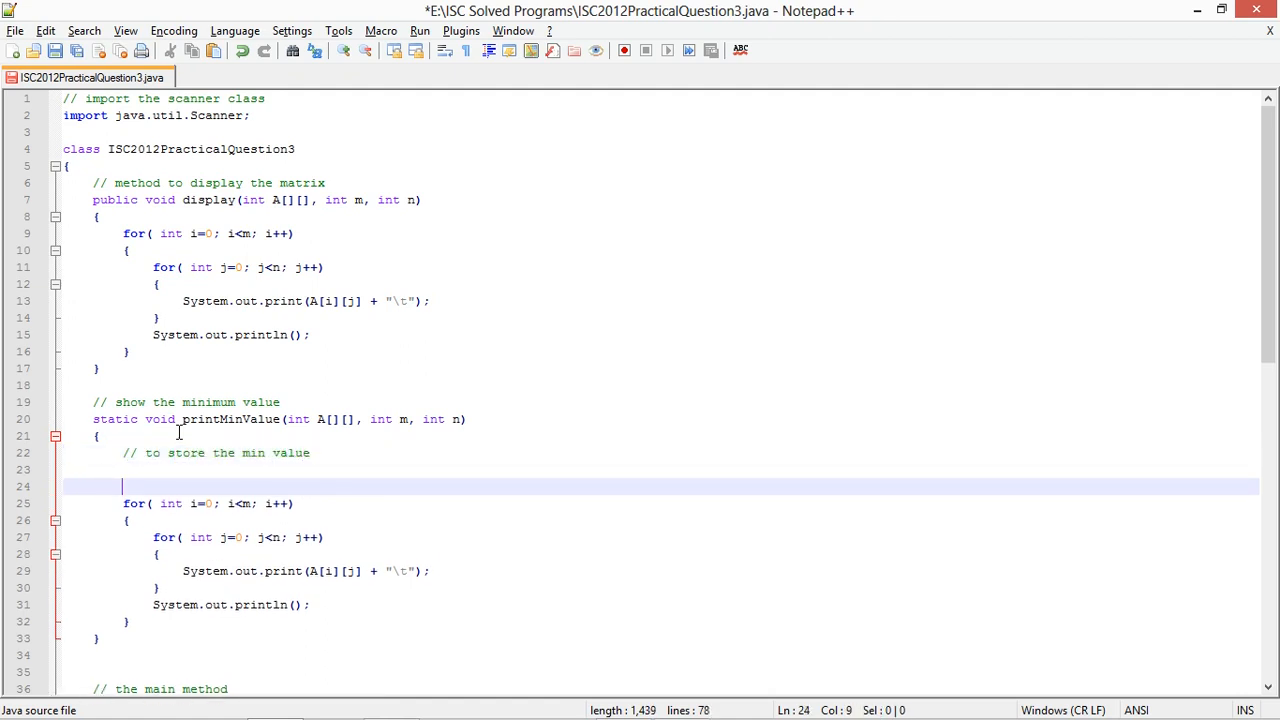
type("int min")
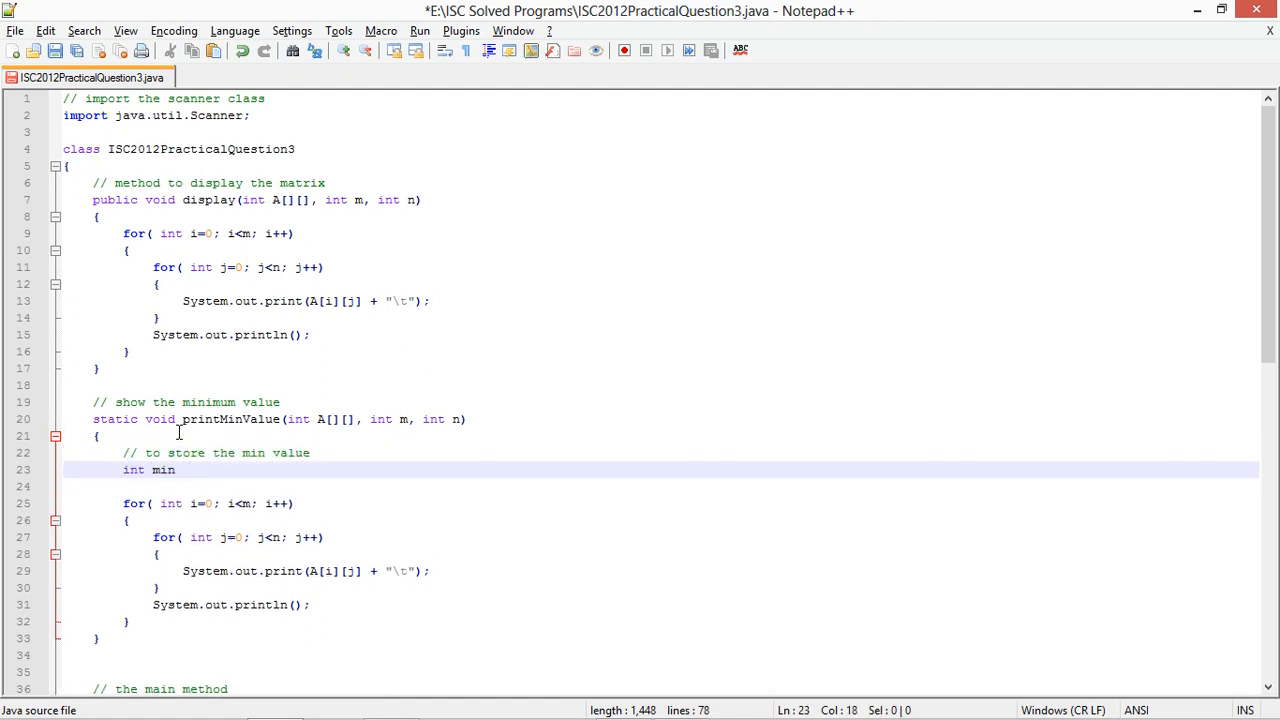
type("= A[0][]k")
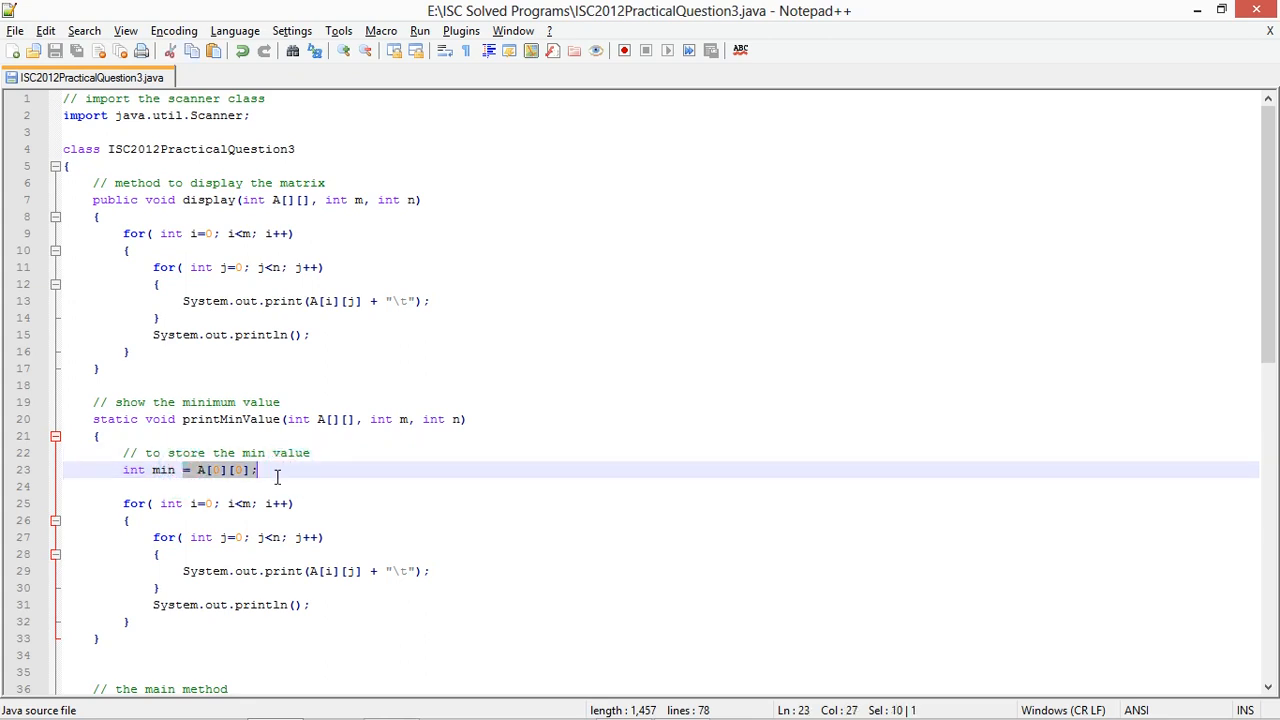
key("Delete")
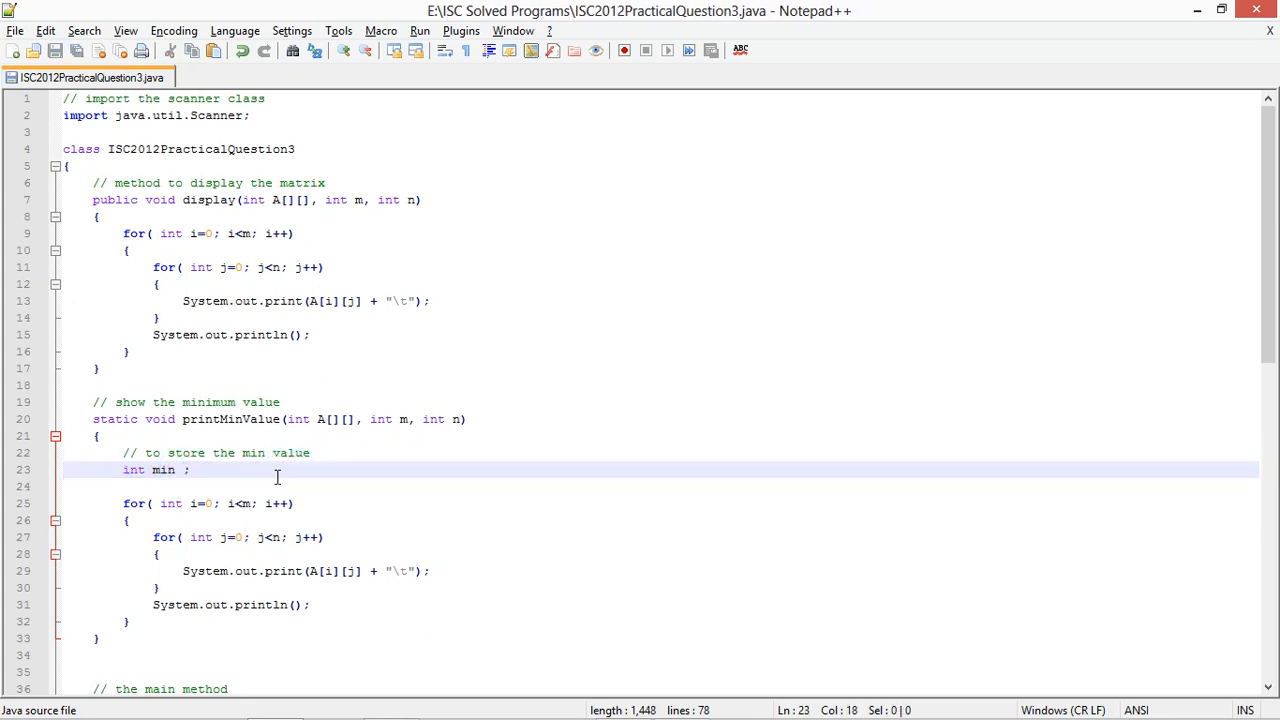
type("= A[0][0];")
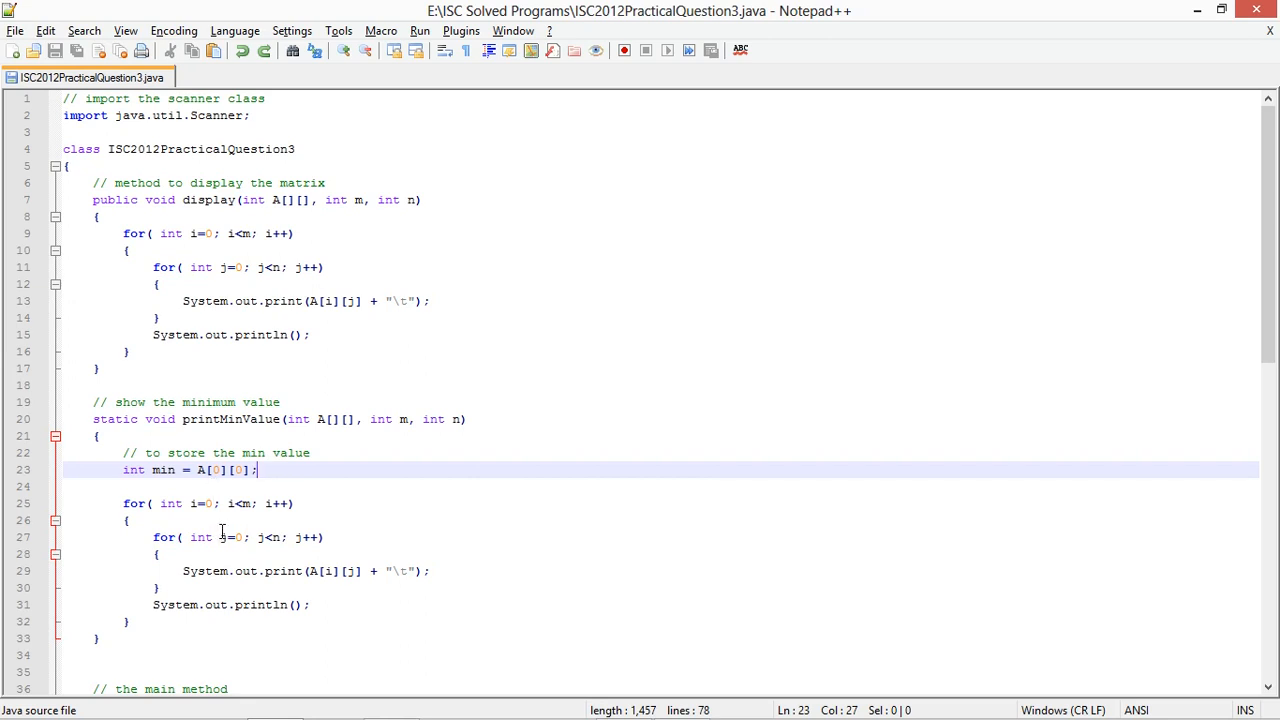
scroll("down", 3)
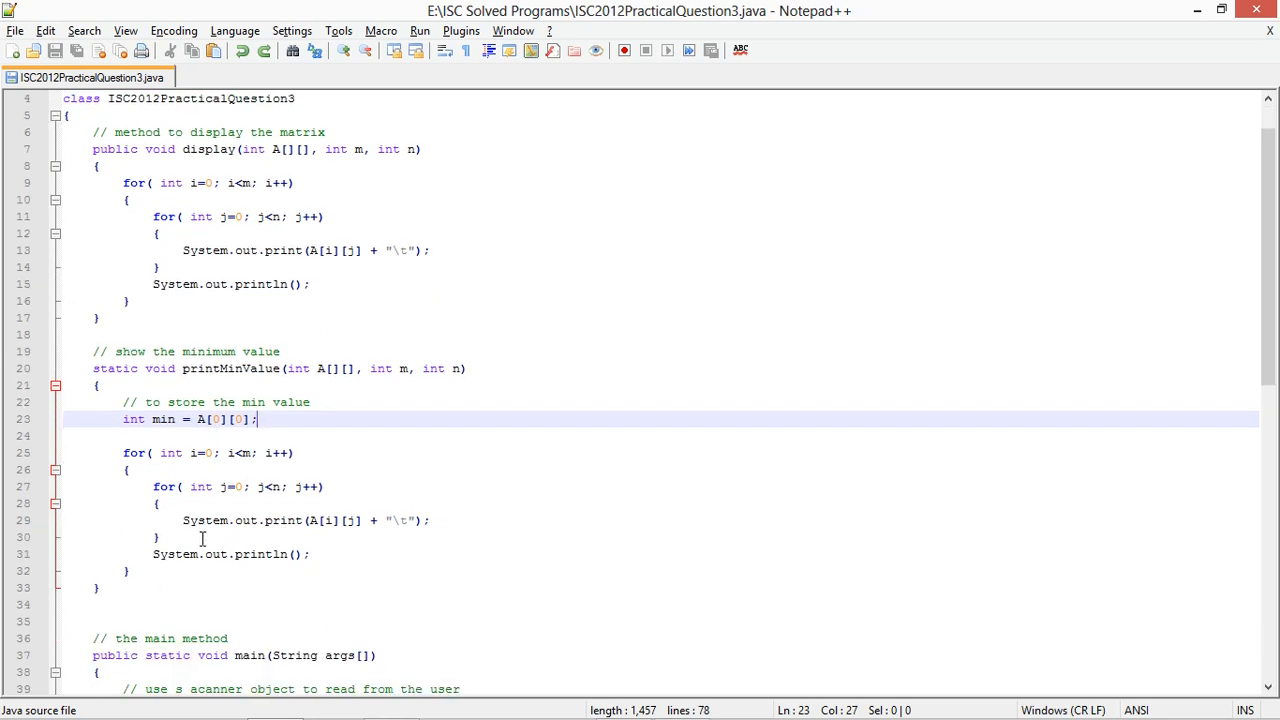
Declare row and col as 0; when min > A[i][j], update min, row = i, col = j
type("// c")
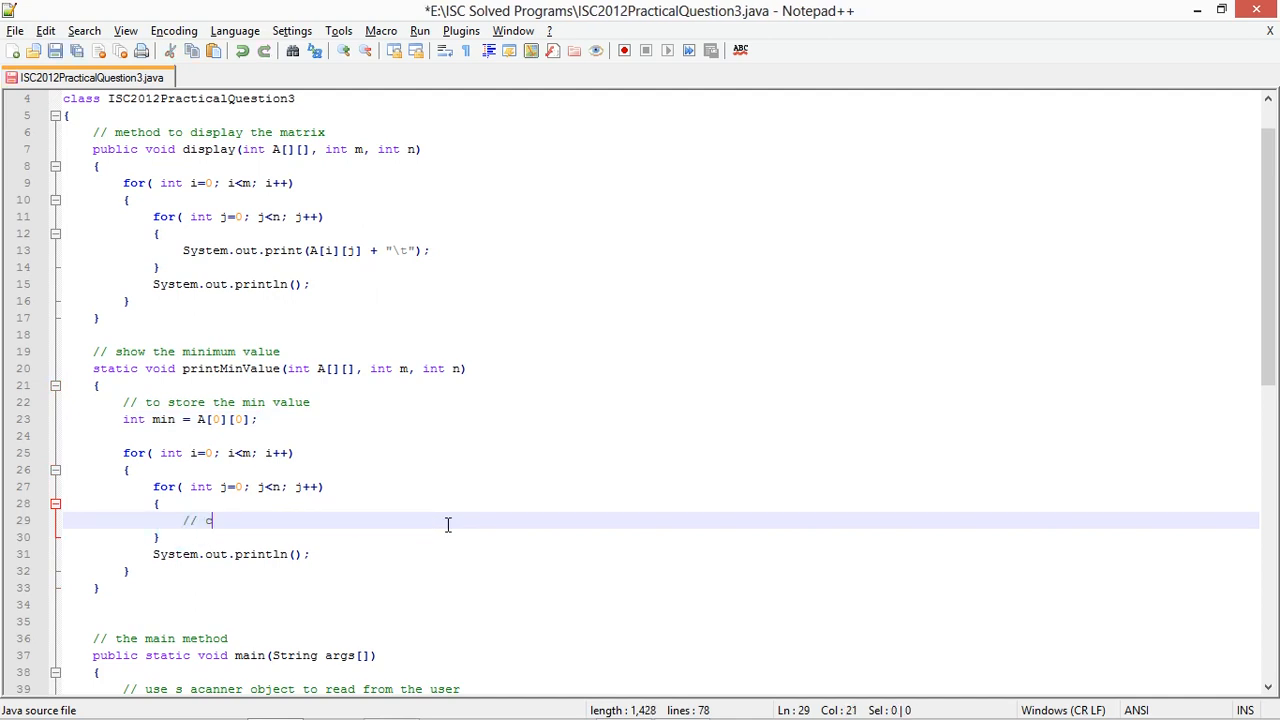
type("ompare and update")
type("if(")
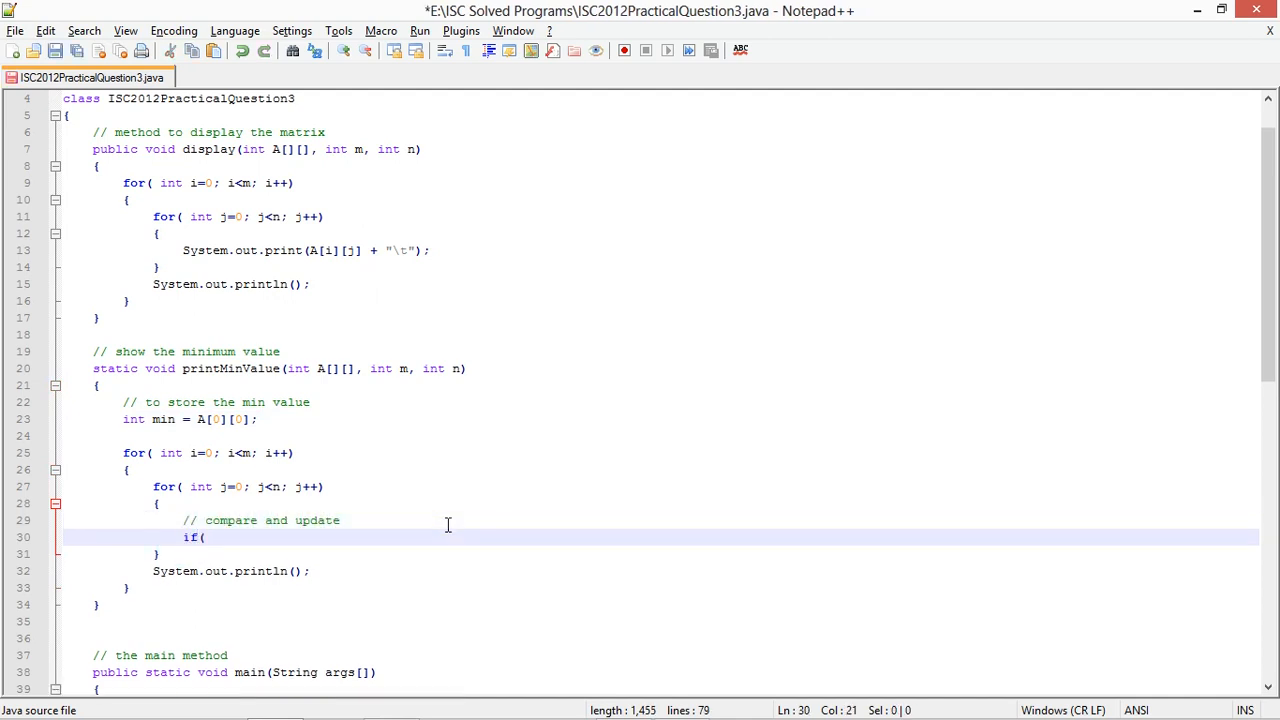
type("min > A[i")
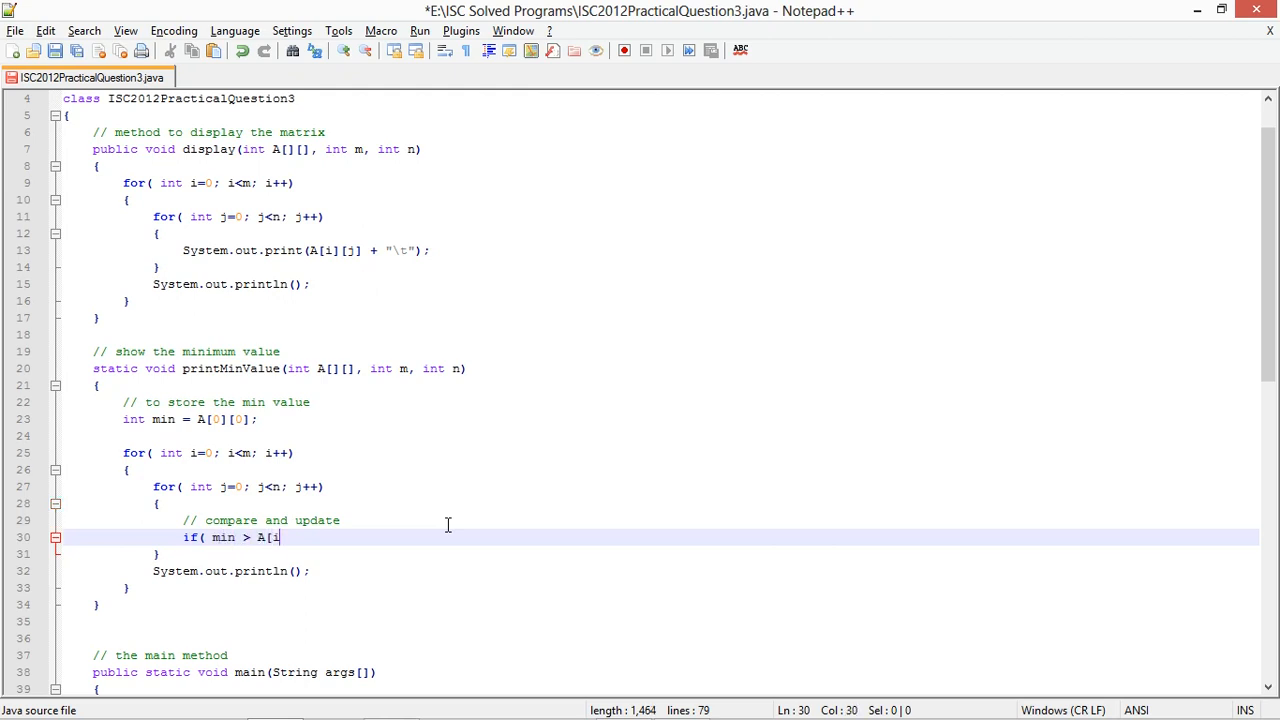
type("[j] )")
left_click(660, 436)
type("//")
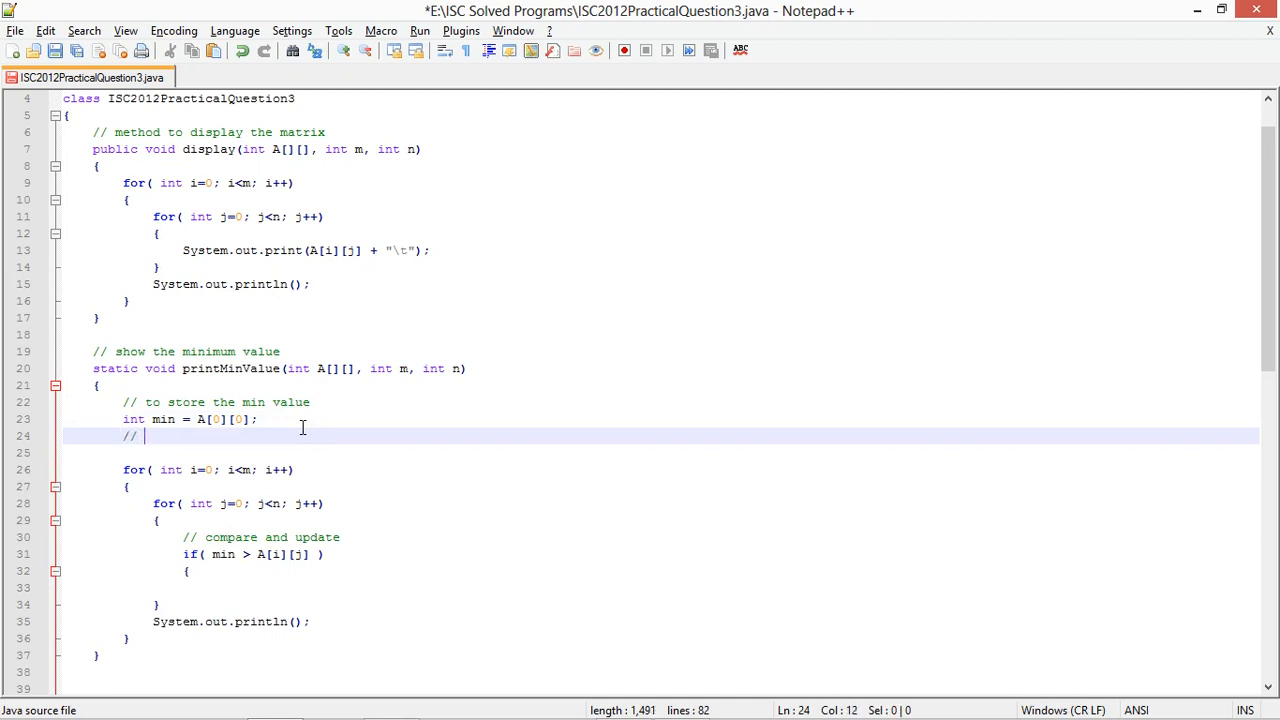
type("store the positions")
left_click(661, 453)
type("in")
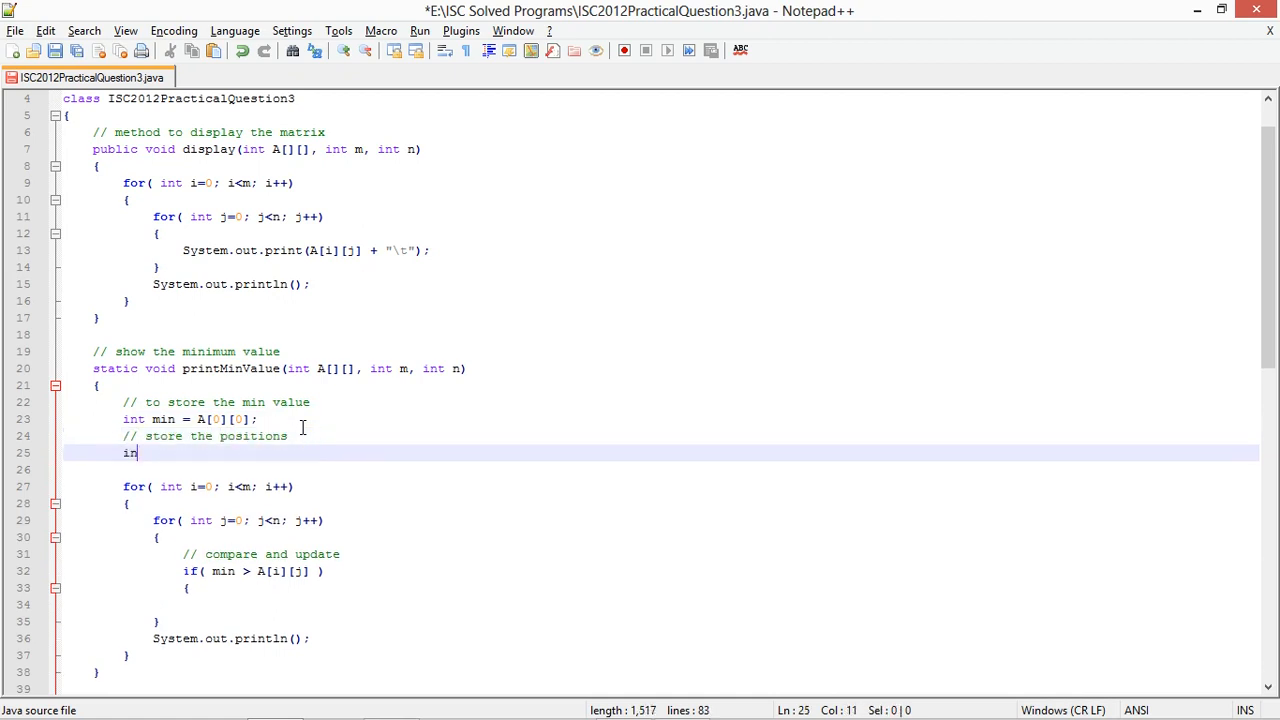
type("row = 0;")
type("int")
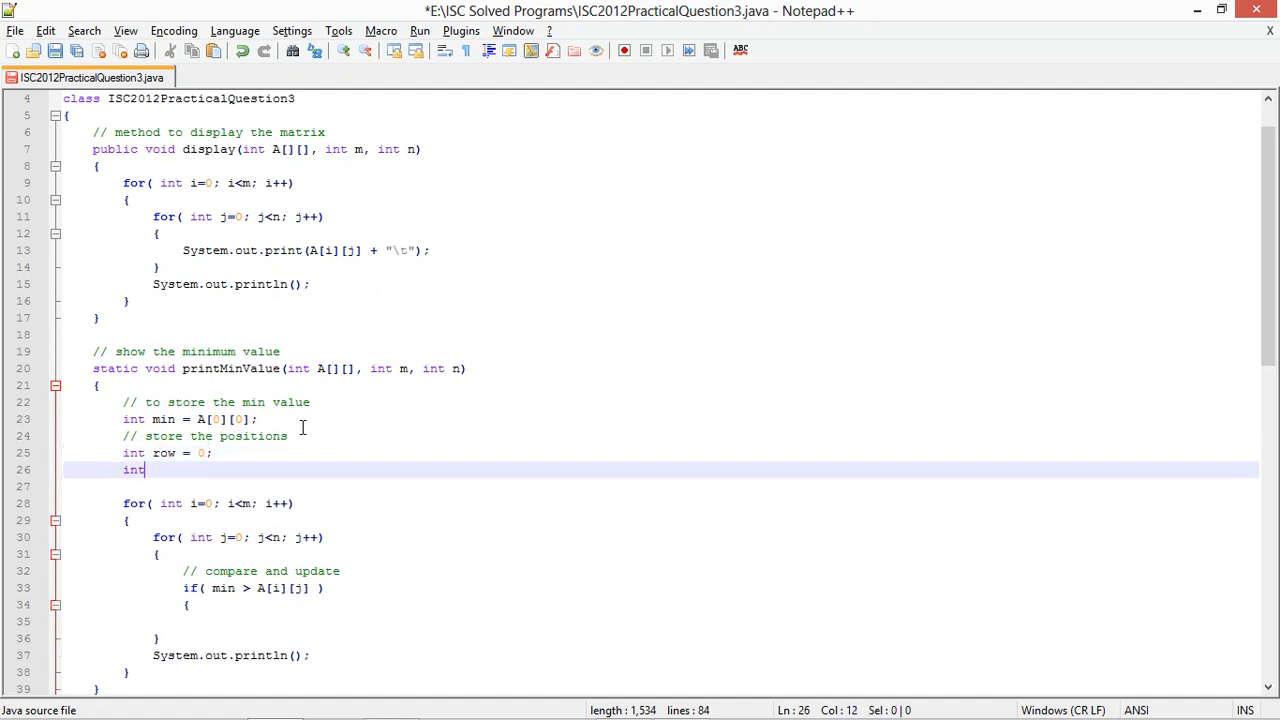
type("col = 0;")
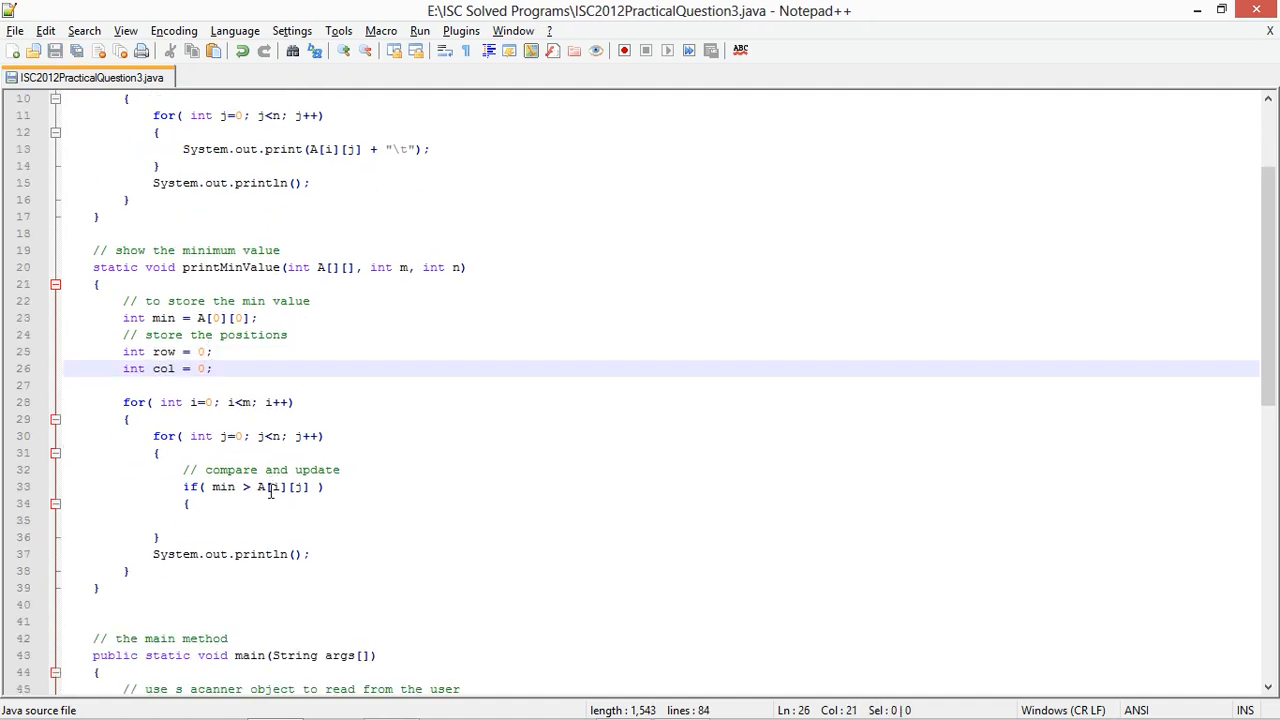
type("// update the value")
type("mi")
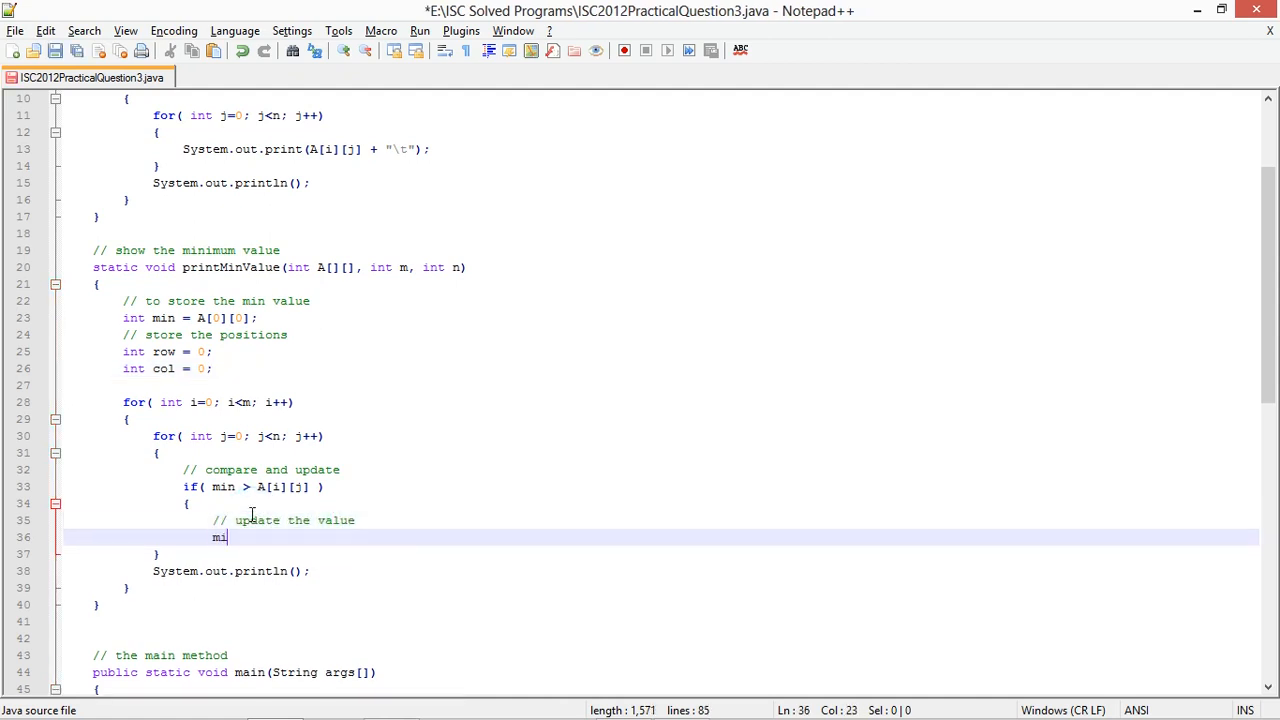
type("n = A")
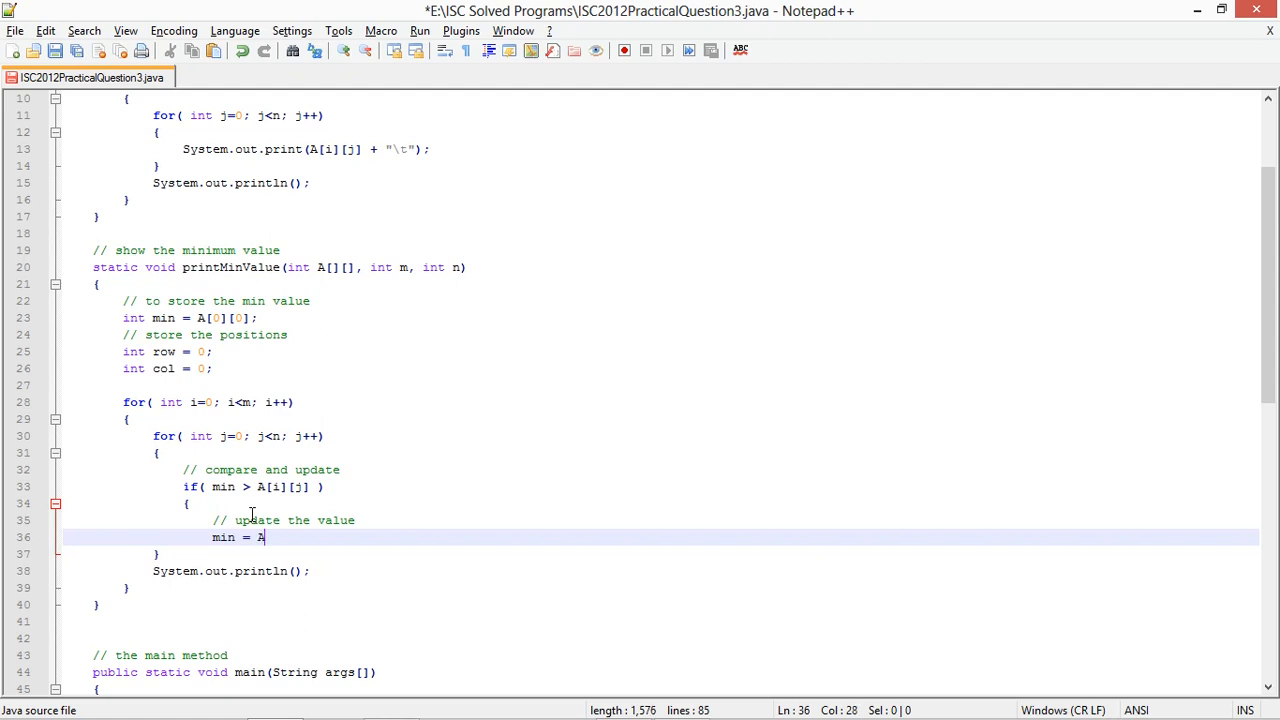
type("[i][j];")
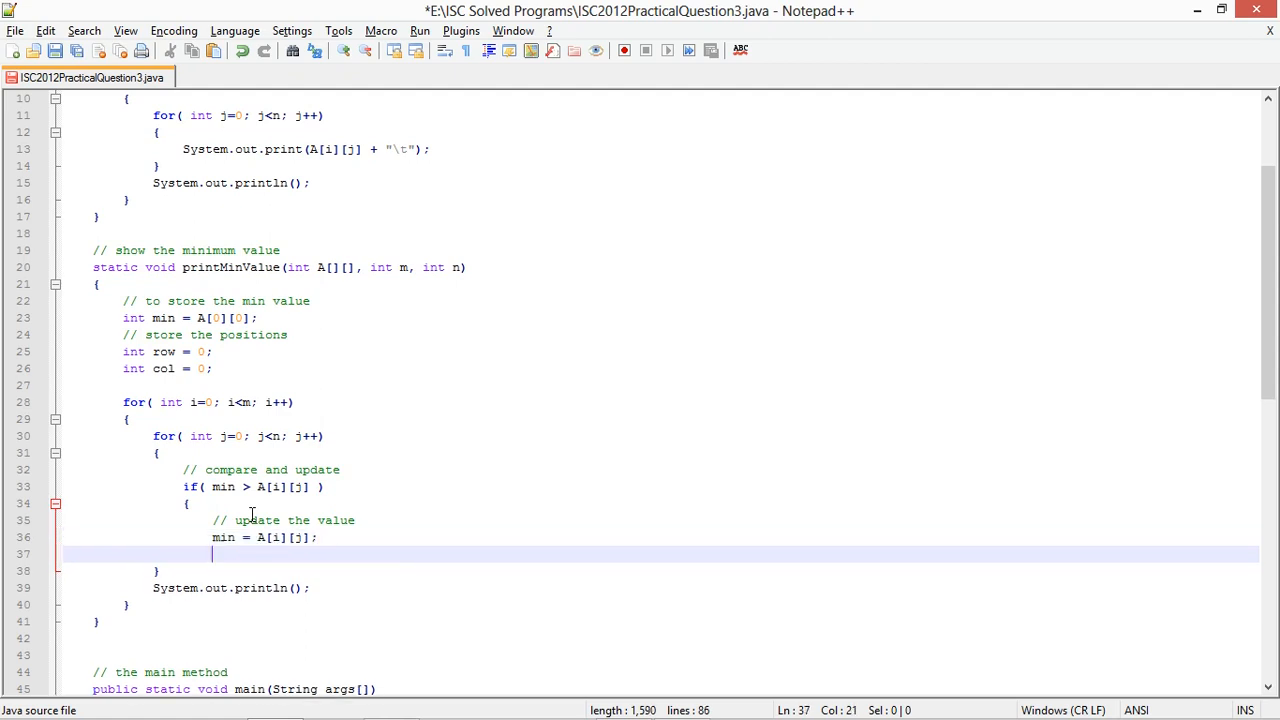
type("row = i;")
type("col = j;")
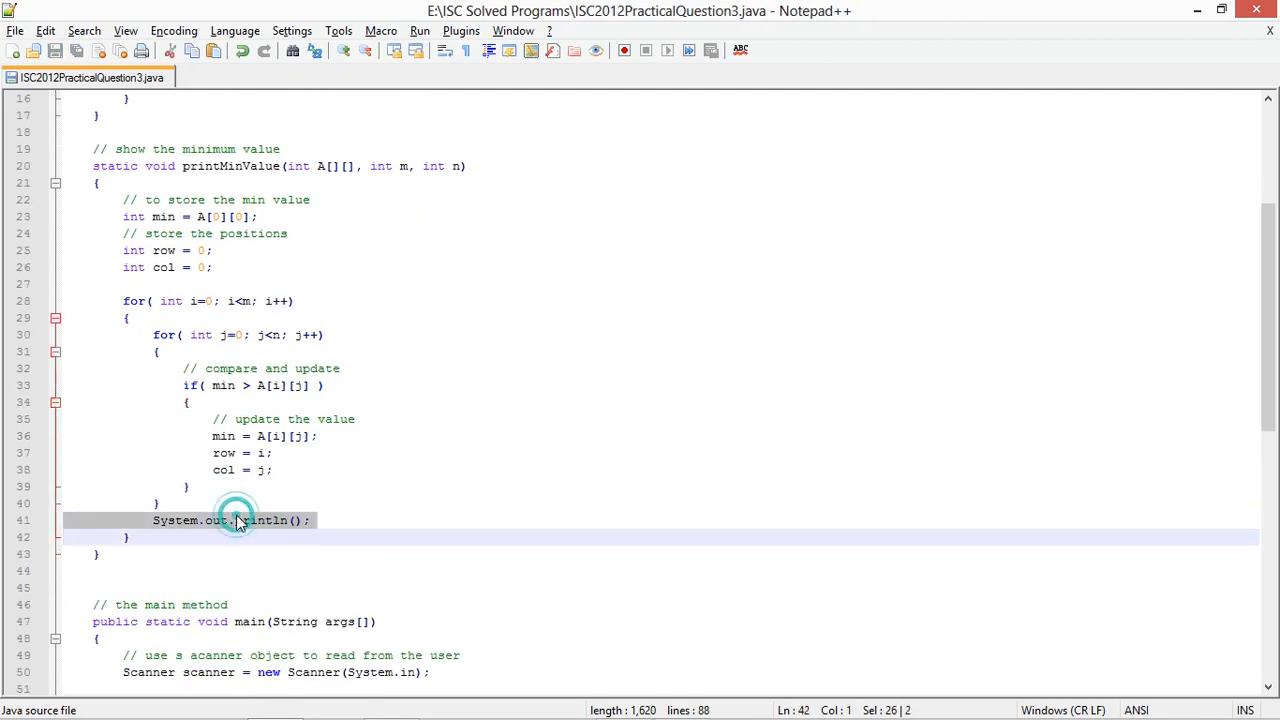
Replace the empty println with a comment and print "SMALLEST NUMBER: "
key("Delete")
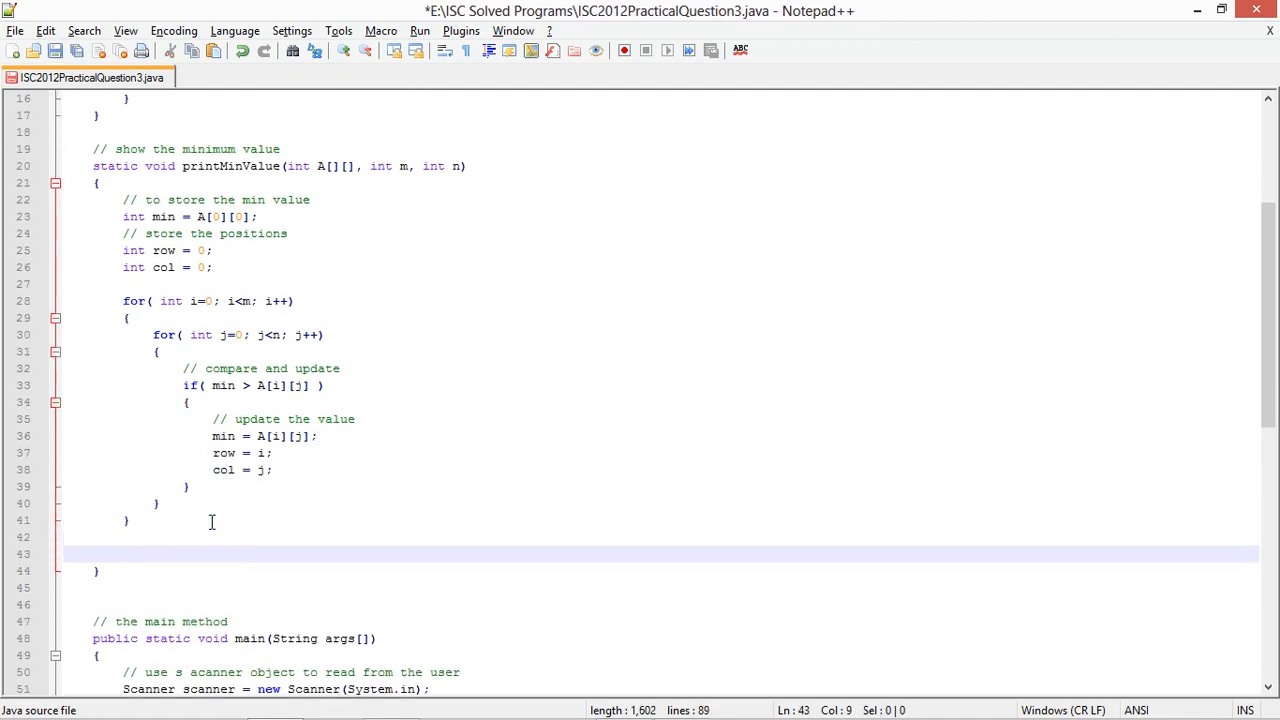
type("// print the min value")
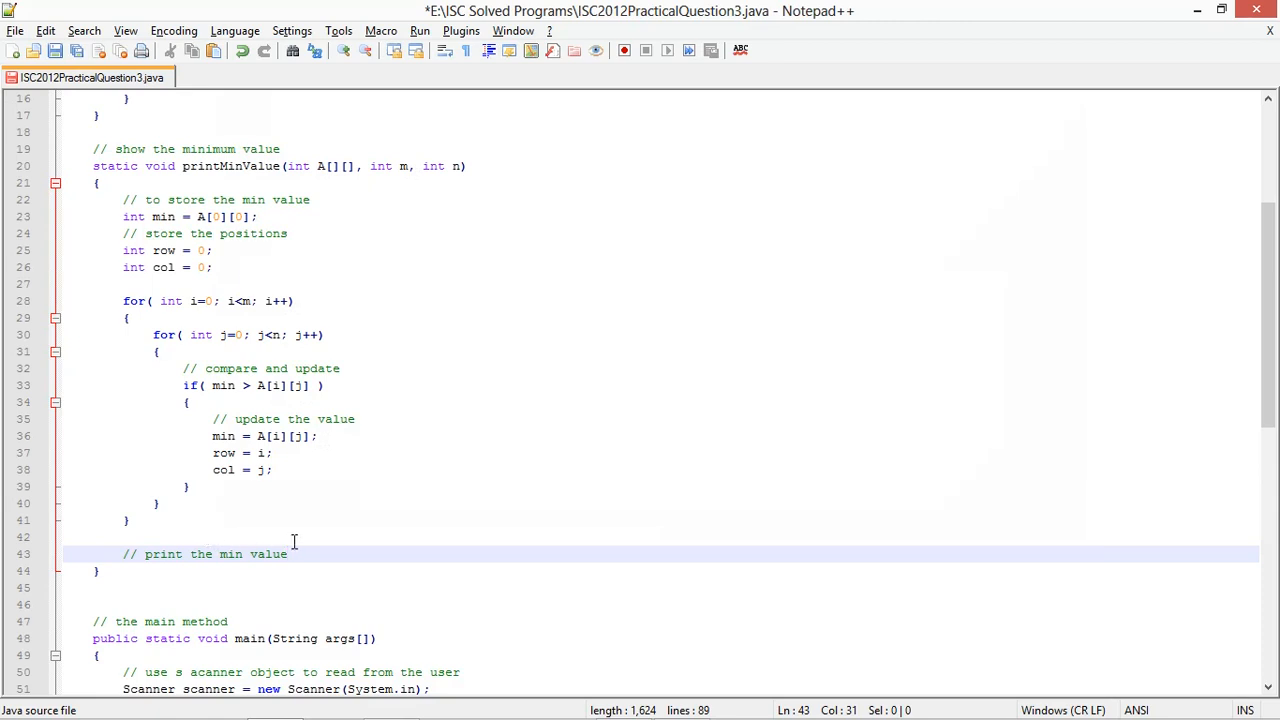
type("System.c")
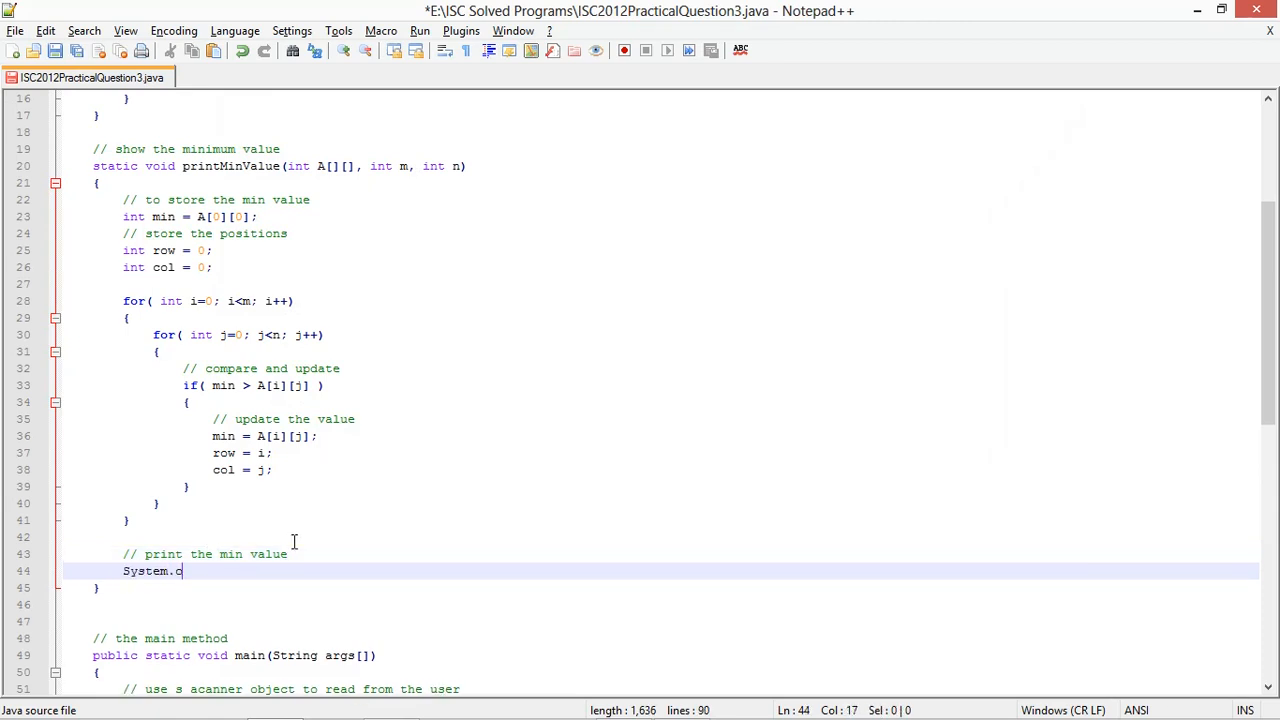
type("ut.println(\"")
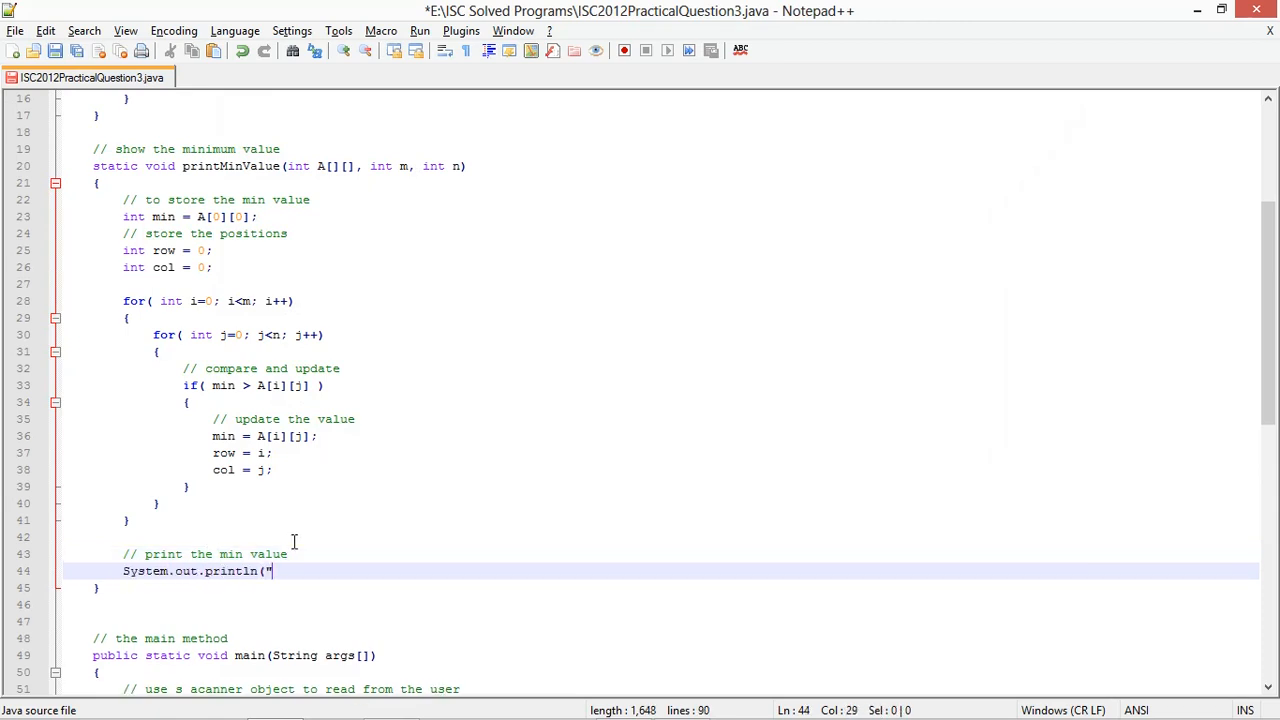
type("S")
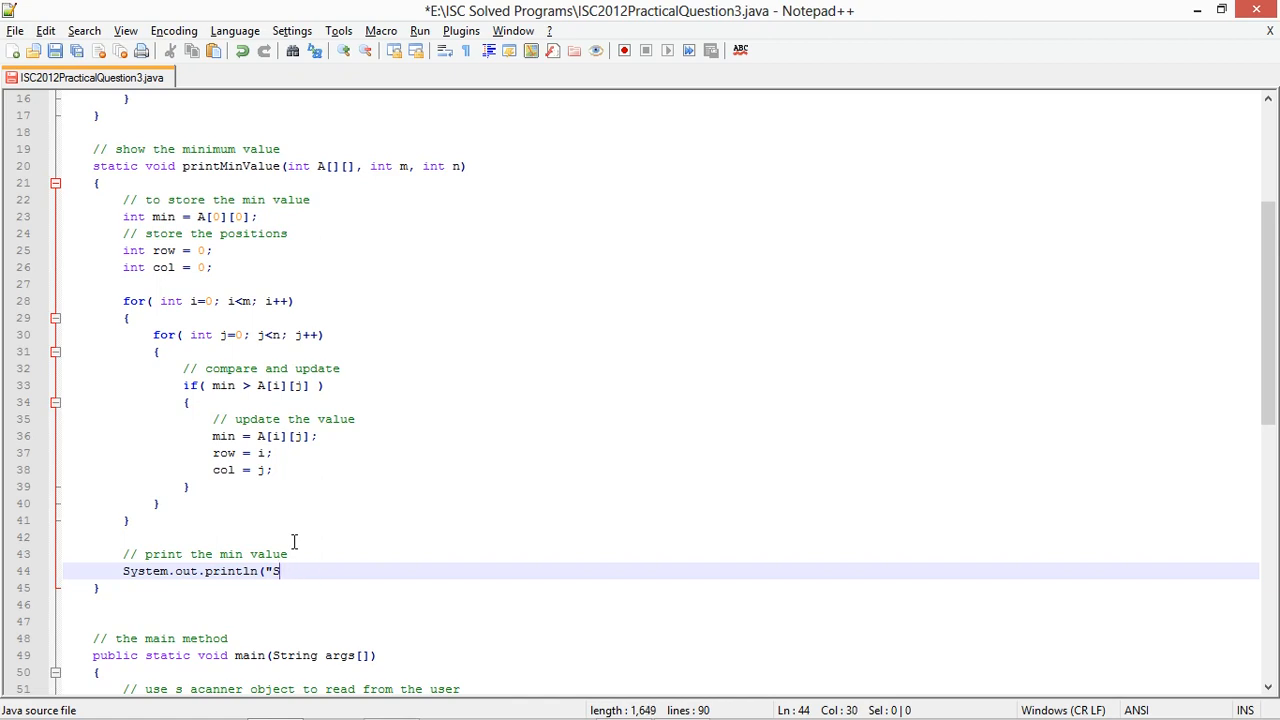
type("MALLEST NUMBER")
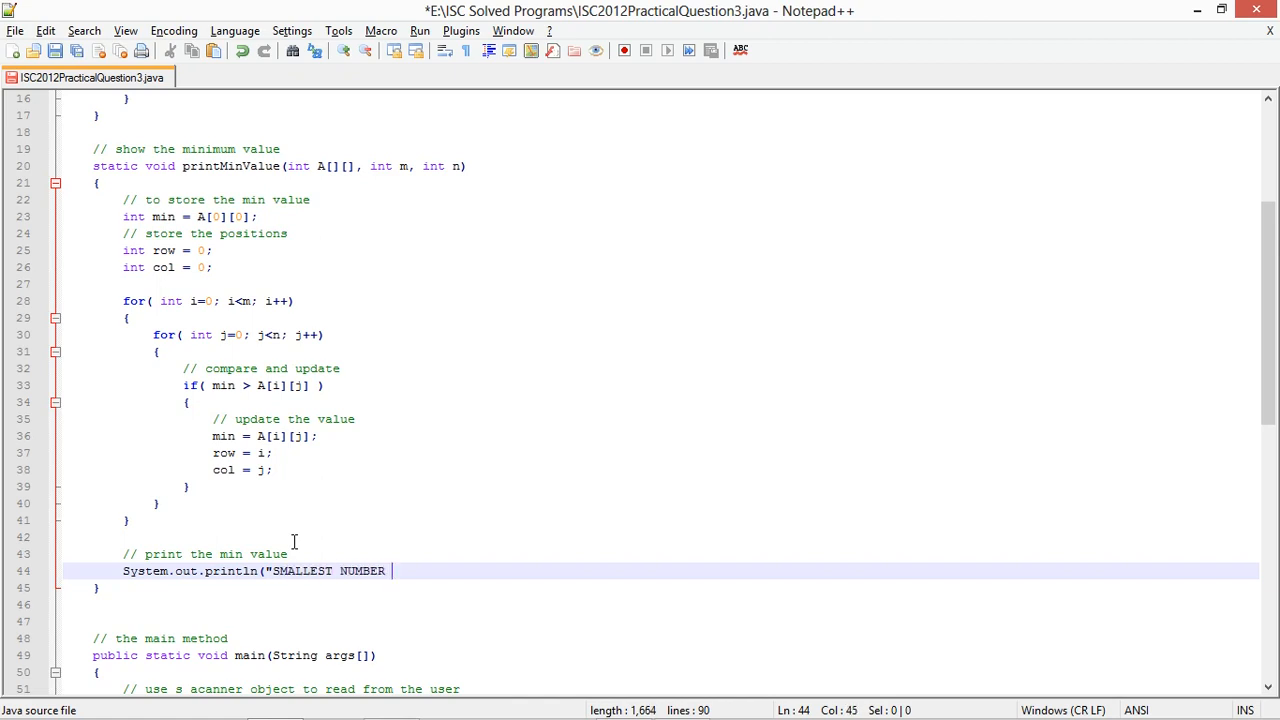
key("Backspace")
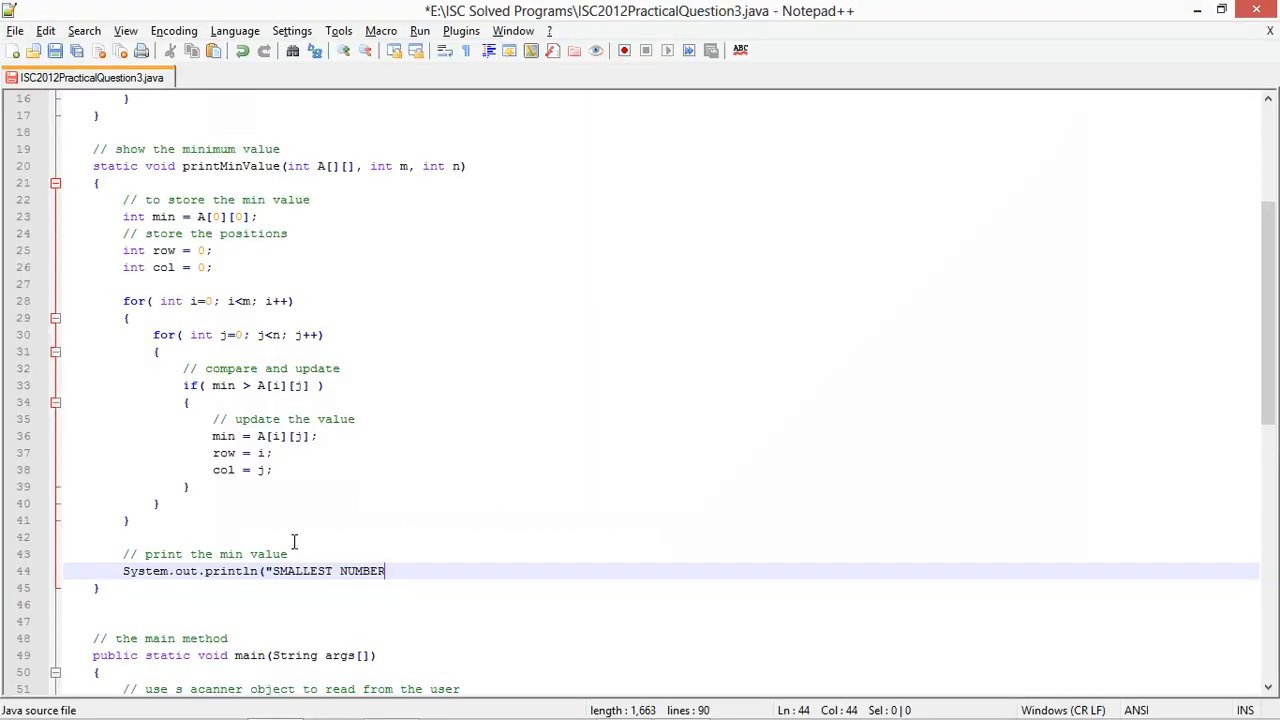
type(": \"")
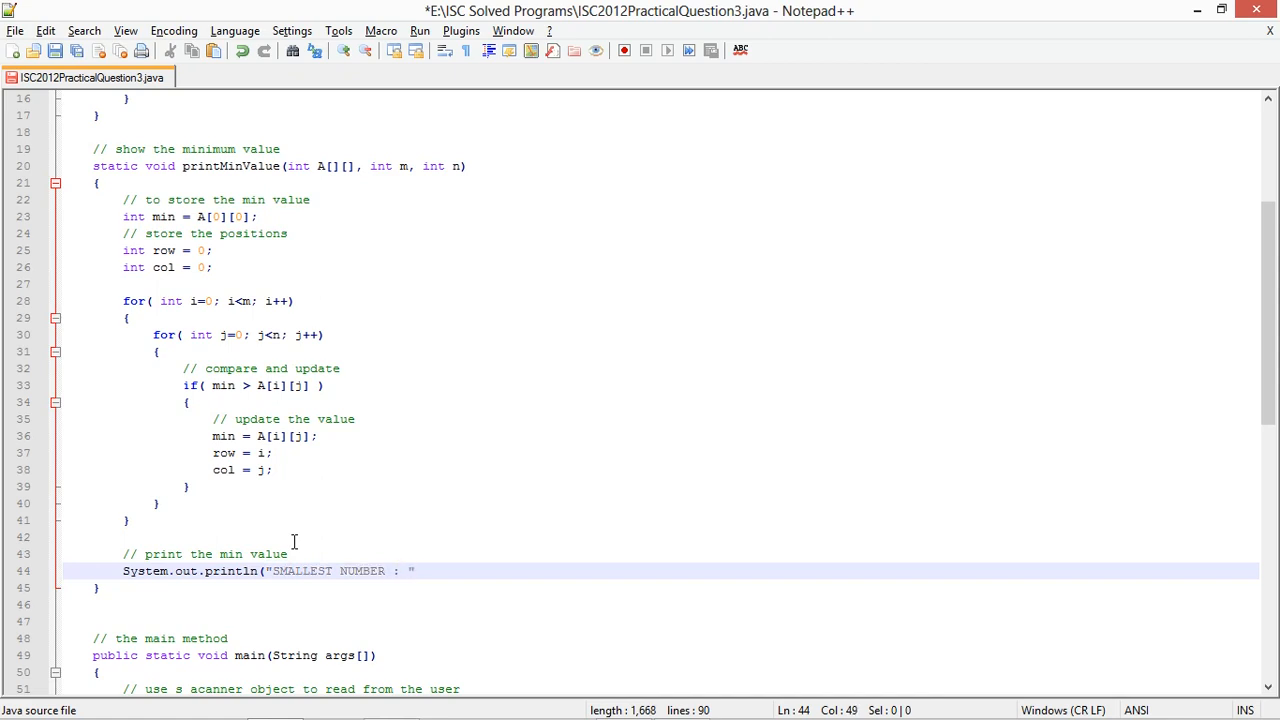
Append min, "\tROW = " row, "\tCOLUMN = " col and a newline to the output
left_click(289, 554)
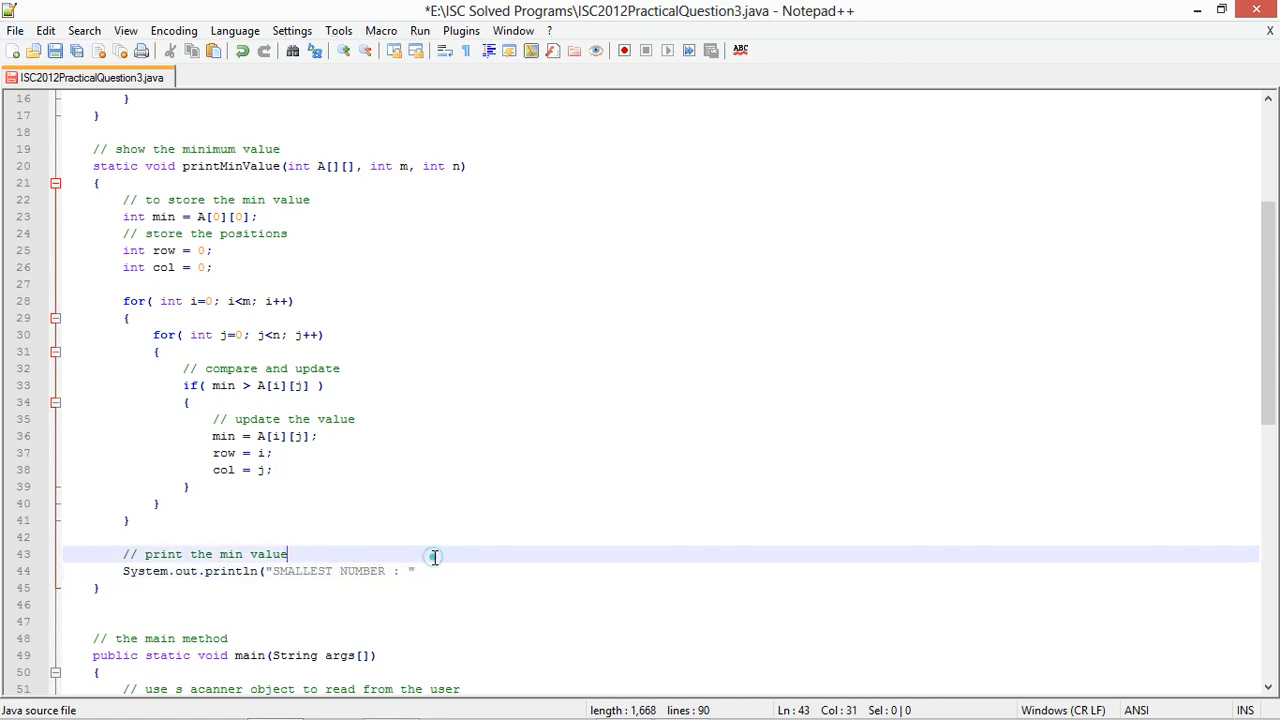
type("+ MIN")
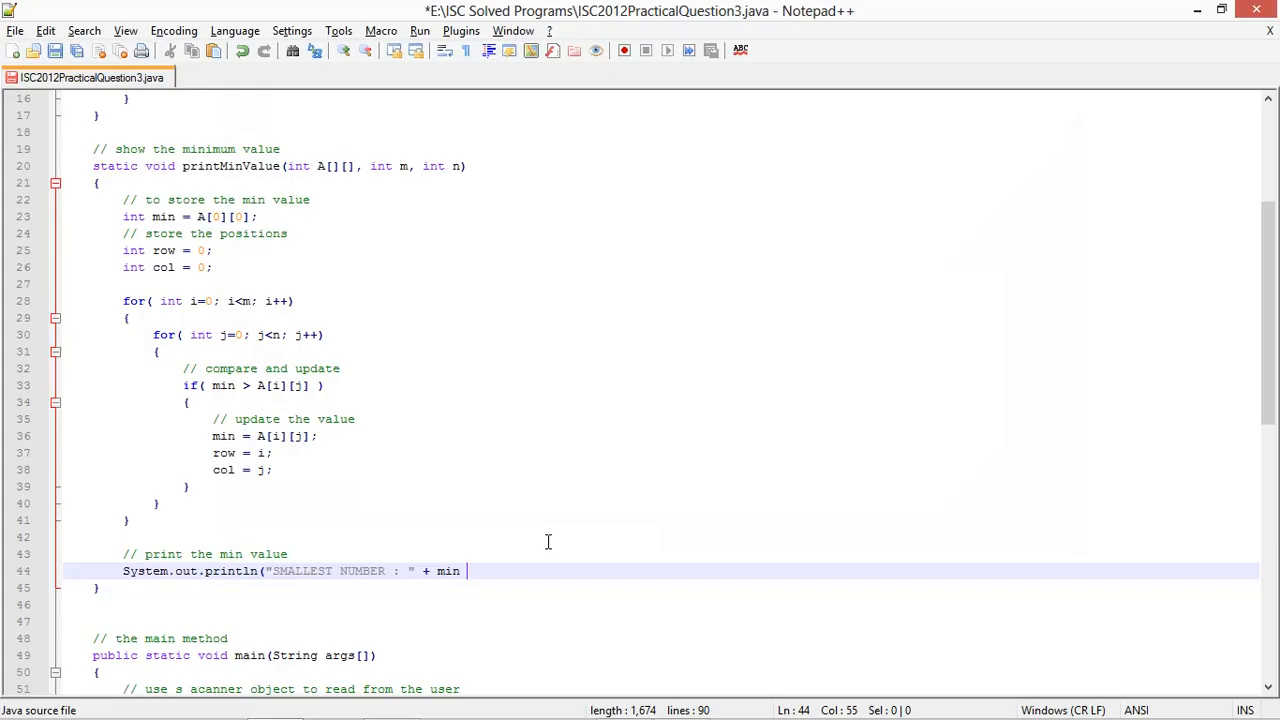
type("+ \"")
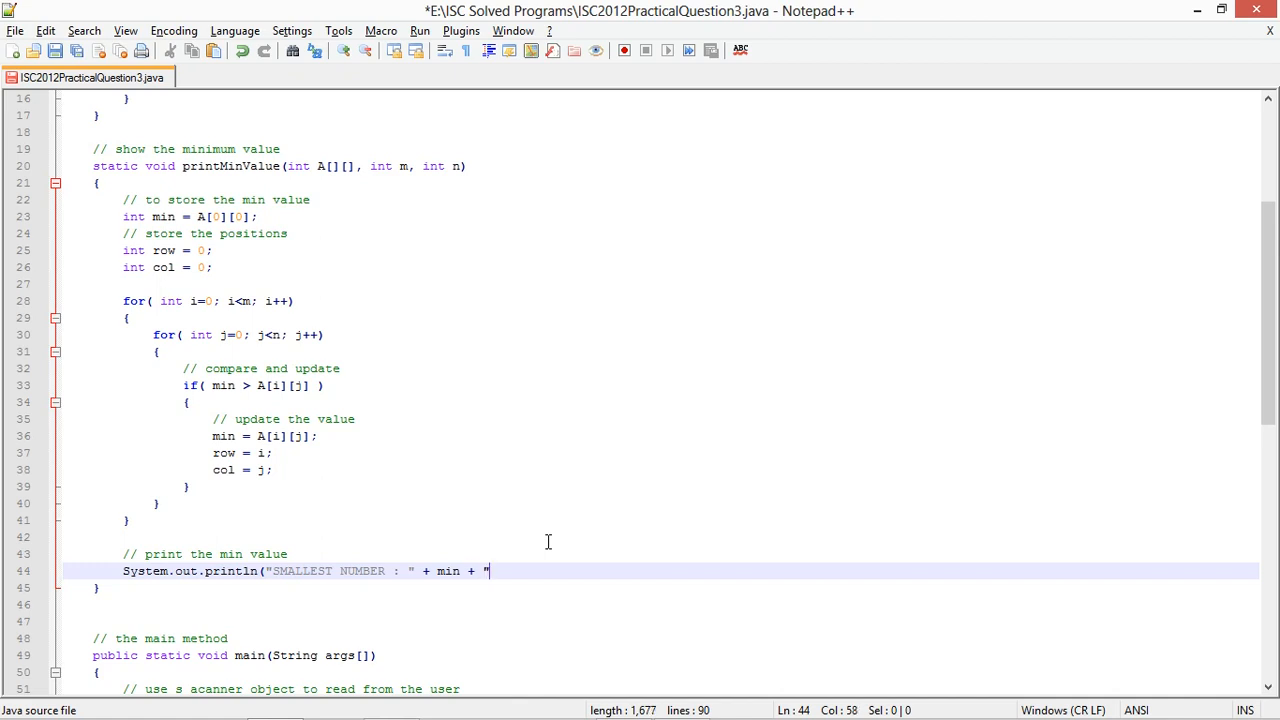
type("\\tROW = \" +")
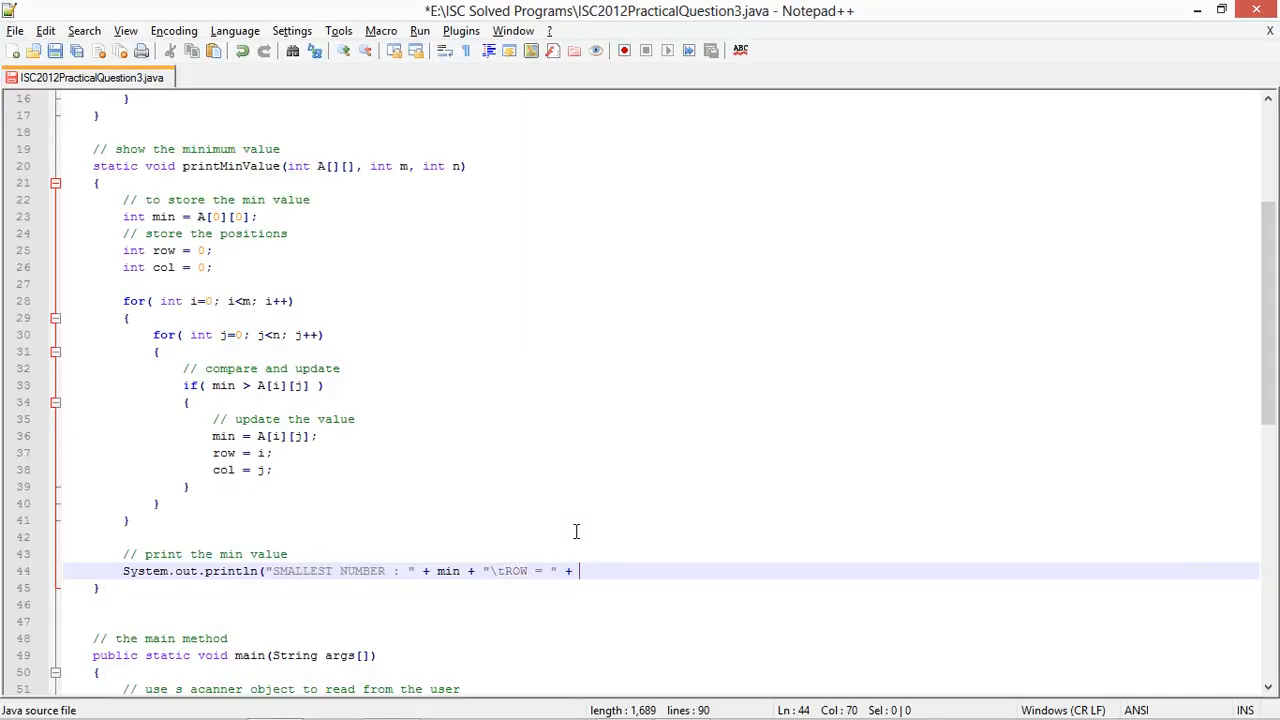
type("row + \"")
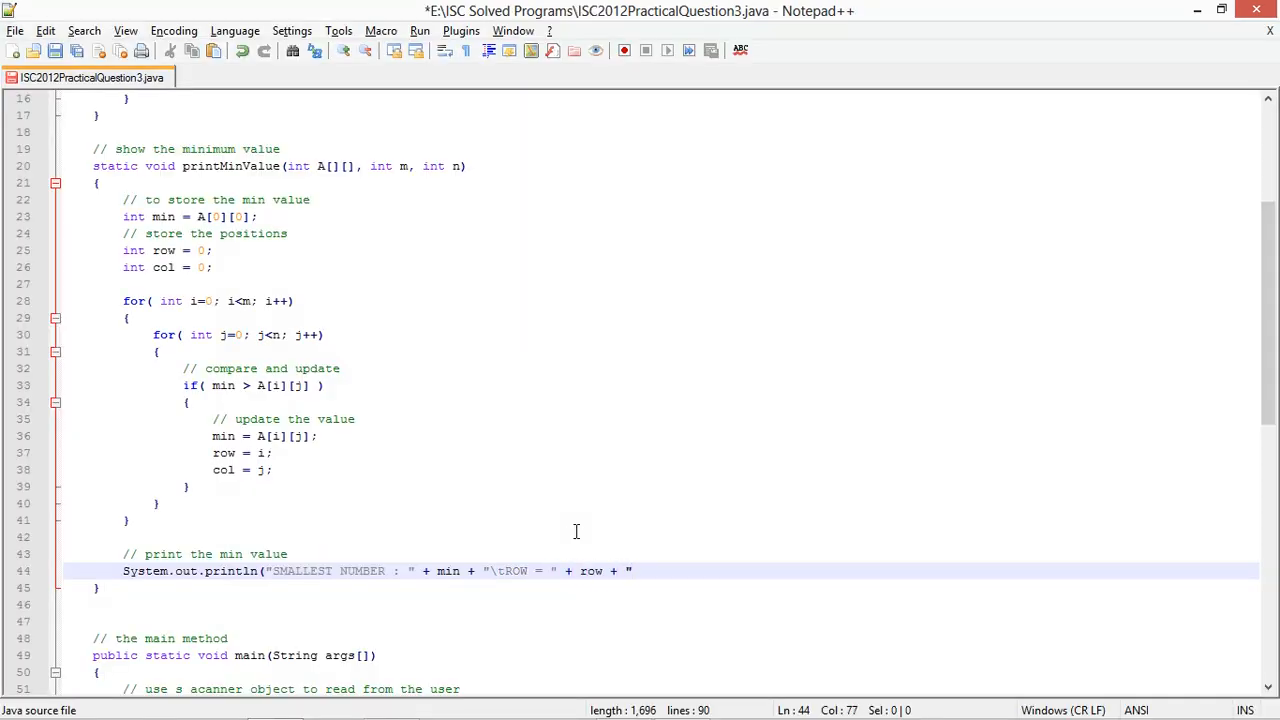
type("]t")
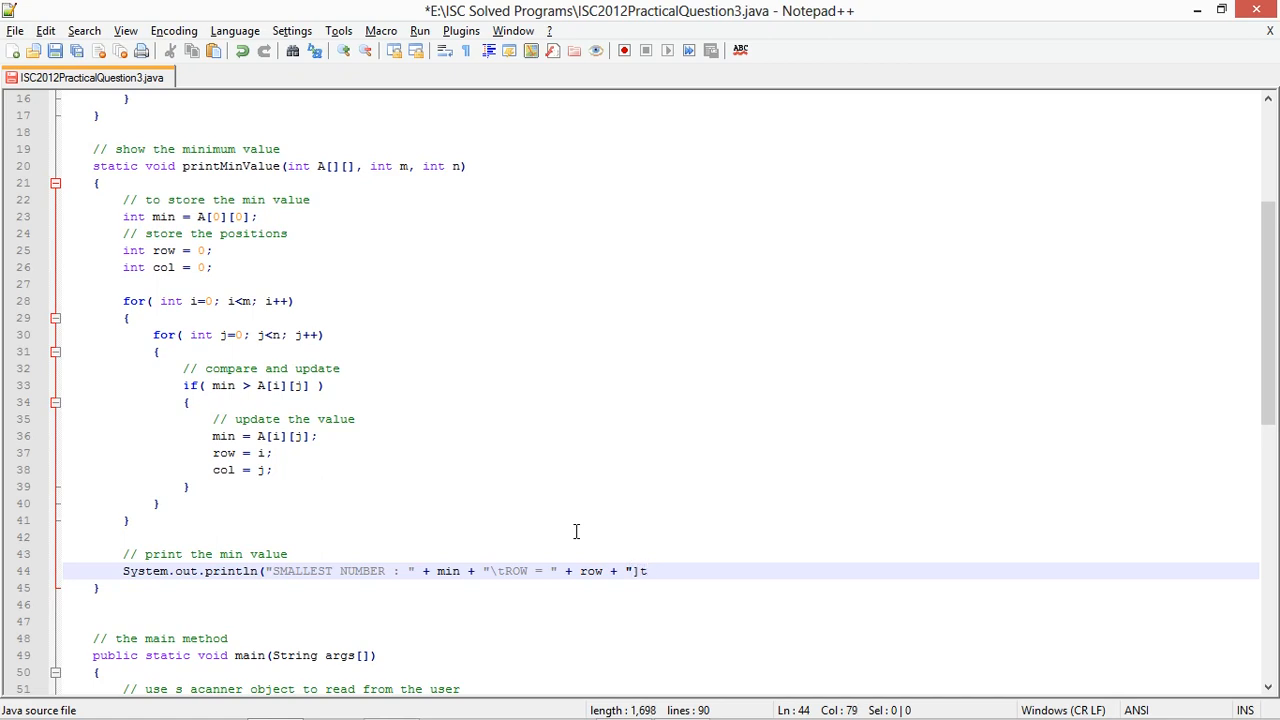
key("Backspace")
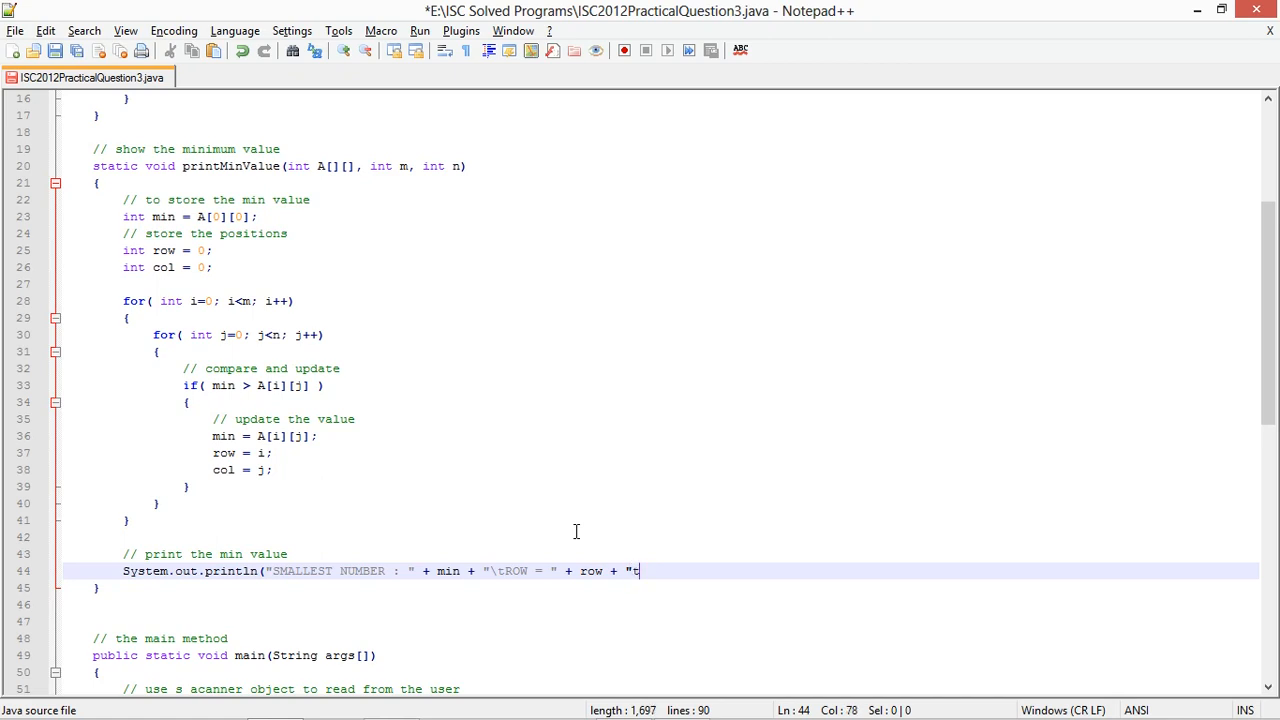
type("CO")
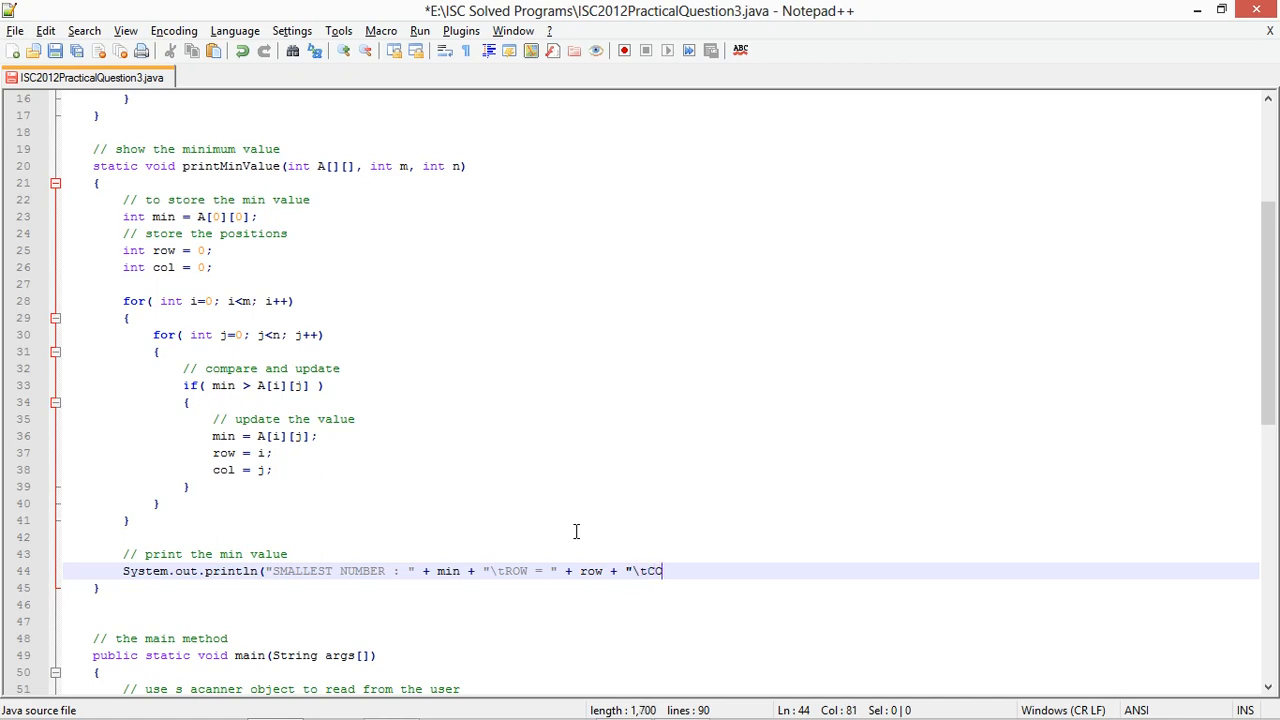
type("L")
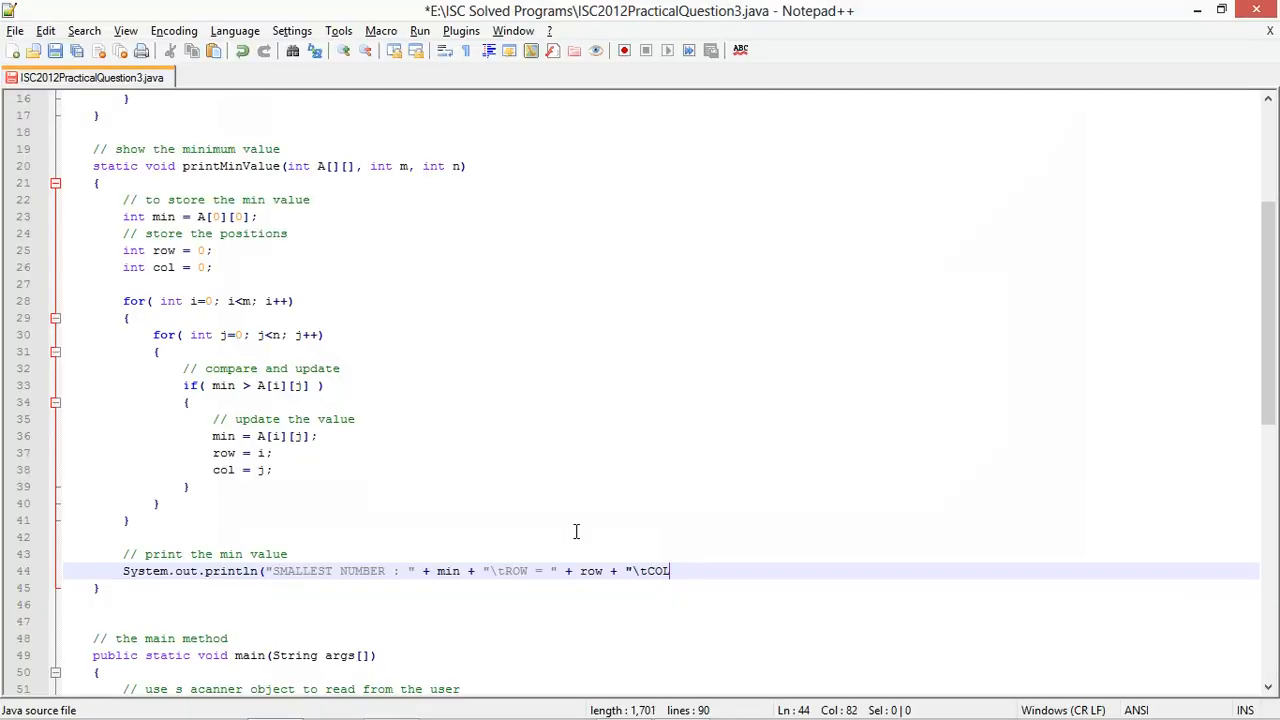
type("UMN = \"")
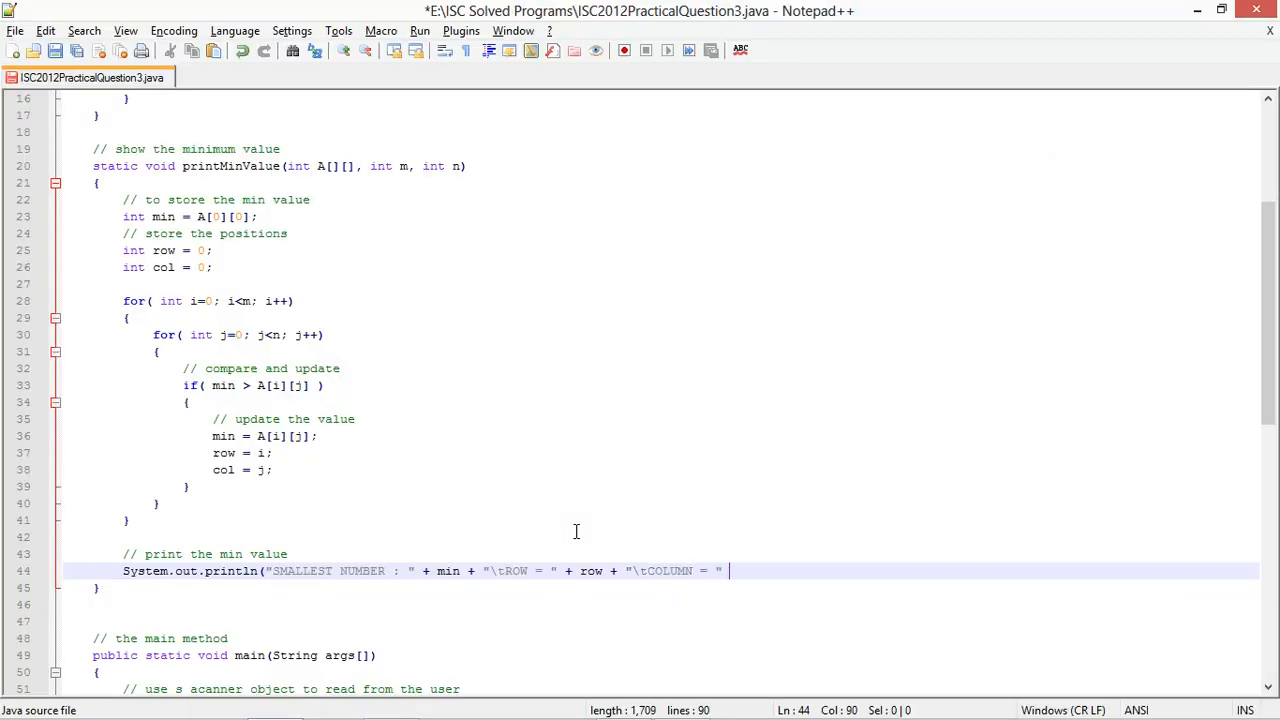
type("+ col);")
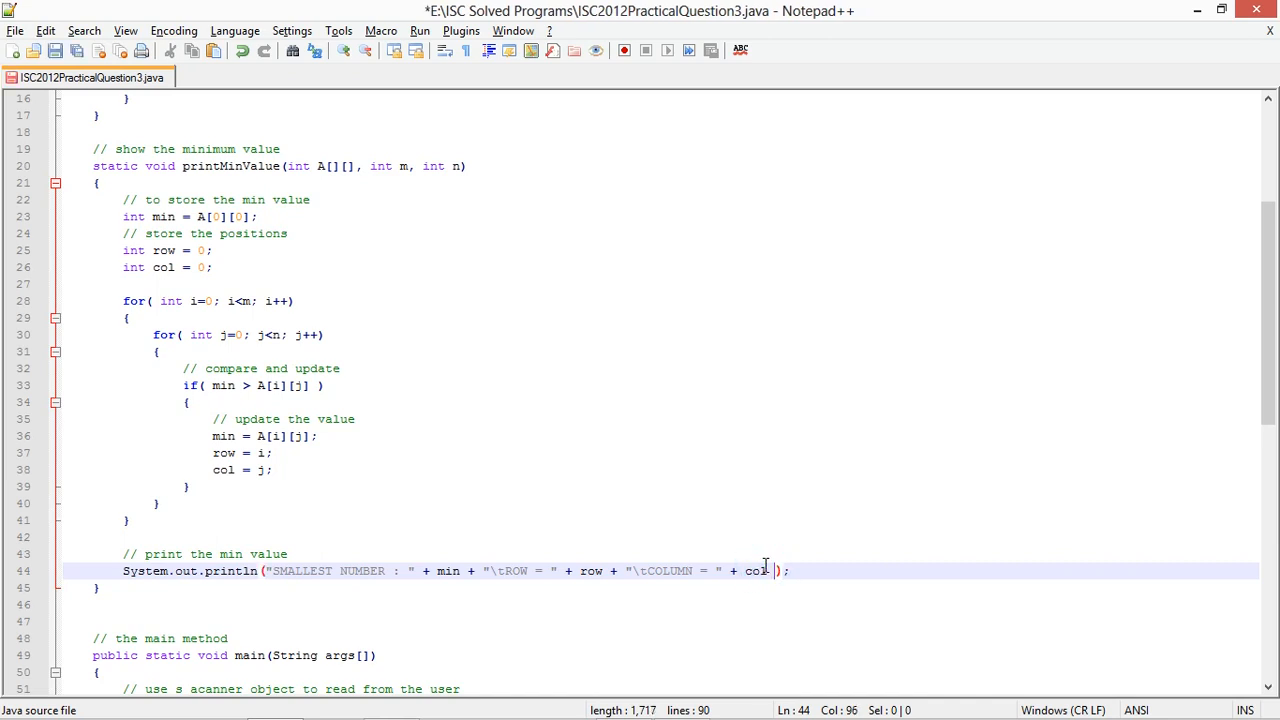
type("+\"\\n\"")
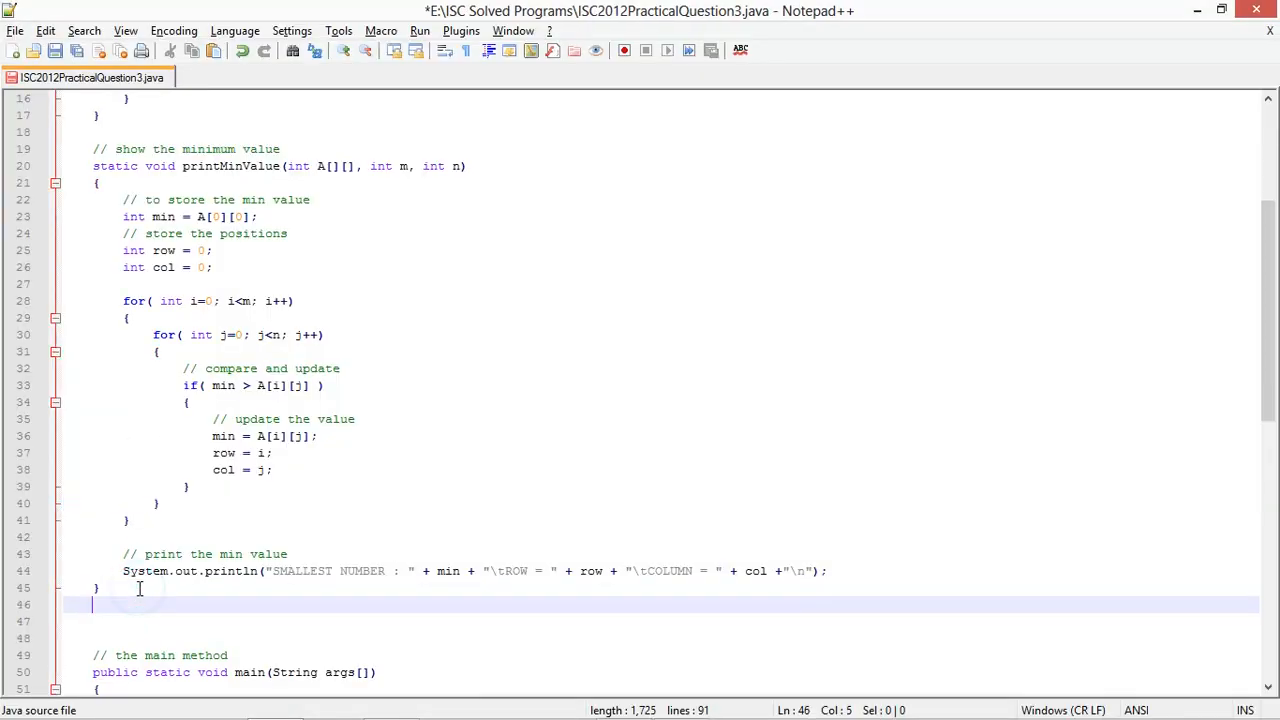
Copy the min method as printMaxValue, flipping the comparison and printing row and column
type("// print the")
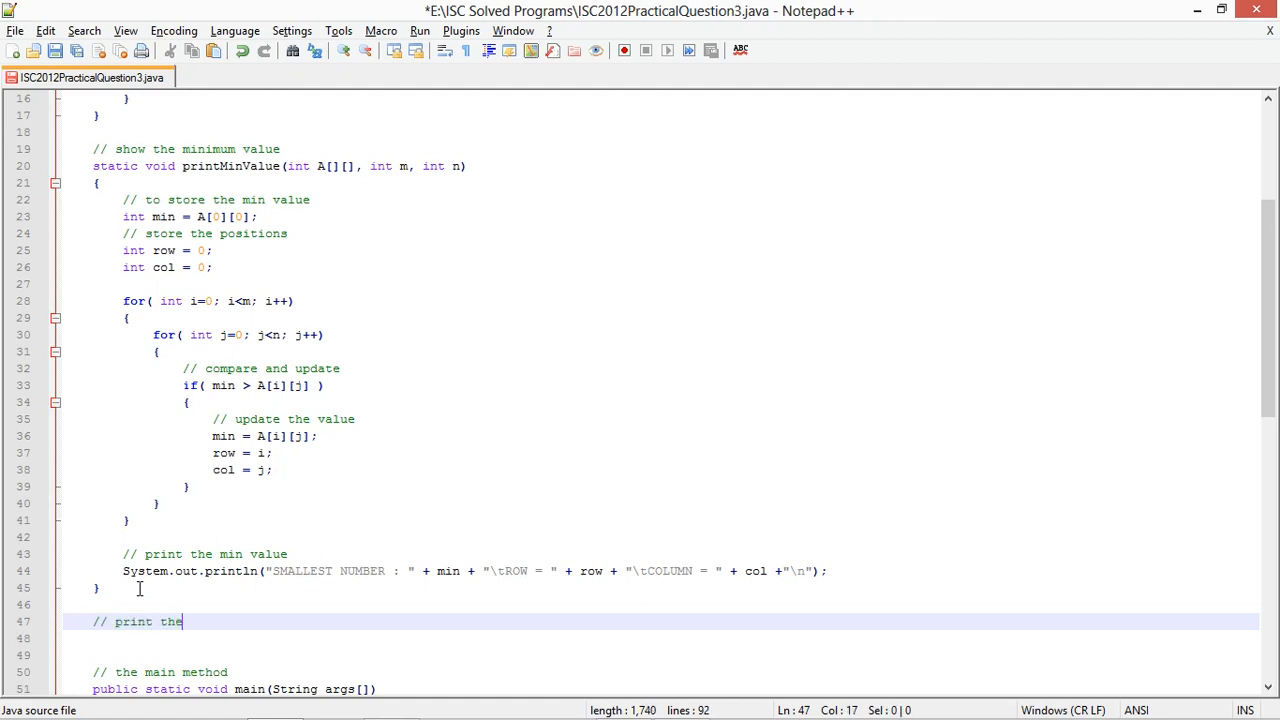
type("max value")
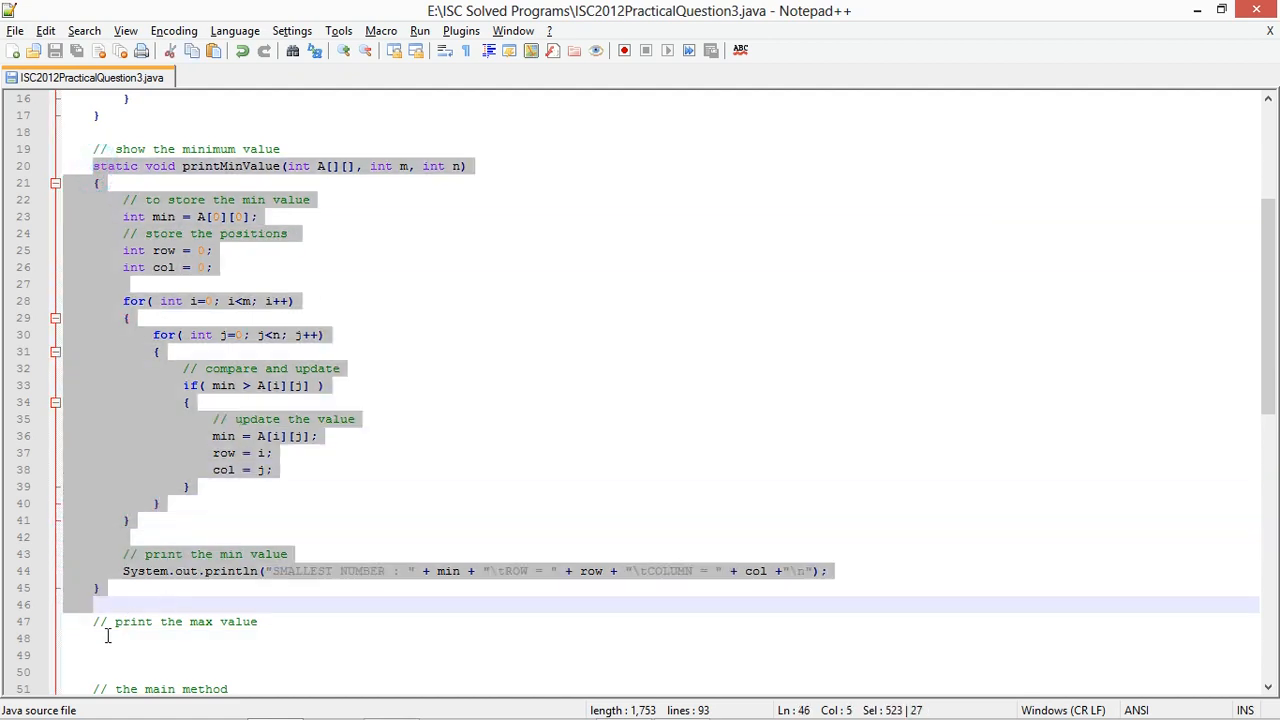
key("ctrl+v")
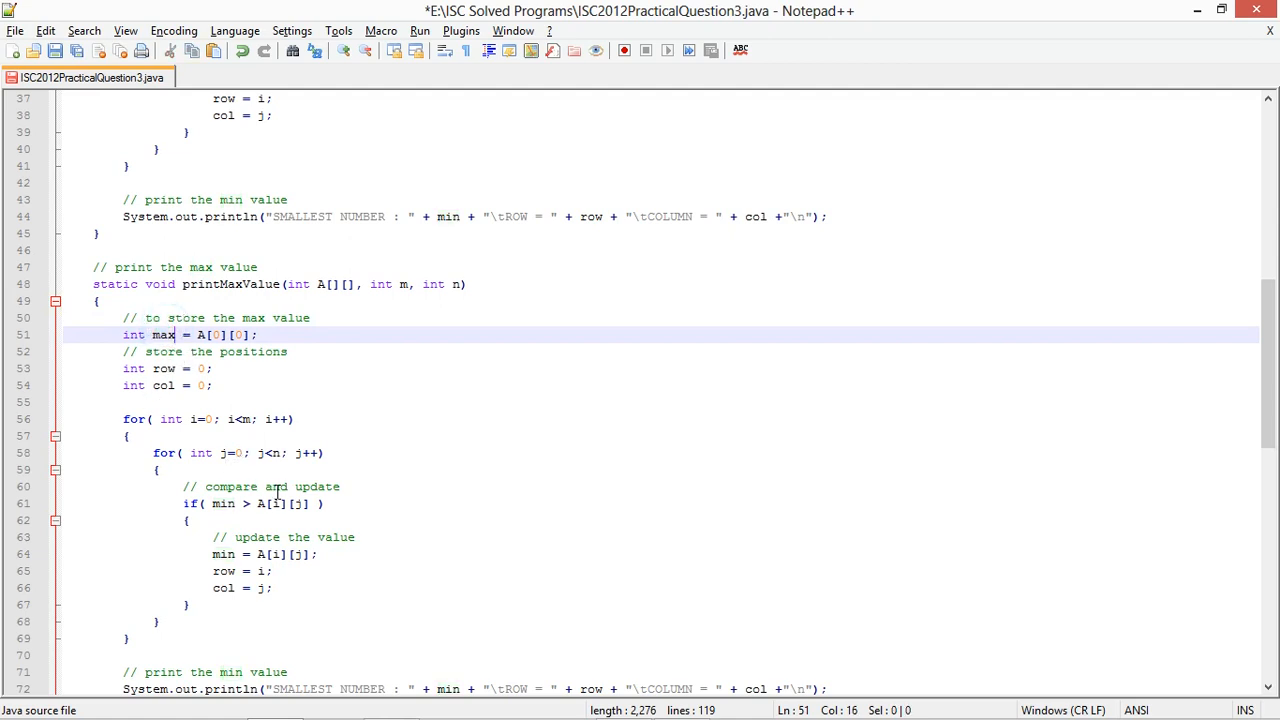
double_click(223, 503)
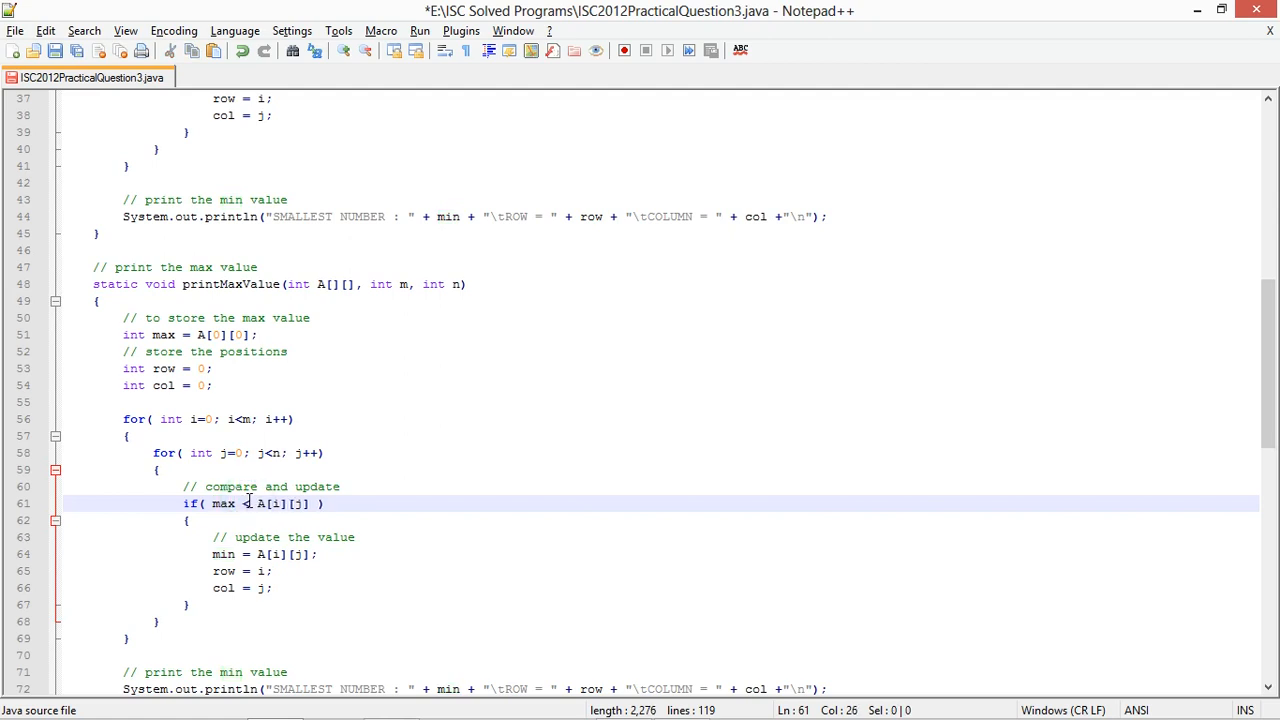
left_click(235, 554)
type("System.out.println(\"SMALLEST NUMBER : \" + max")
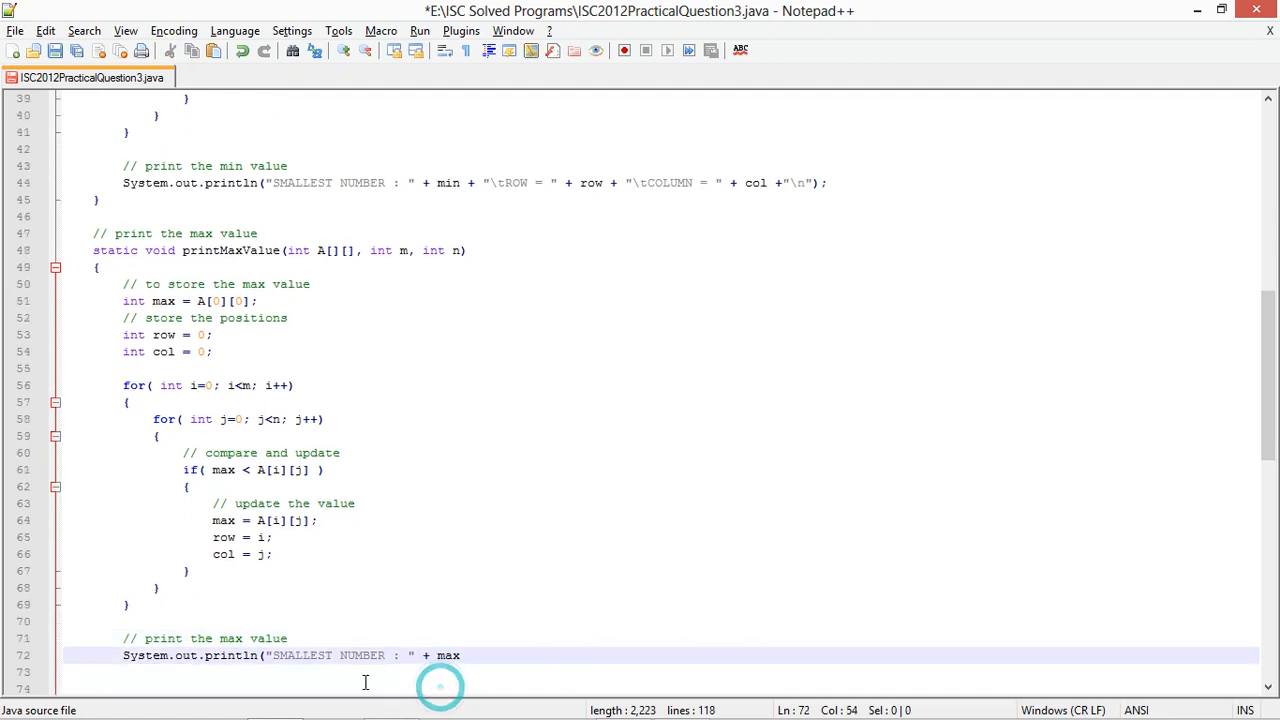
type("+ \"\\tROW = \" + row + \"\\tCOLUMN = \" + col +\"\\n\");")
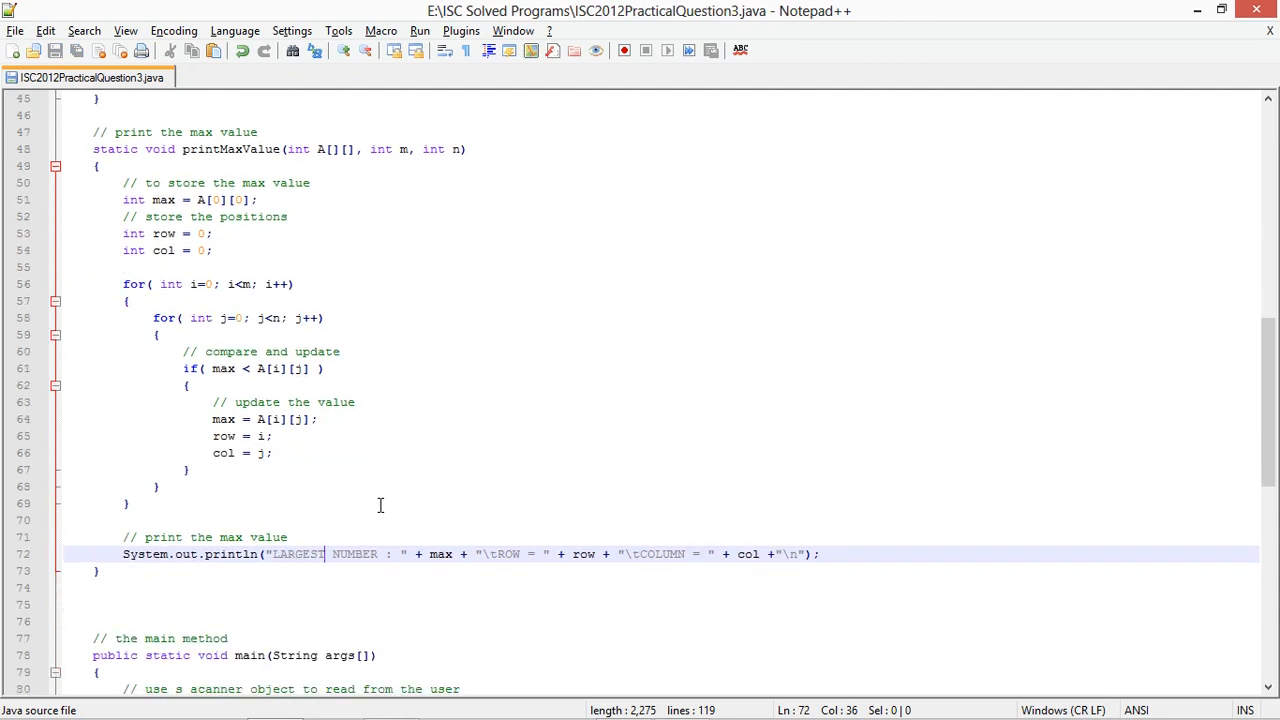
Scroll back to the top of the code before checking Example 1
scroll("up", 3)
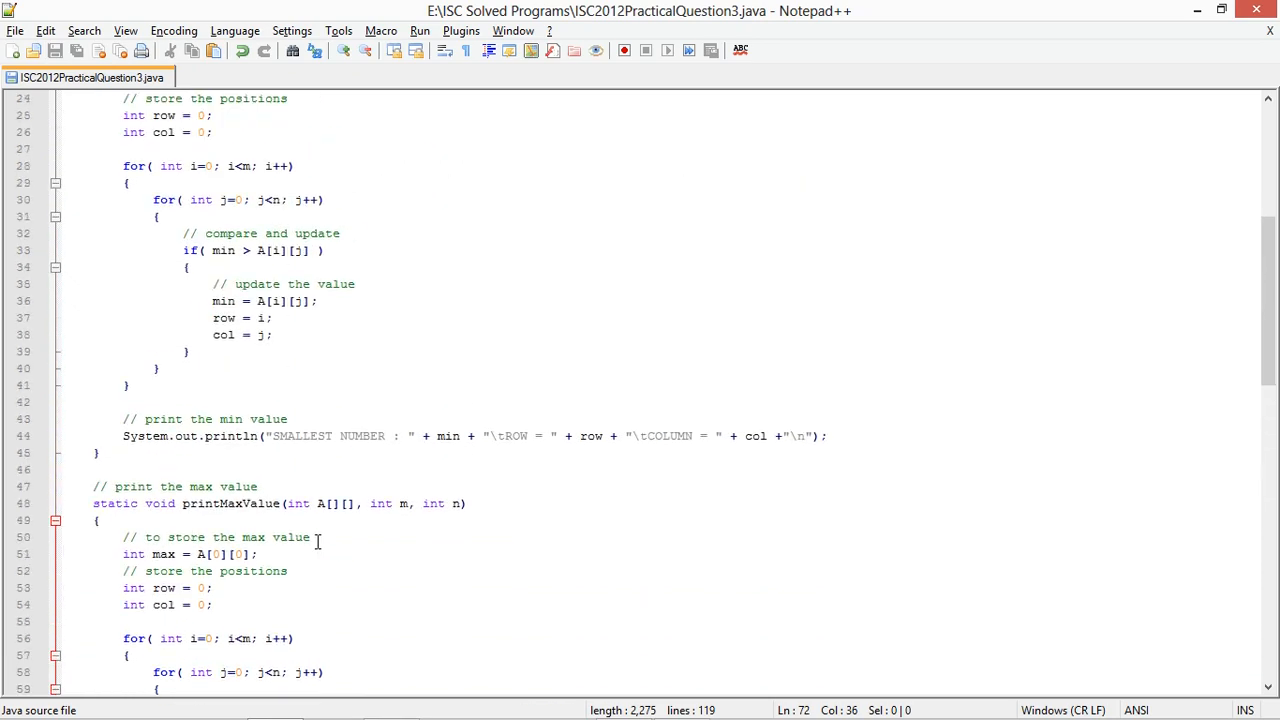
scroll("up", 3)
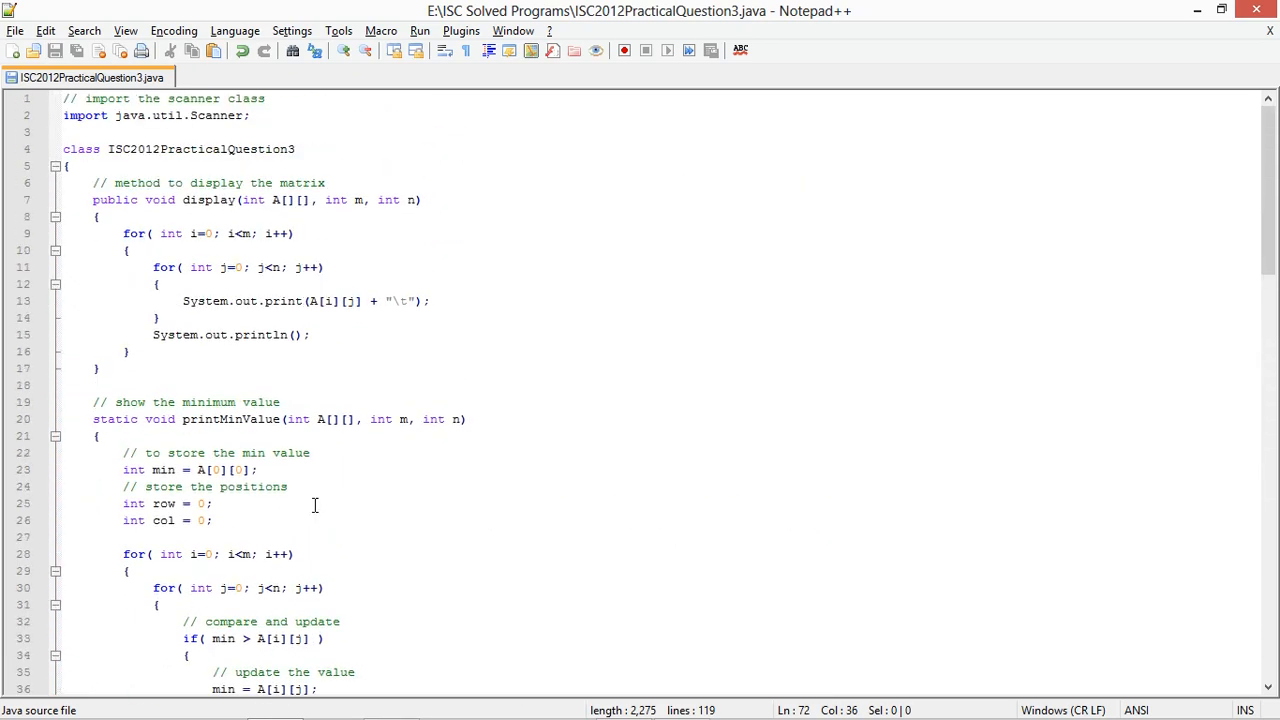
scroll("down", 3)
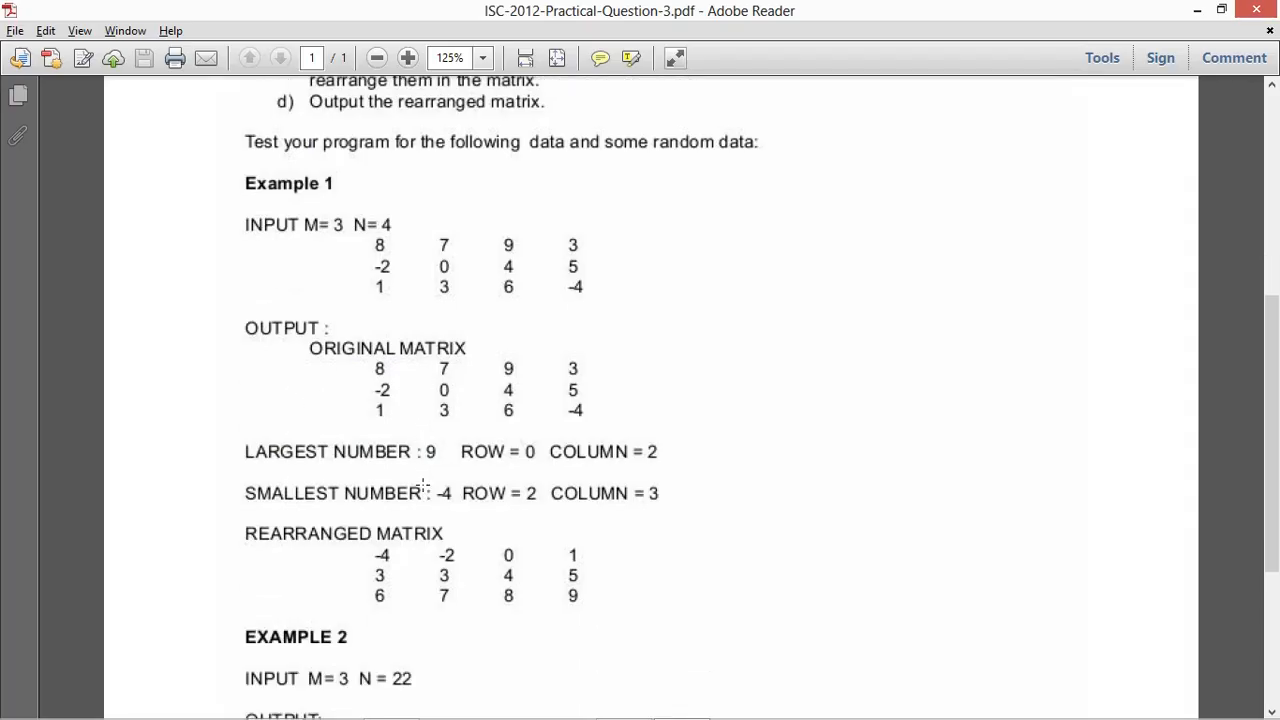
mouse_move(365, 510)
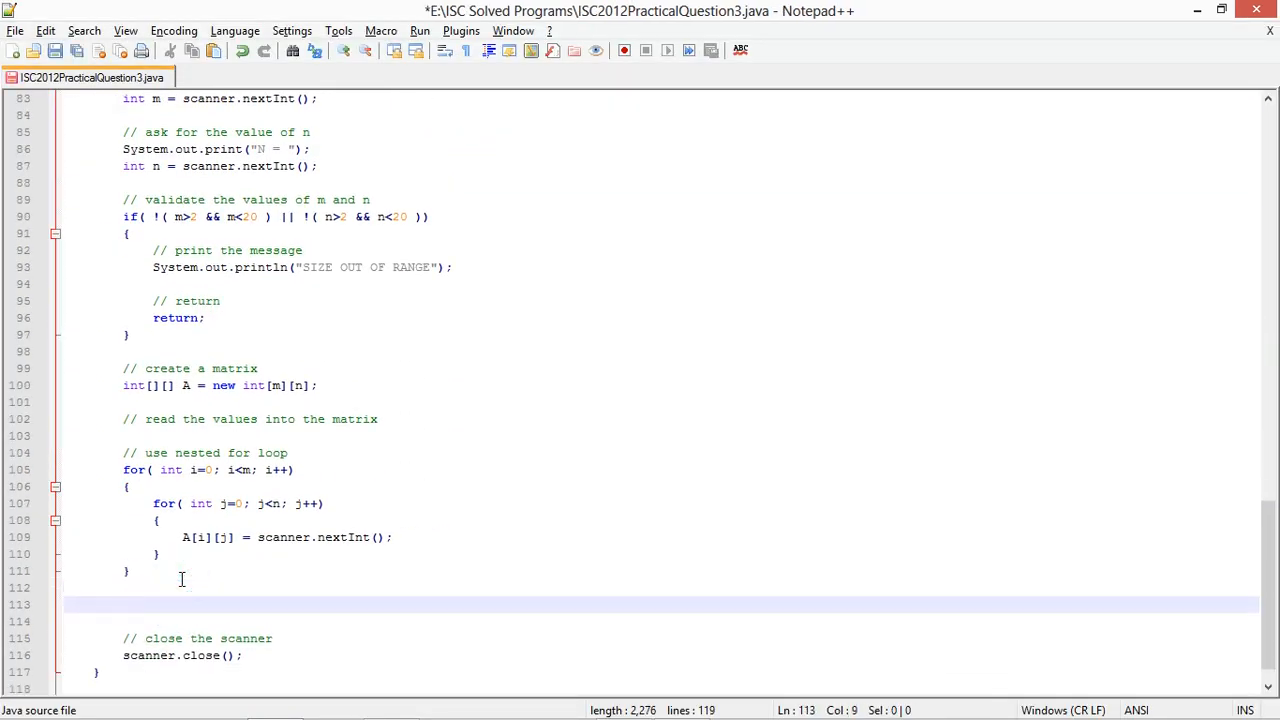
Add a 'print the original matrix' comment and println("ORIGINAL MATRIX") in main
type("// print the")
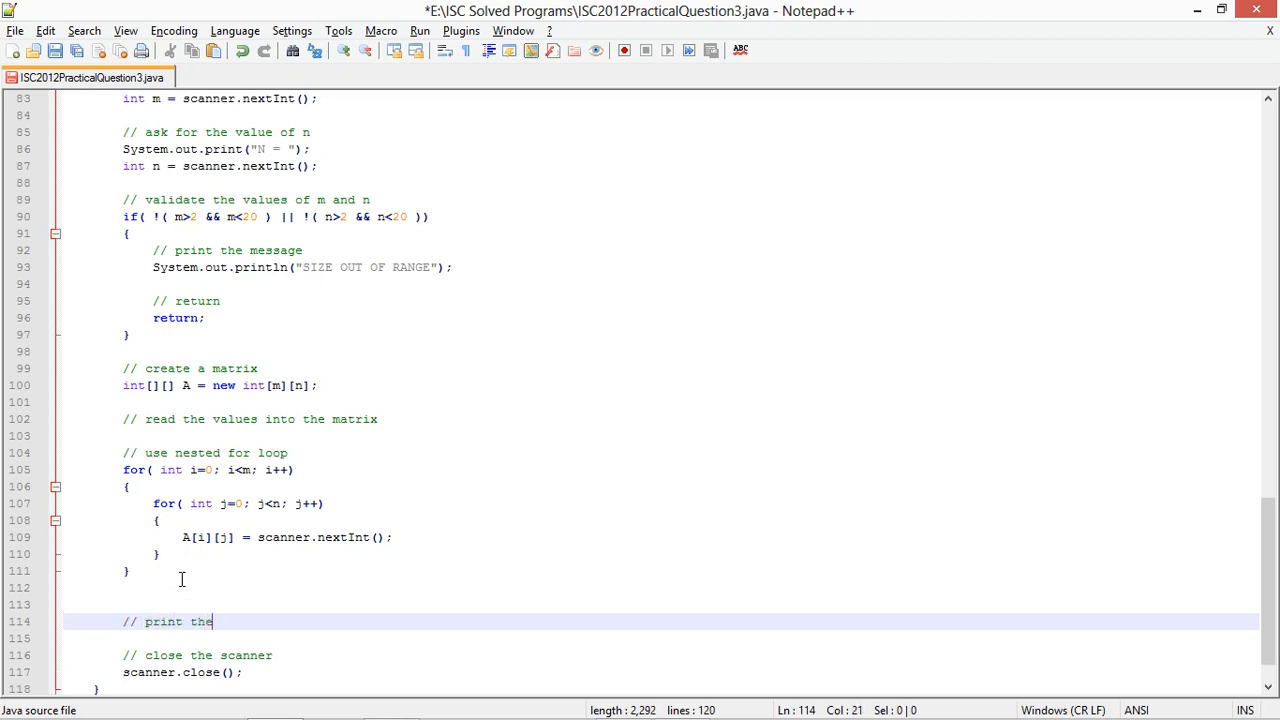
type("orignal matrix")
type("System.")
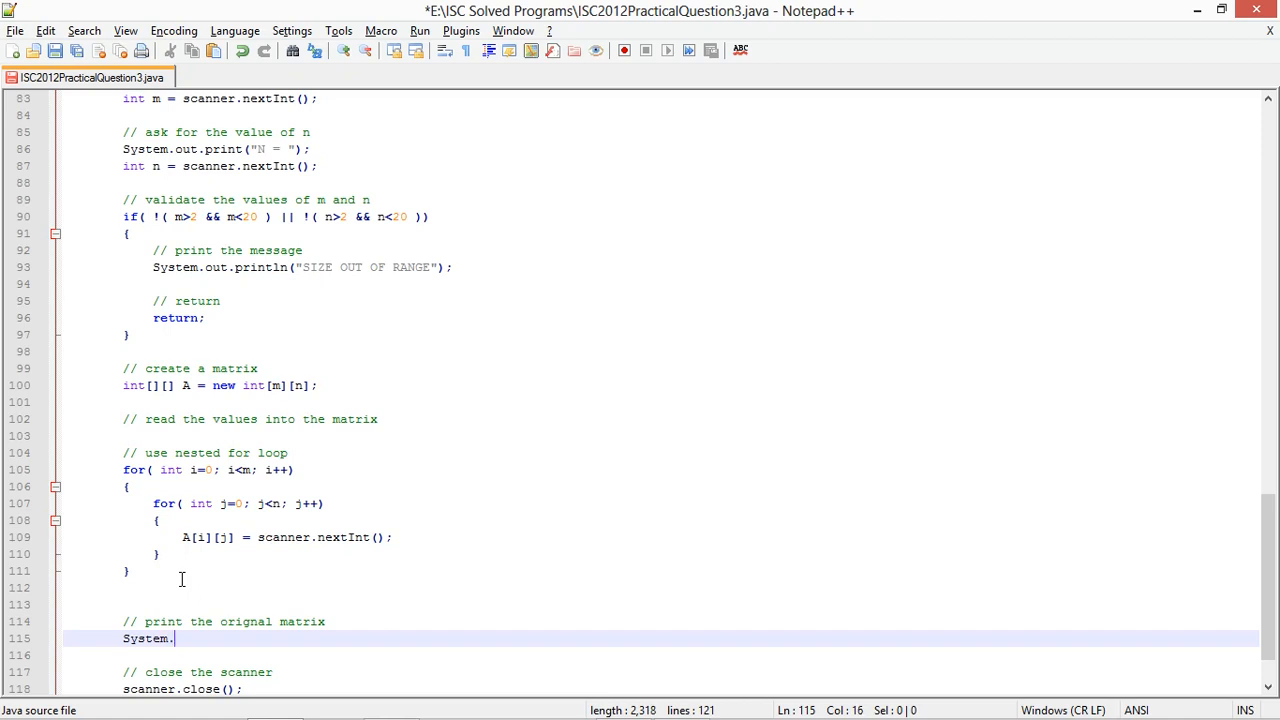
type("out.println(\"ORIGINAL MATR")
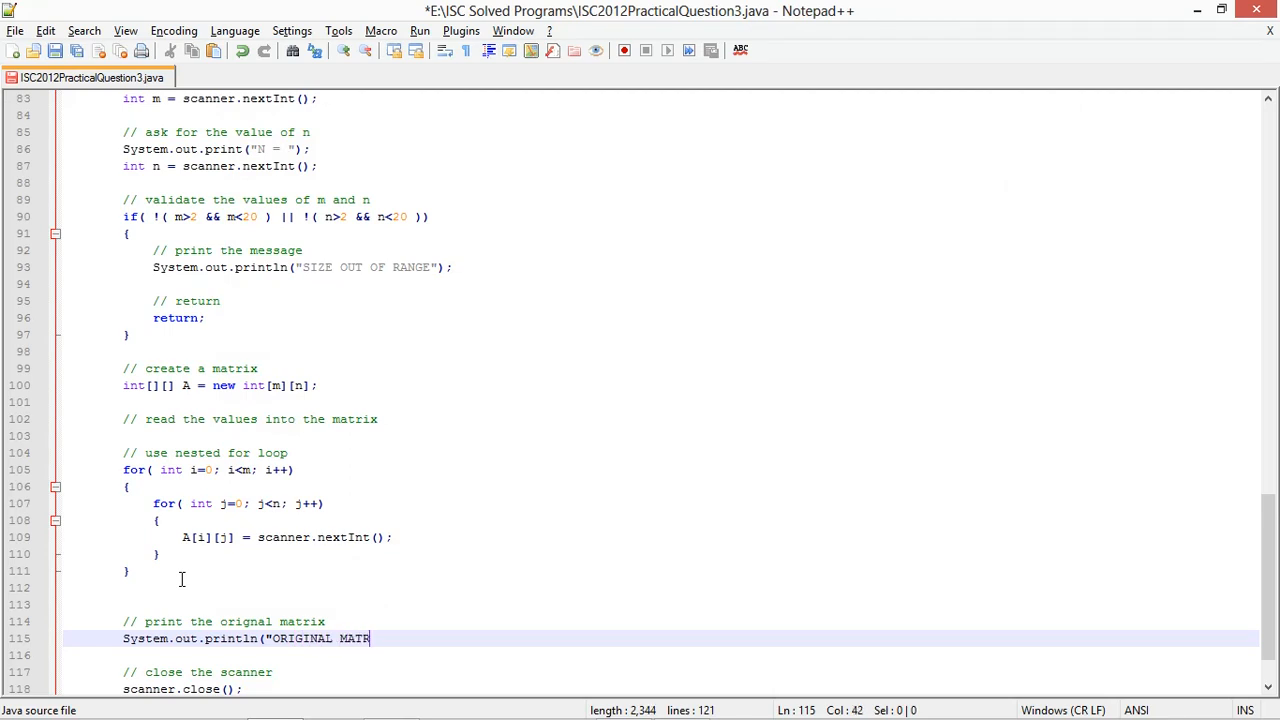
type("IX\");")
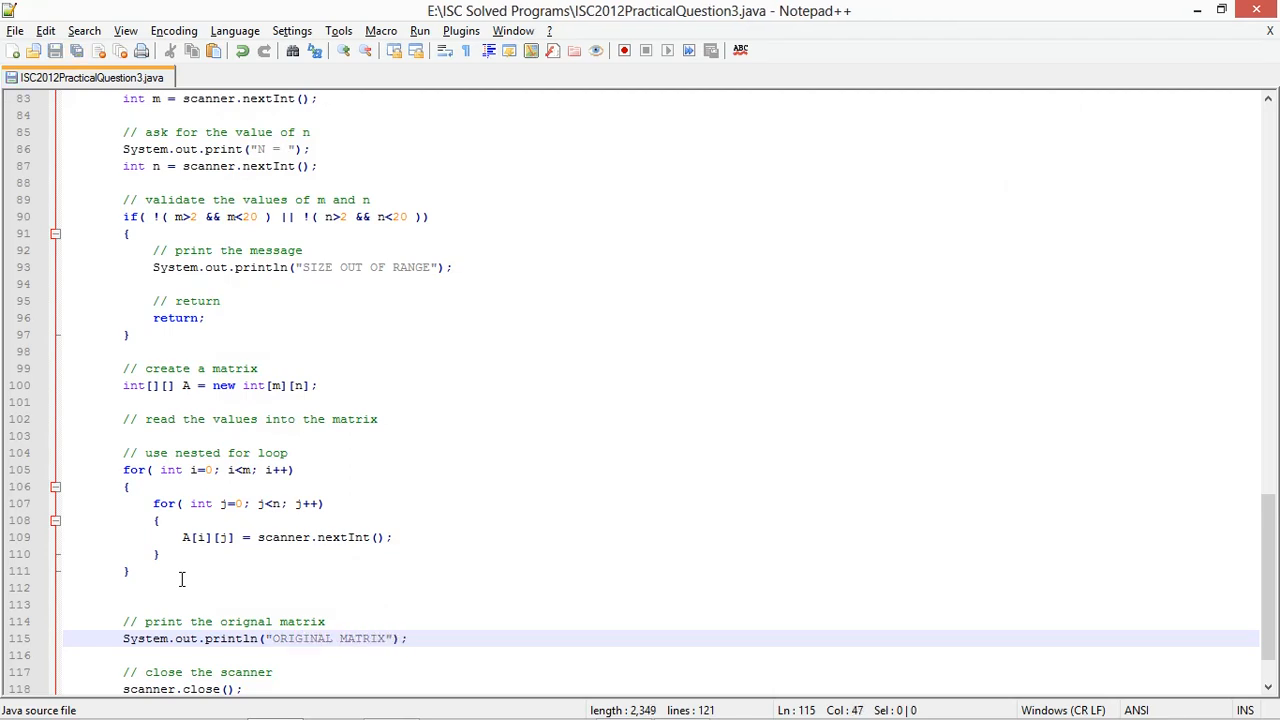
key("Enter")
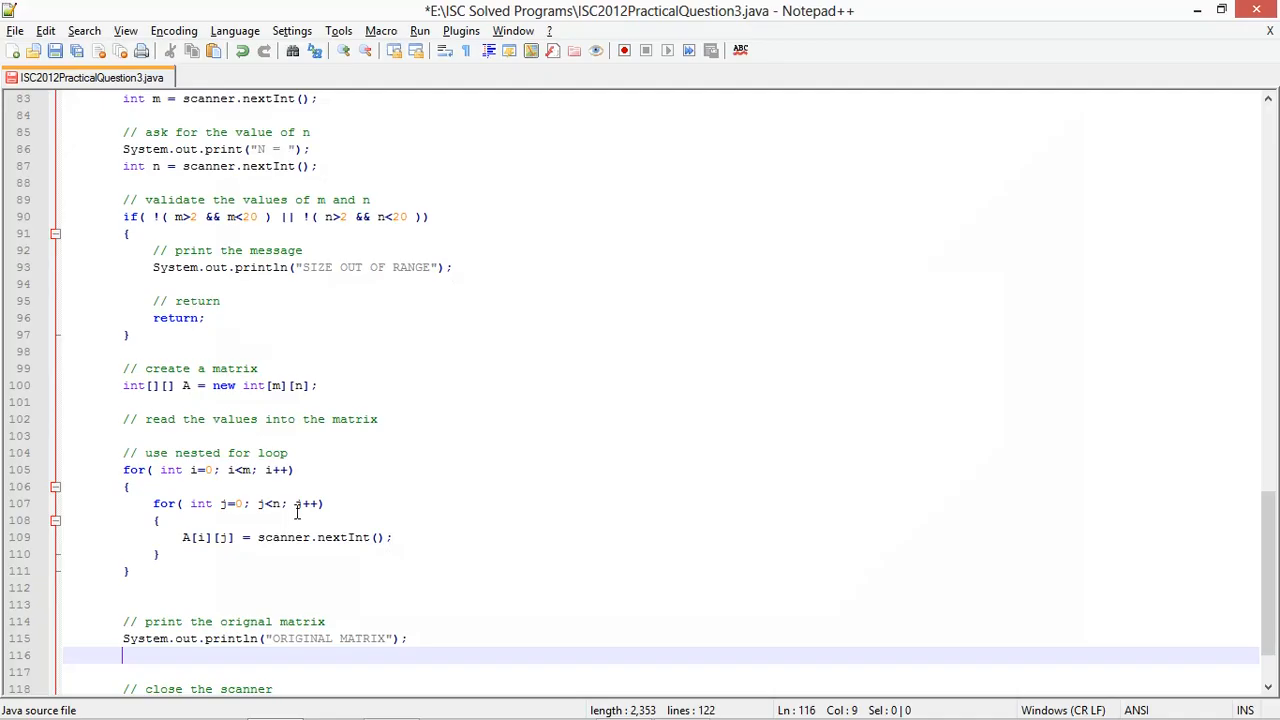
Call display(A,m,n) below the ORIGINAL MATRIX heading
scroll("up", 3)
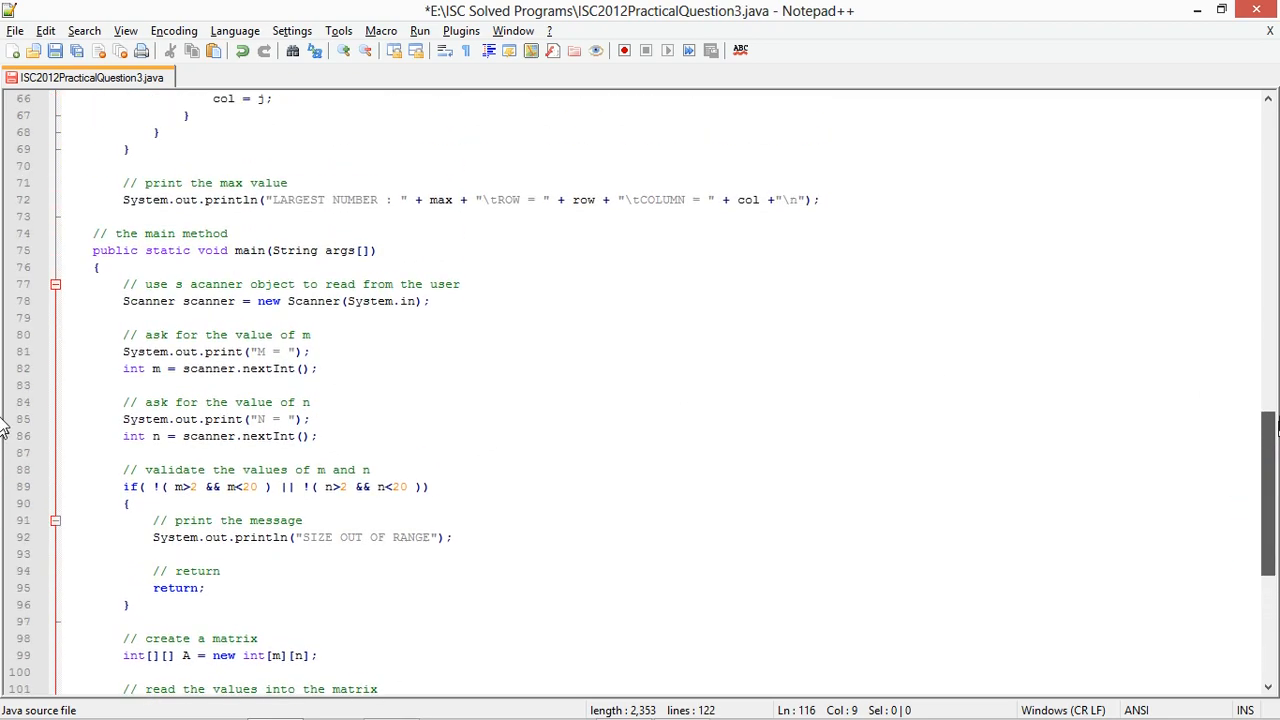
scroll("up", 3)
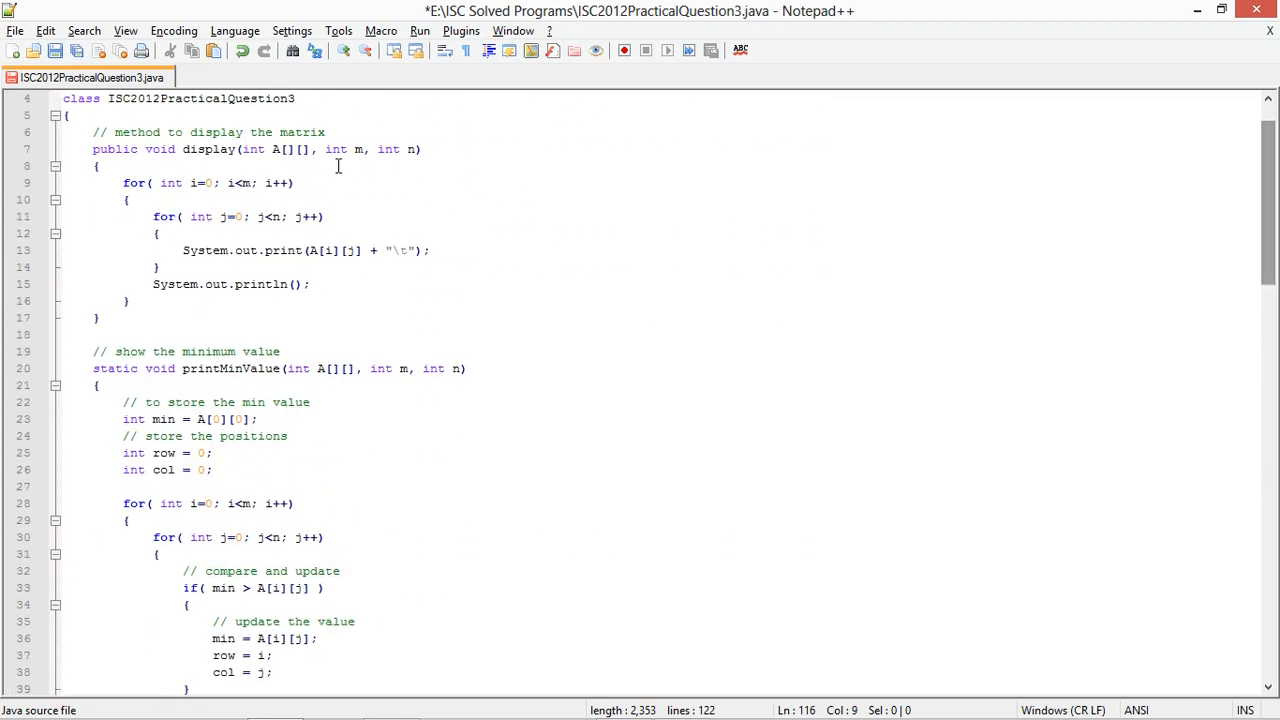
double_click(209, 149)
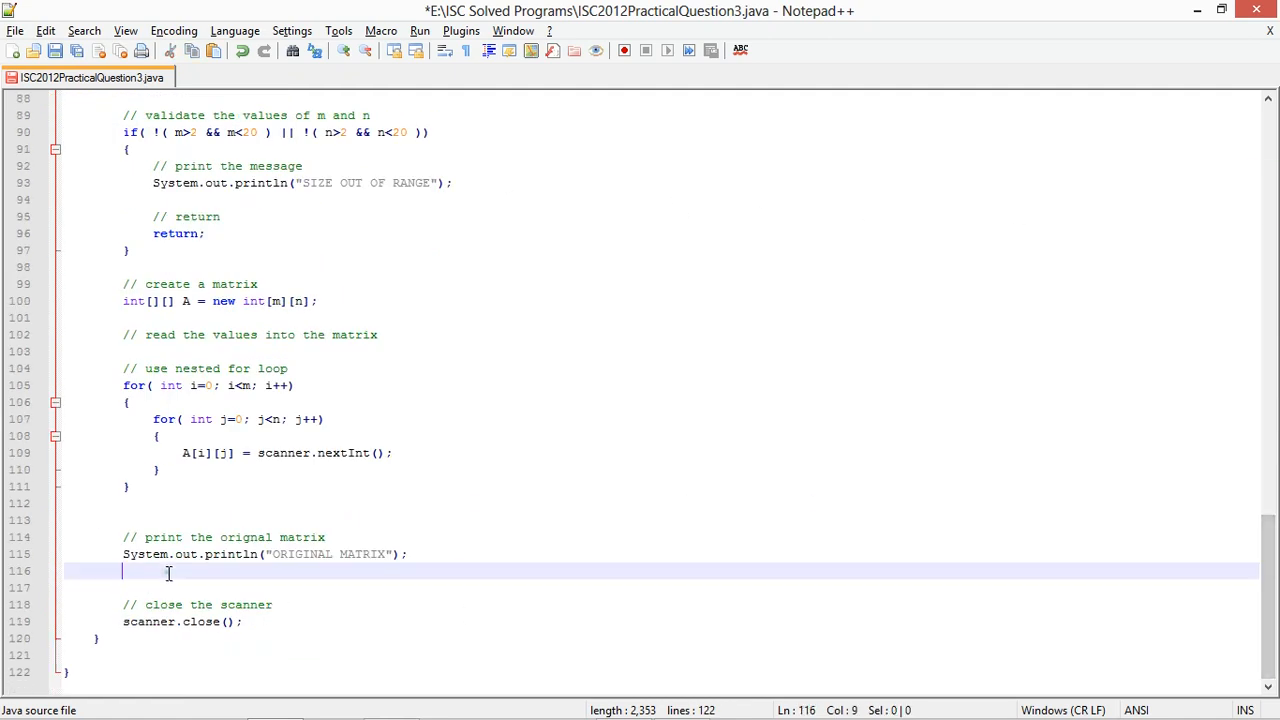
type("display(A,m,")
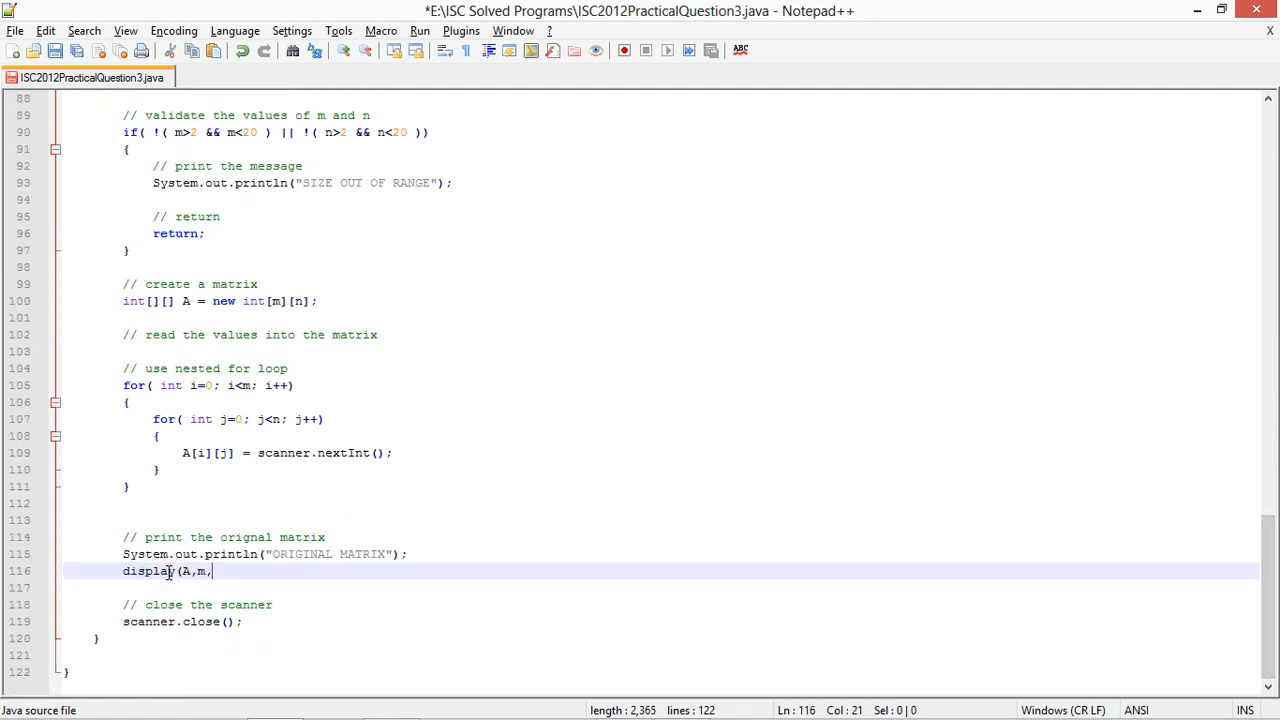
type("n);")
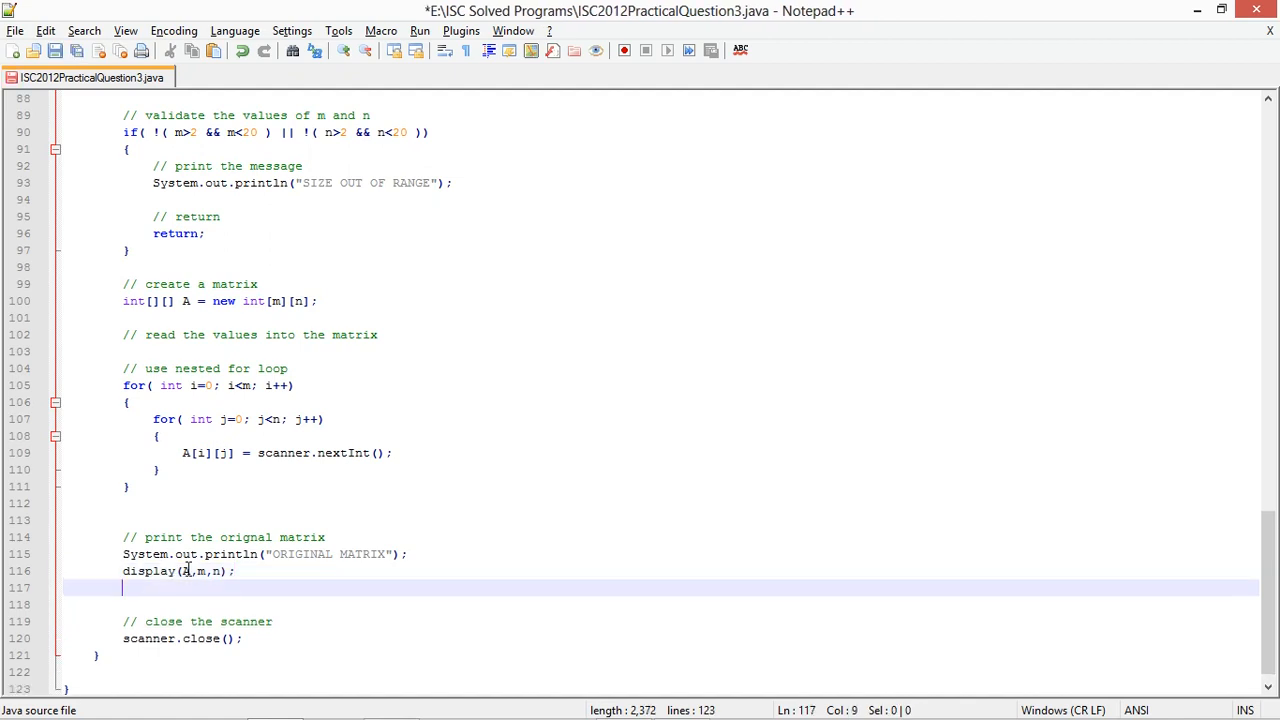
Add a smallest-and-largest comment and a blank System.out.println();
type("// print ma")
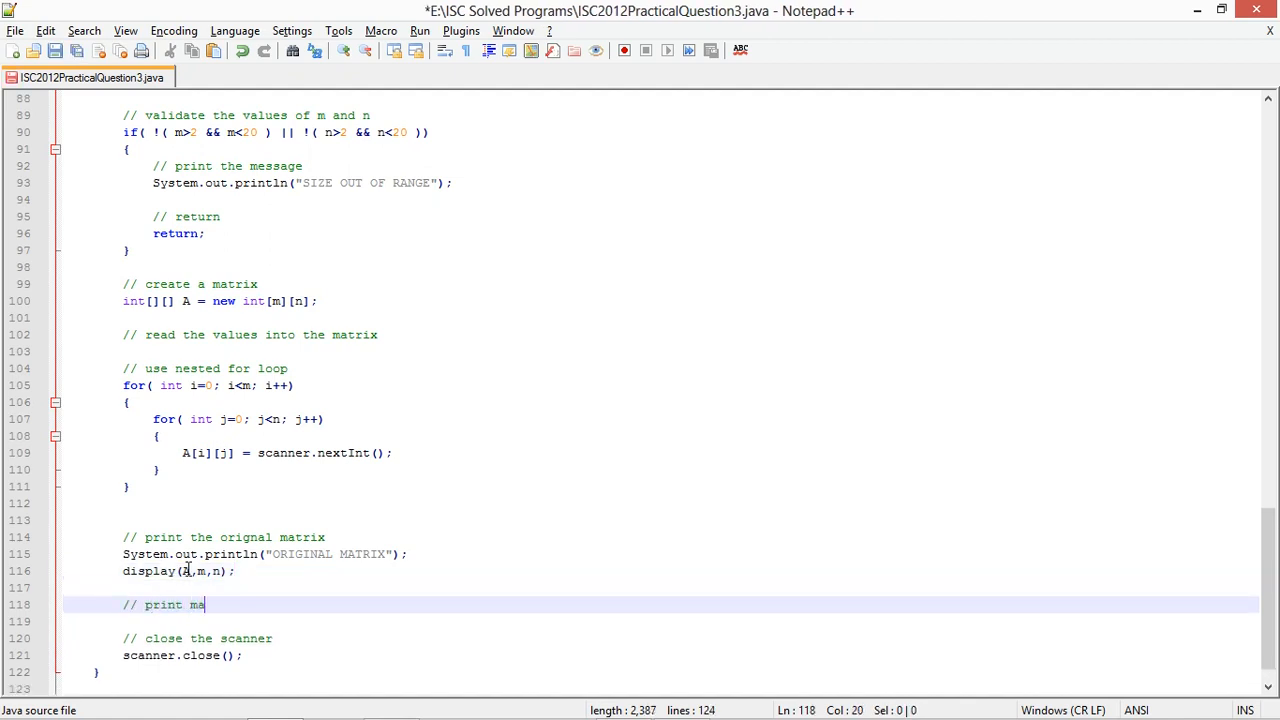
type("smallest and largest")
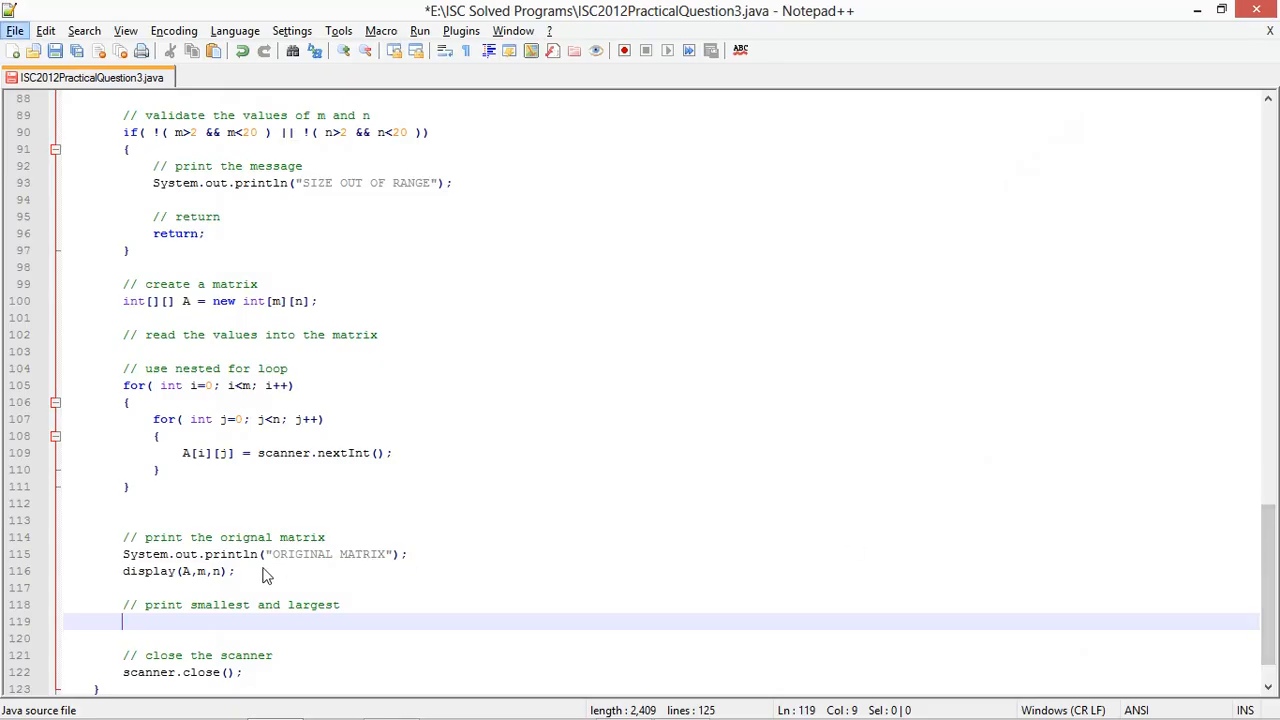
type("//change a line")
type("System.out.println")
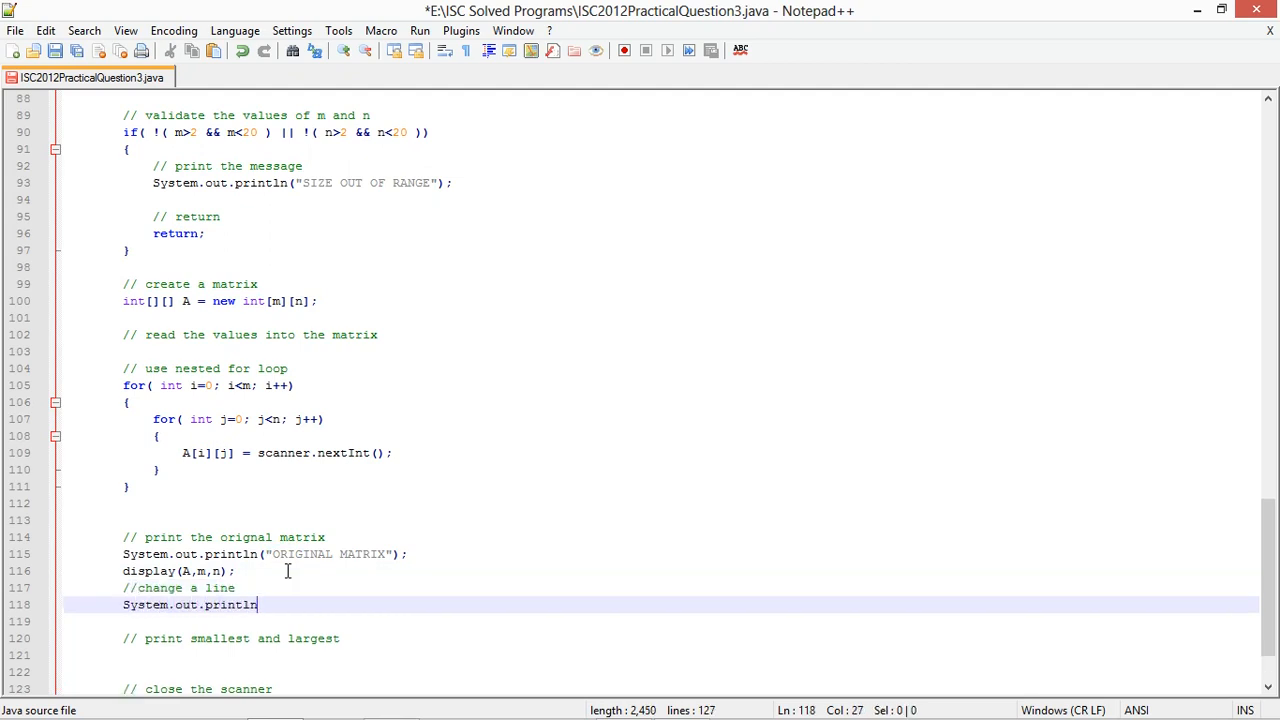
type("();")
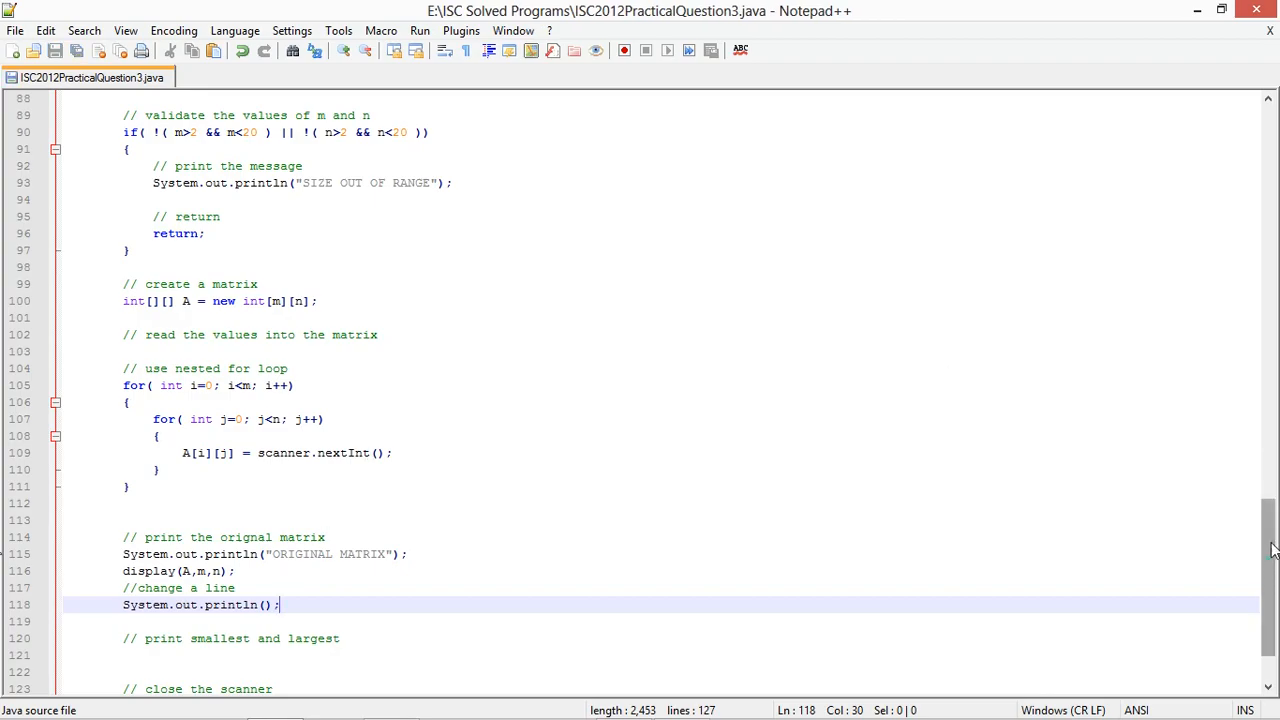
scroll("up", 3)
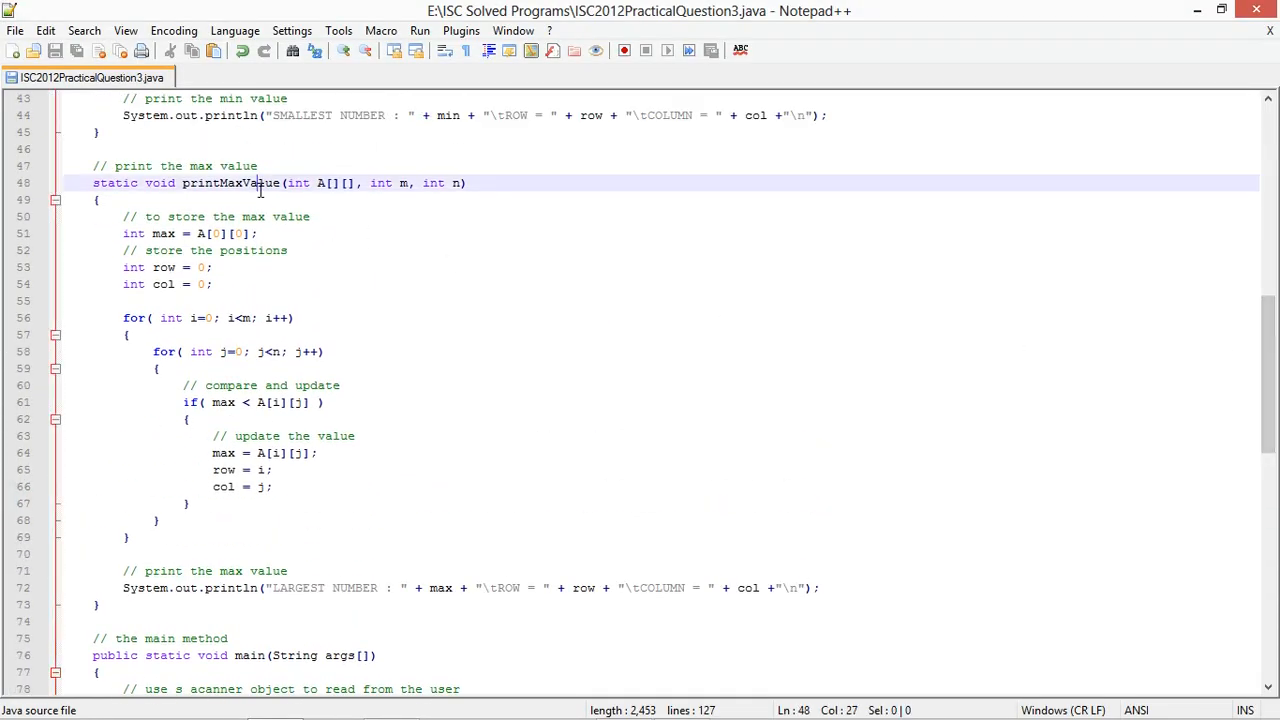
Call printMaxValue(A,m,n) in main, followed by a blank println
scroll("down", 3)
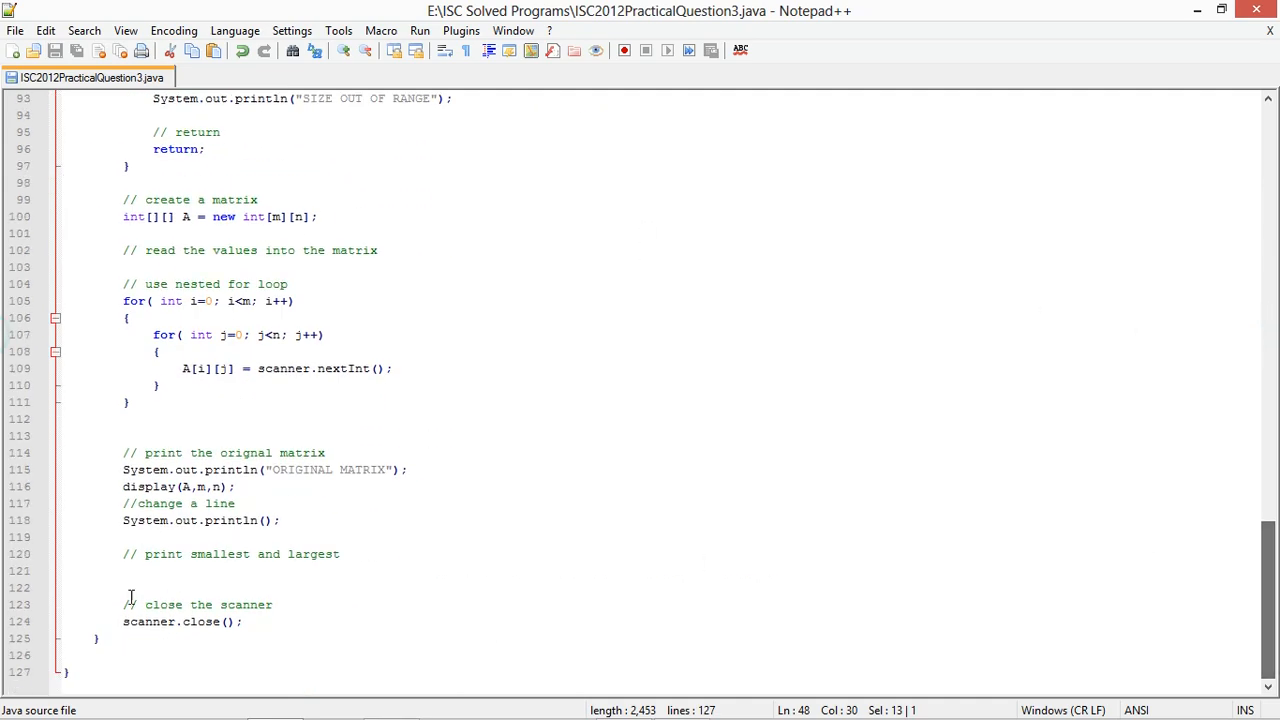
type("printMaxValue(")
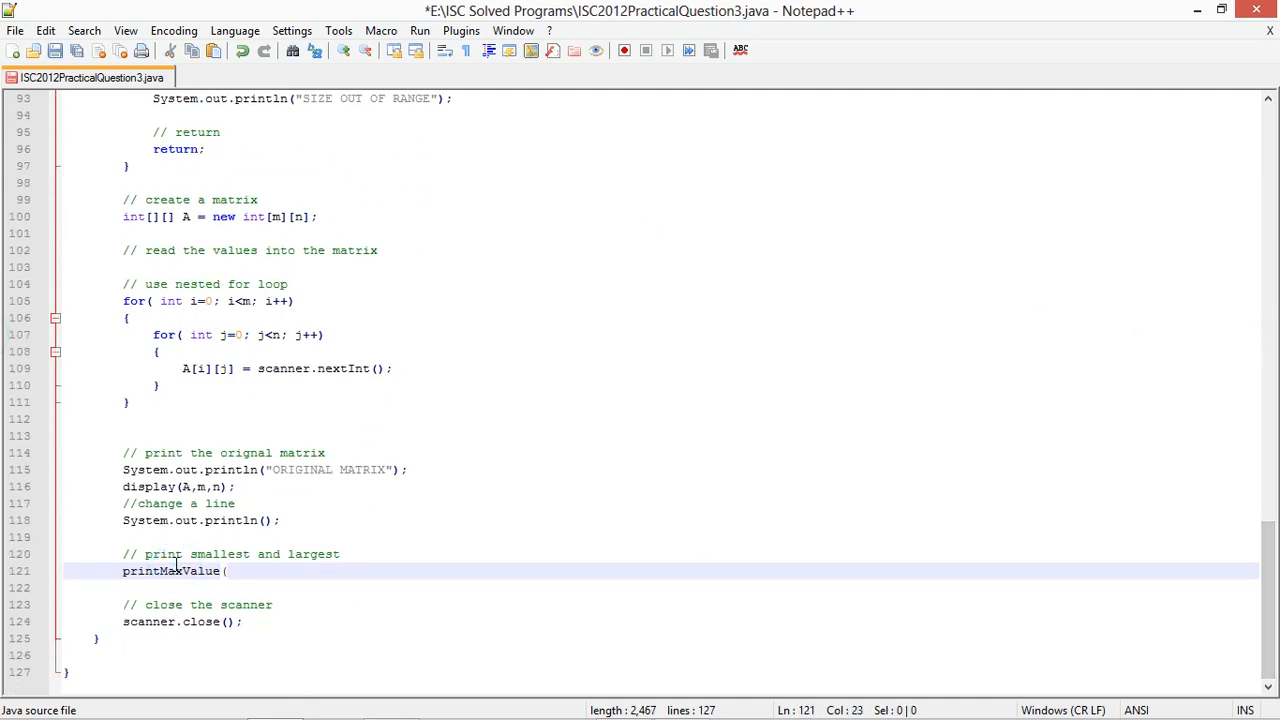
type("A,m,n")
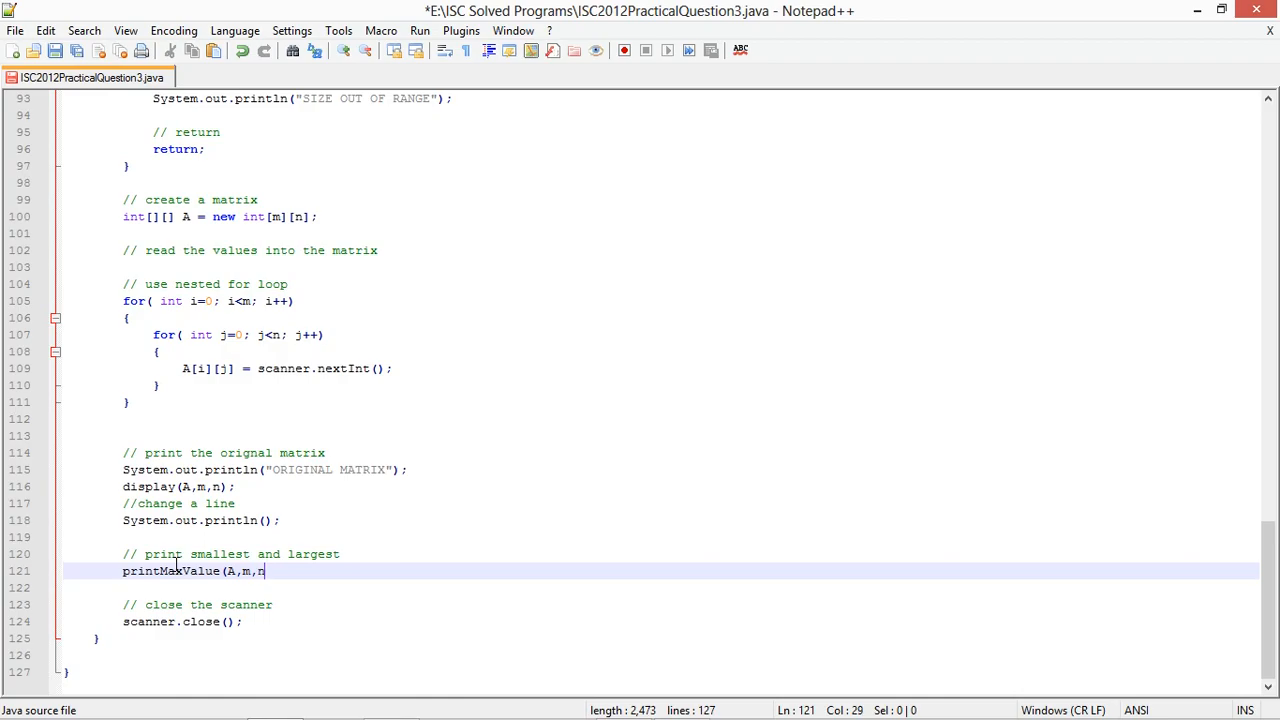
type(");")
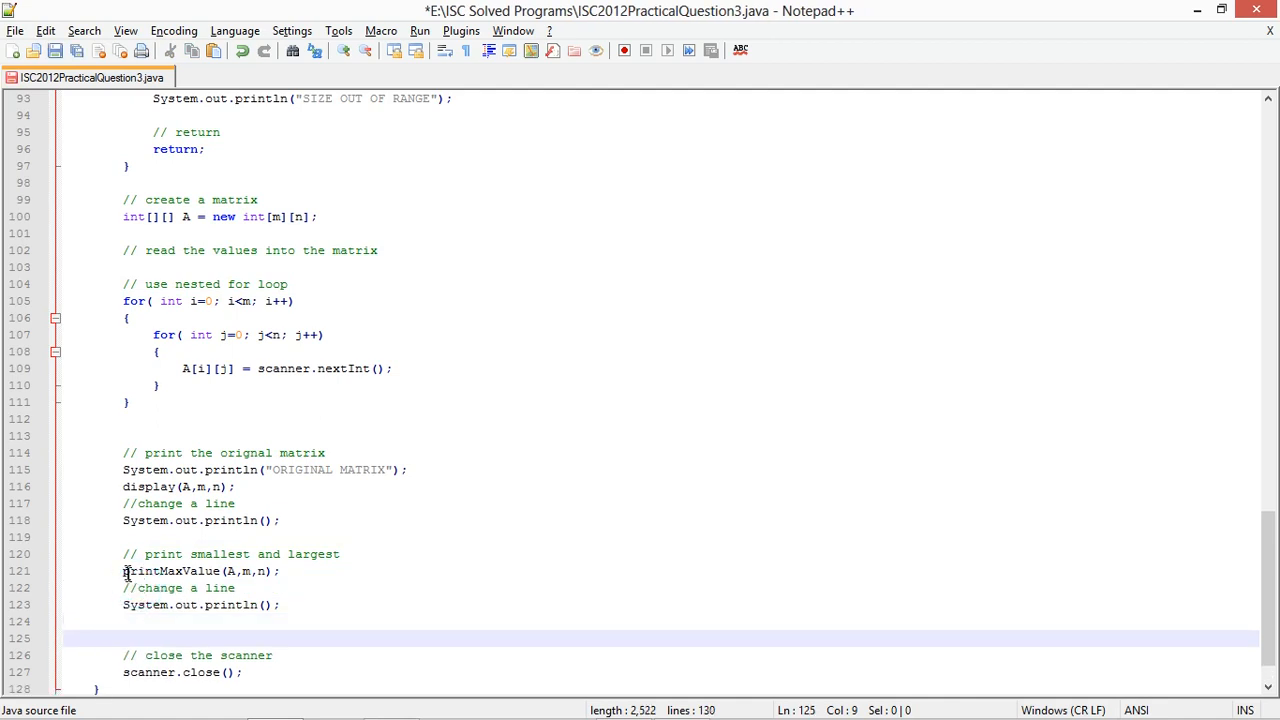
type("printMinValue(A,m,n")
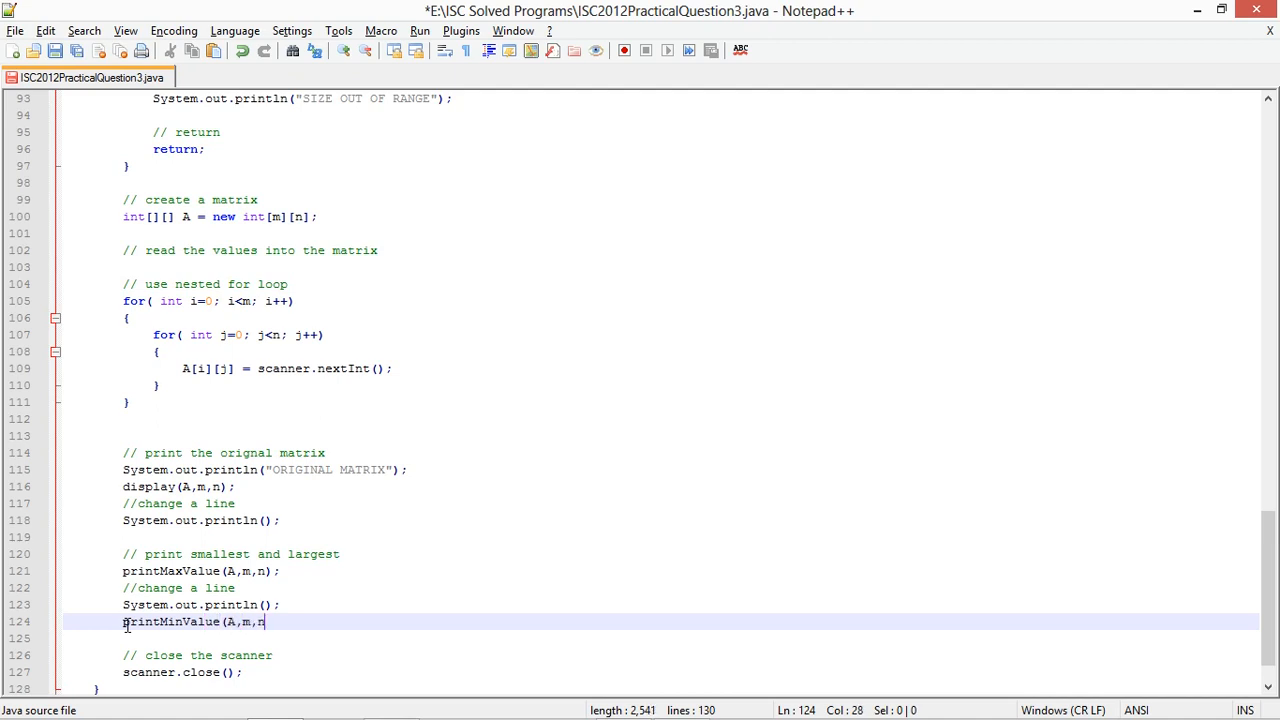
type(");")
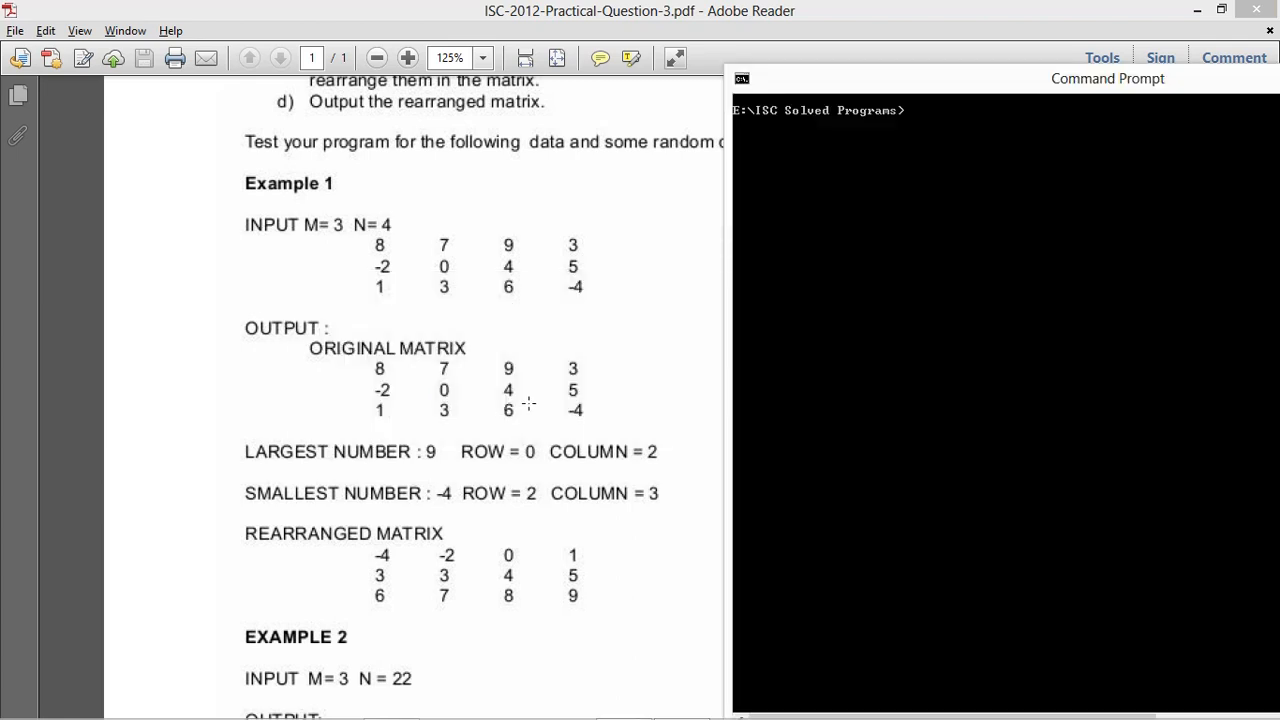
Compile with javac ISC2012PracticalQuestion3.java and scroll through the code
type("javac ISC2012PracticalQuestion3.java")
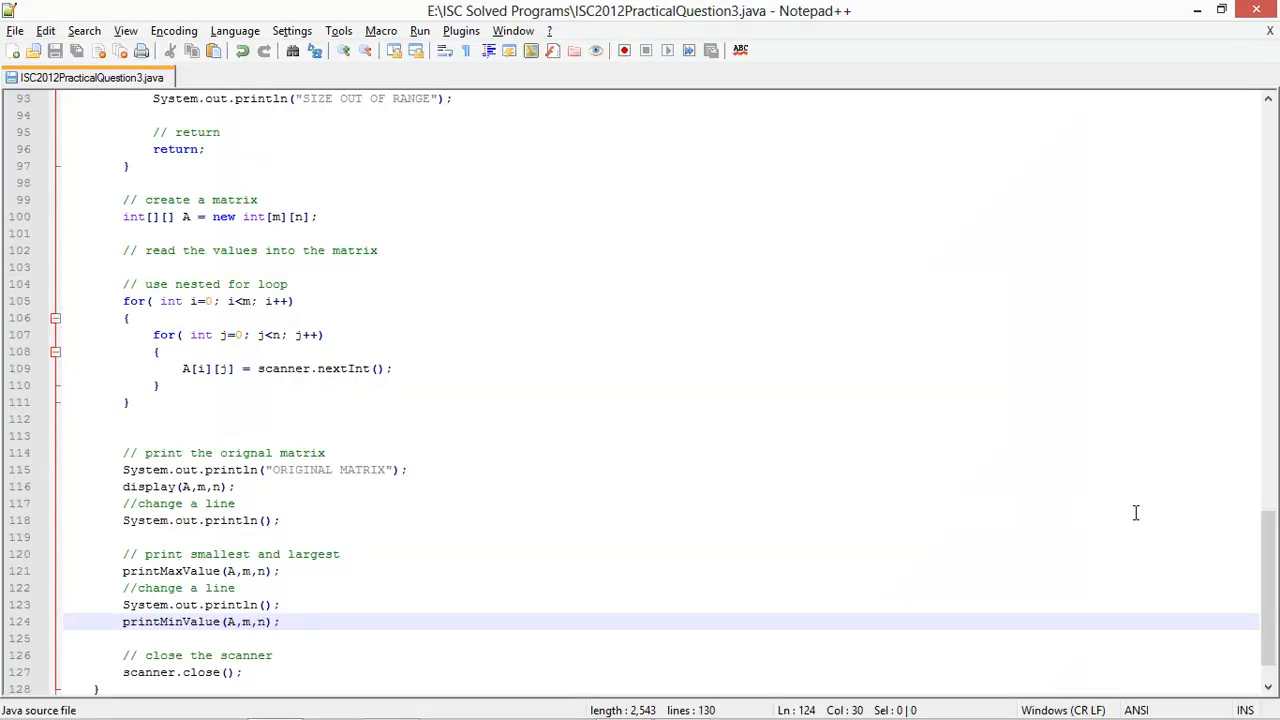
scroll("up", 3)
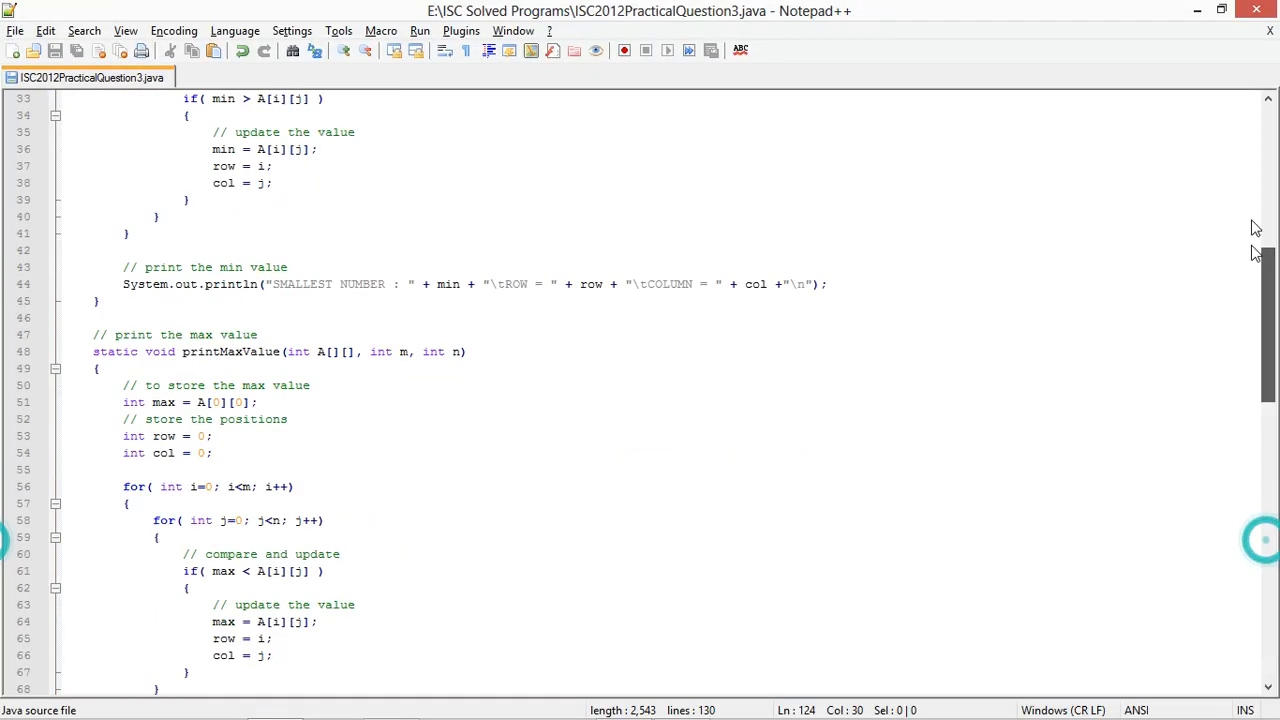
scroll("up", 3)
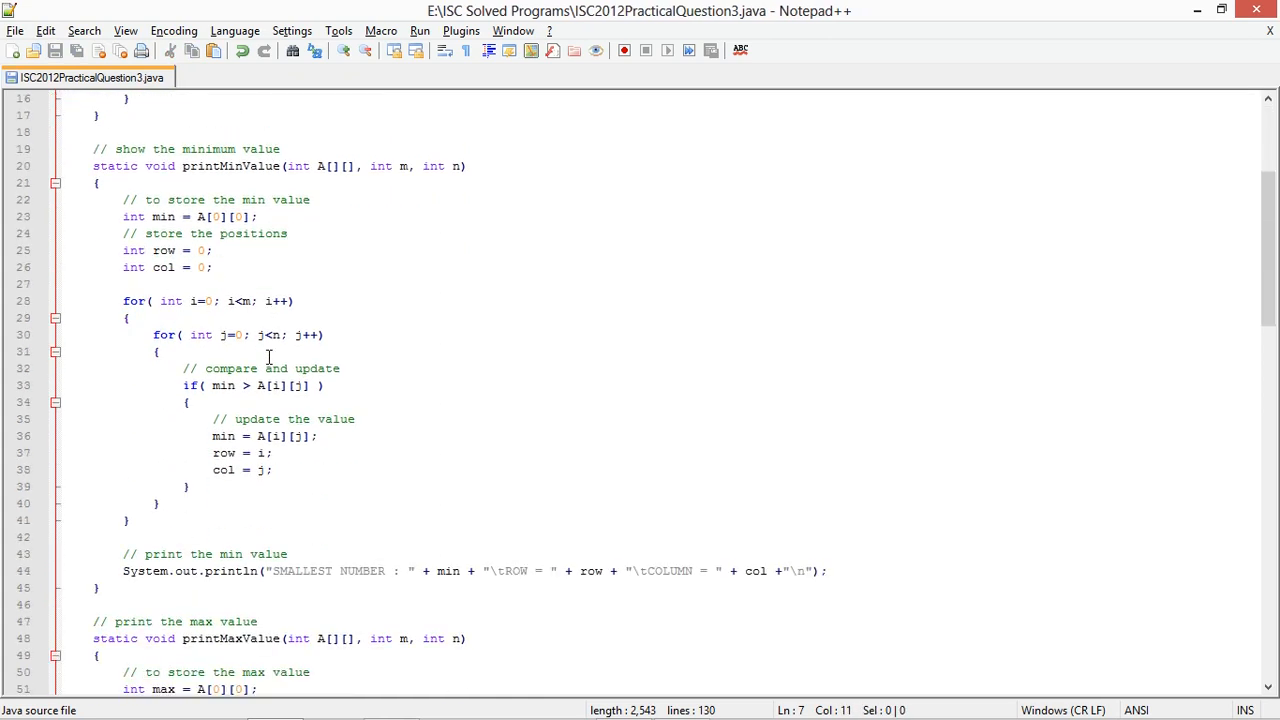
scroll("down", 3)
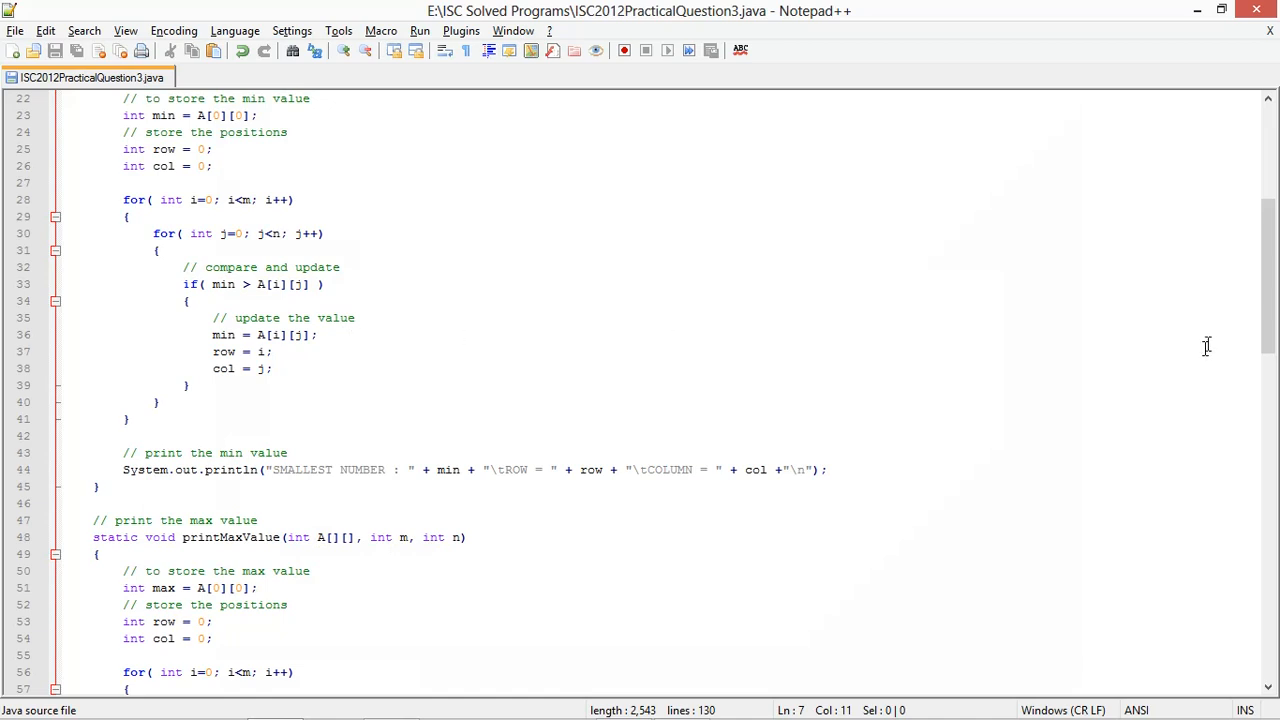
scroll("up", 3)
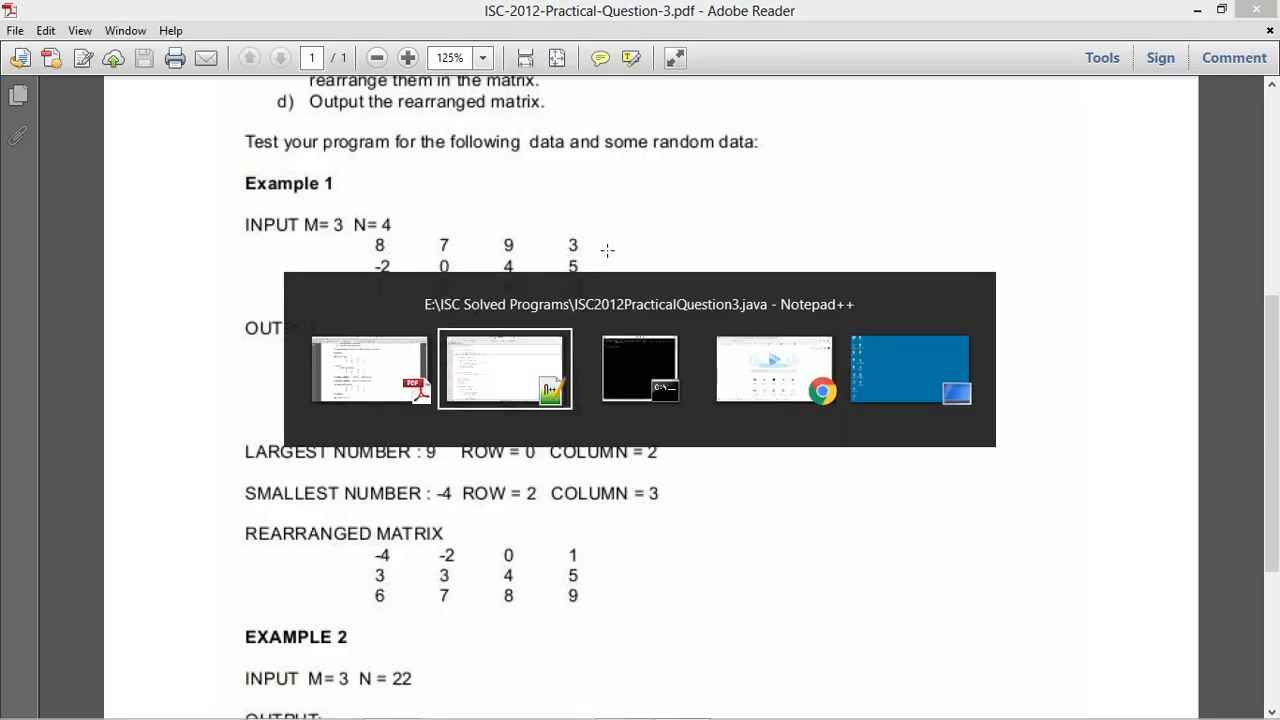
Enter N=4 and the matrix values 3 and -2 in the running program
left_click(639, 368)
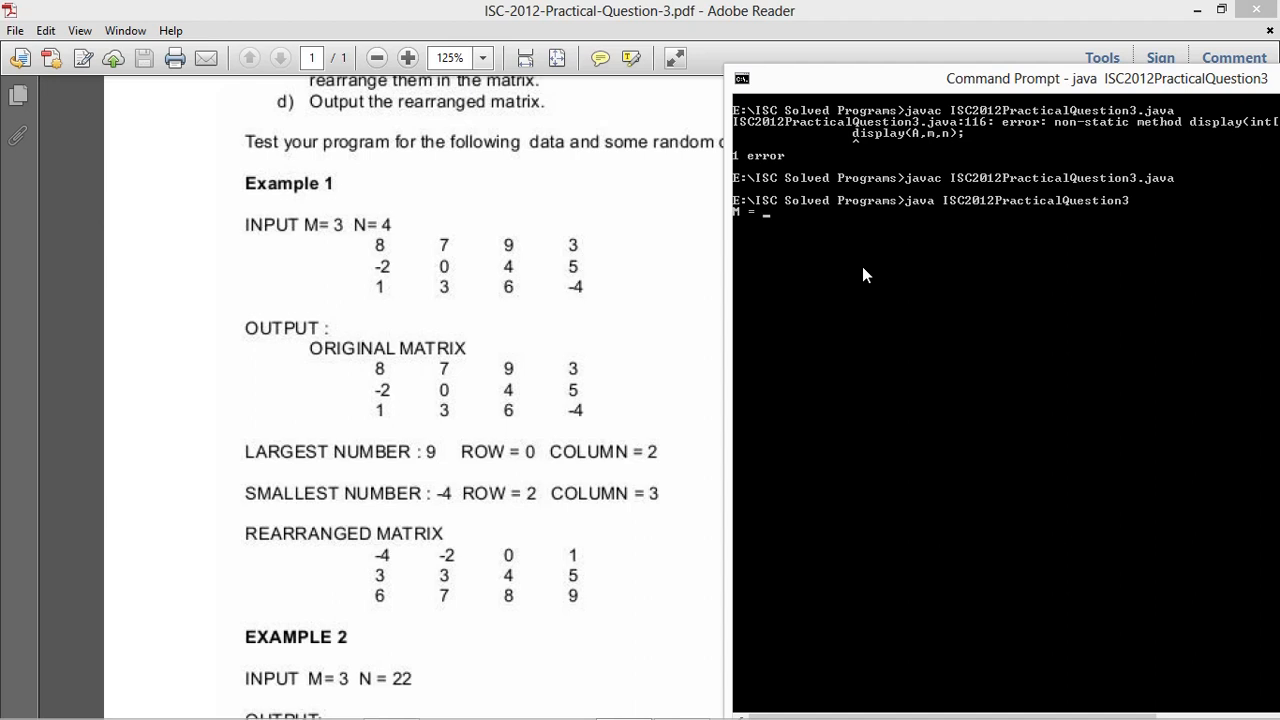
type("4")
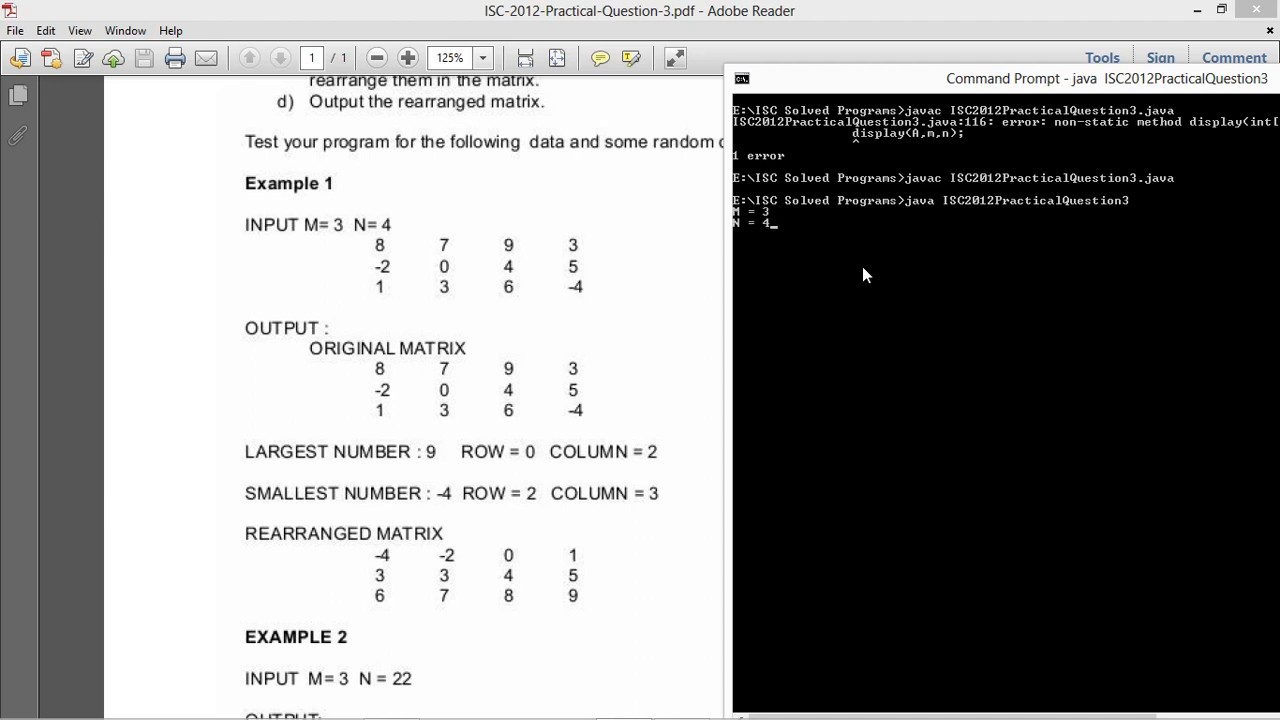
key("Return")
type("8 7 9")
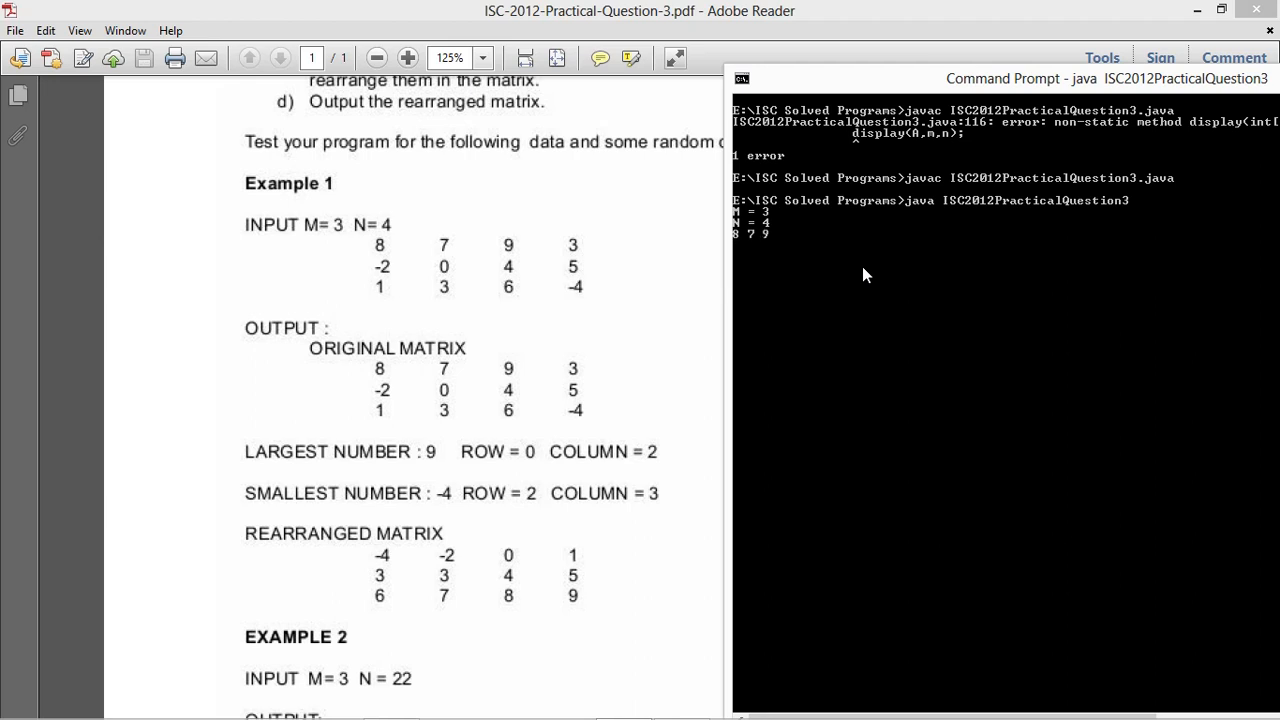
type("3")
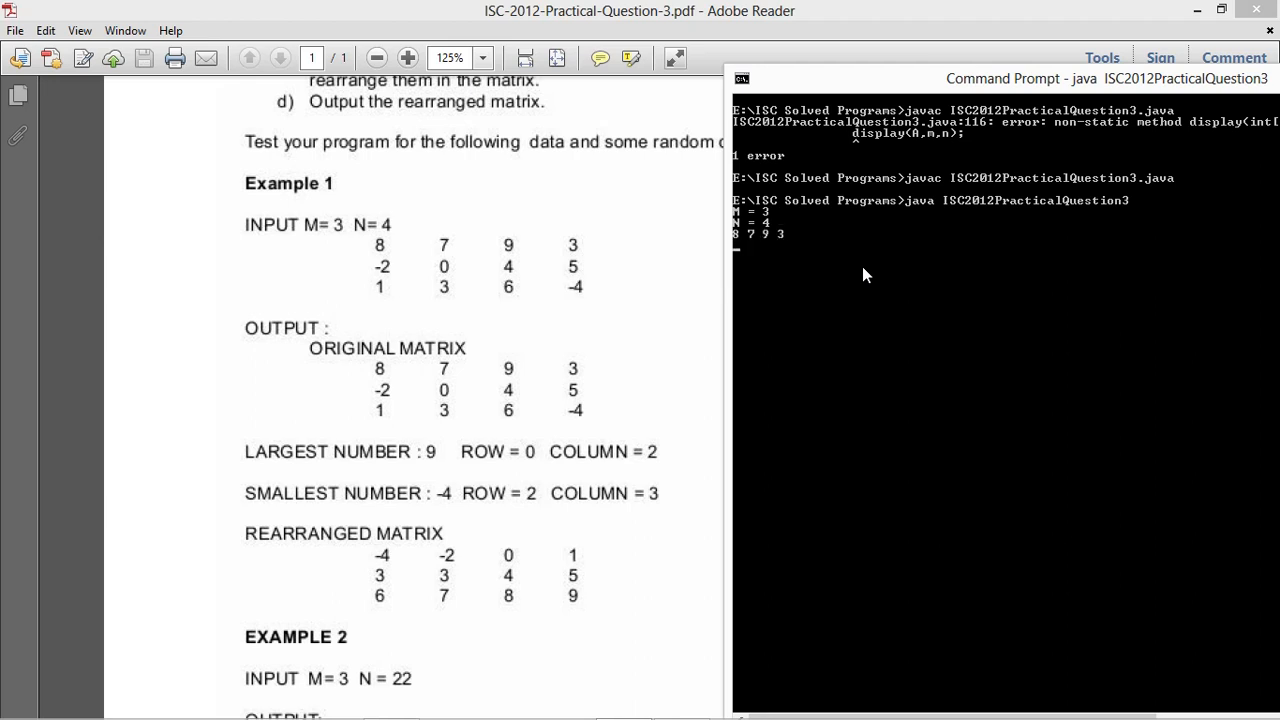
type("-2 0 4 5")
type("1 3 6 -4")
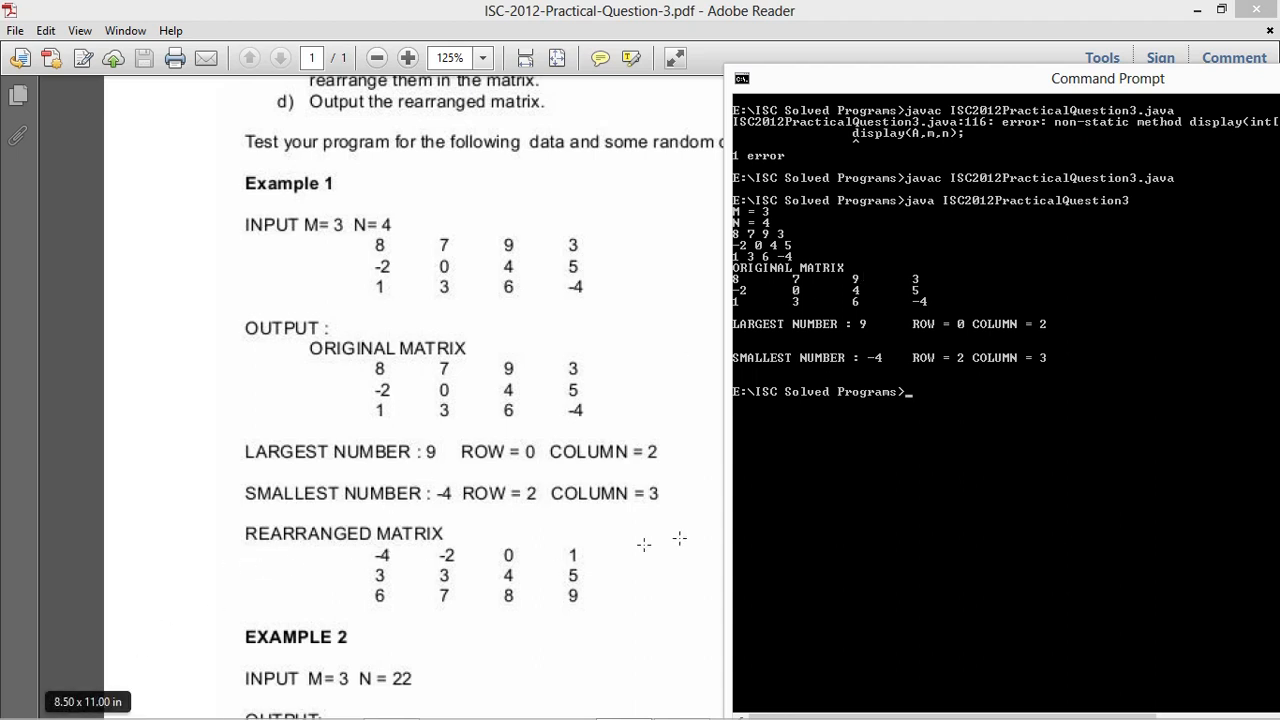
mouse_move(808, 496)
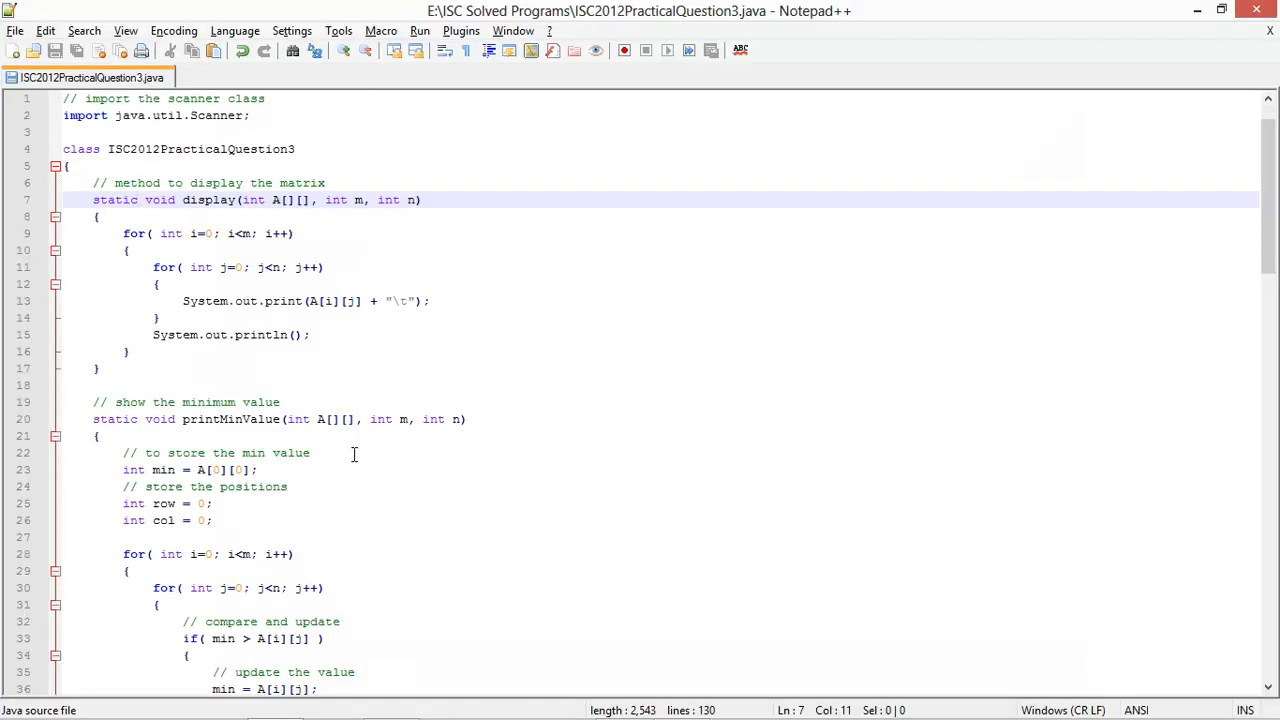
Type a '// to rearrange matrix' comment and static void rearrange(int A[][], int m, int n)
scroll("down", 3)
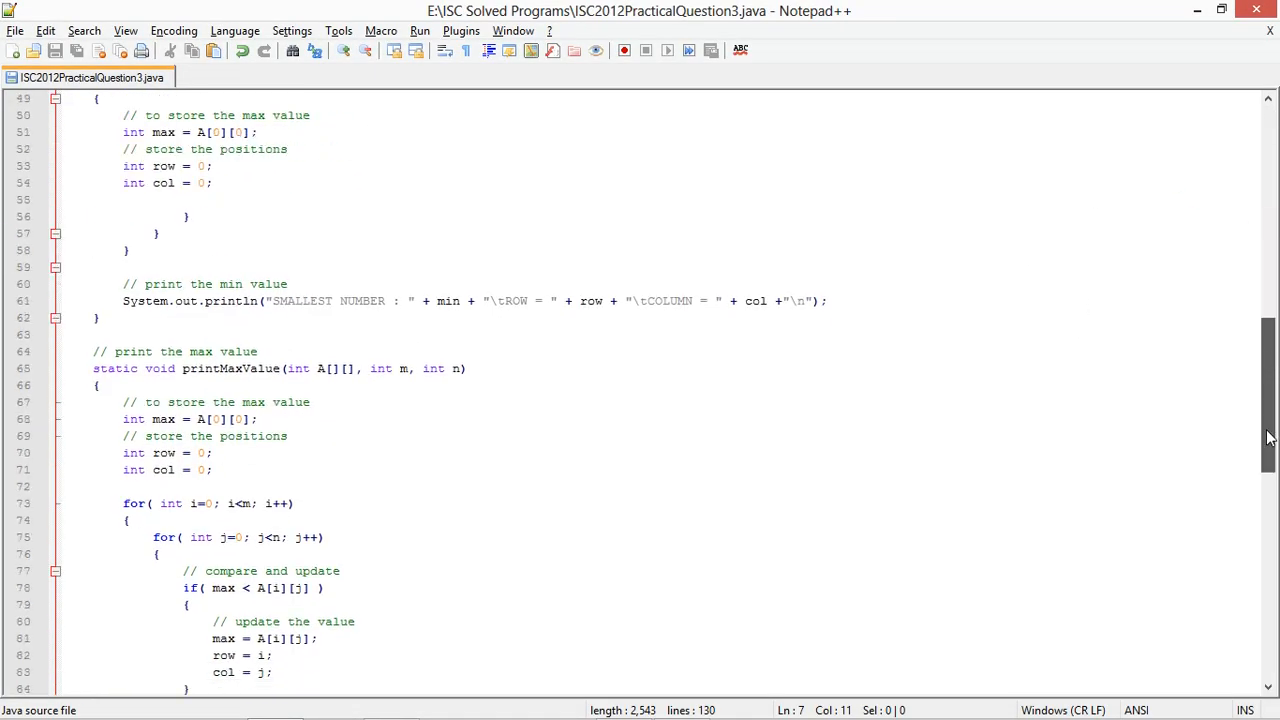
scroll("down", 3)
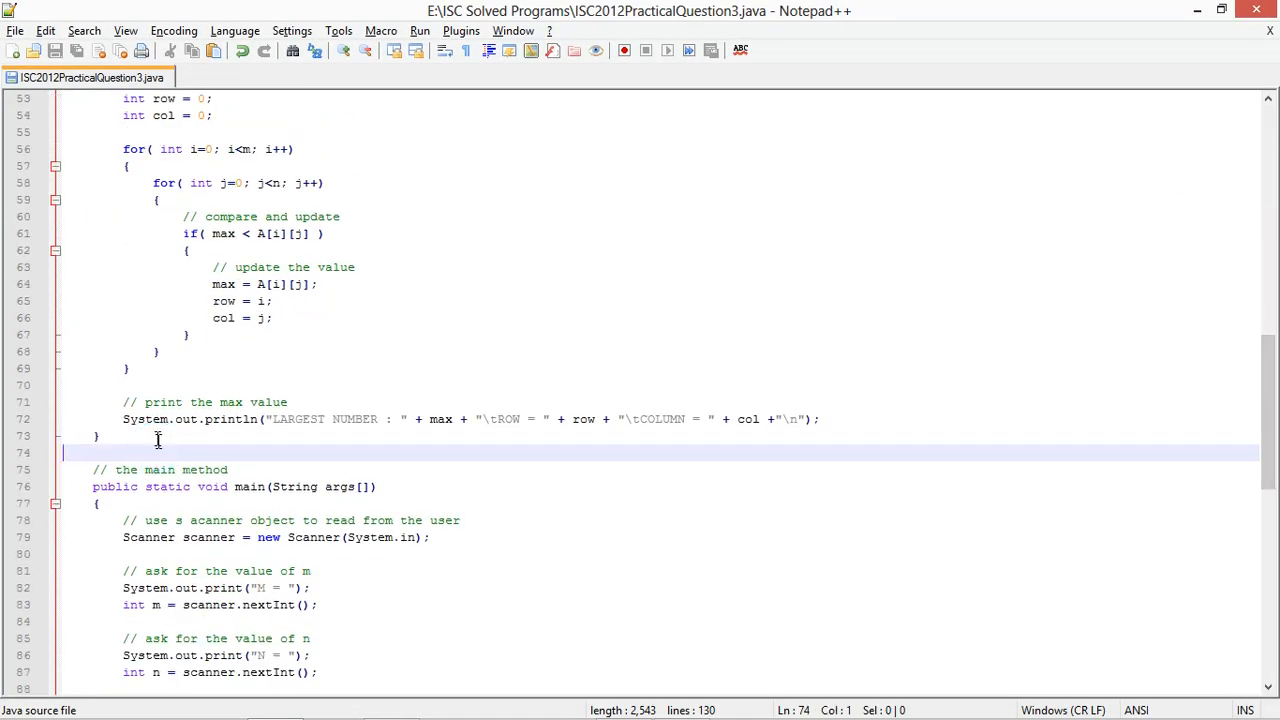
type("// to rearrange matrix")
type("s")
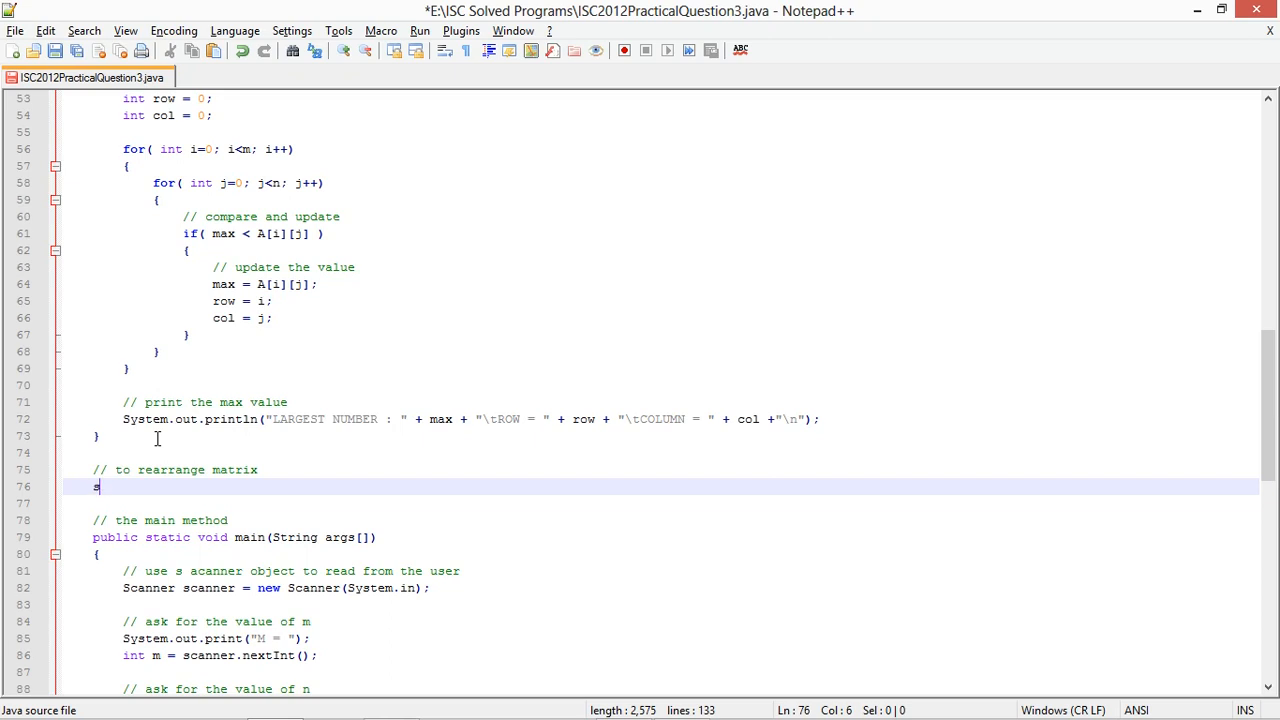
type("tatic void reara")
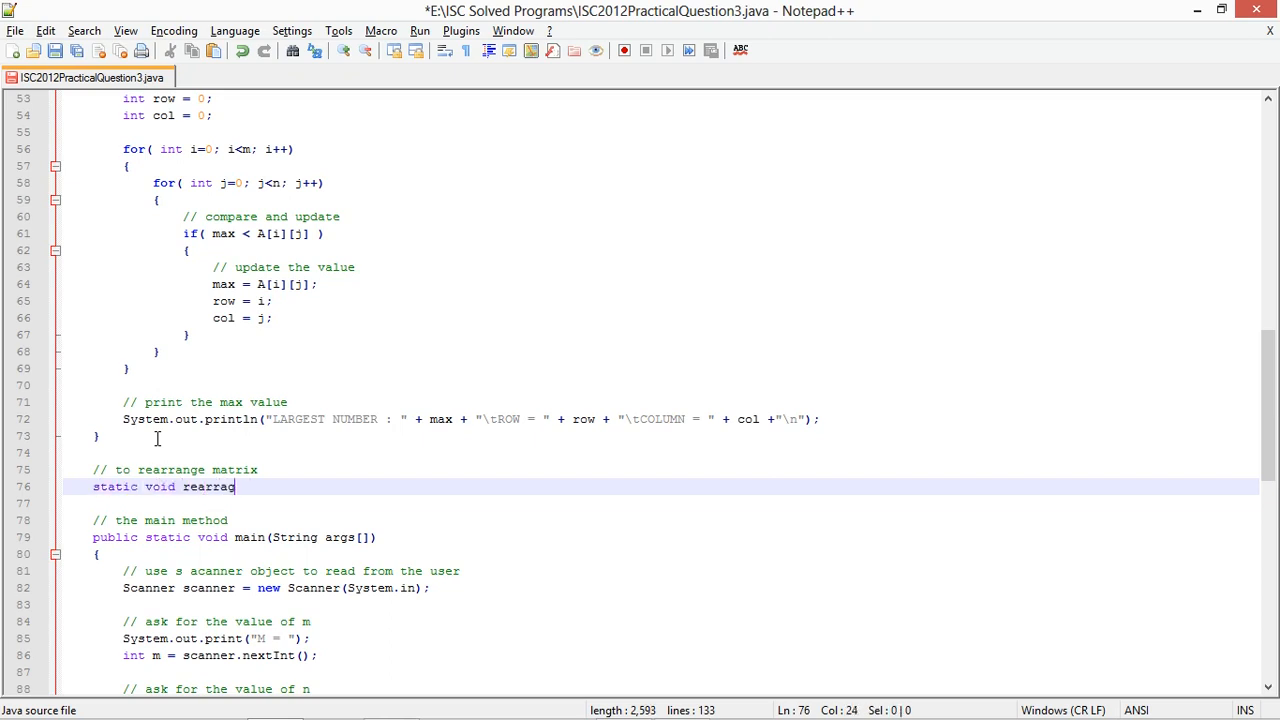
type("ge(")
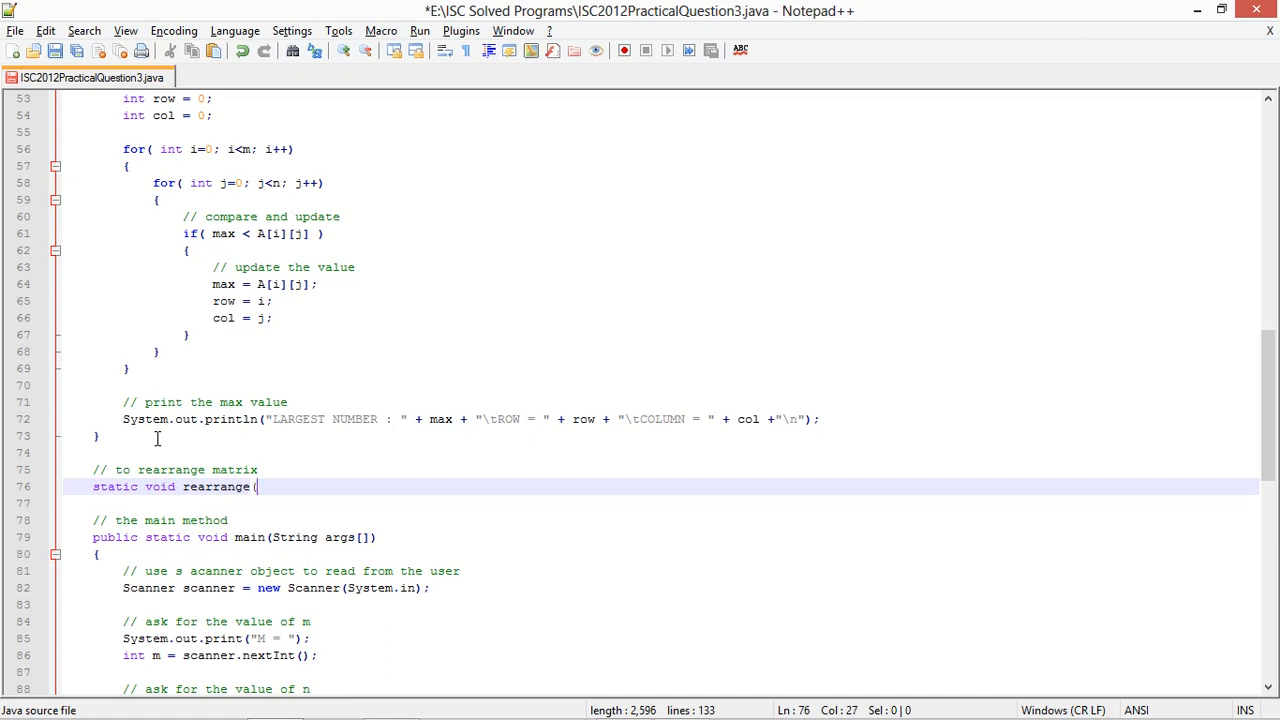
type("int A[][")
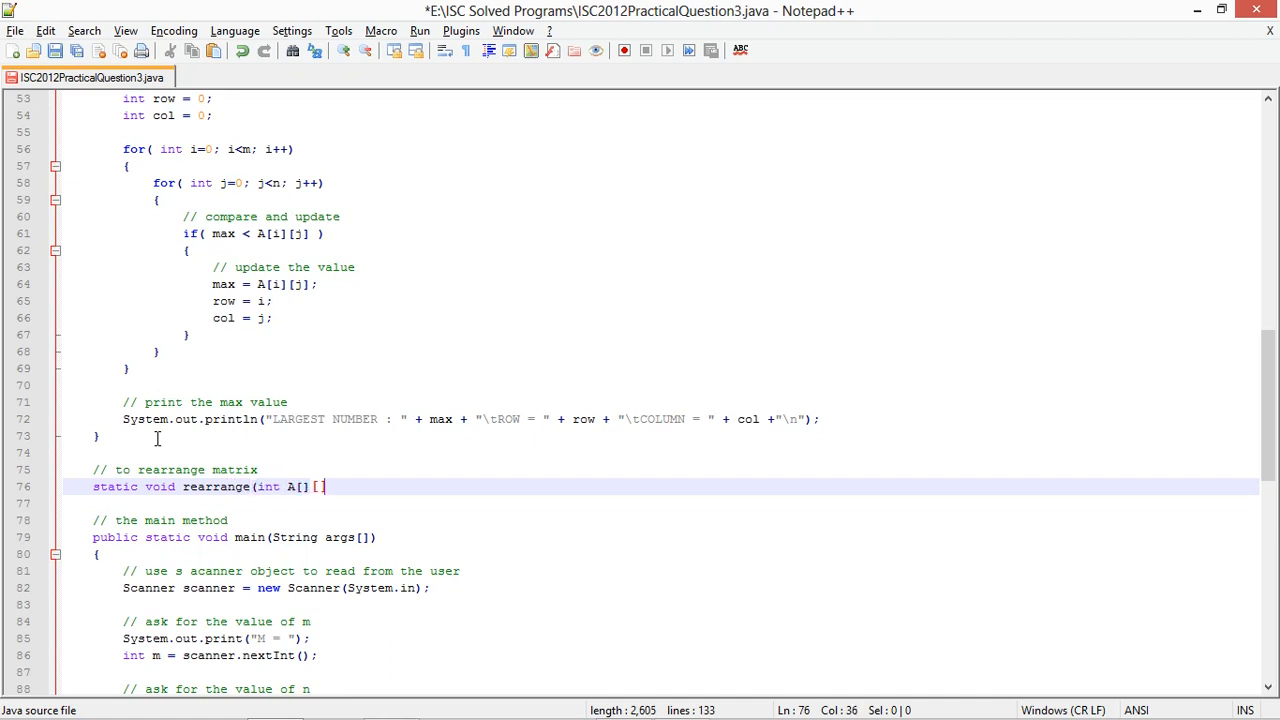
type(", int m int n")
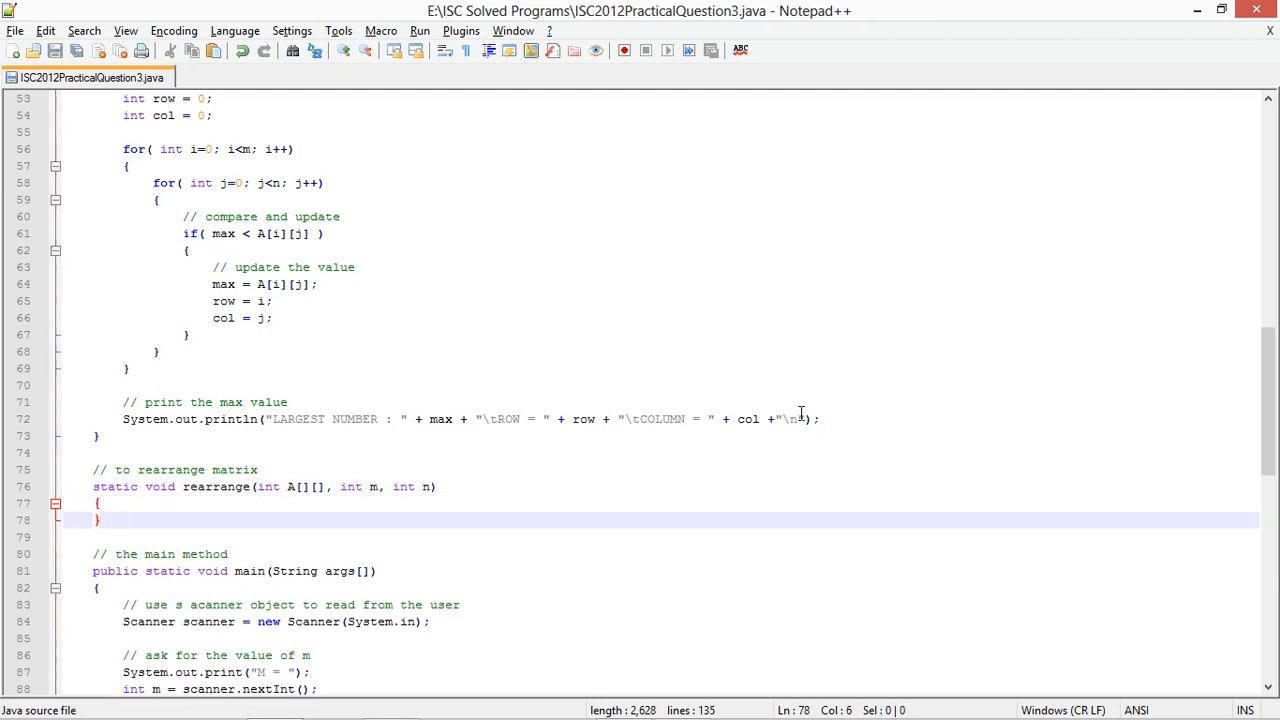
scroll("up", 3)
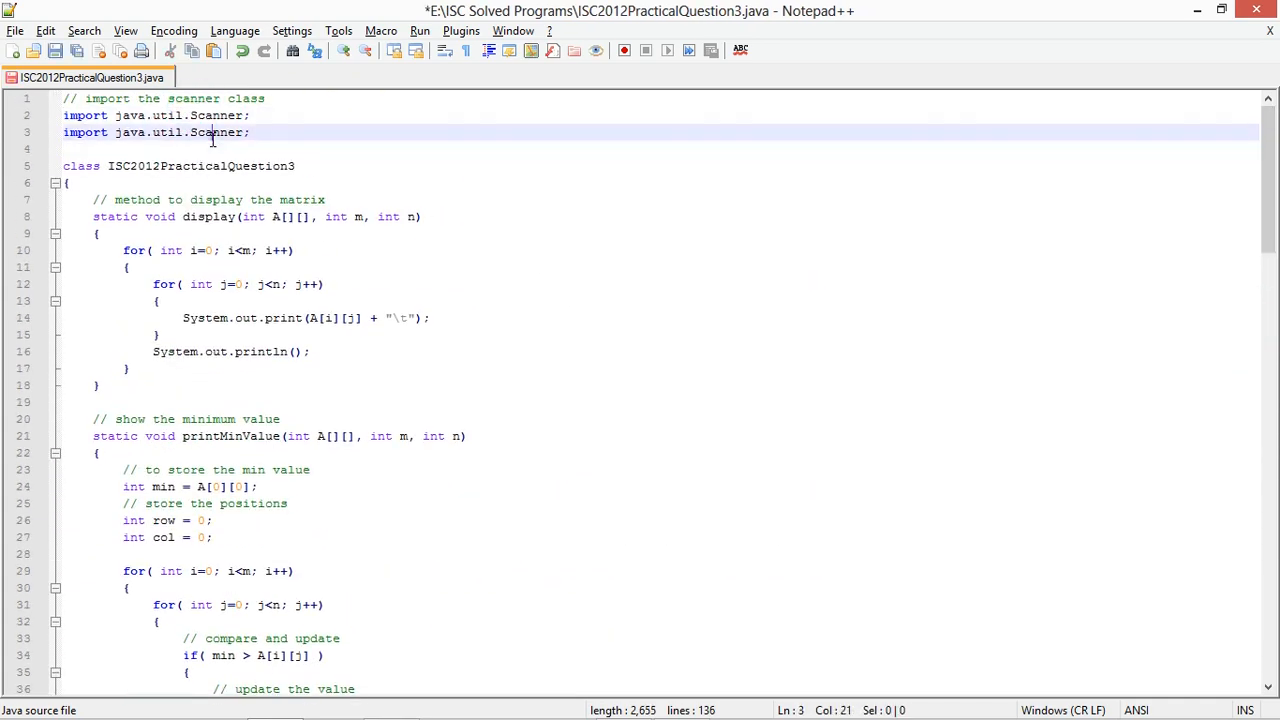
Open a line in rearrange and comment on copying elements into a one-dimensional array
type("Arrays")
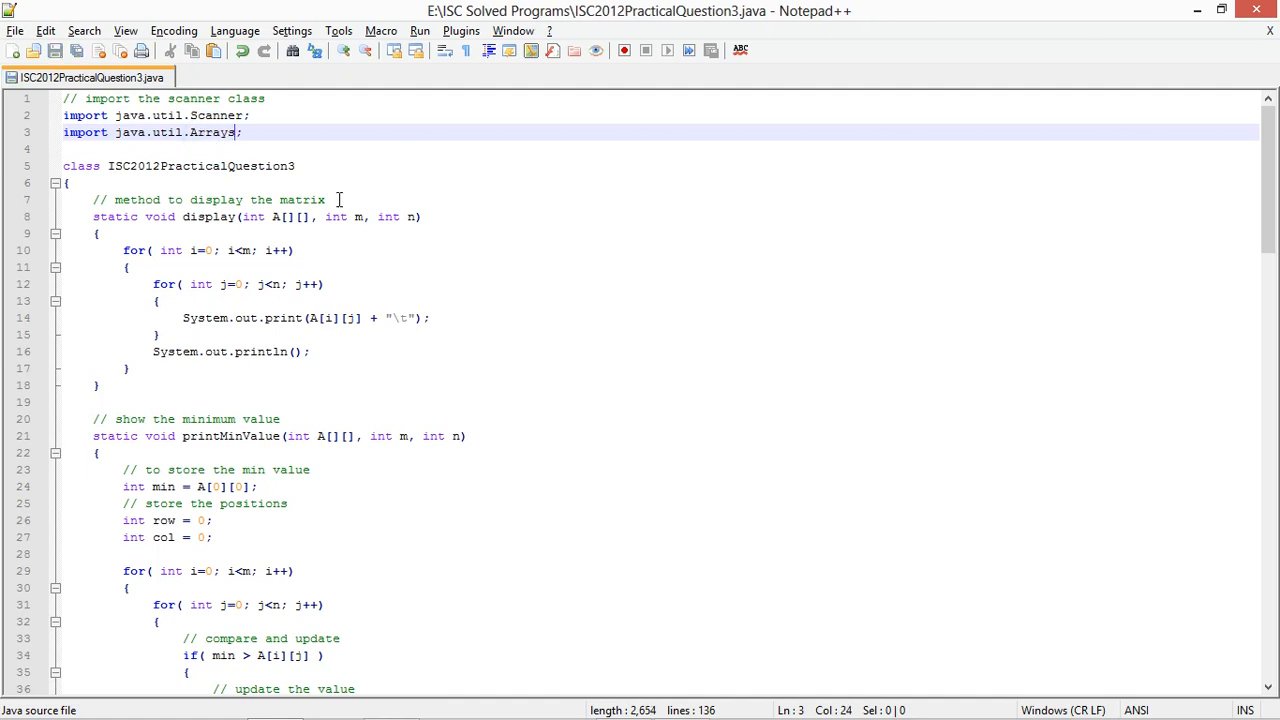
mouse_move(348, 221)
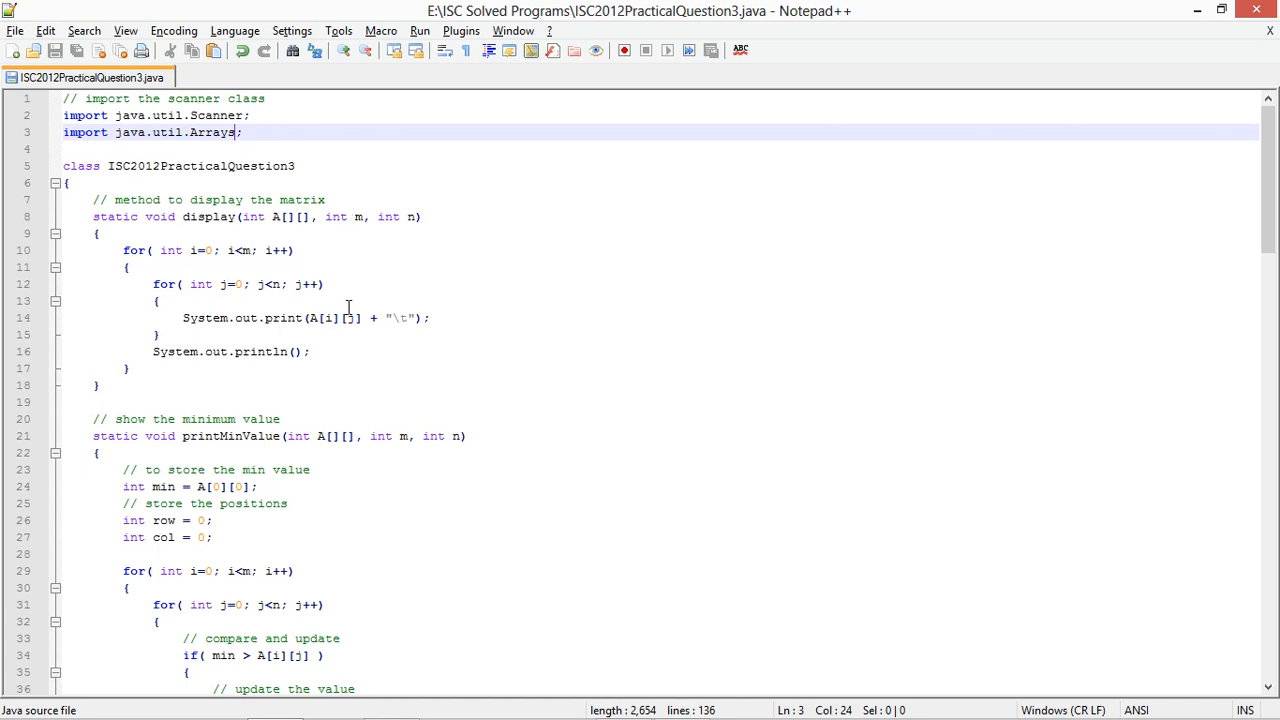
scroll("down", 3)
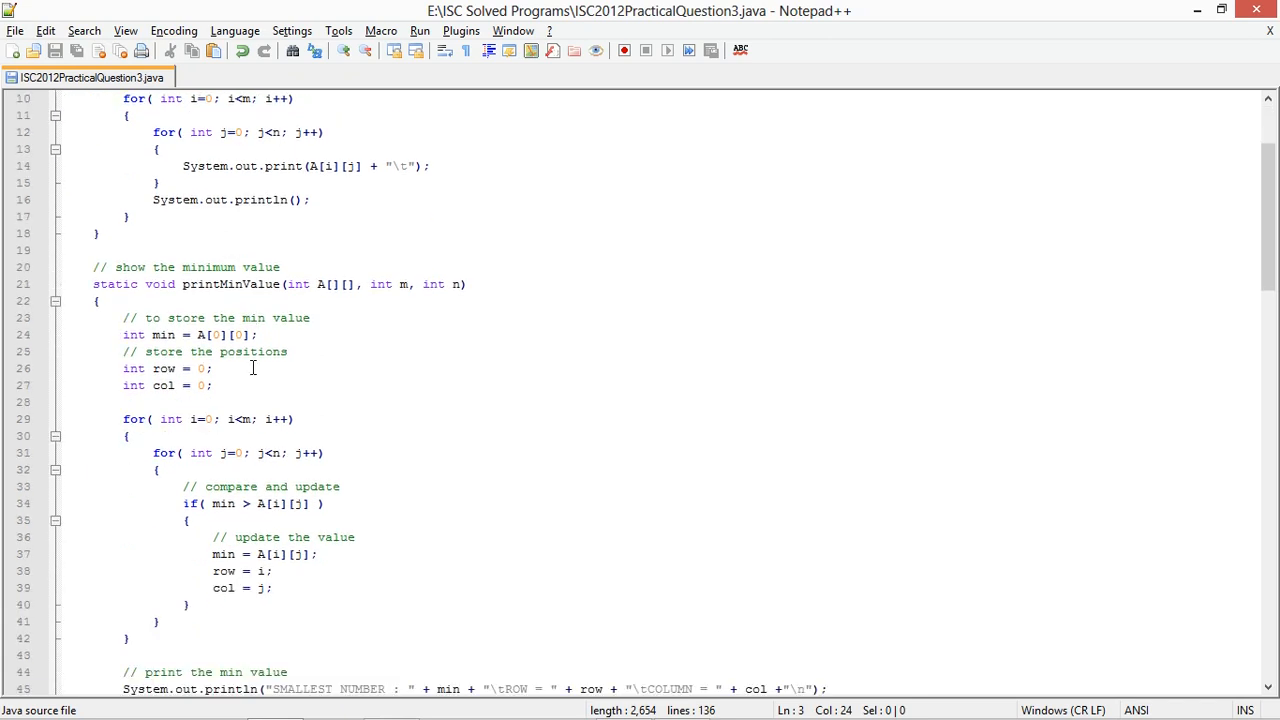
scroll("down", 3)
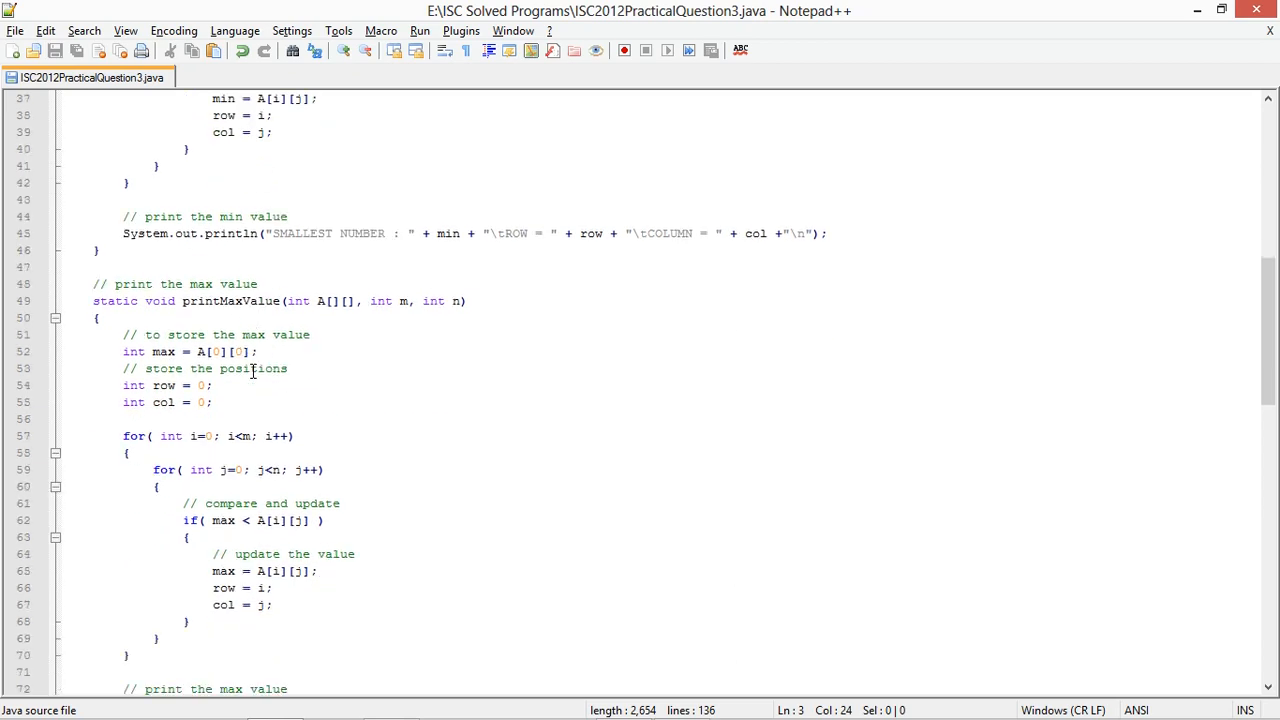
scroll("down", 3)
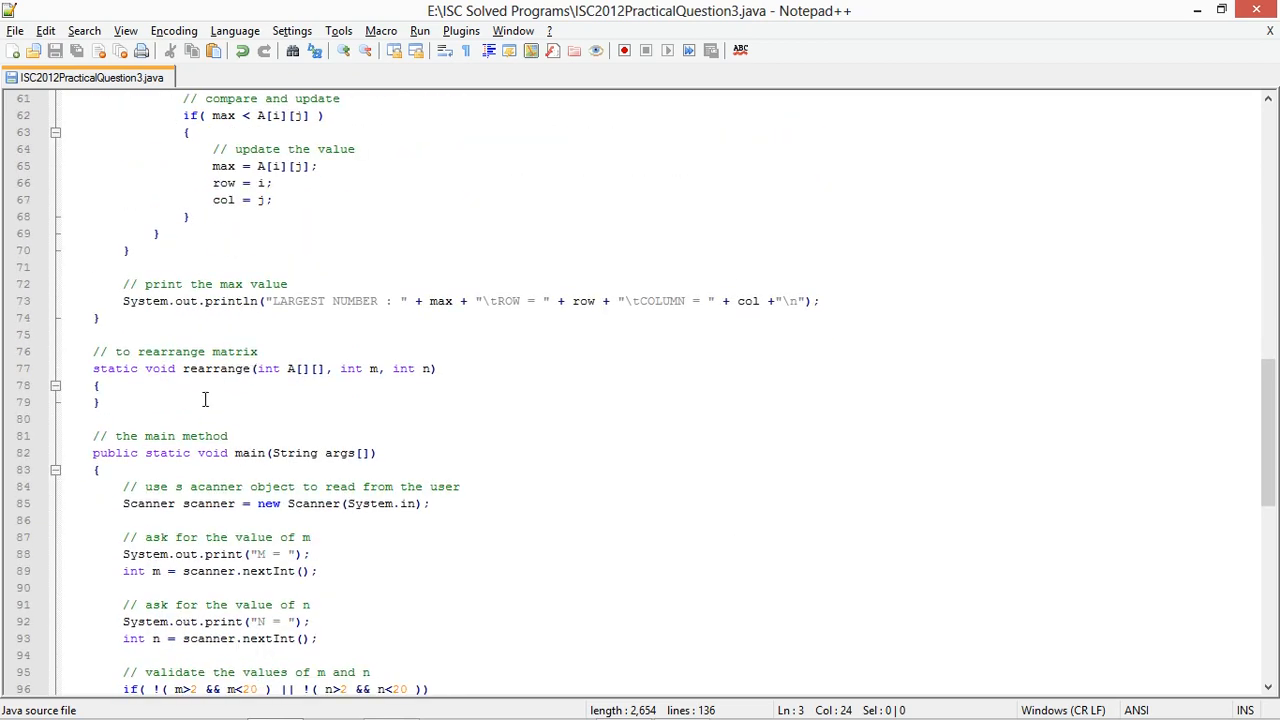
key("Enter")
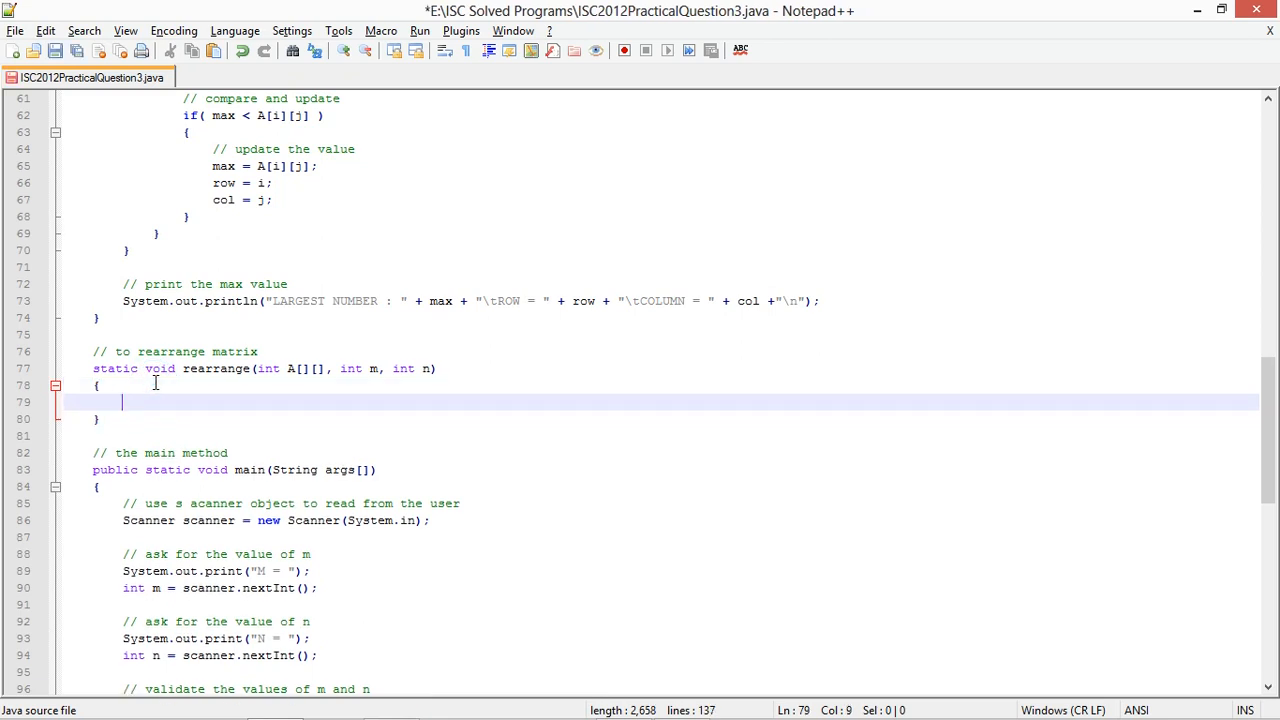
type("// create a one 2")
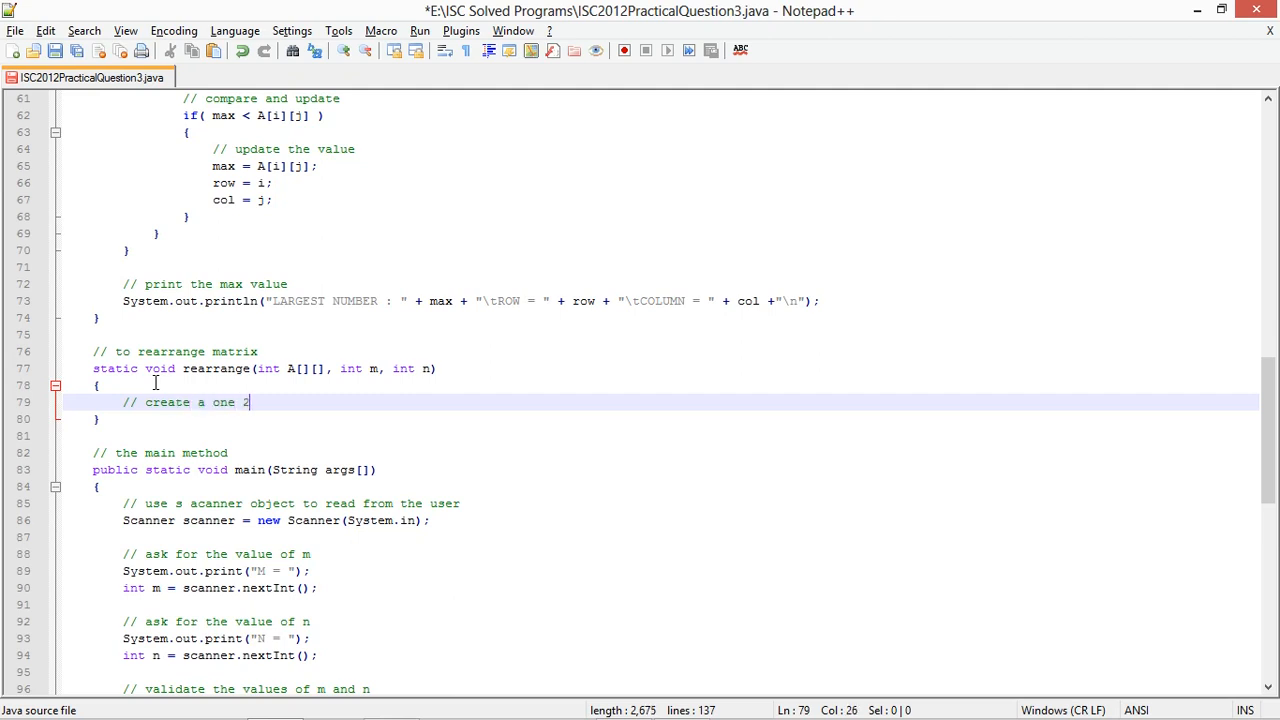
type("array")
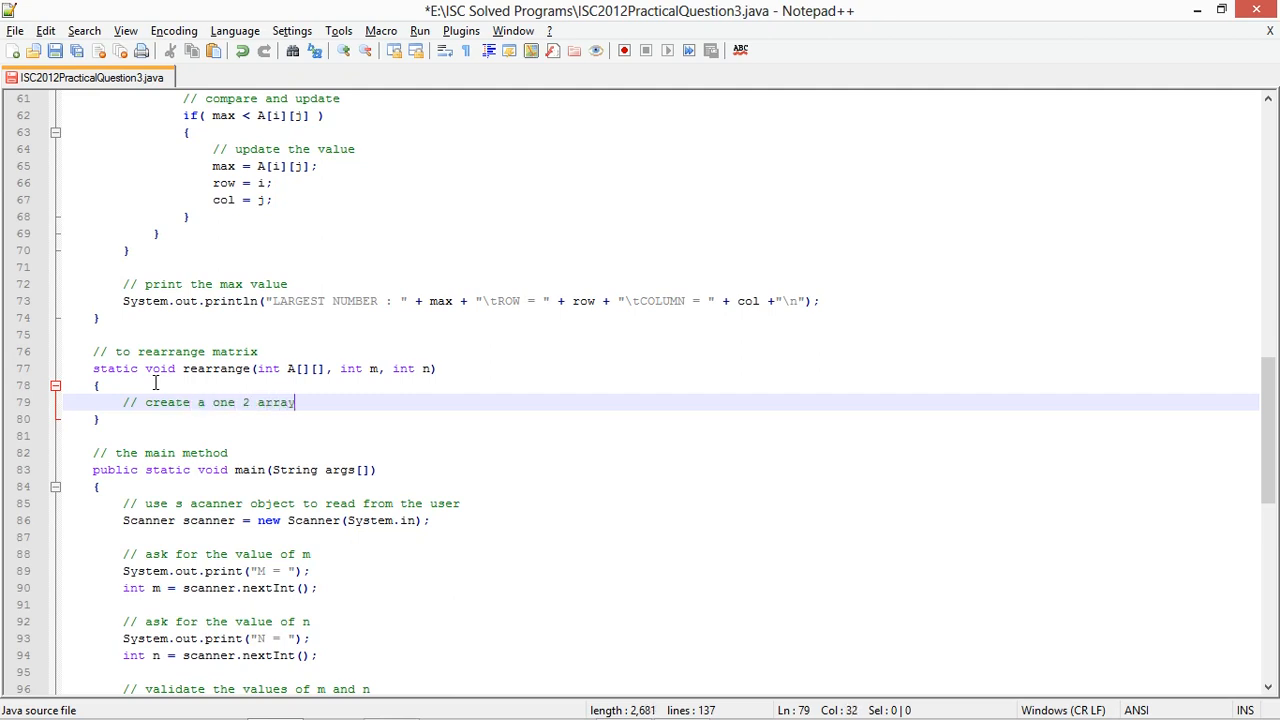
key("Backspace")
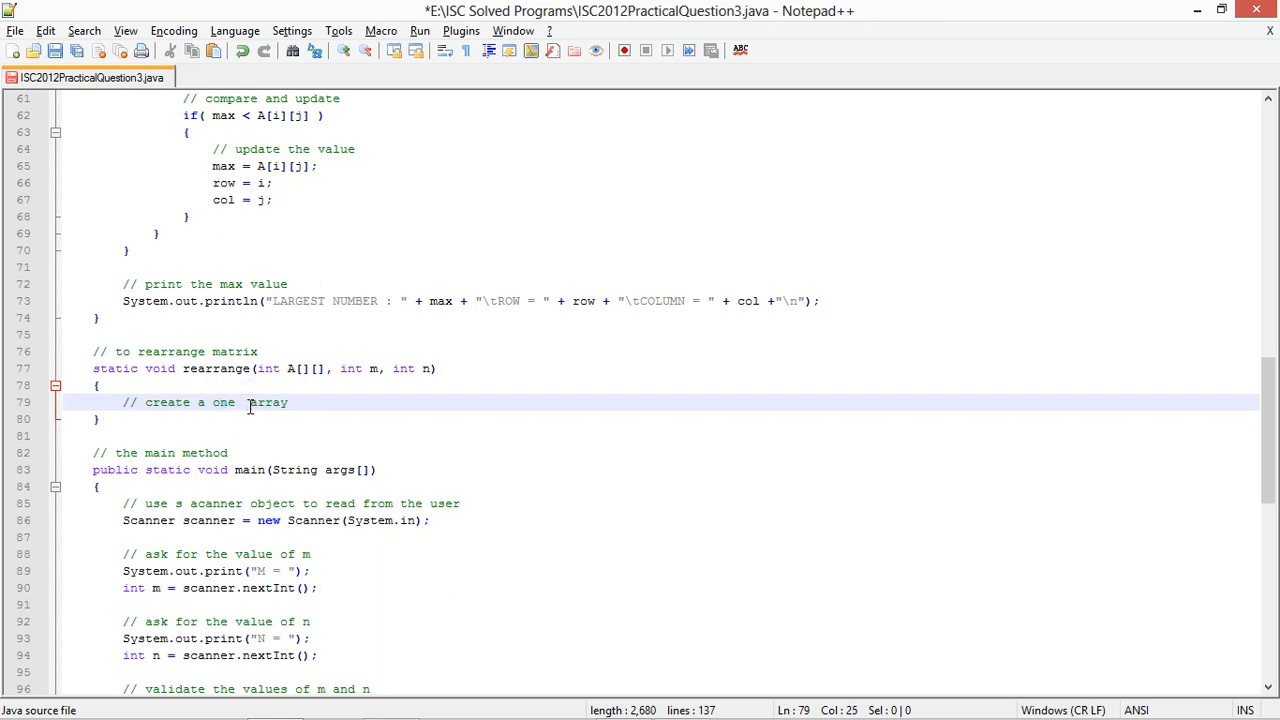
type("dimensional")
type("int")
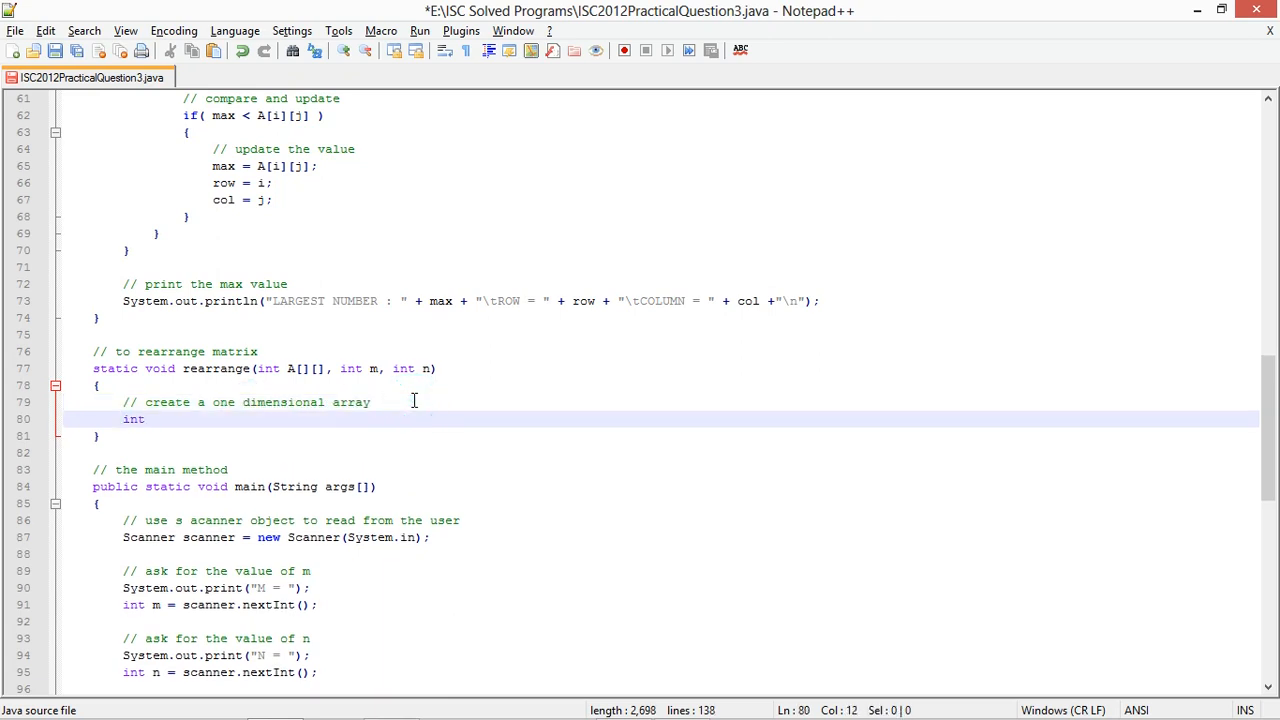
Declare int[] values and copy matrix elements in with values[index++] = A
type("[] values")
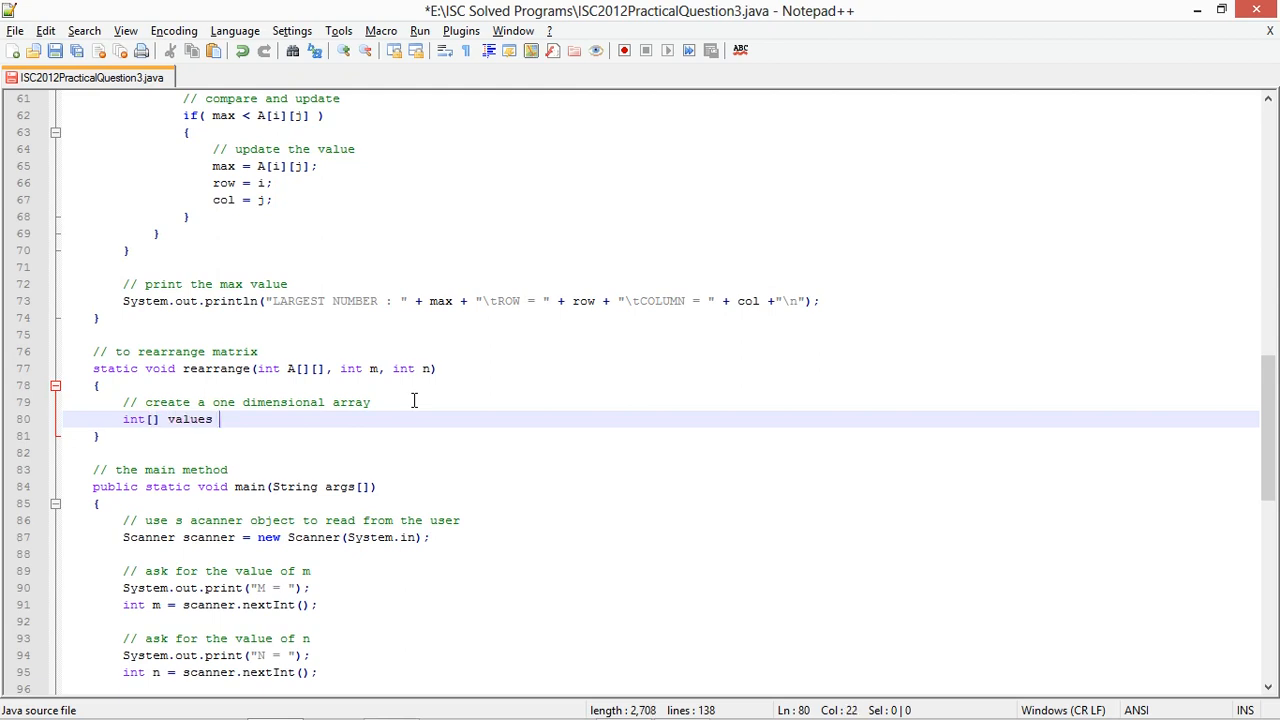
type("= new int[ m * n ];")
type("for( int j=0; j<n; j++")
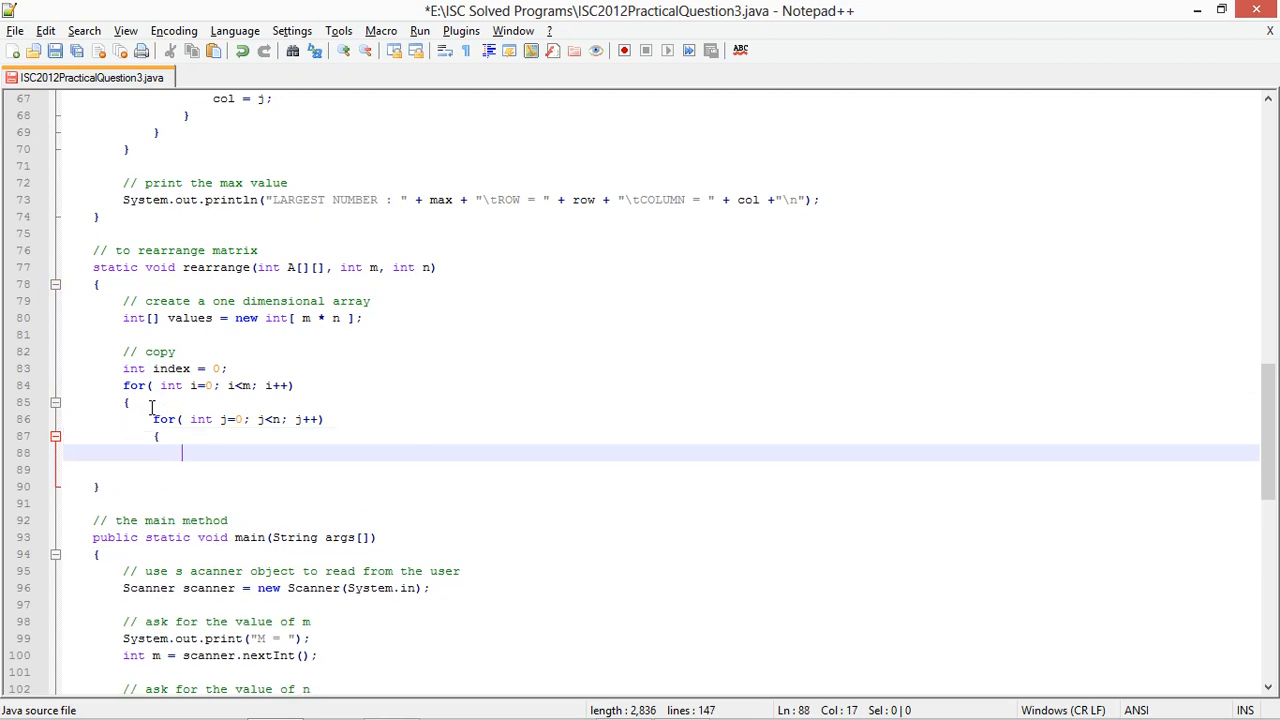
type("values[inde")
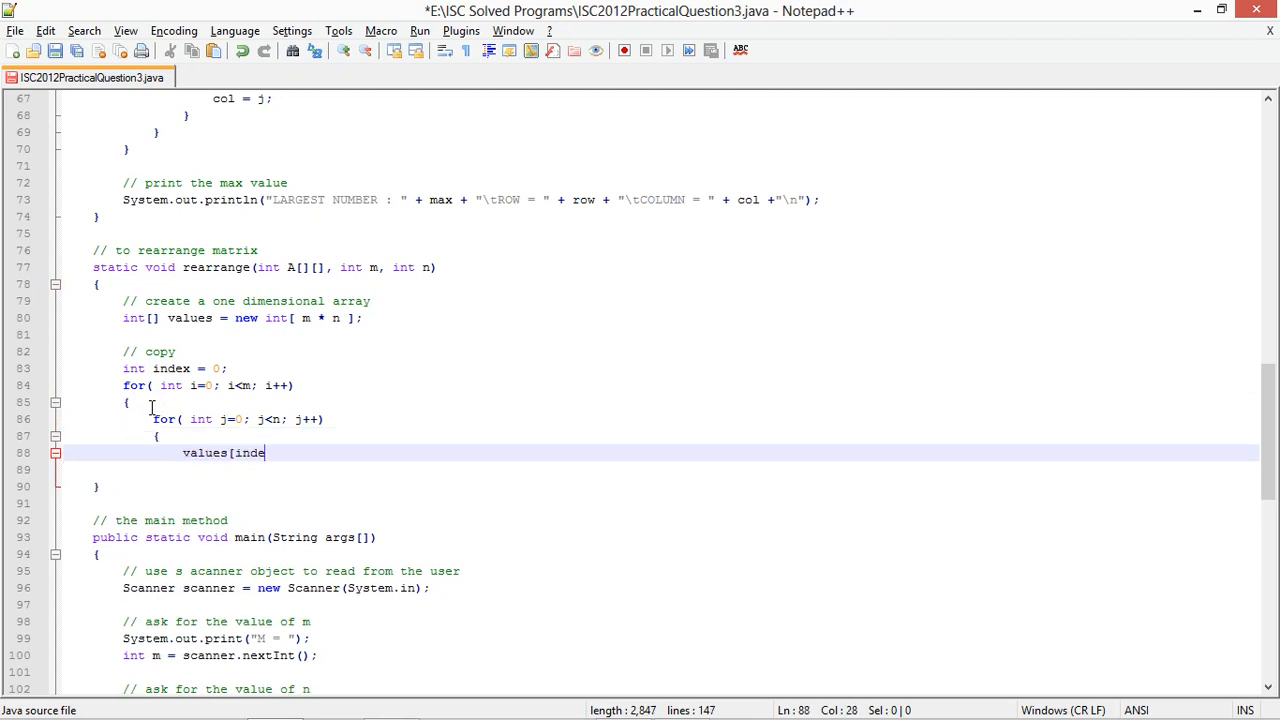
type("x++] = A[i][j];")
left_click(660, 469)
type("}")
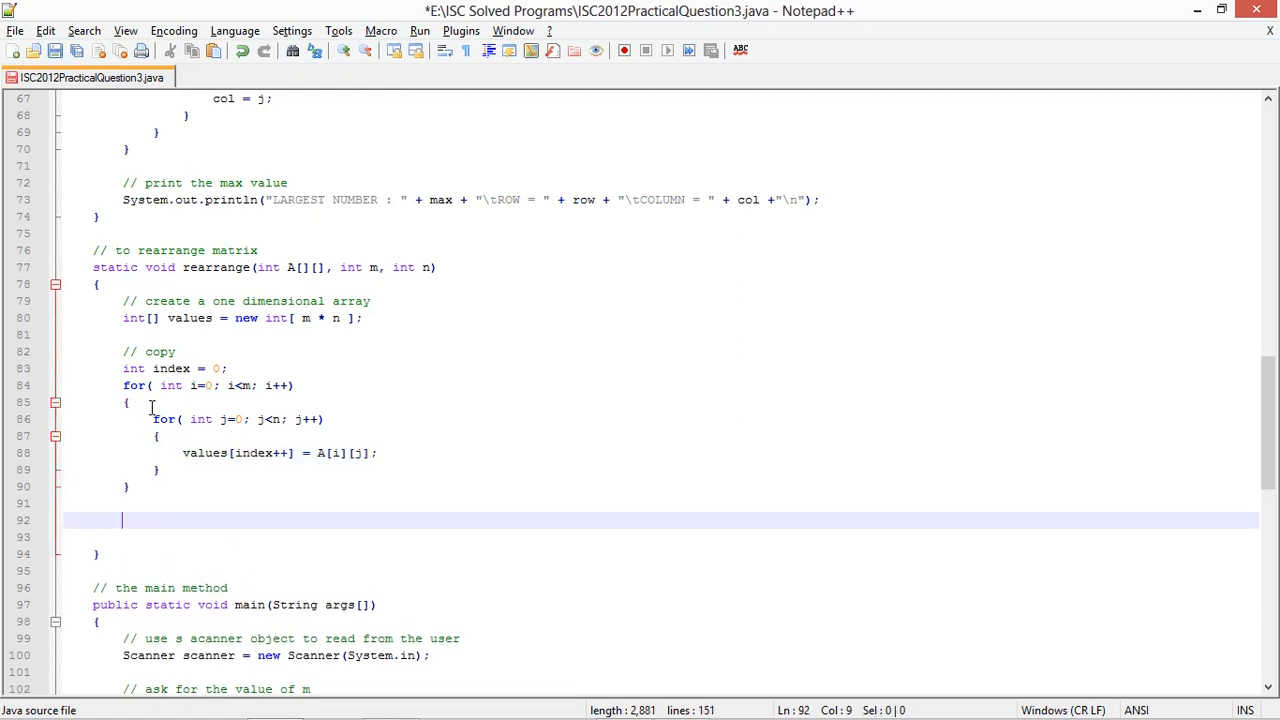
Sort values with Arrays.sort after a 'sort these' comment, and begin the copy-back comment
type("// sort these values")
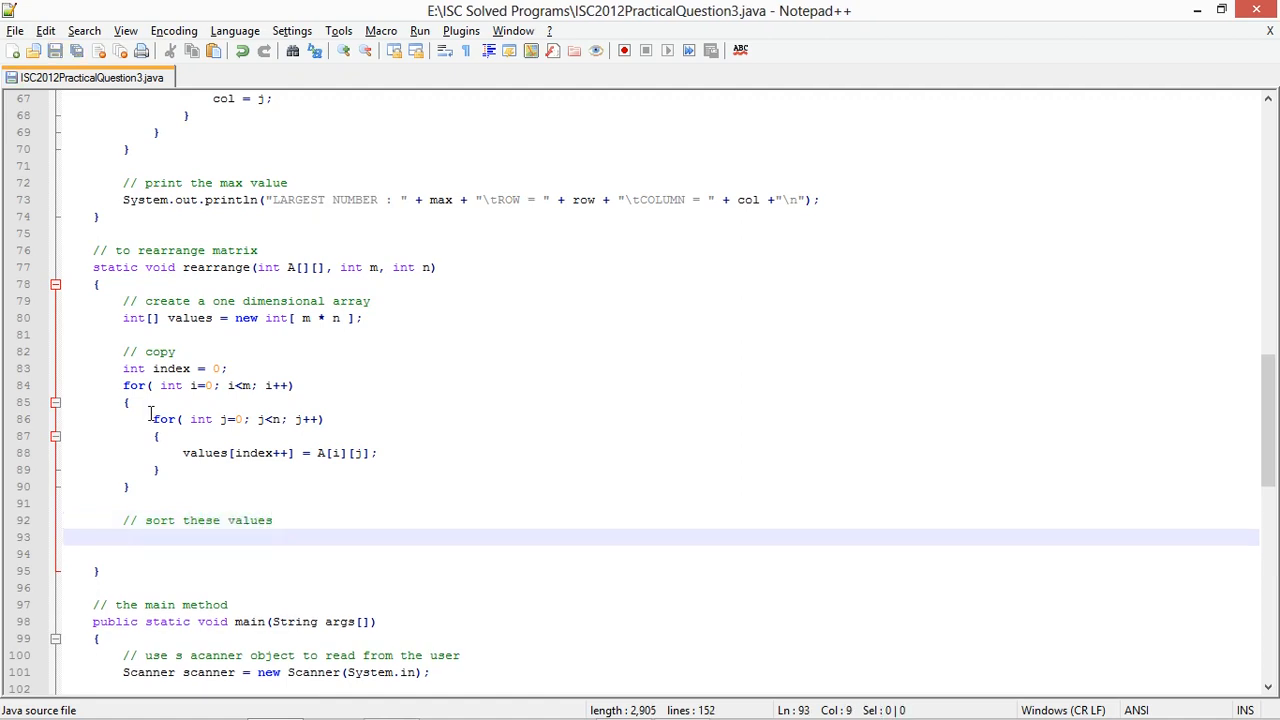
type("Arrays")
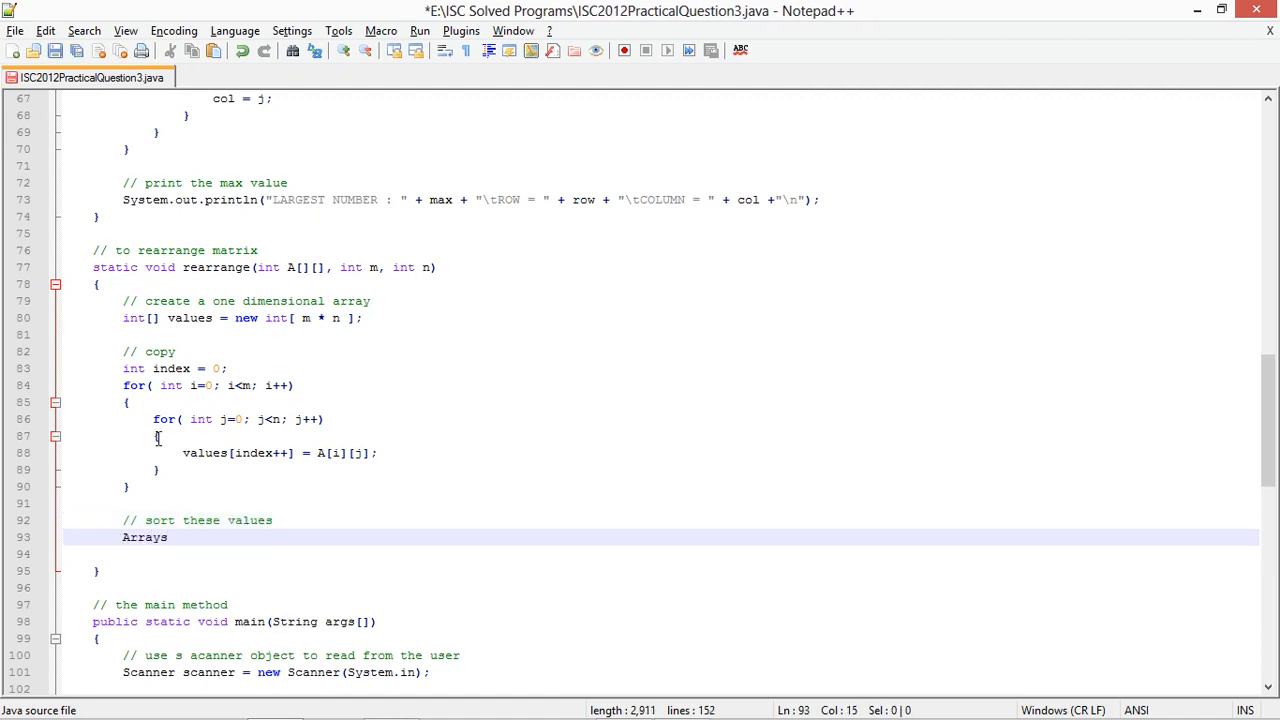
type(".sort(")
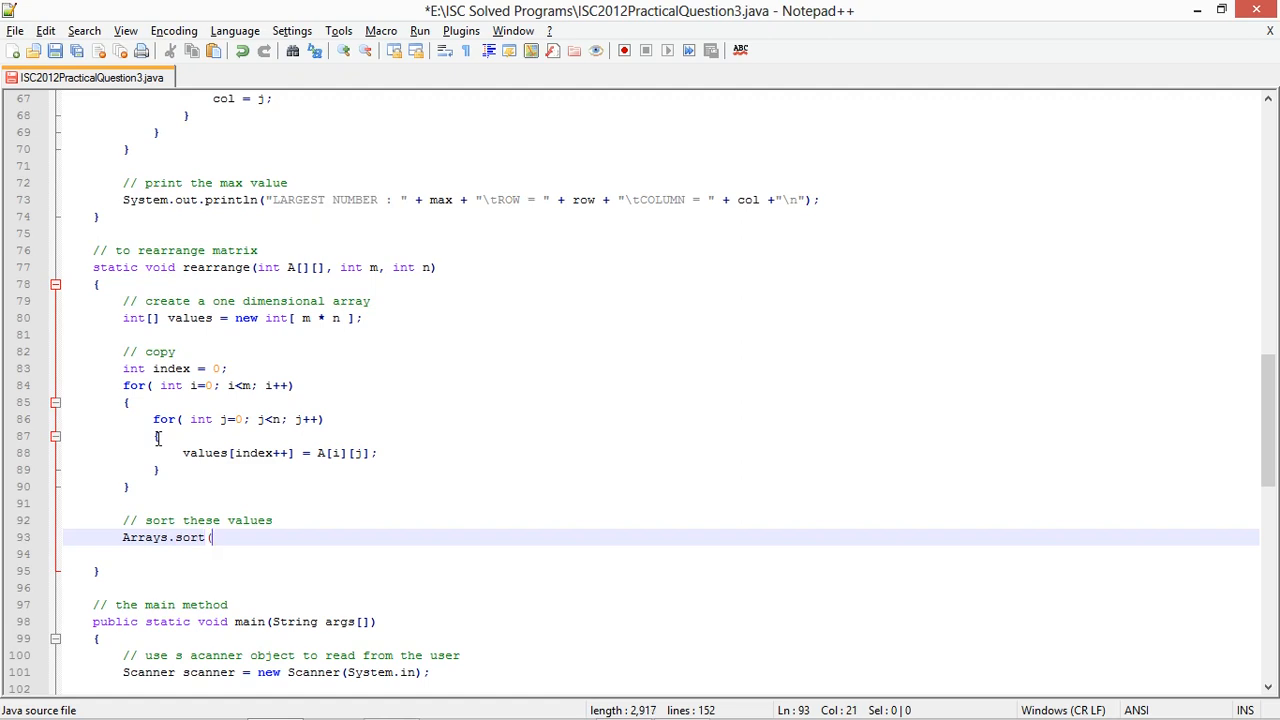
type("values );")
type("/")
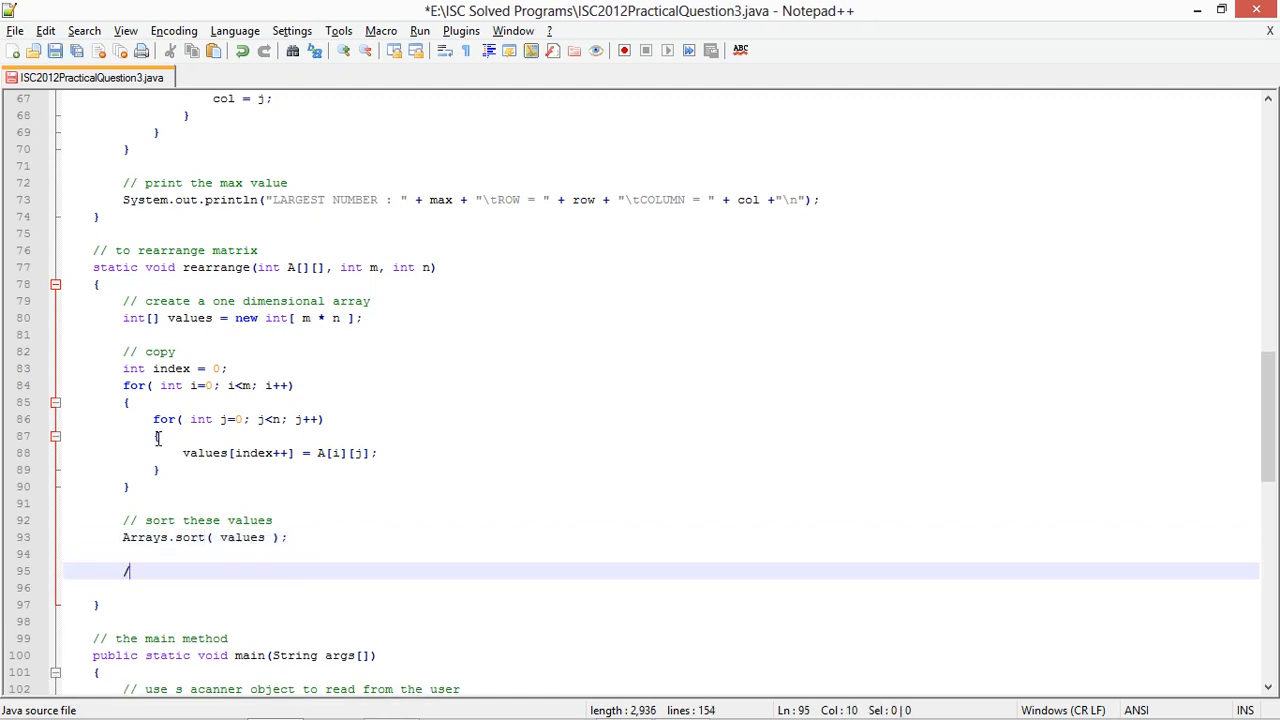
type("rcopy back to the matrix")
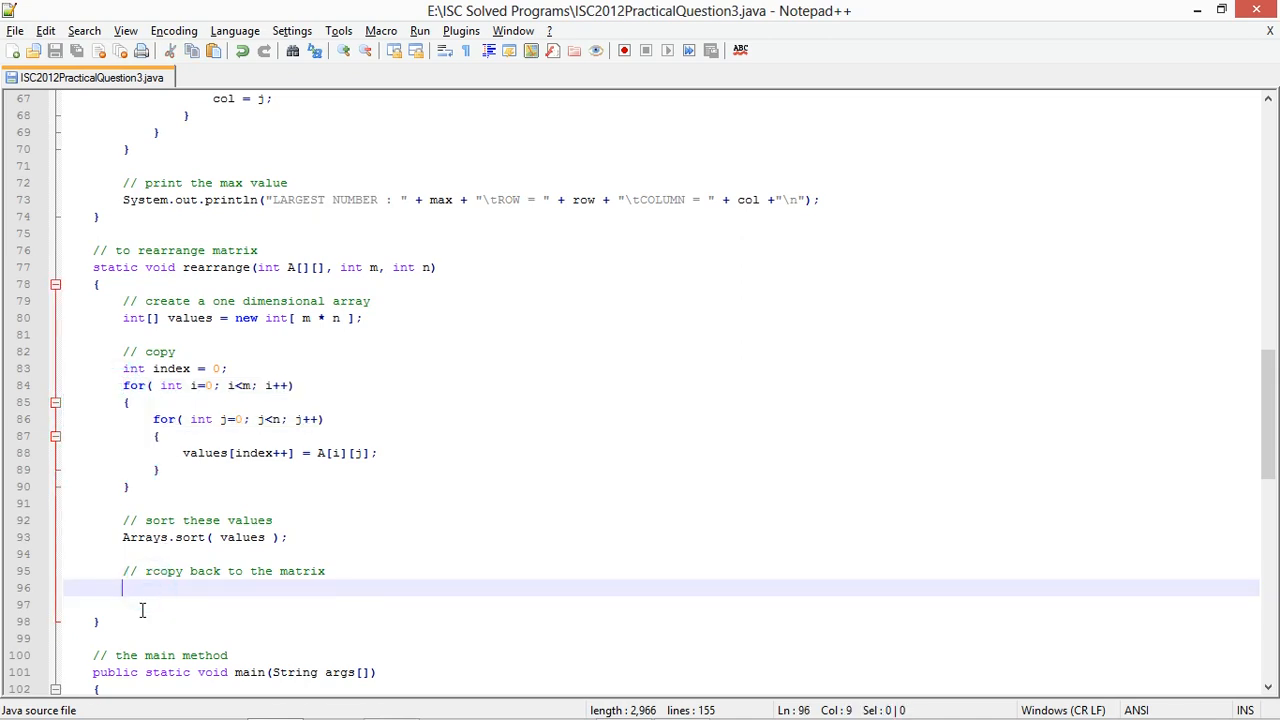
Reset index and loop over i, j assigning A[i][j] = values[index++]
type("for( int i=0; i<m; i++)")
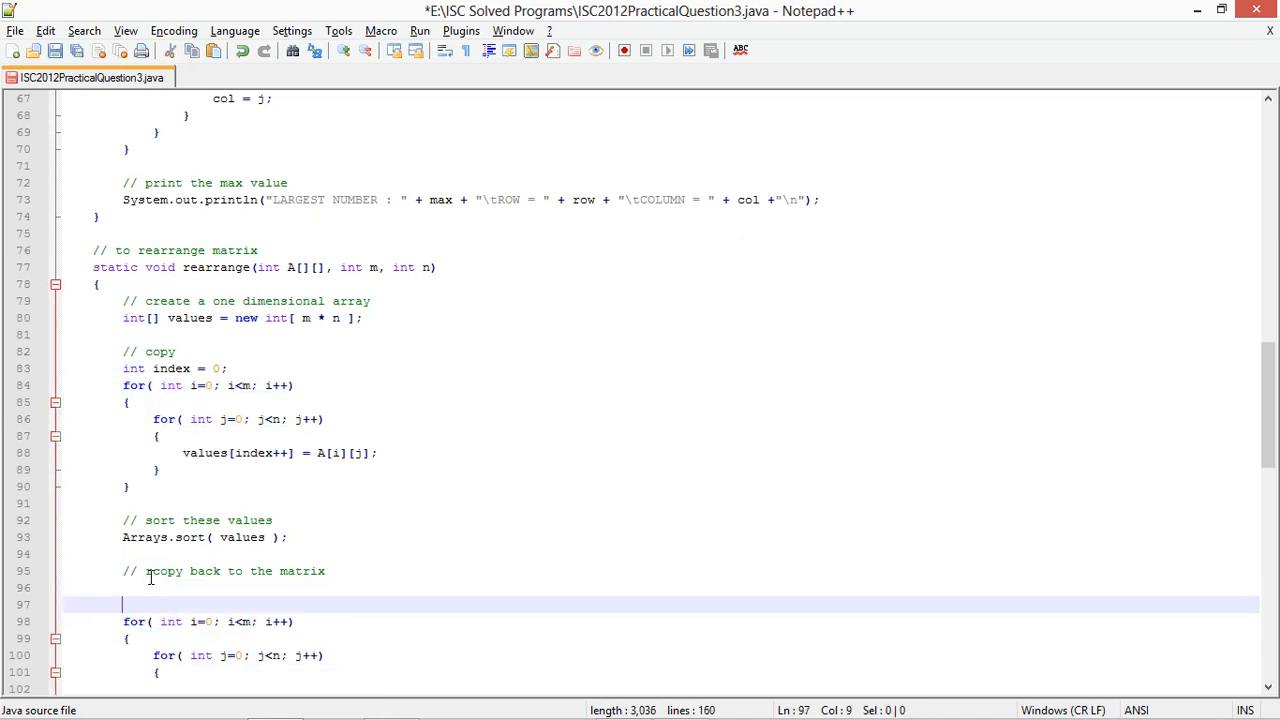
type("index = 0;")
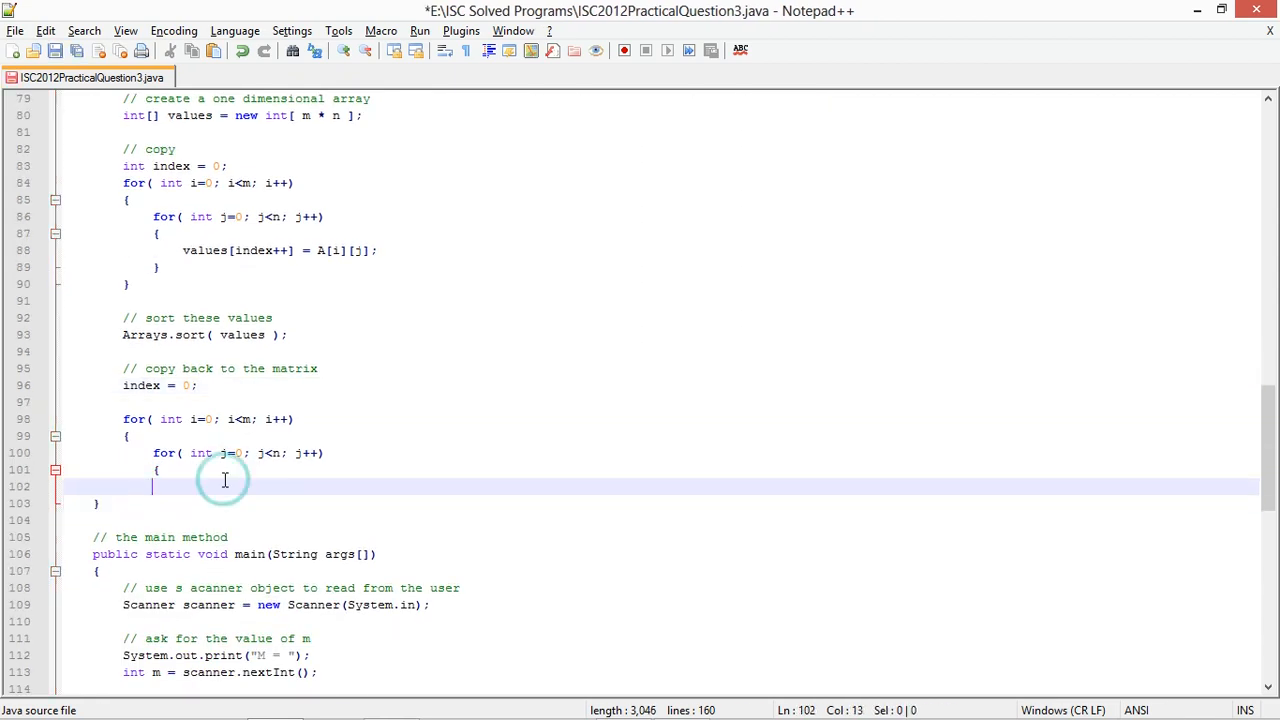
type("A[i][j]")
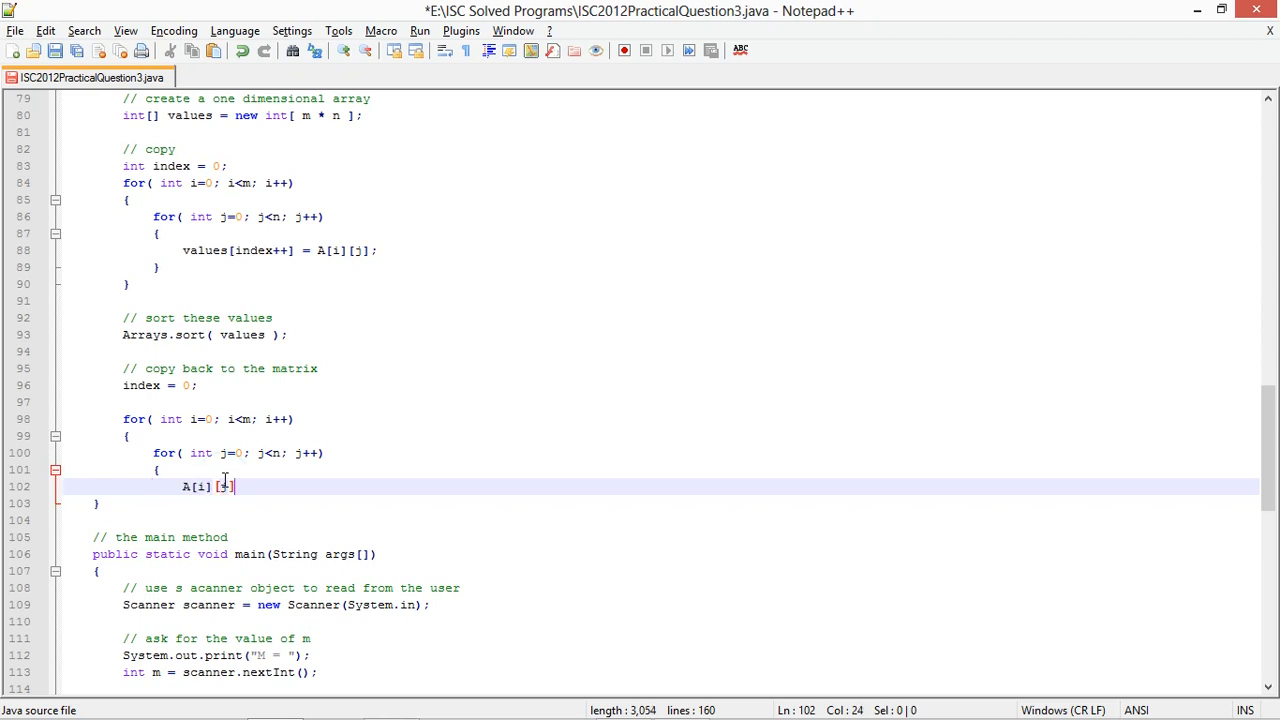
type("= values[index++];")
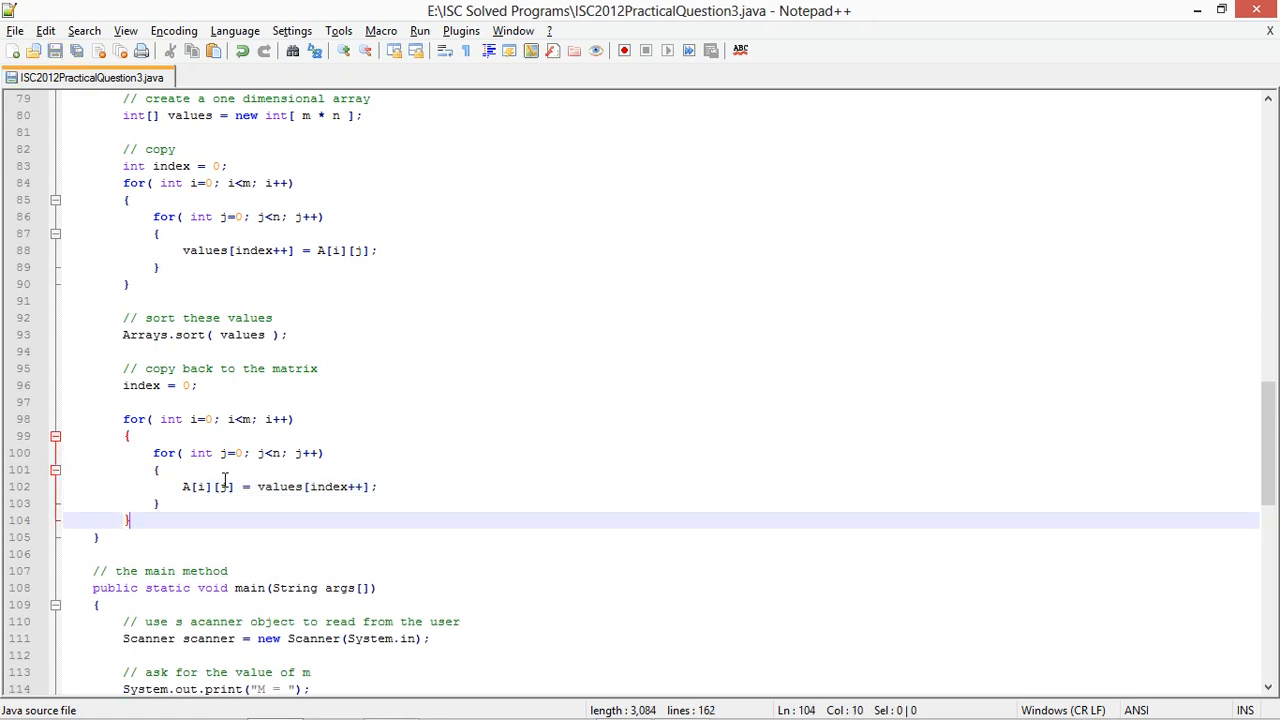
mouse_move(437, 428)
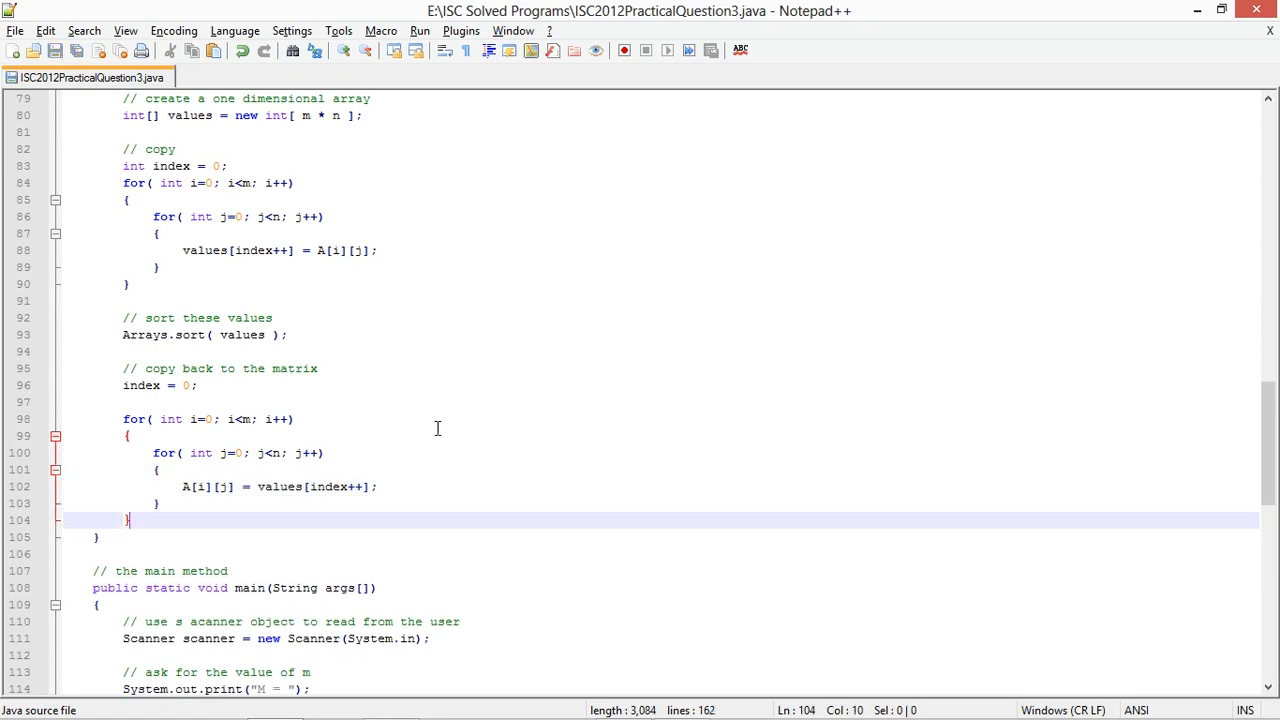
scroll("down", 3)
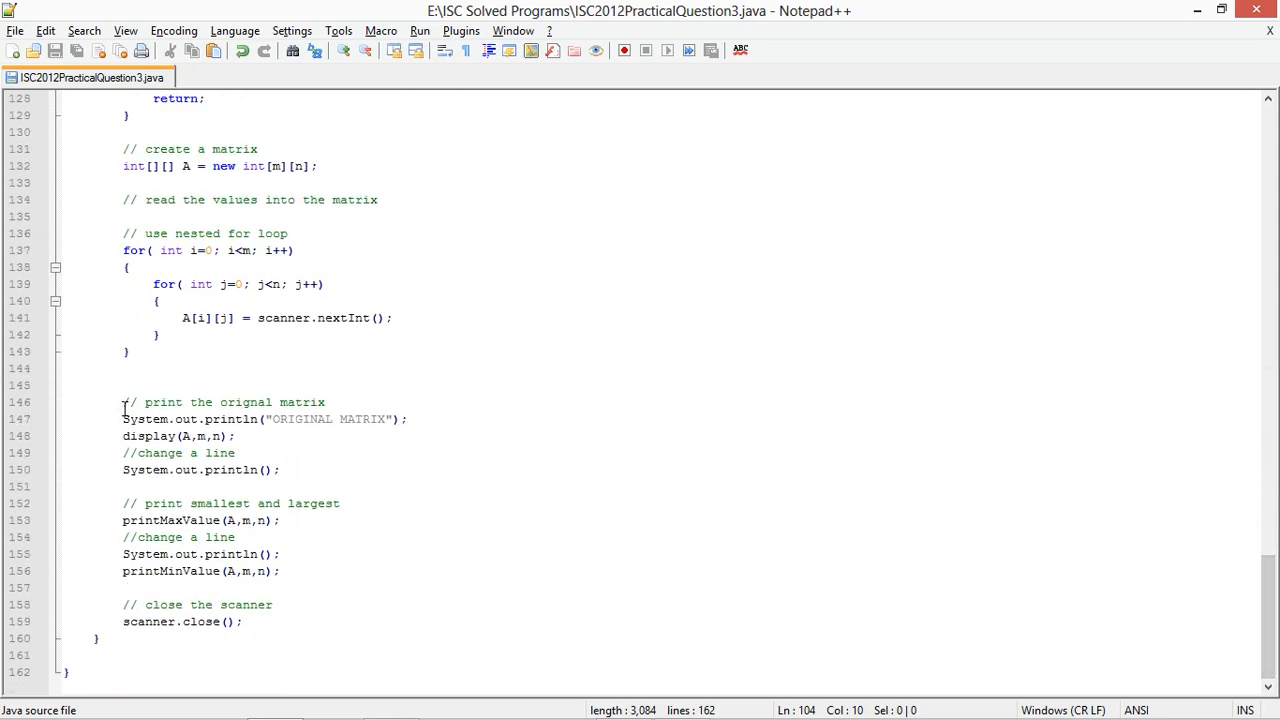
Paste the original-matrix printing lines after printMinValue and relabel them REARRANGED MATRIX
left_click_drag(122, 402, 237, 436)
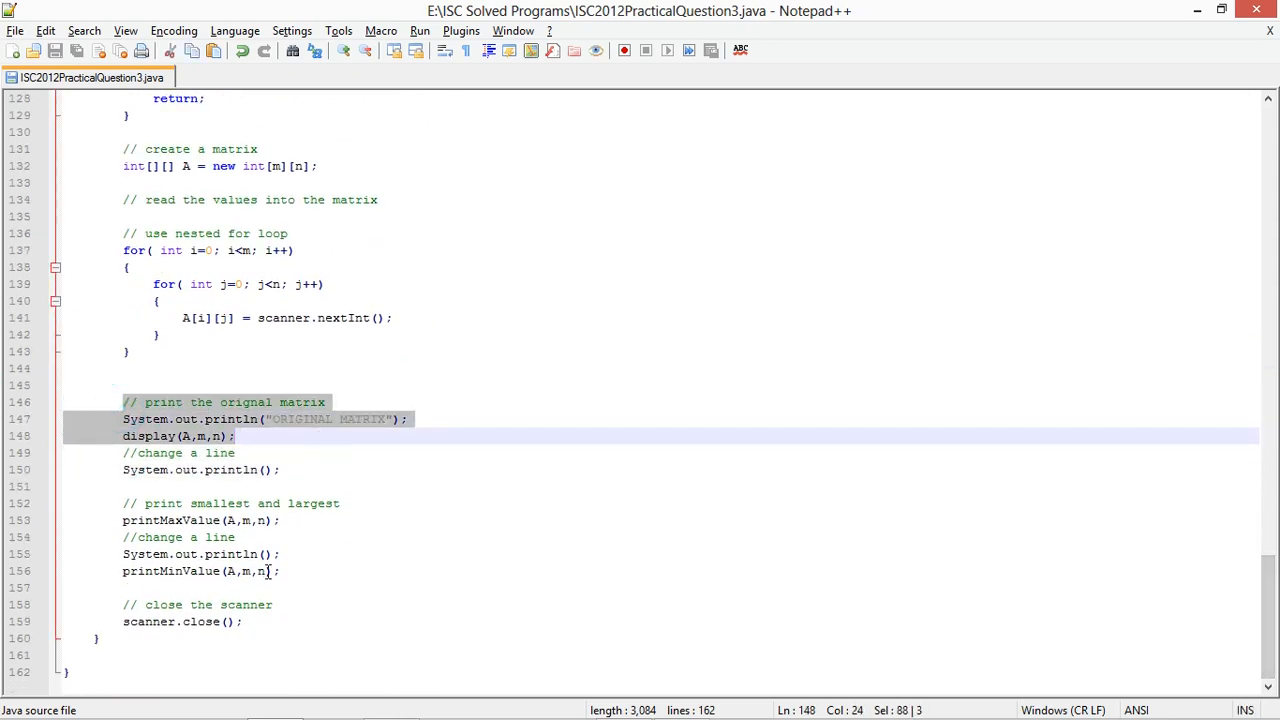
key("ctrl+v")
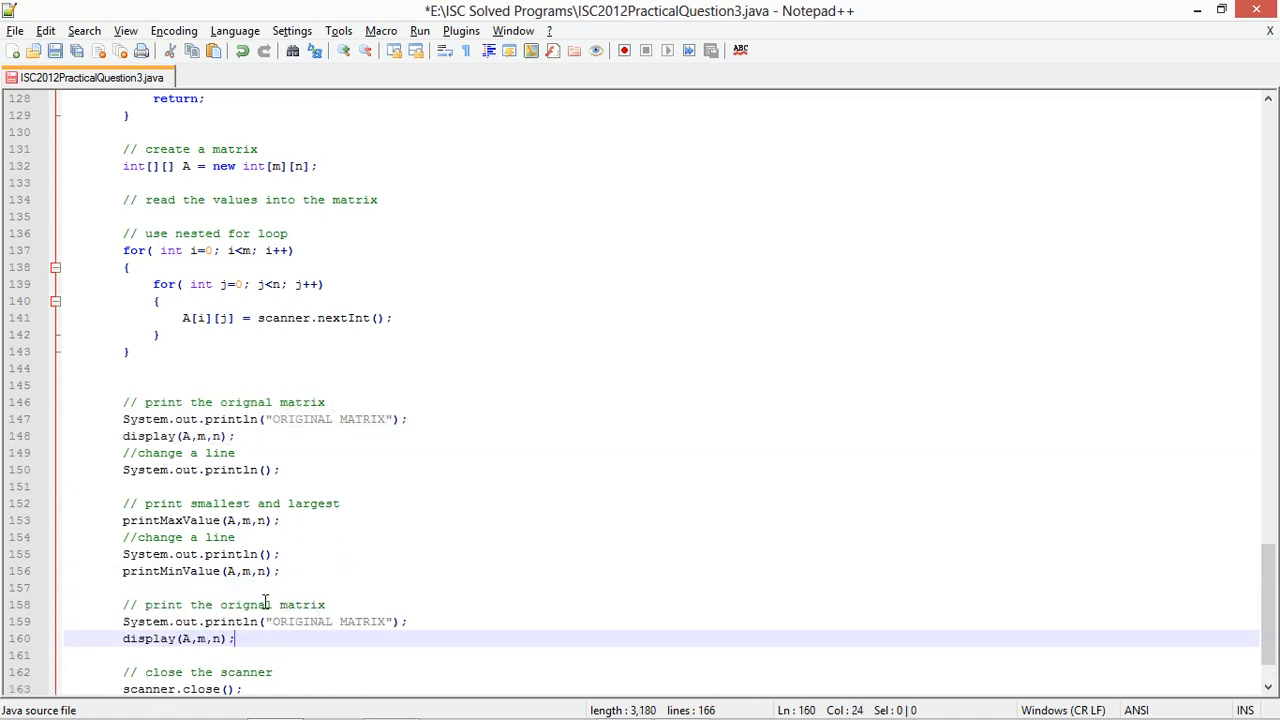
type("re arranges")
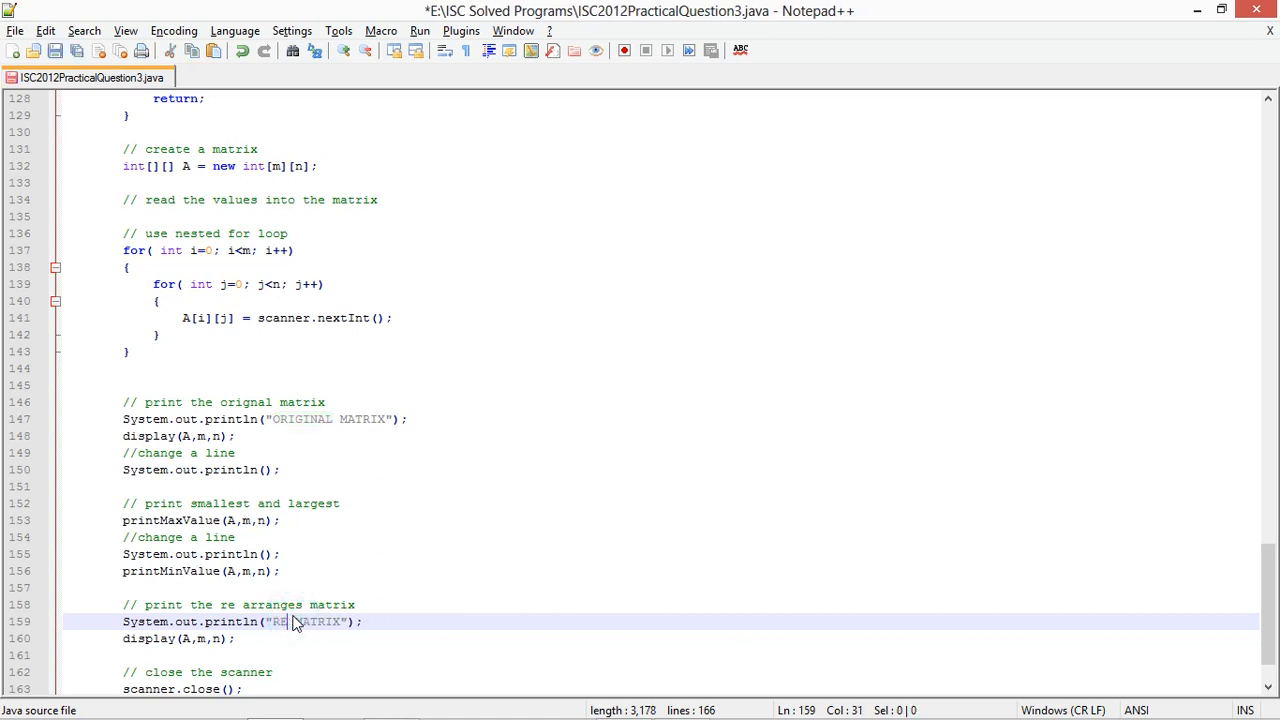
type("ARRAA")
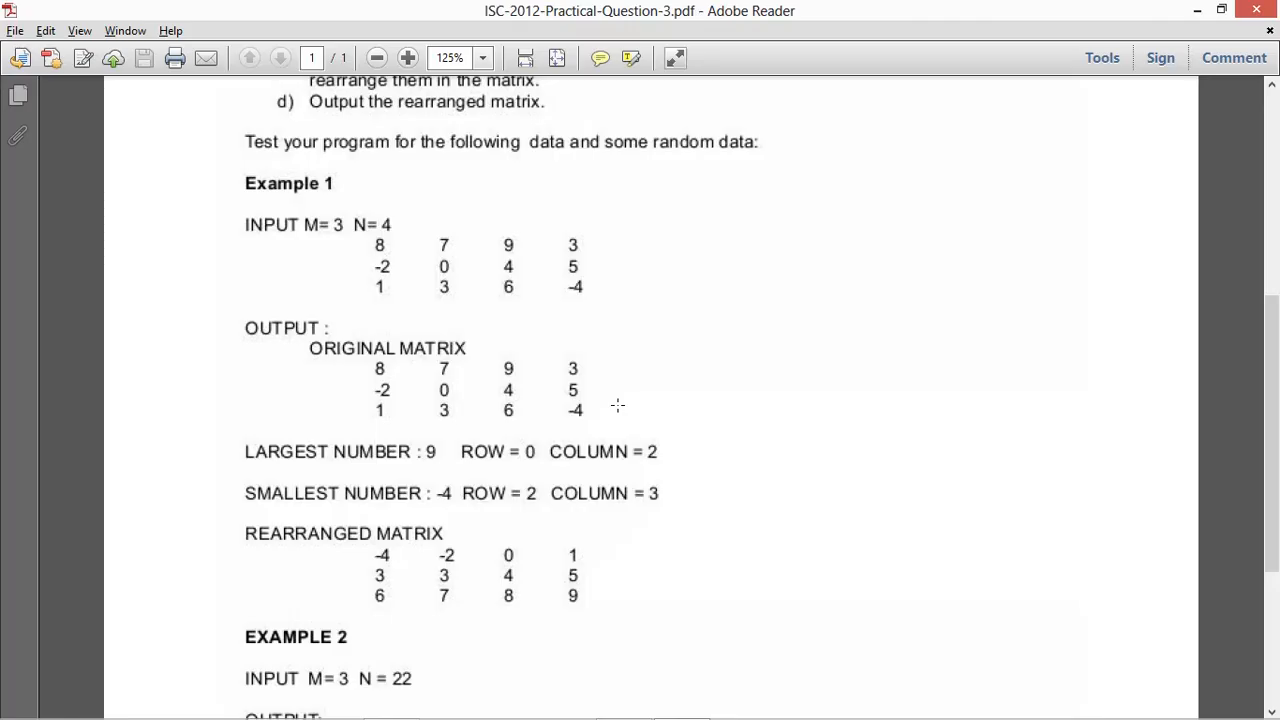
scroll("down", 3)
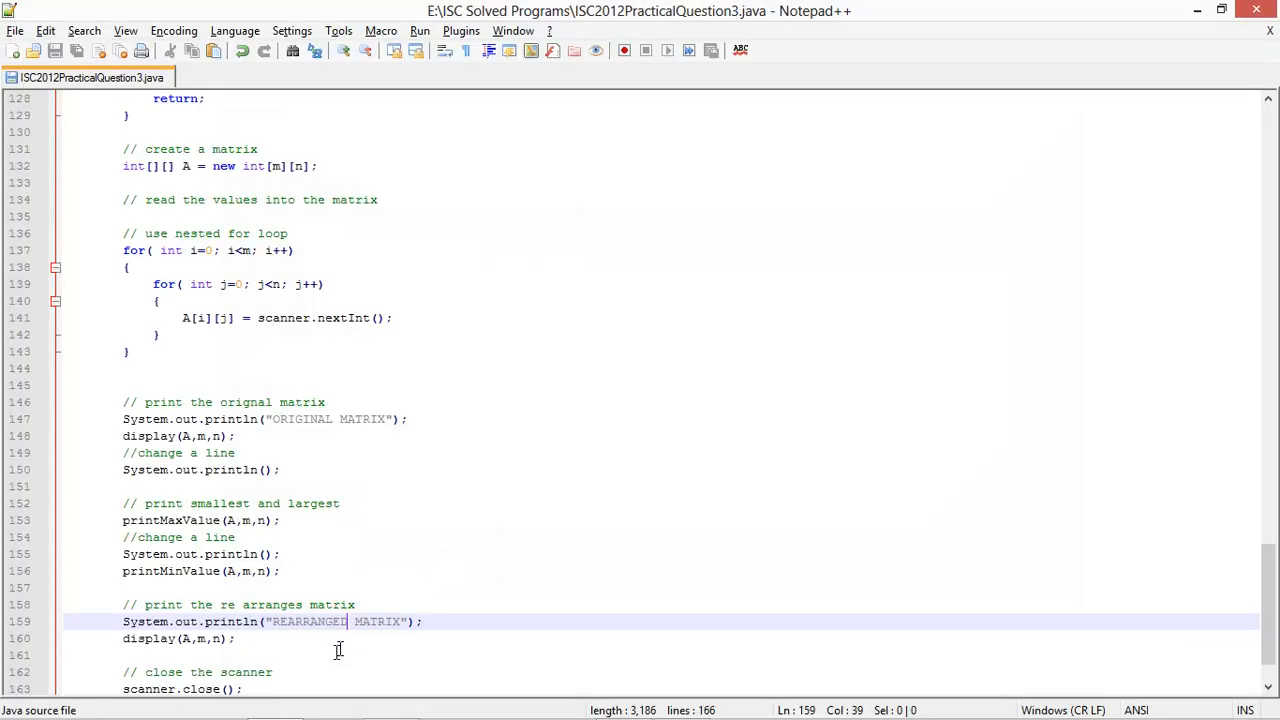
mouse_move(396, 550)
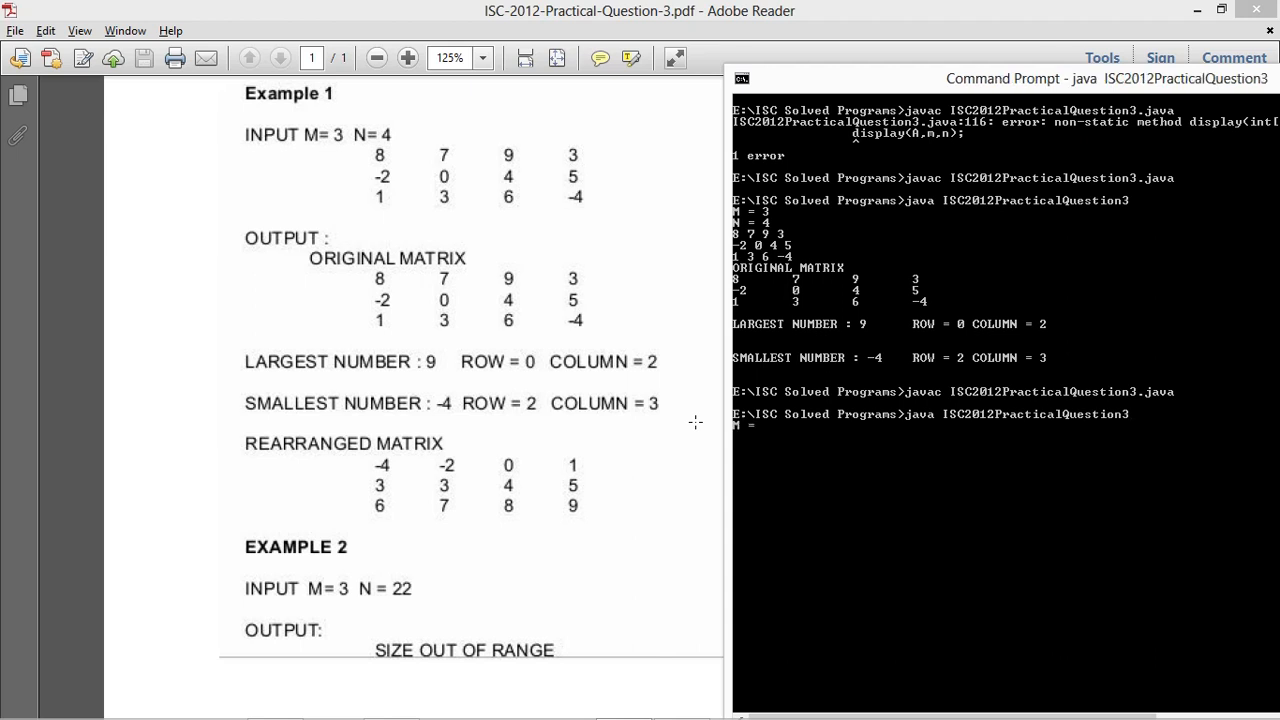
Enter 3 for M in the running program
type("3")
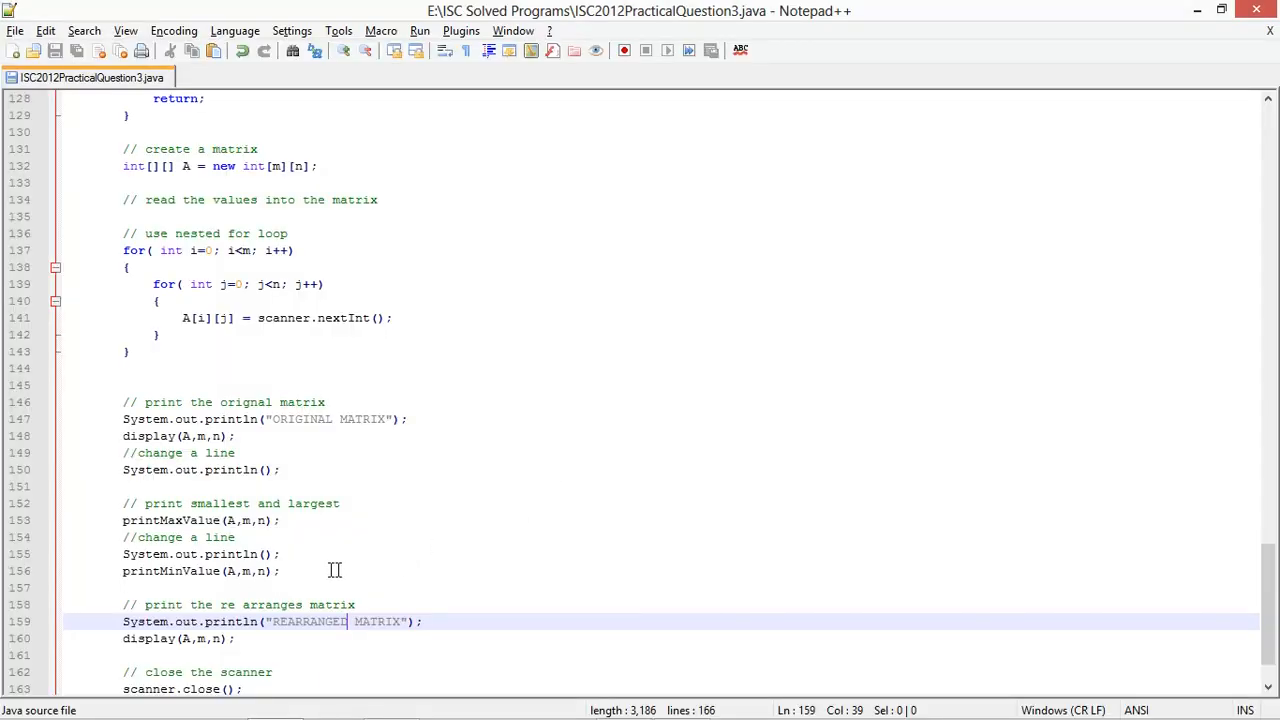
Add a // REARRANGE comment and a rearrange call before the rearranged printout
key("Enter")
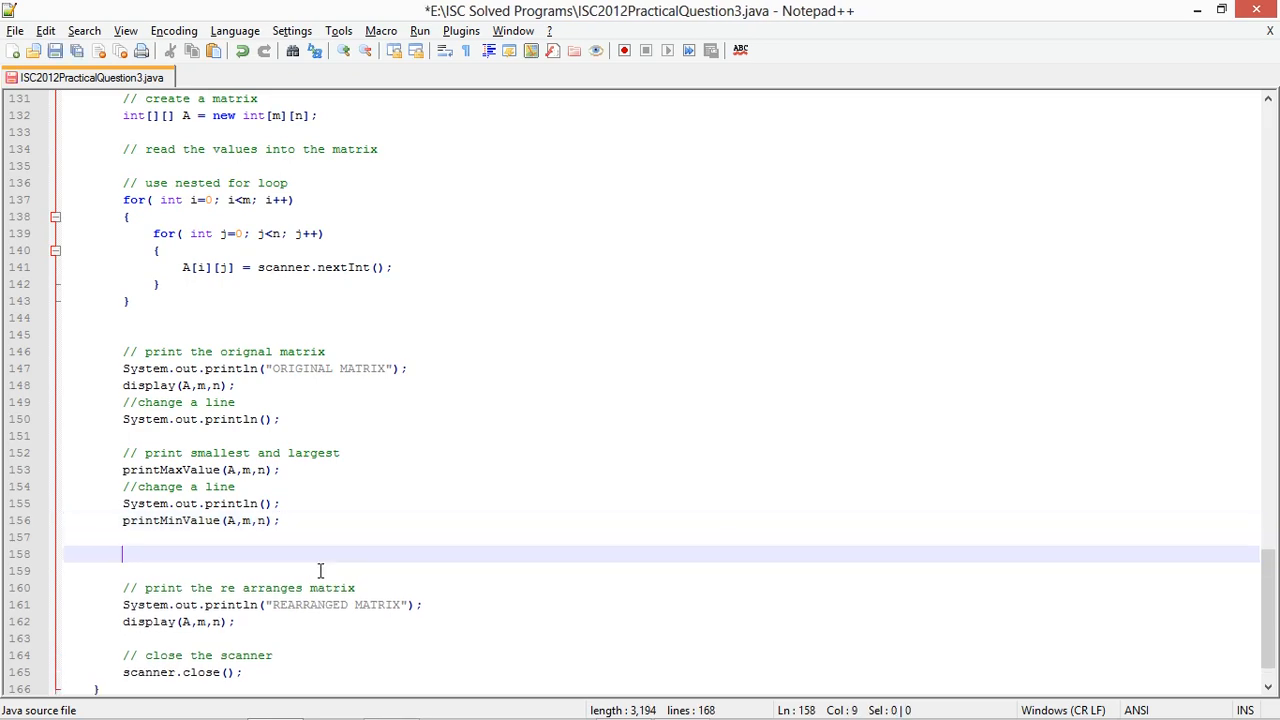
type("// REARRANGE")
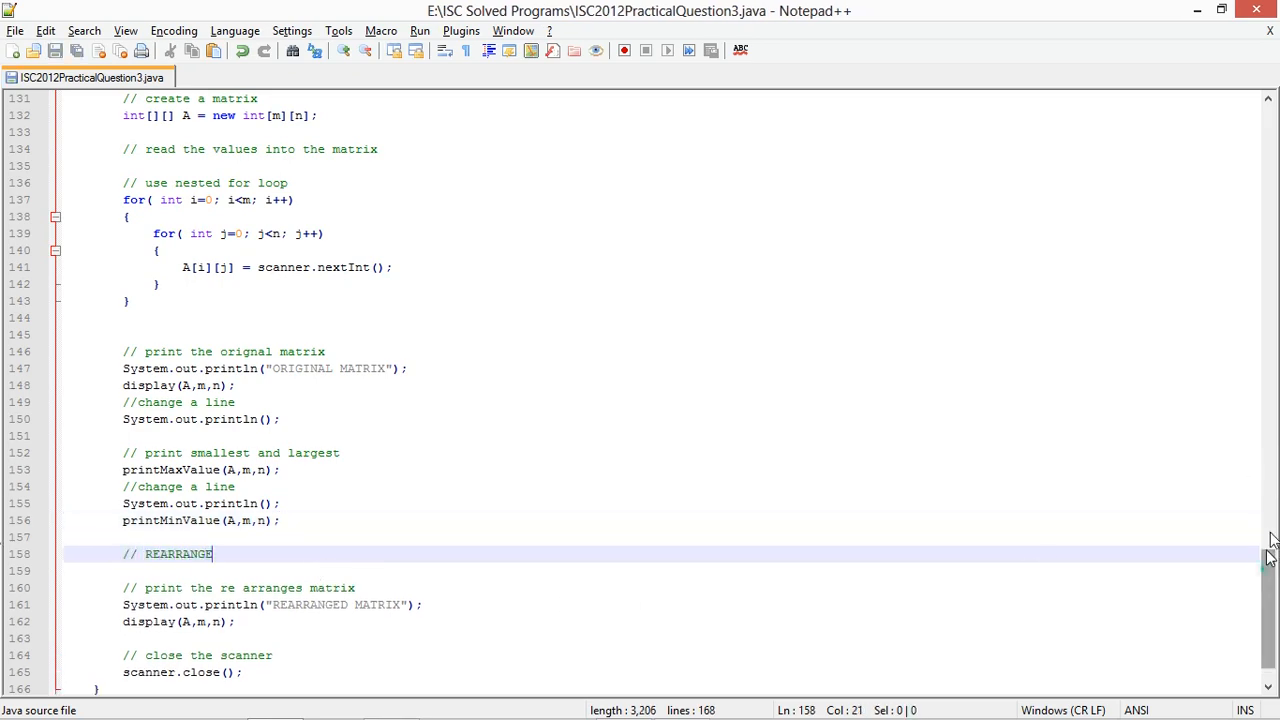
scroll("up", 3)
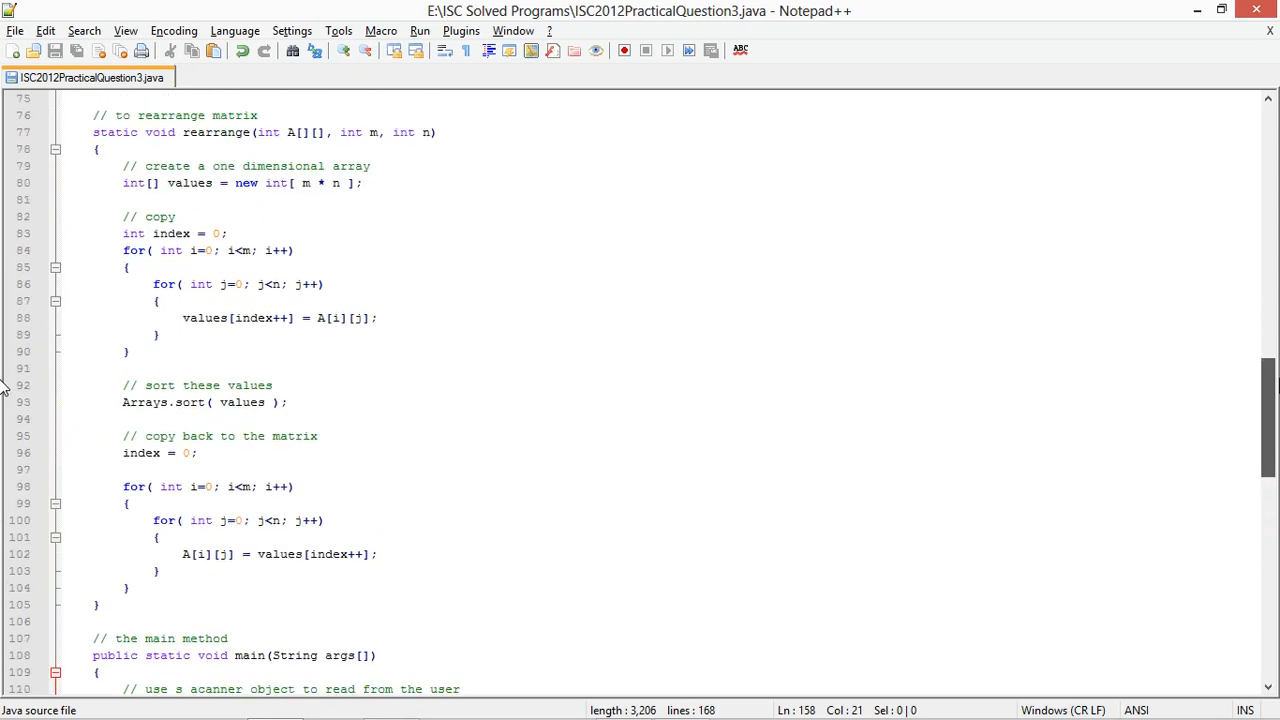
double_click(215, 199)
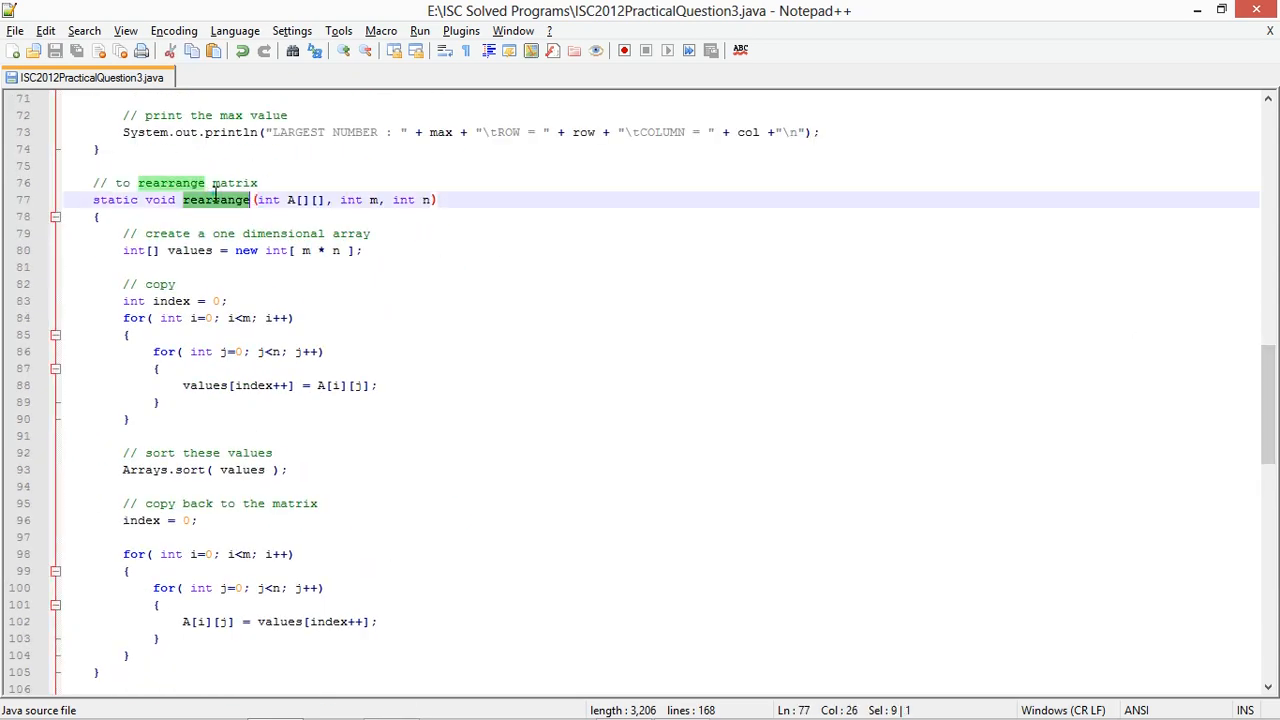
scroll("down", 3)
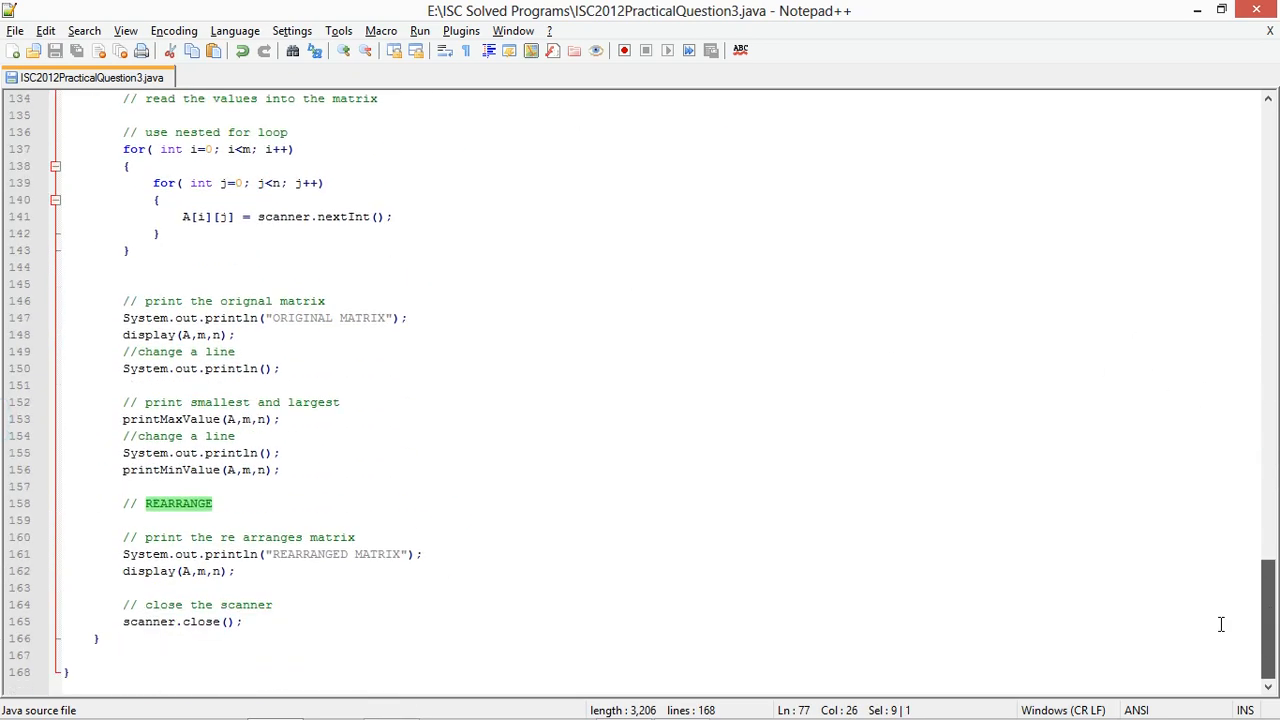
key("Enter")
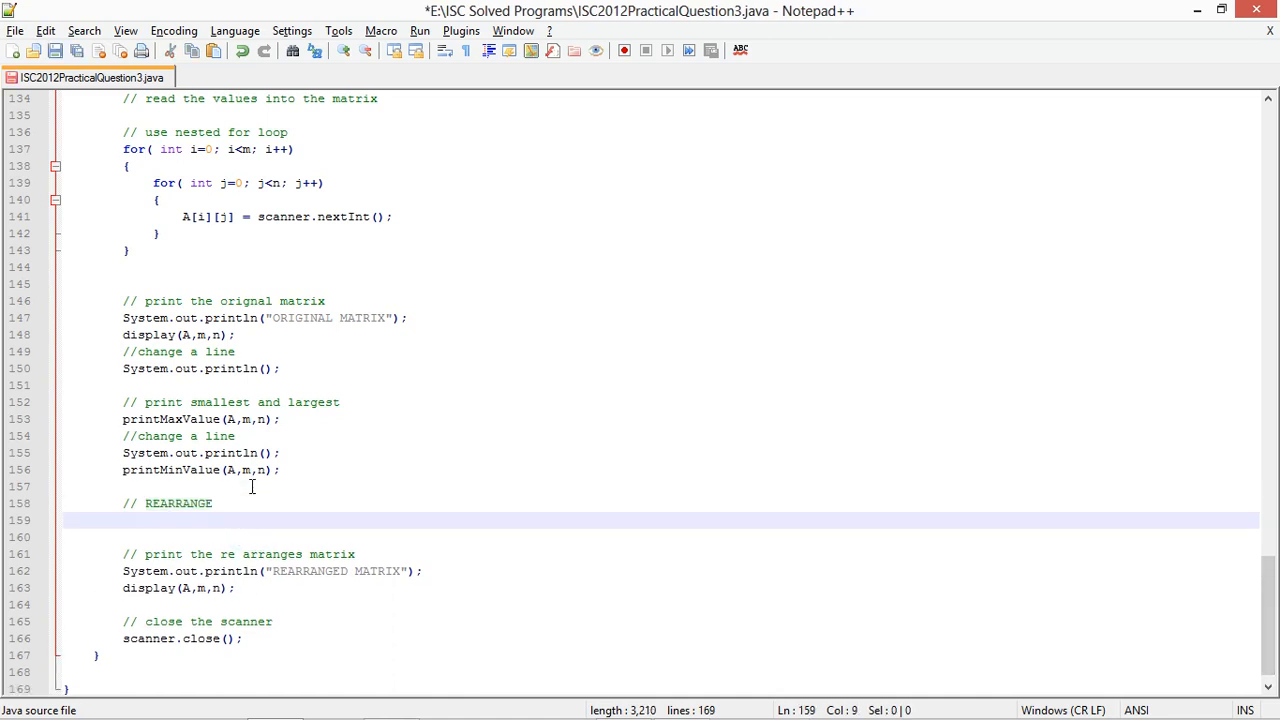
type("rearrange(a,M,N")
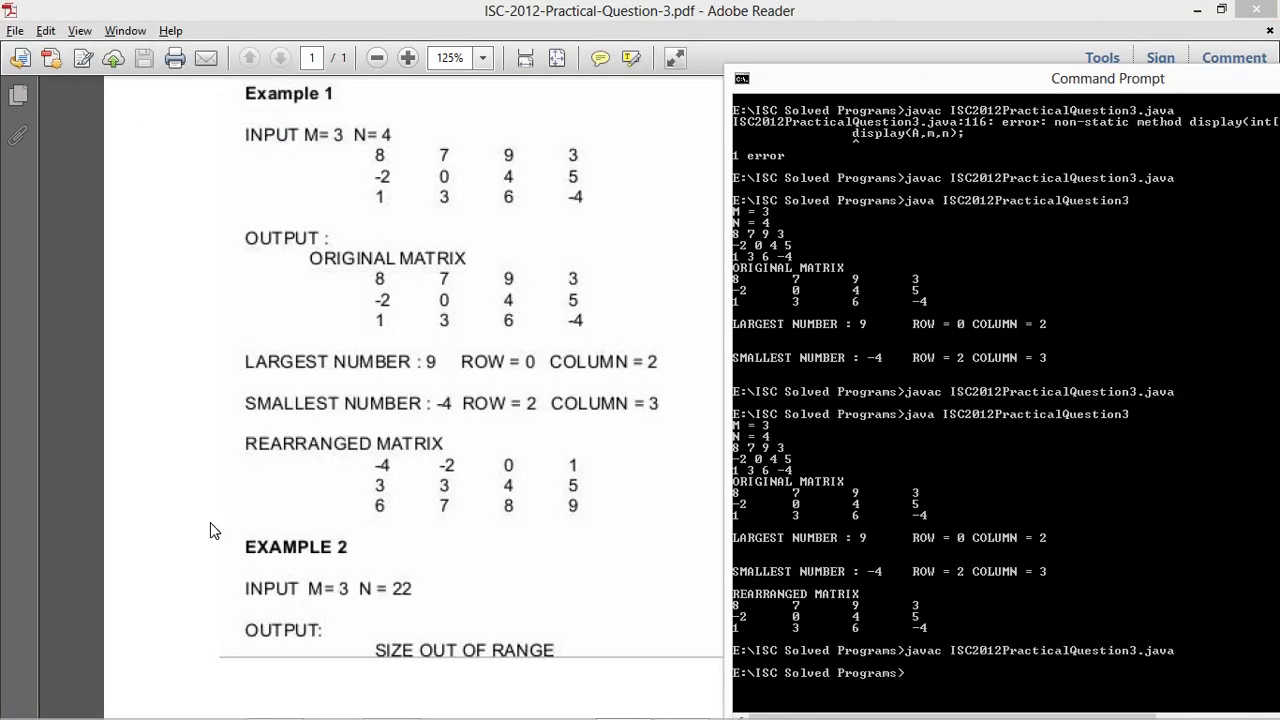
Clear the console, rerun ISC2012PracticalQuestion3 for a fresh test, and enter matrix values 78 and 22
type("java ISC2012Pr")
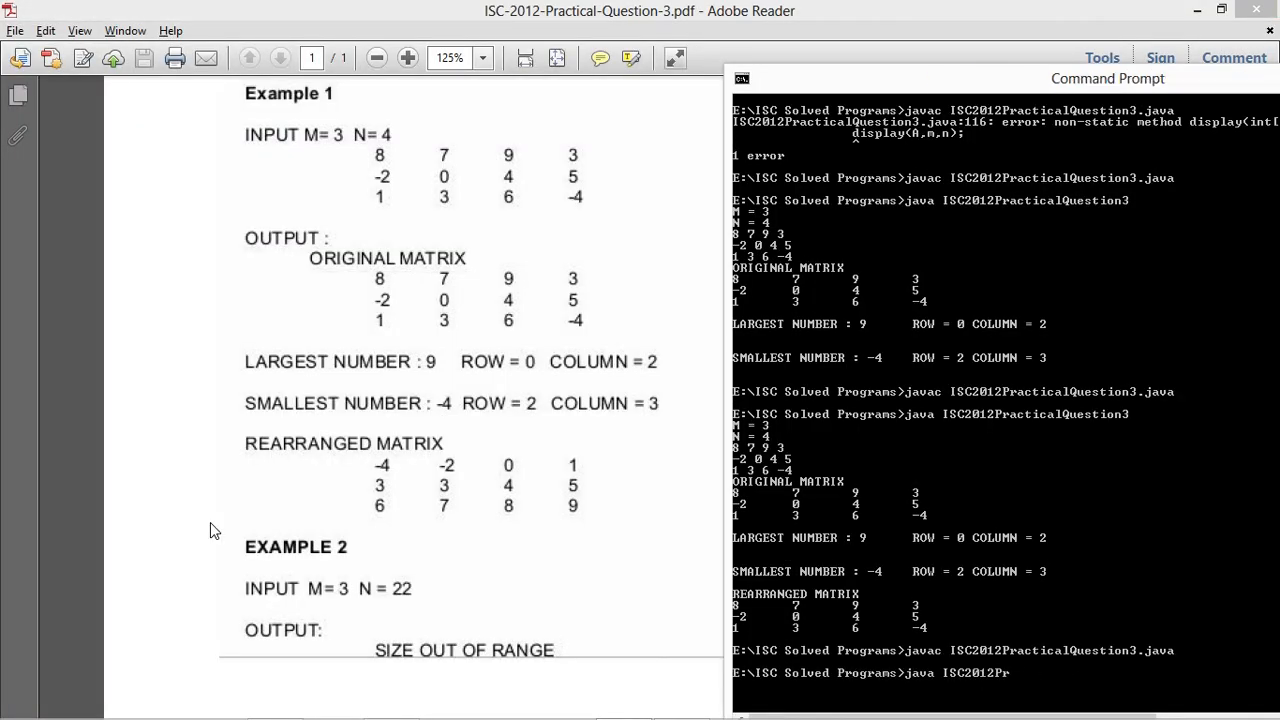
type("cls")
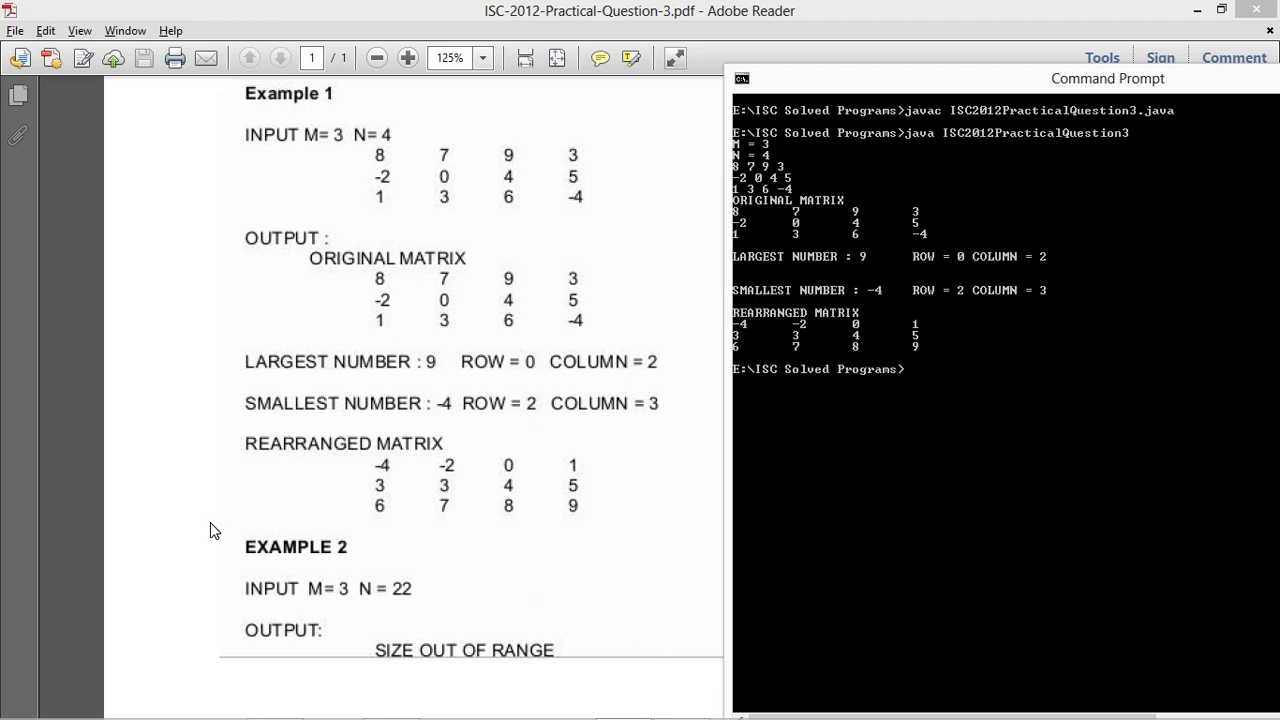
key("Return")
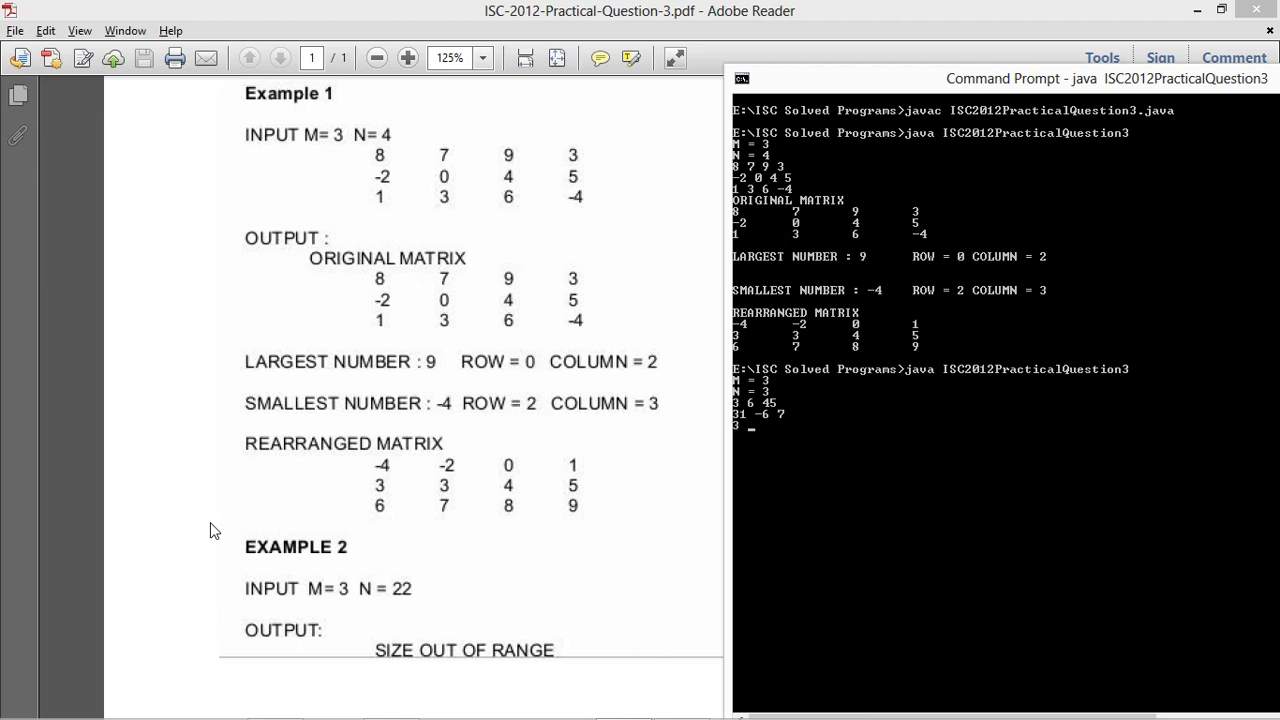
type("78")
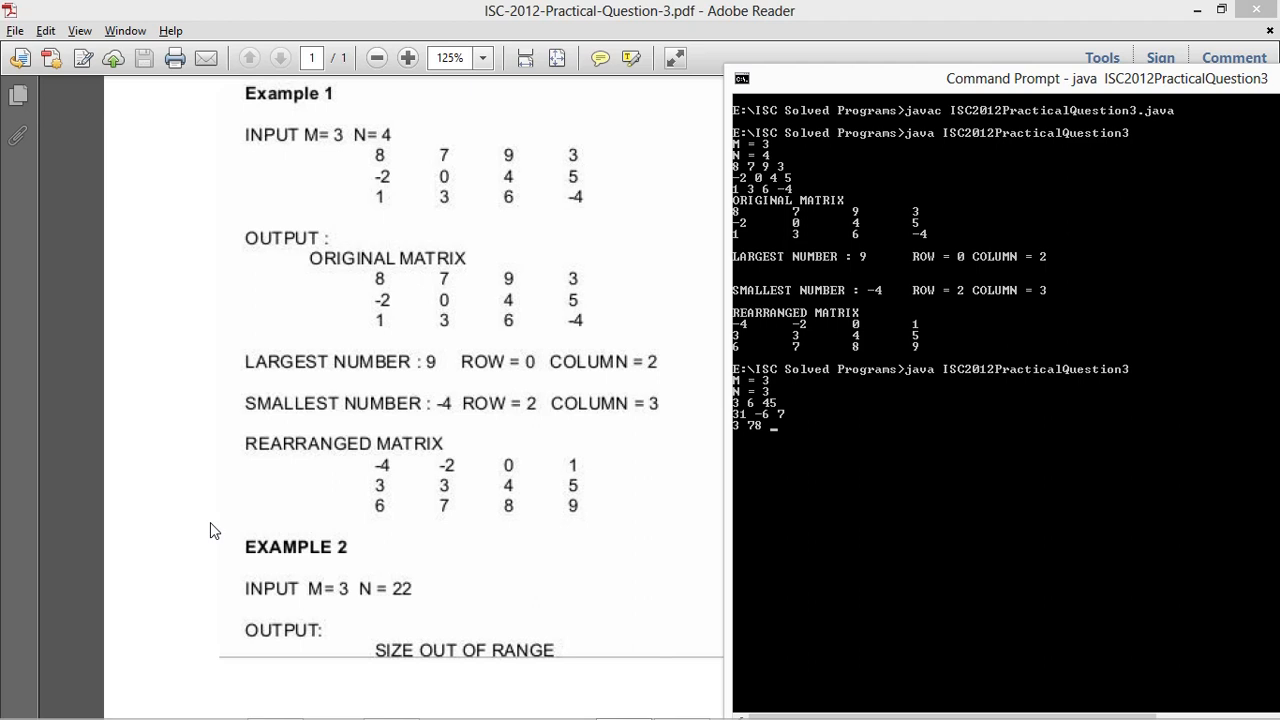
type("22")
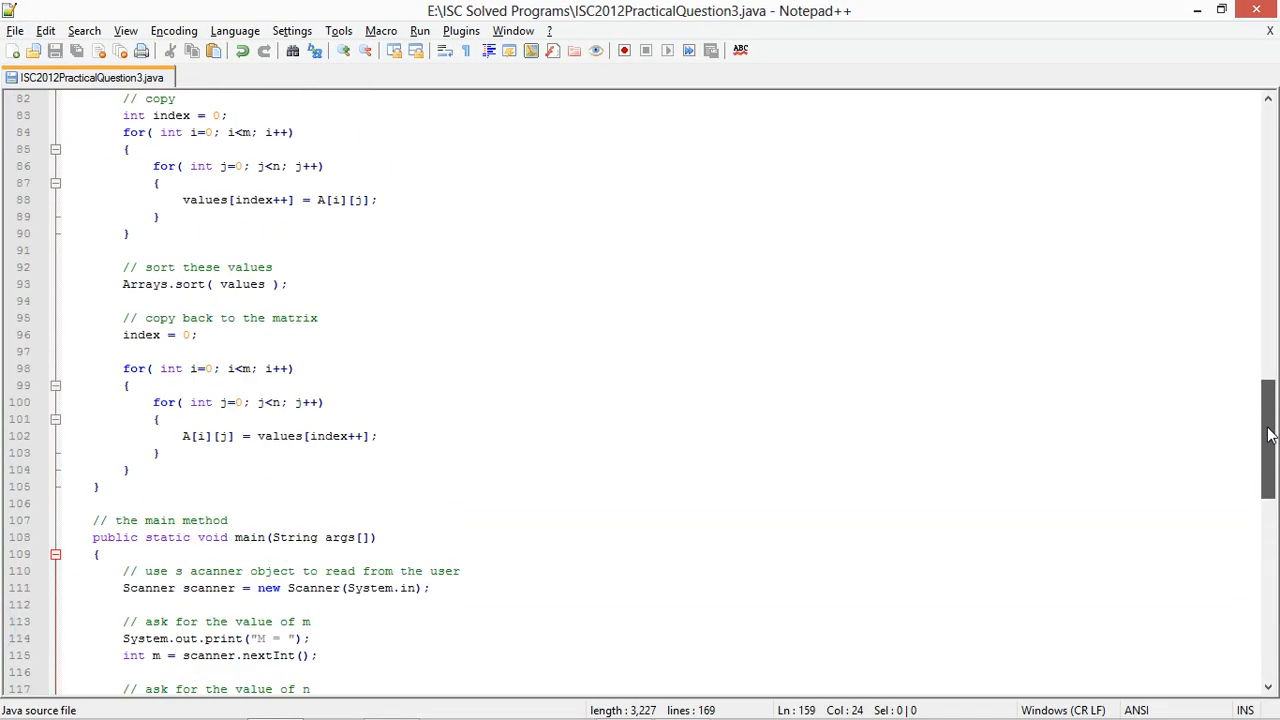
scroll("up", 3)
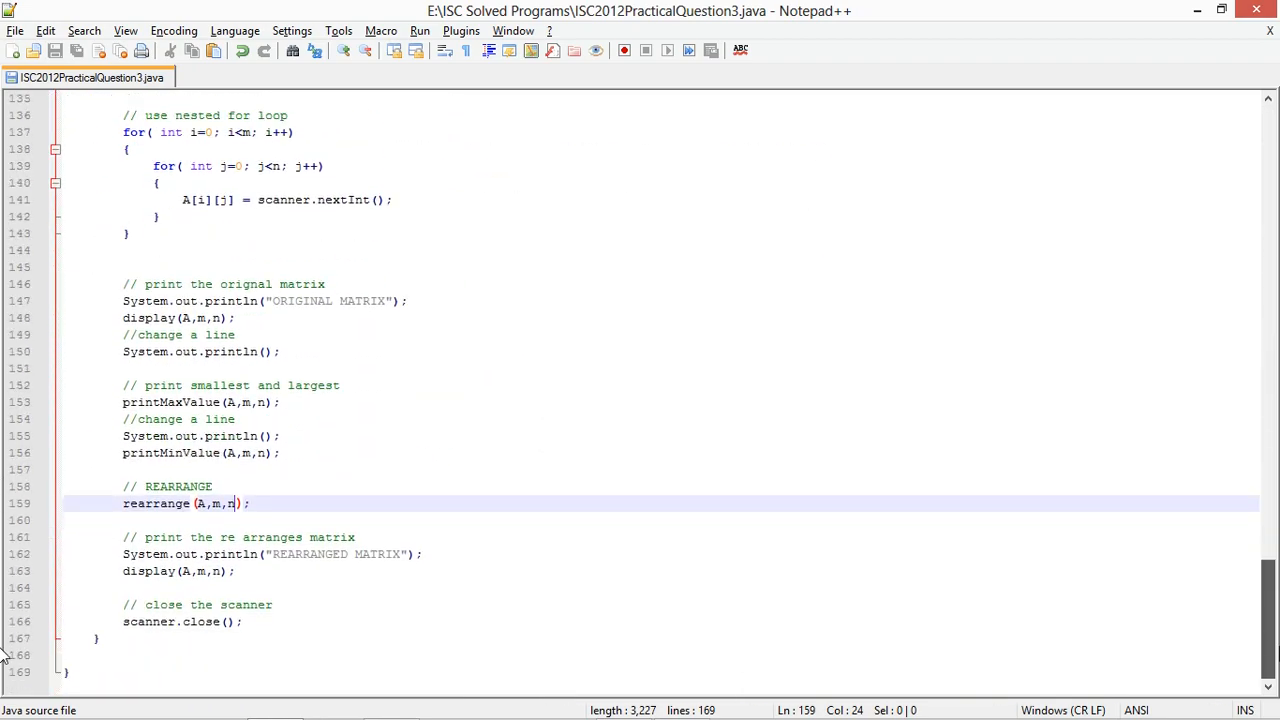
scroll("up", 3)
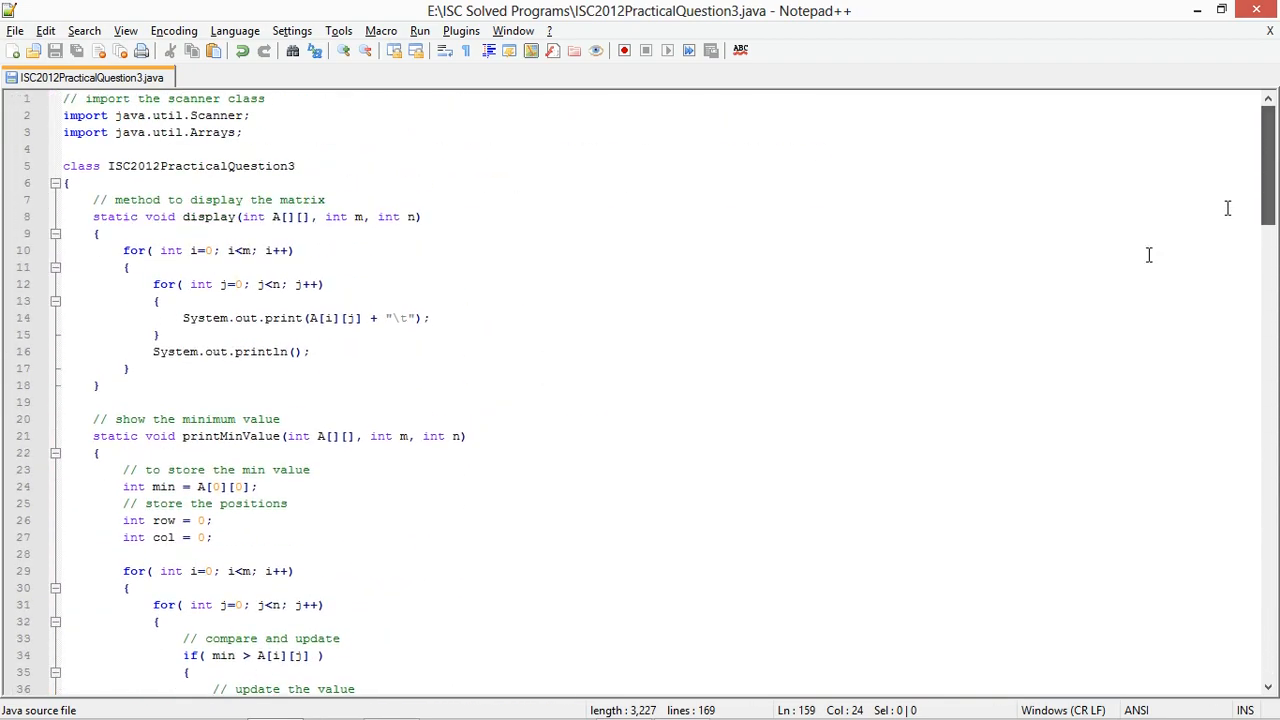